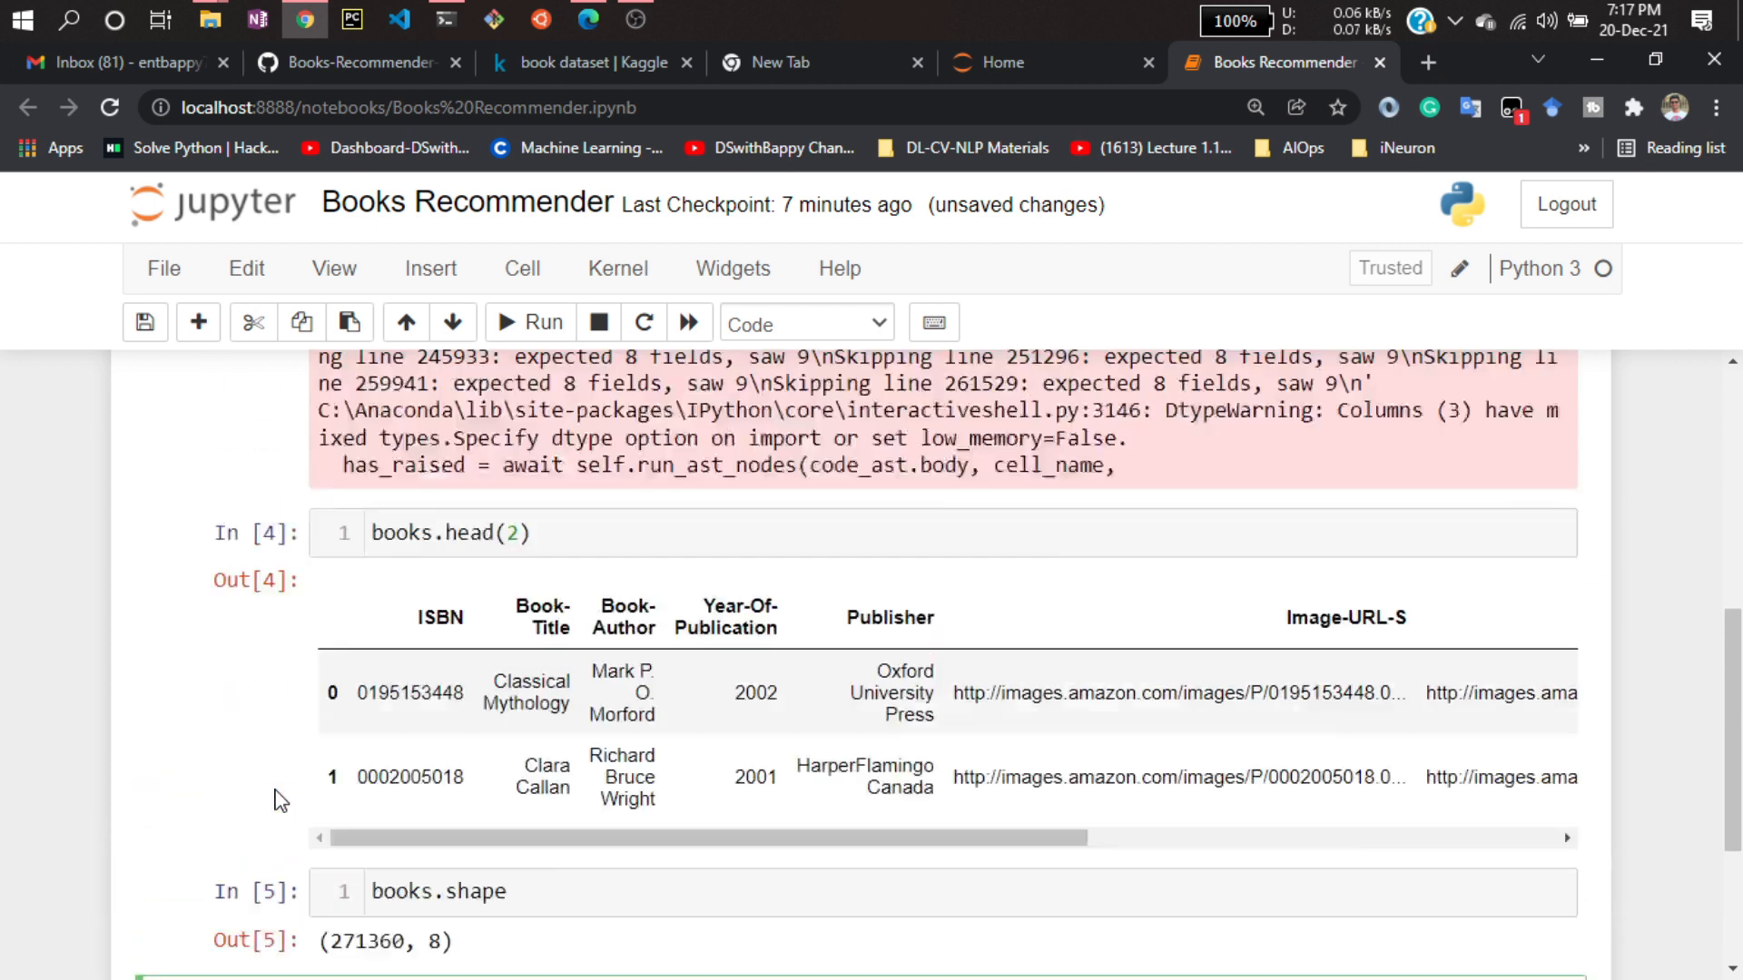
List the books dataframe's column names with books.columns and begin a books assignment line.
scroll(down, 3)
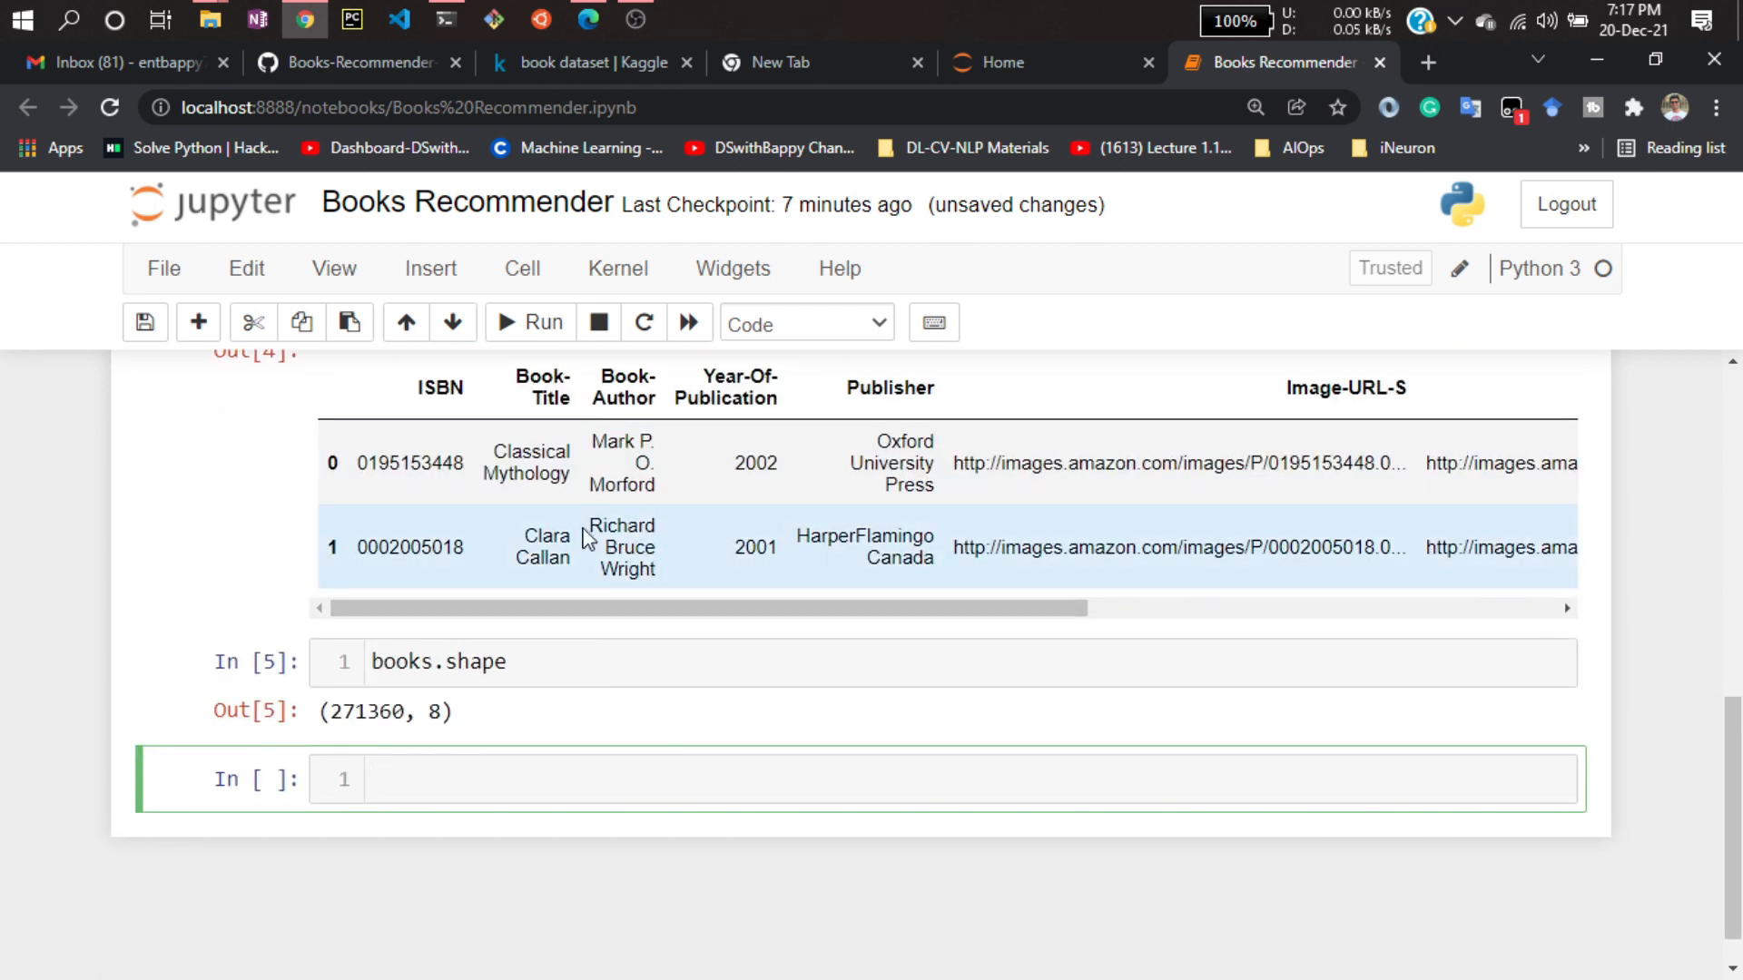
mouse_move(405, 821)
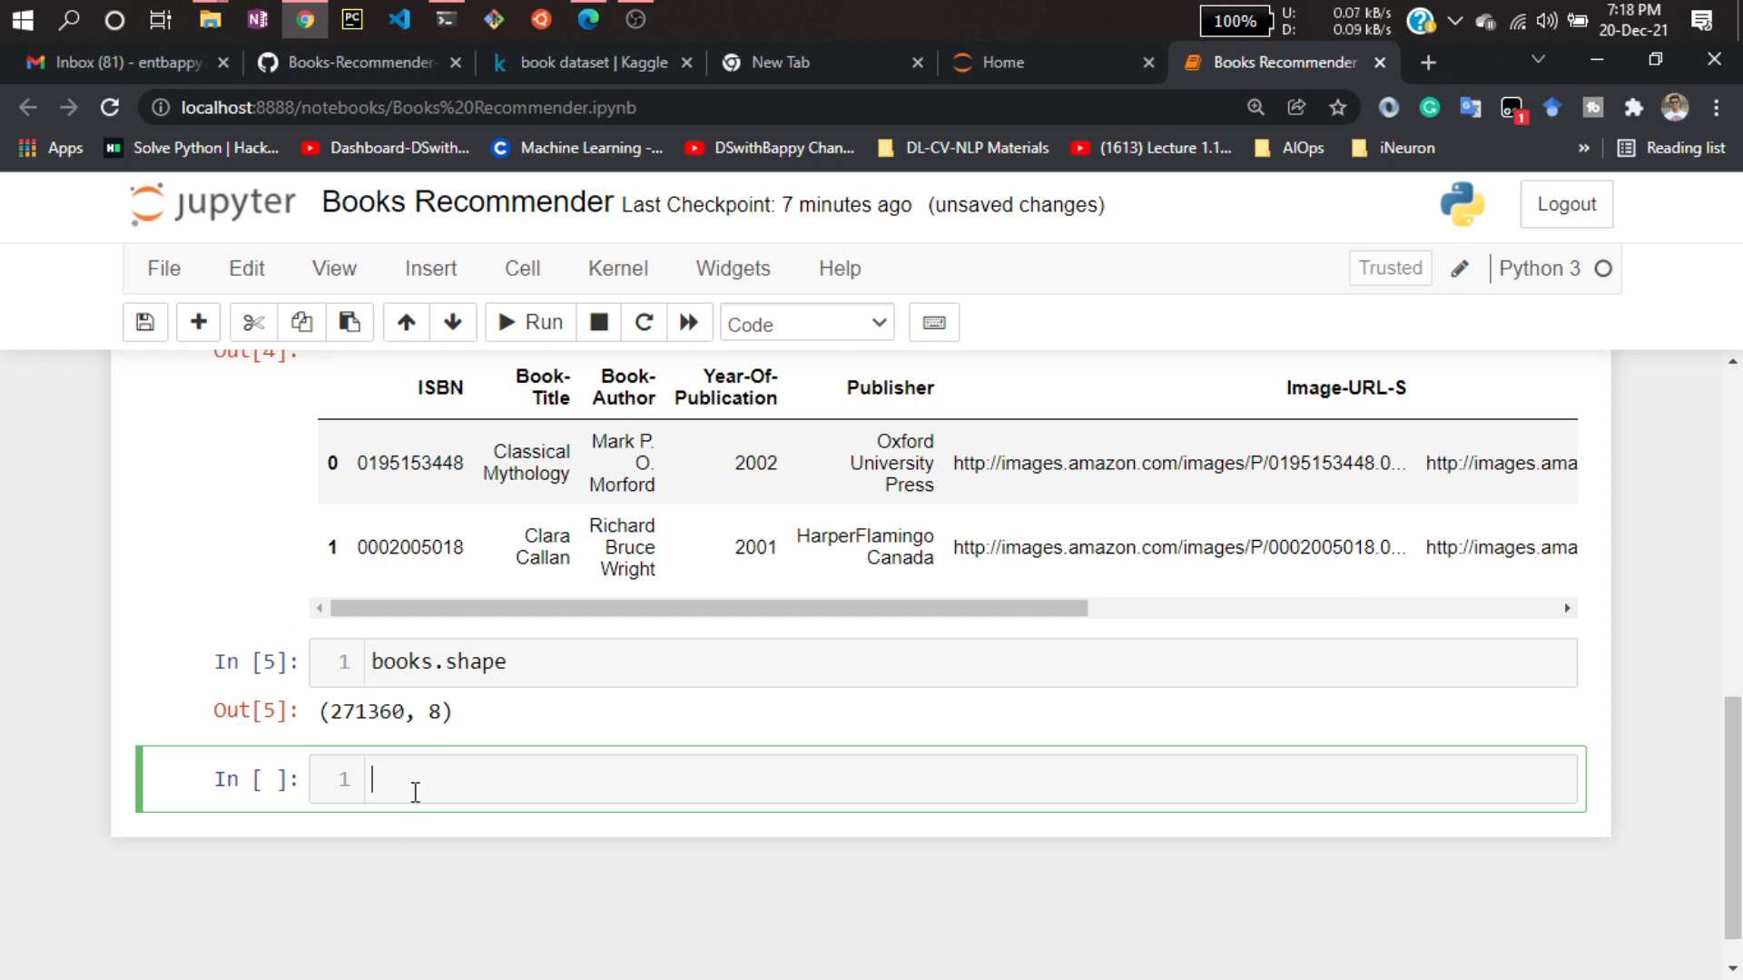
text(books)
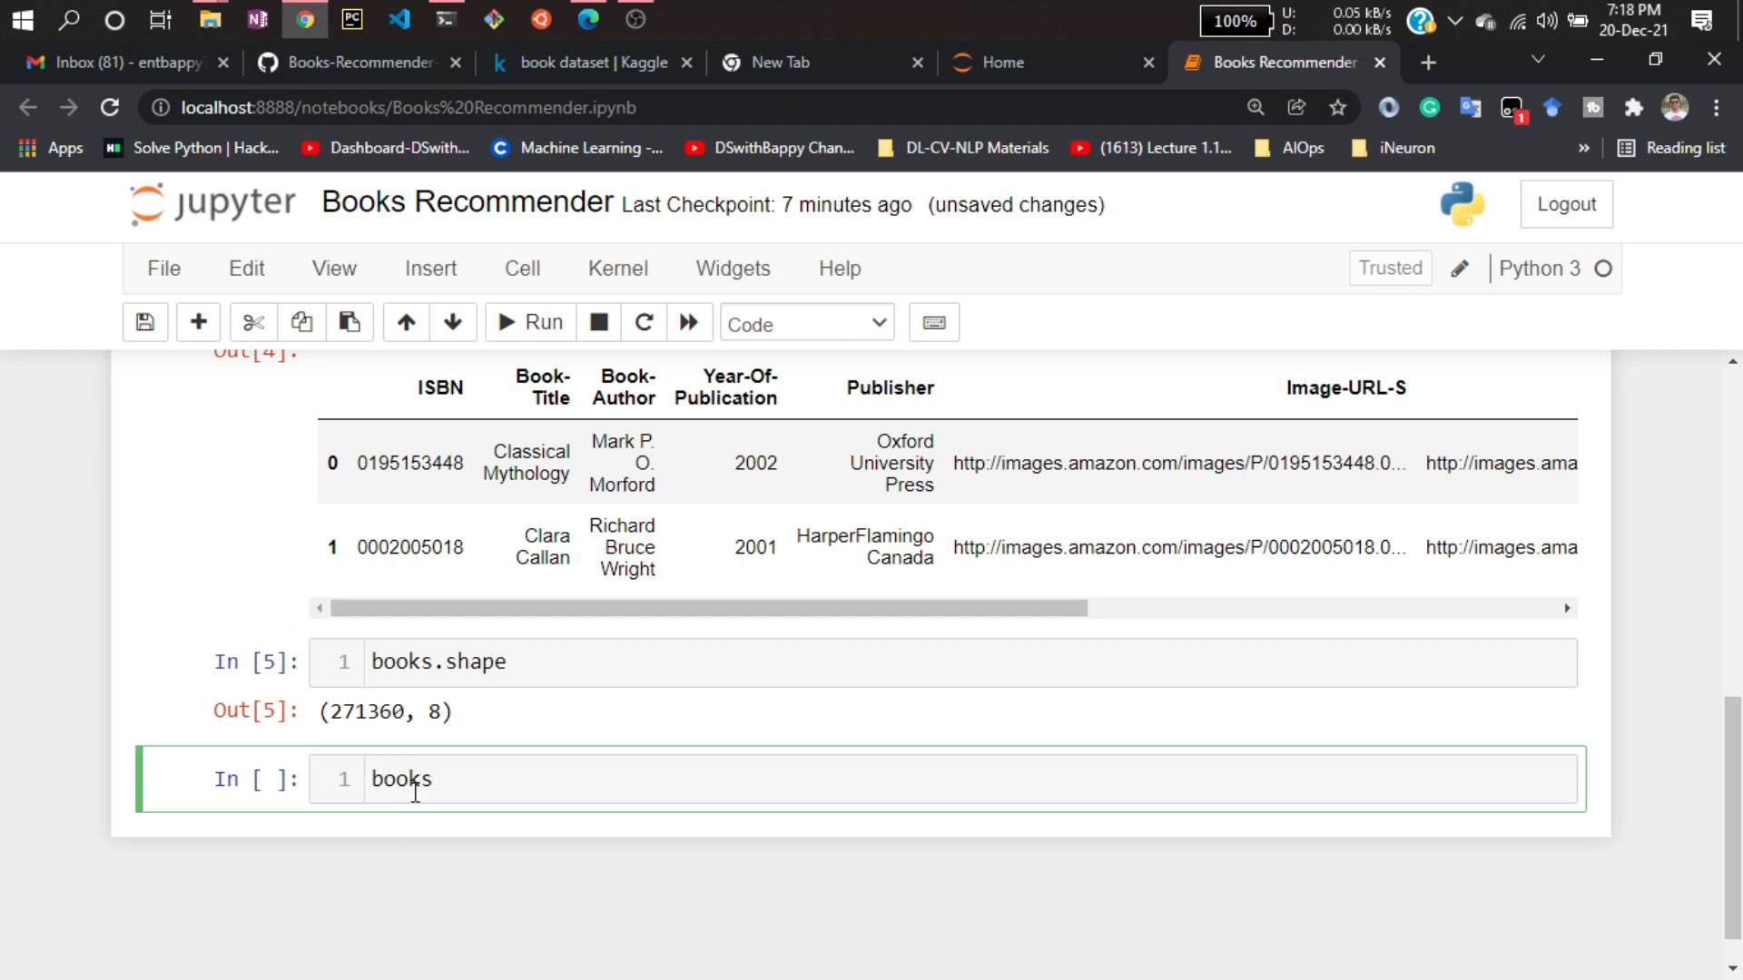
text(= books[[)
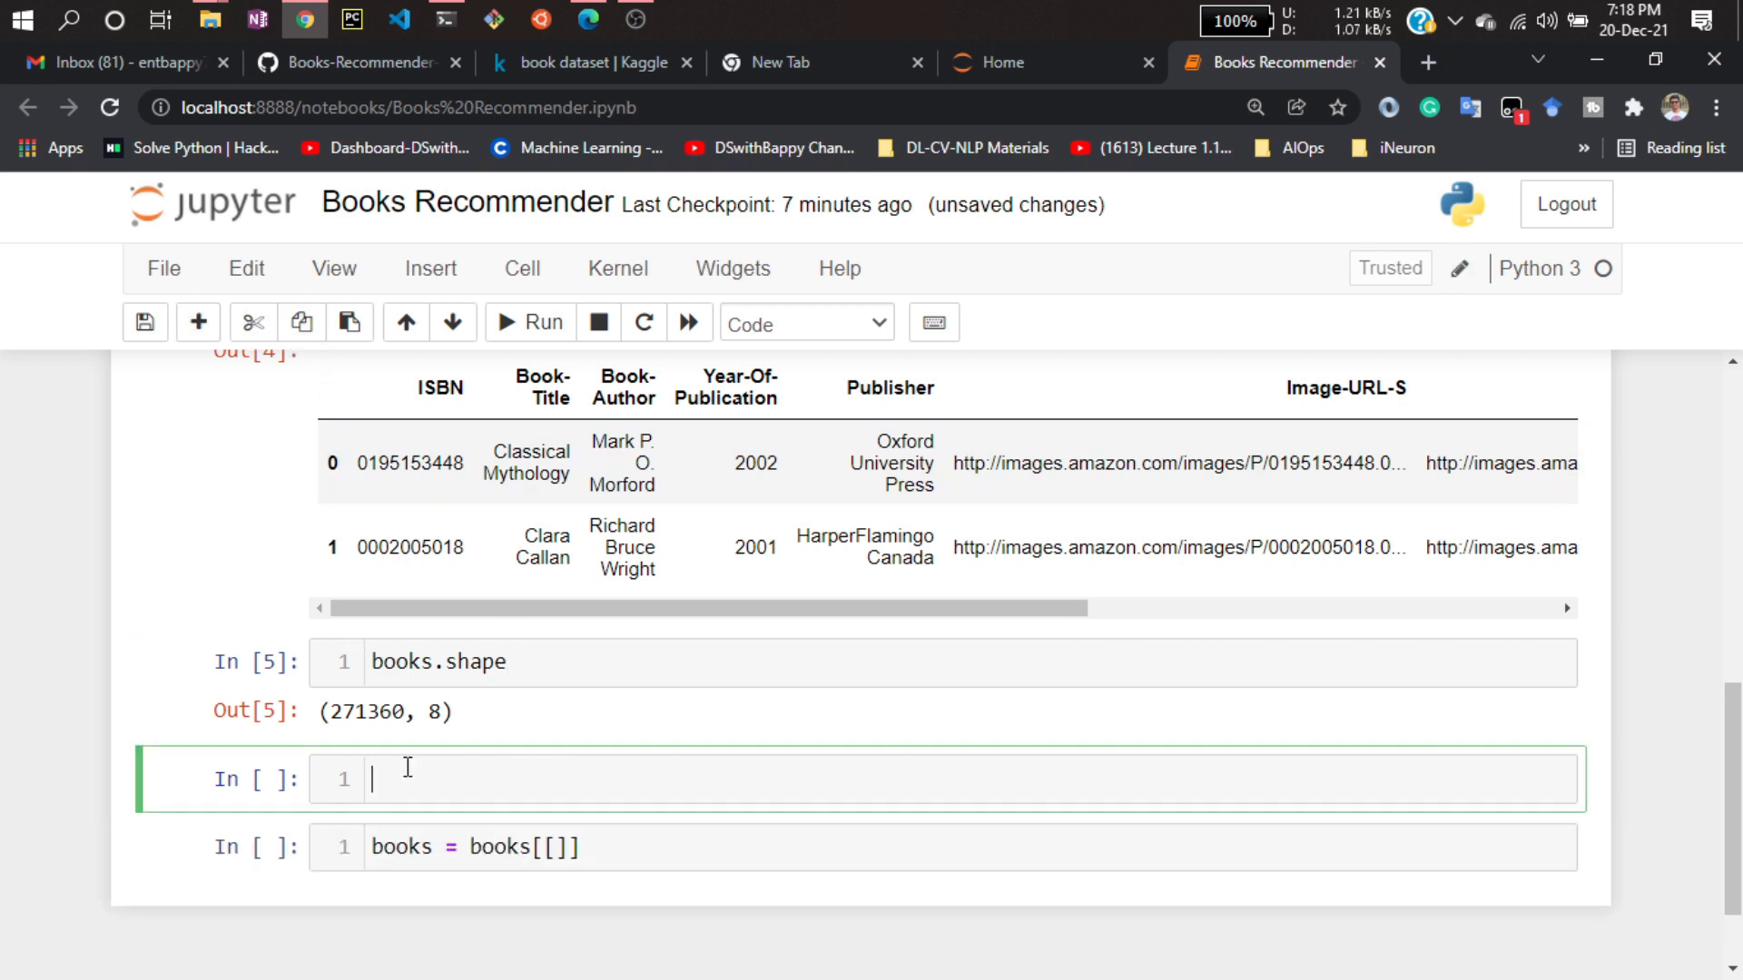
text(book)
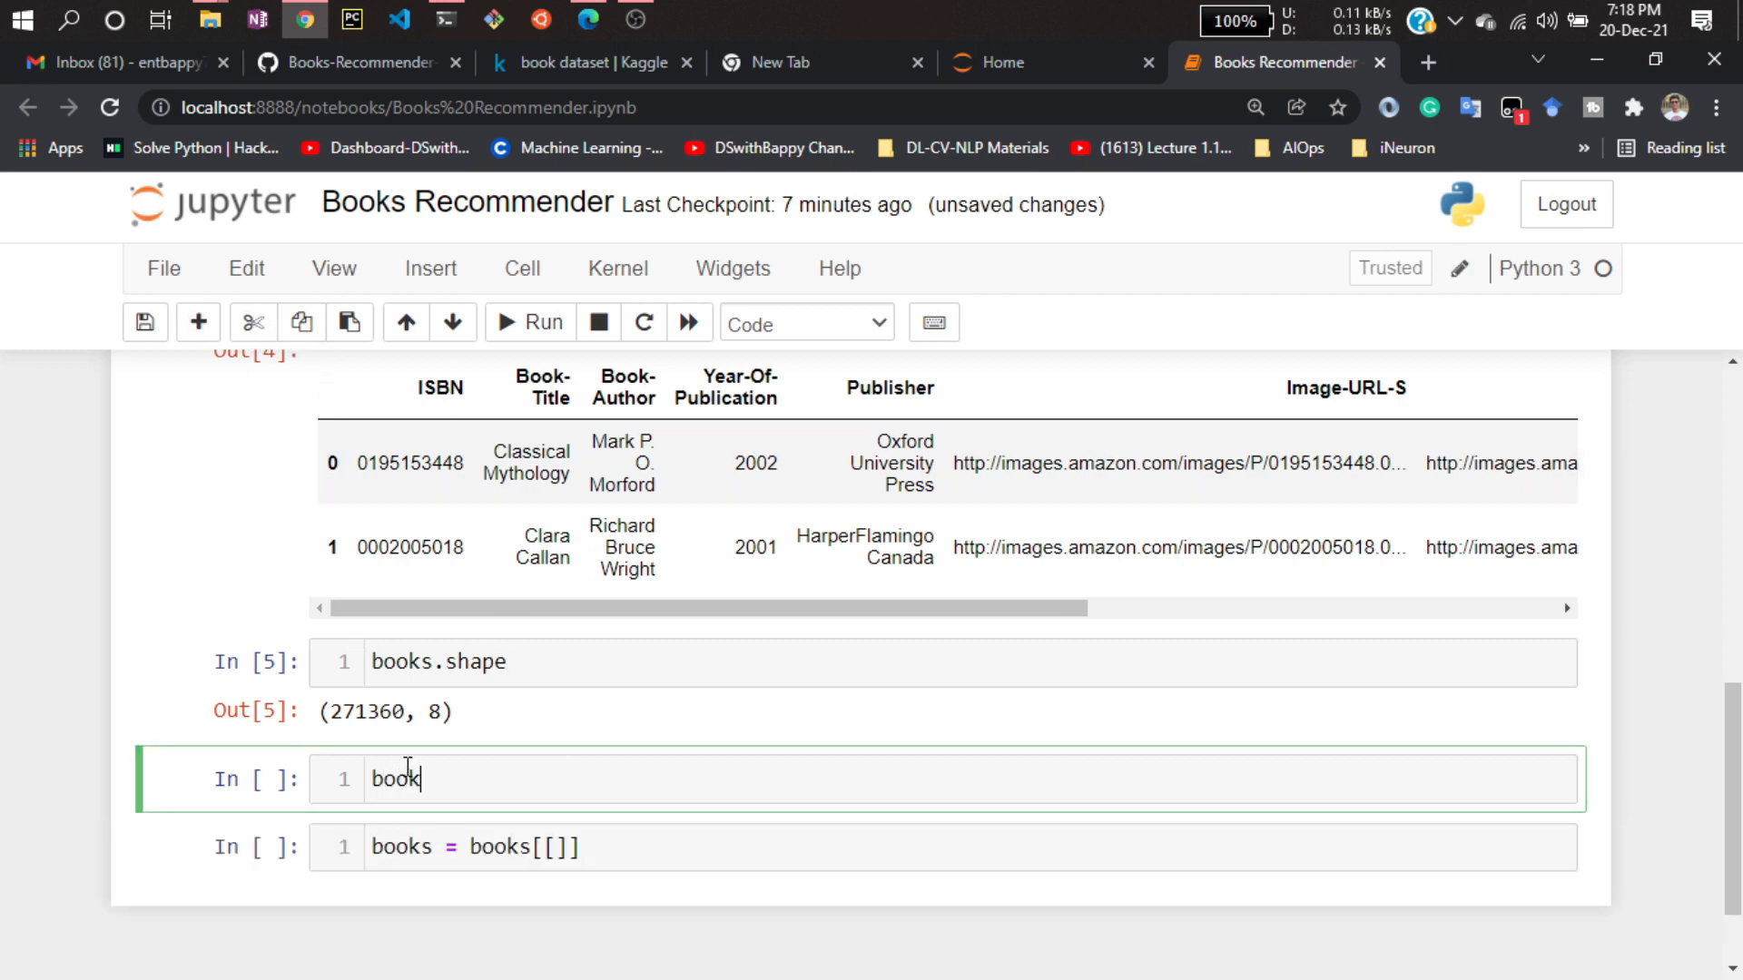
text(s.col)
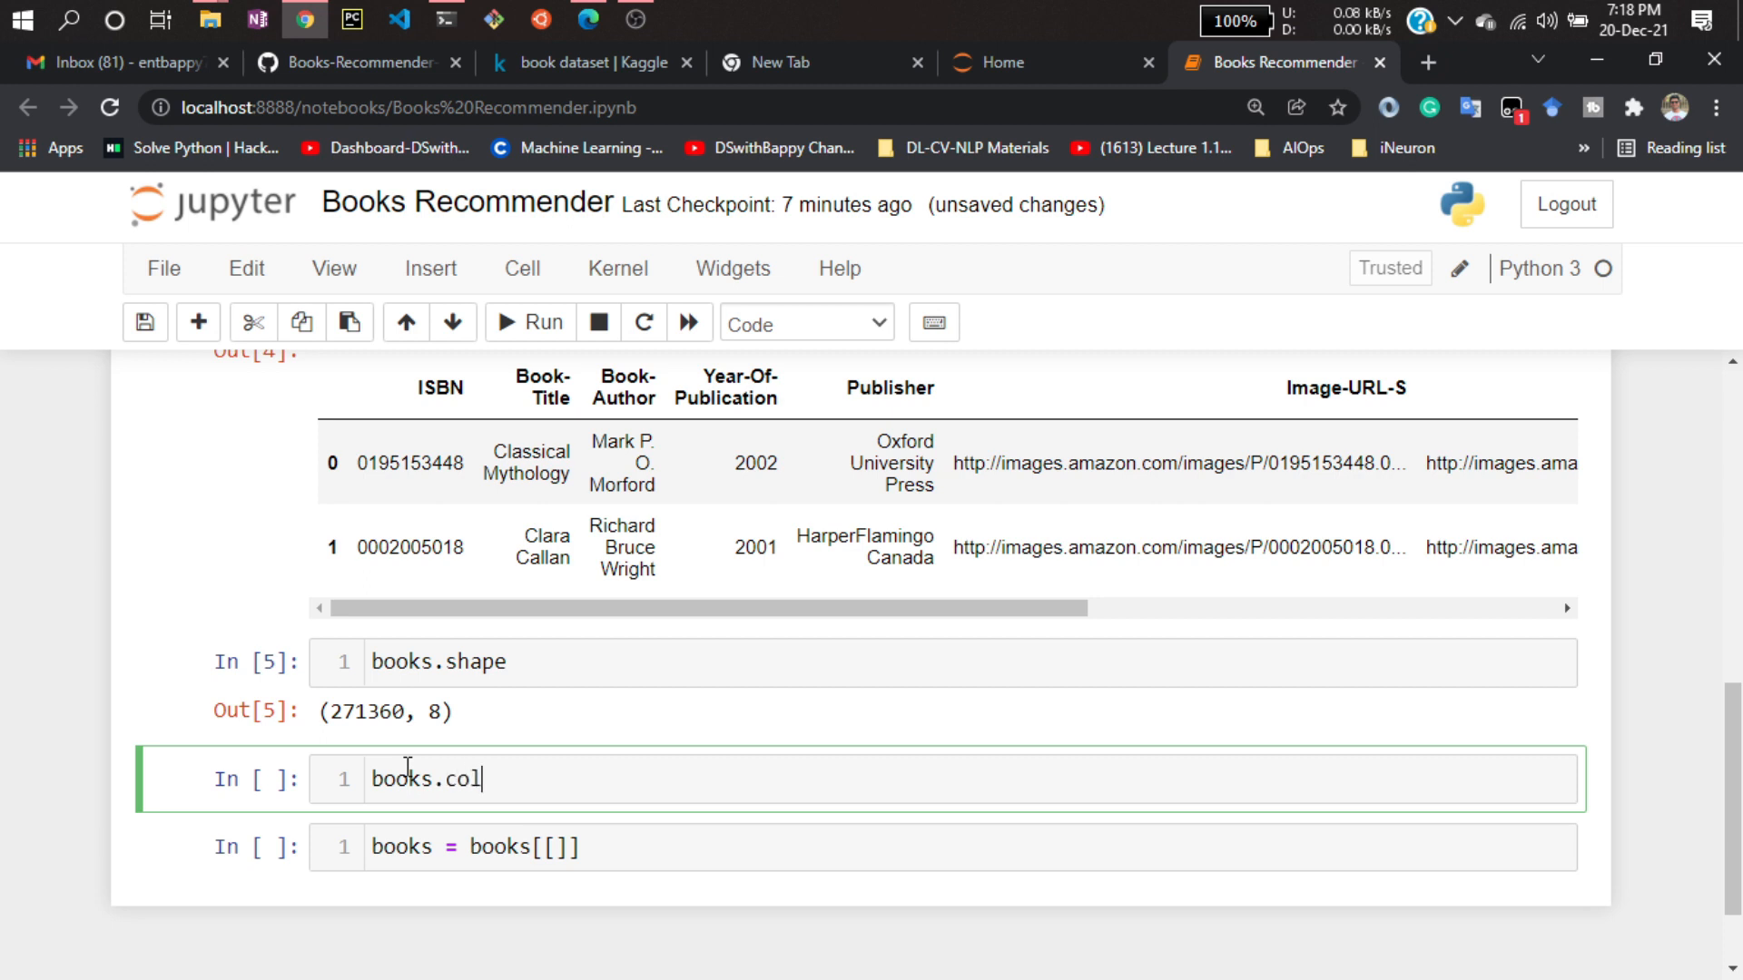
text(umns)
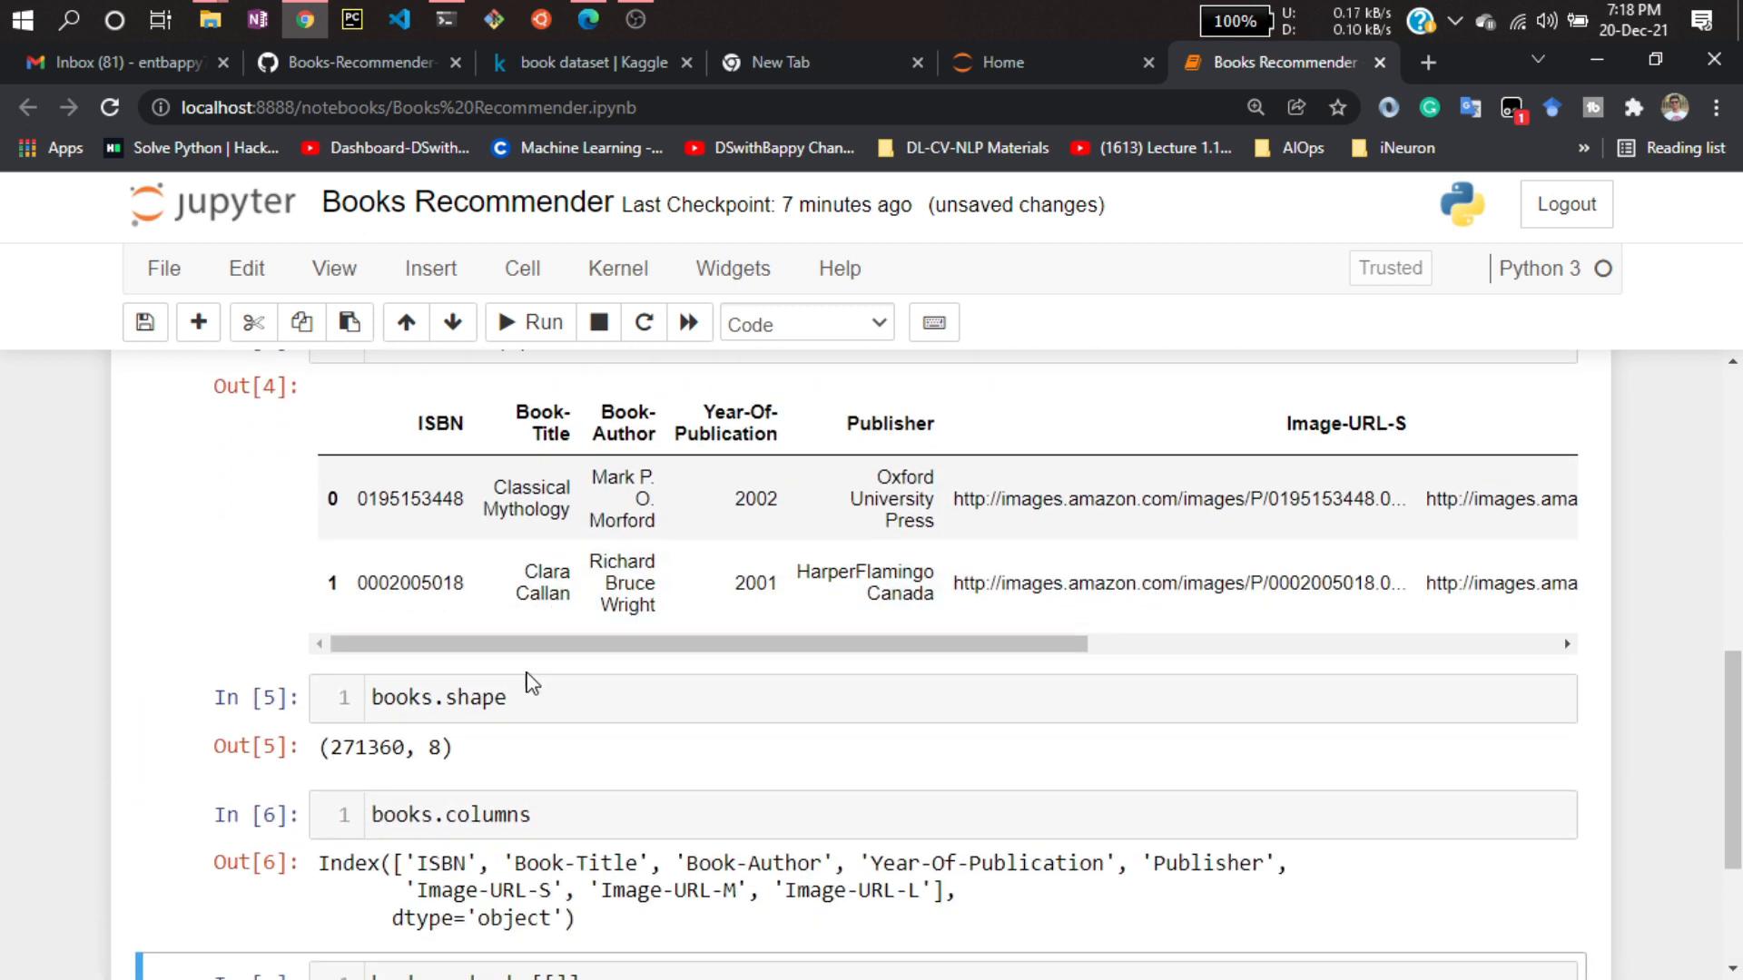
mouse_move(523, 671)
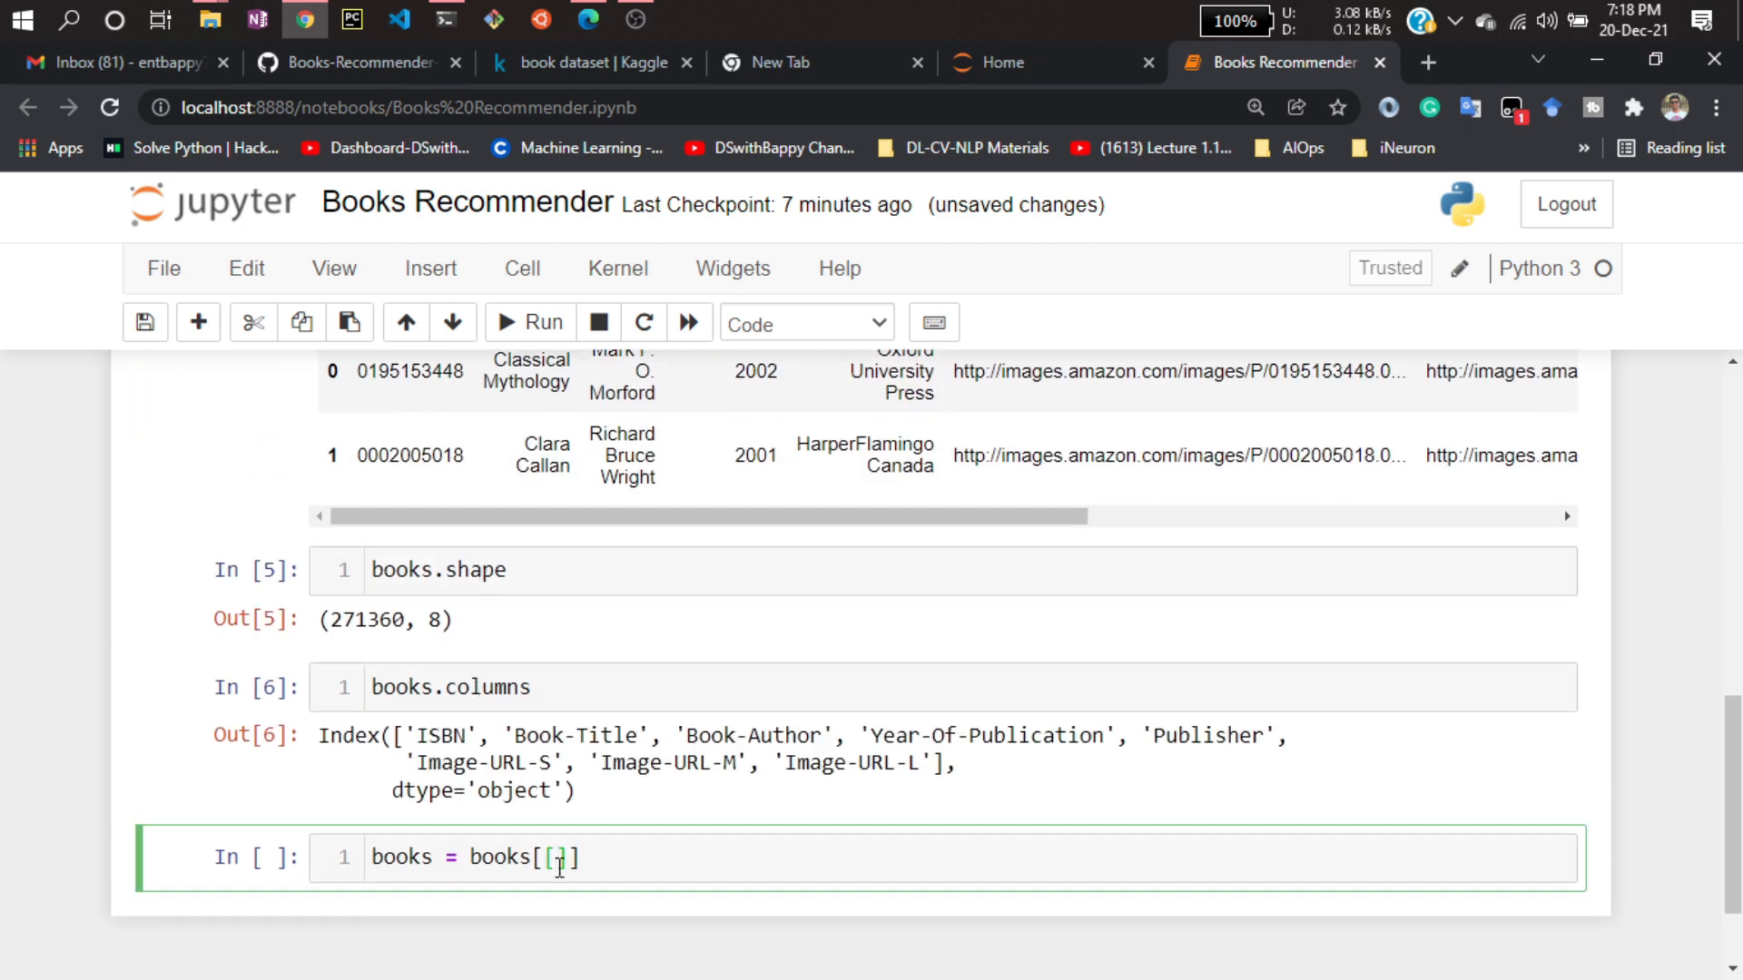
Subset books to ISBN, Book-Title, Book-Author, Year-Of-Publication, Publisher and Image-URL-L, then run books.head(2).
text('ISBN')
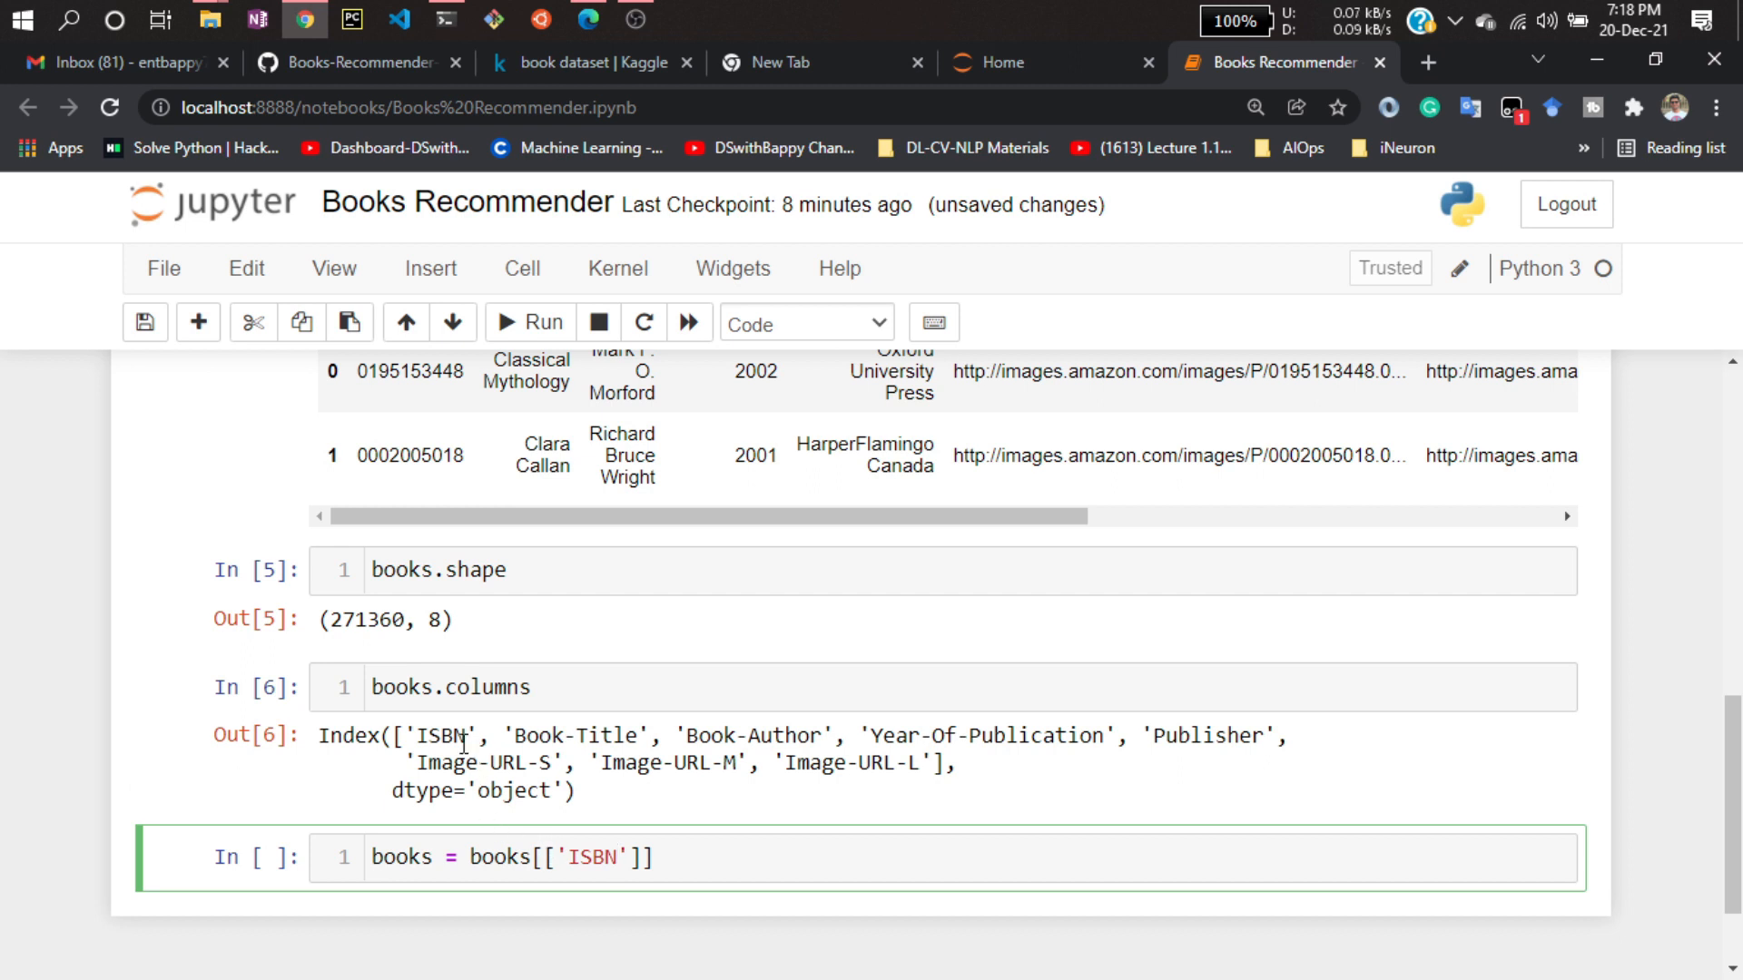
drag(500, 734, 845, 734)
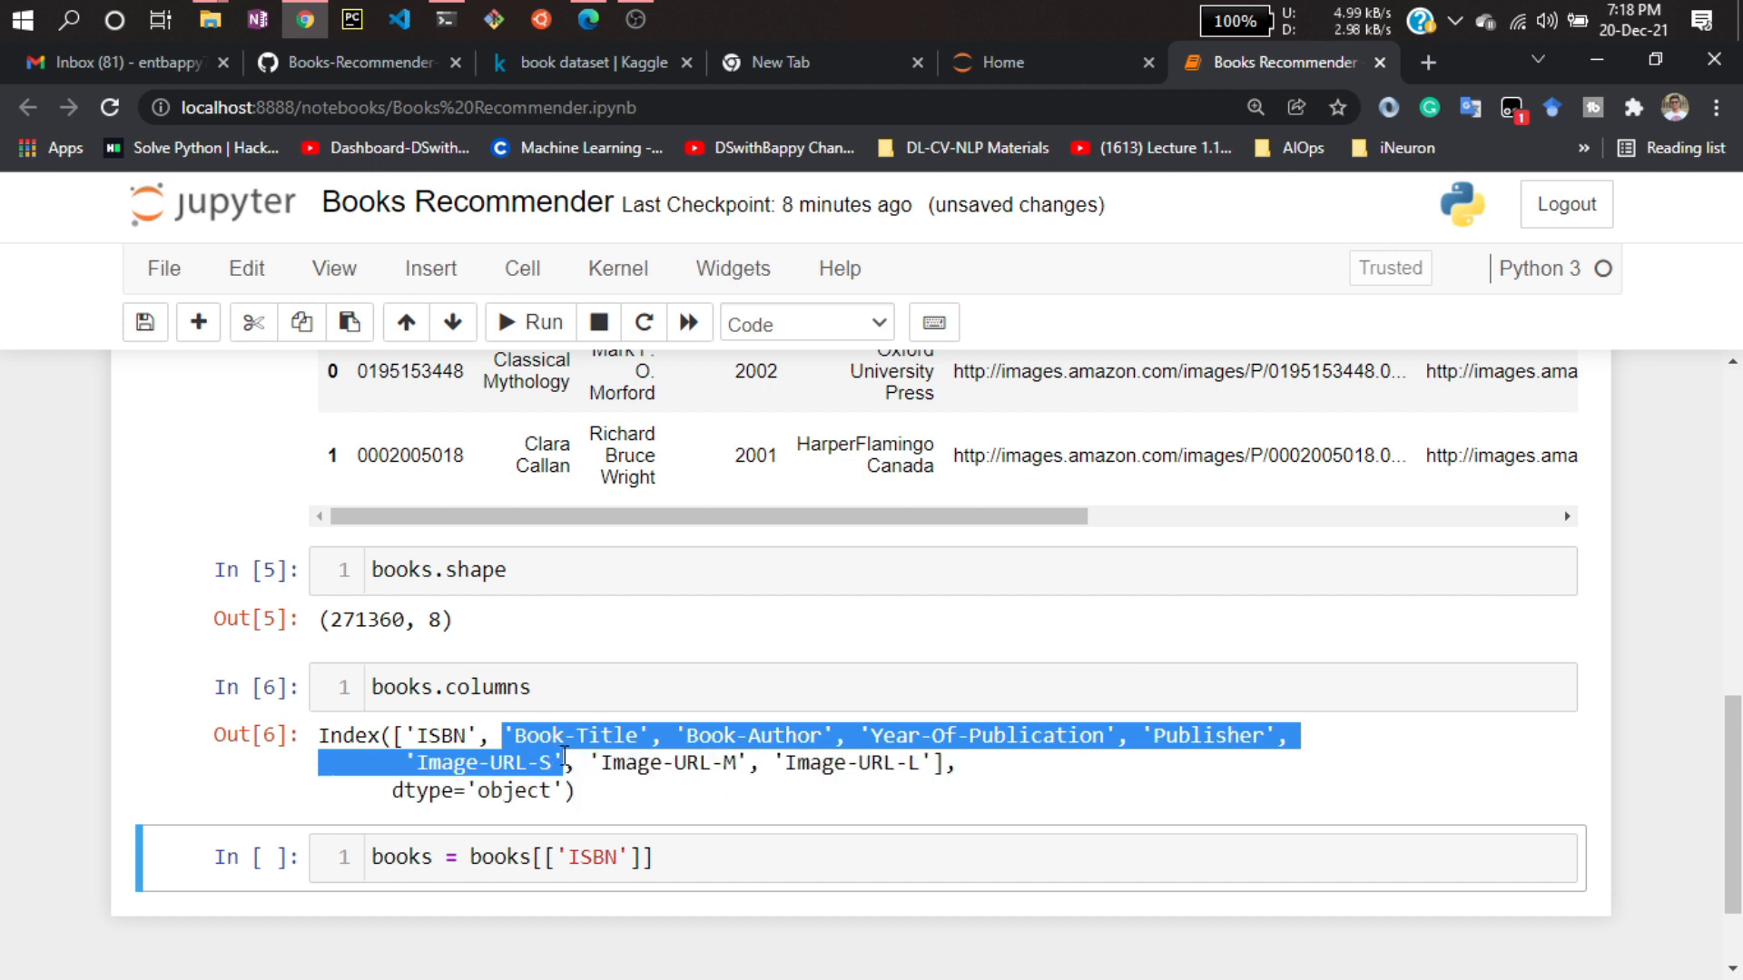
click(633, 856)
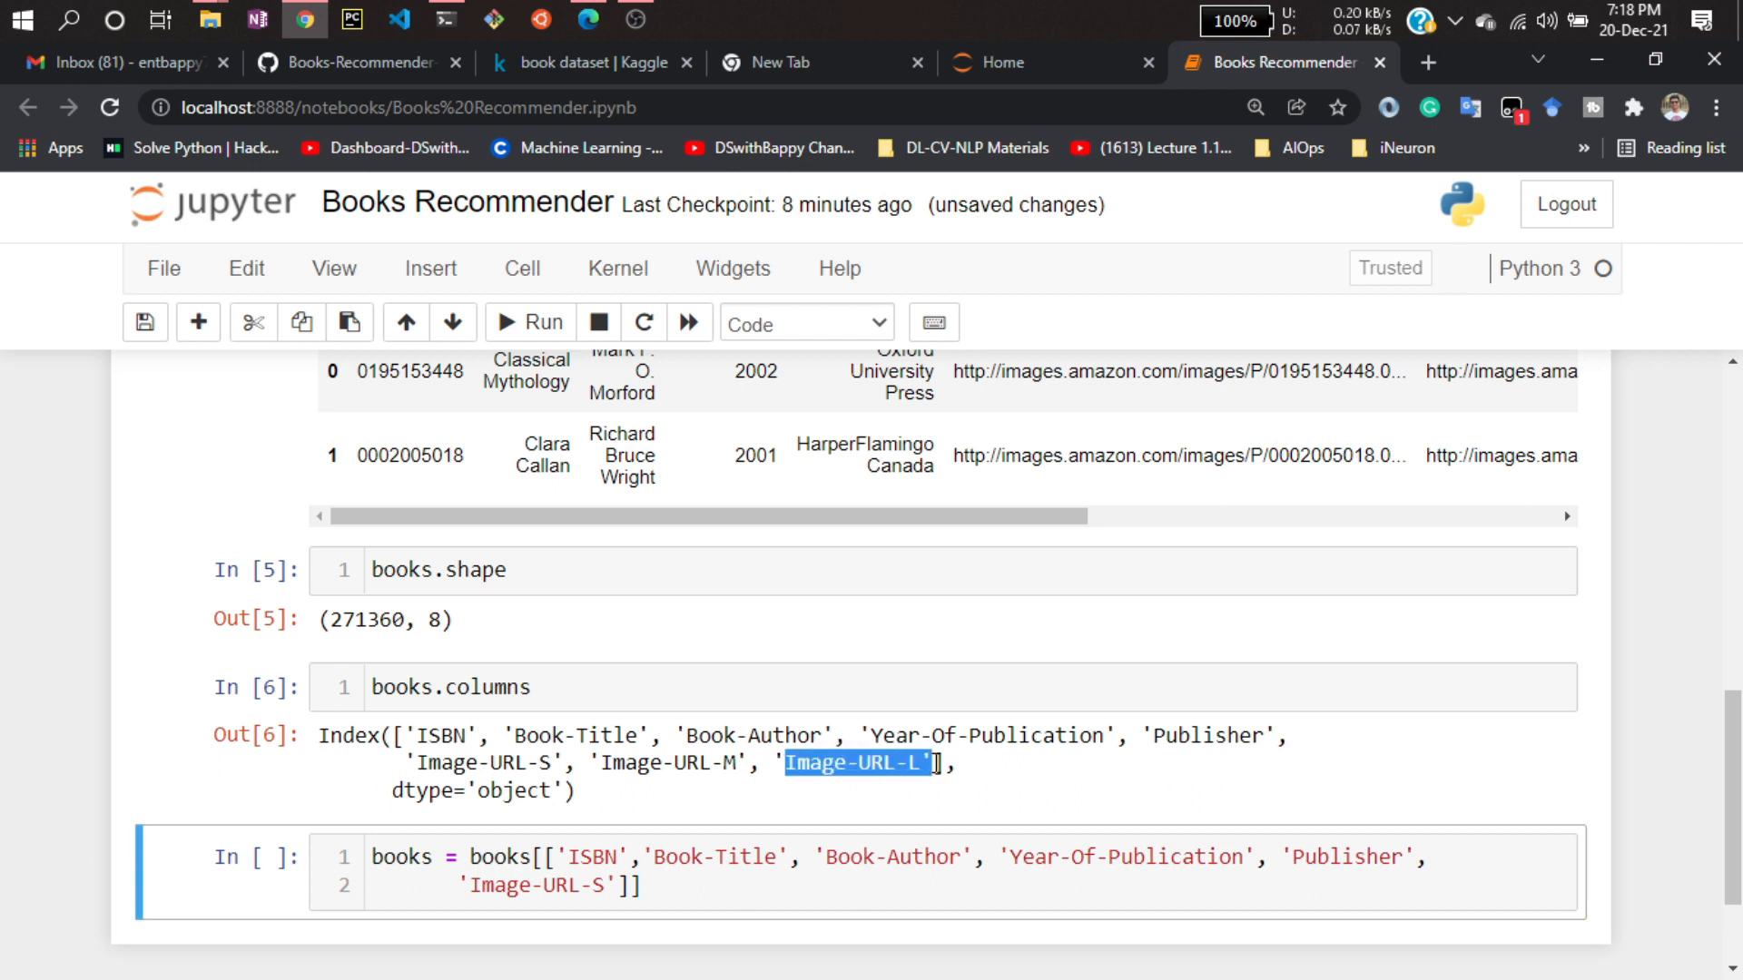
click(1050, 737)
text(L)
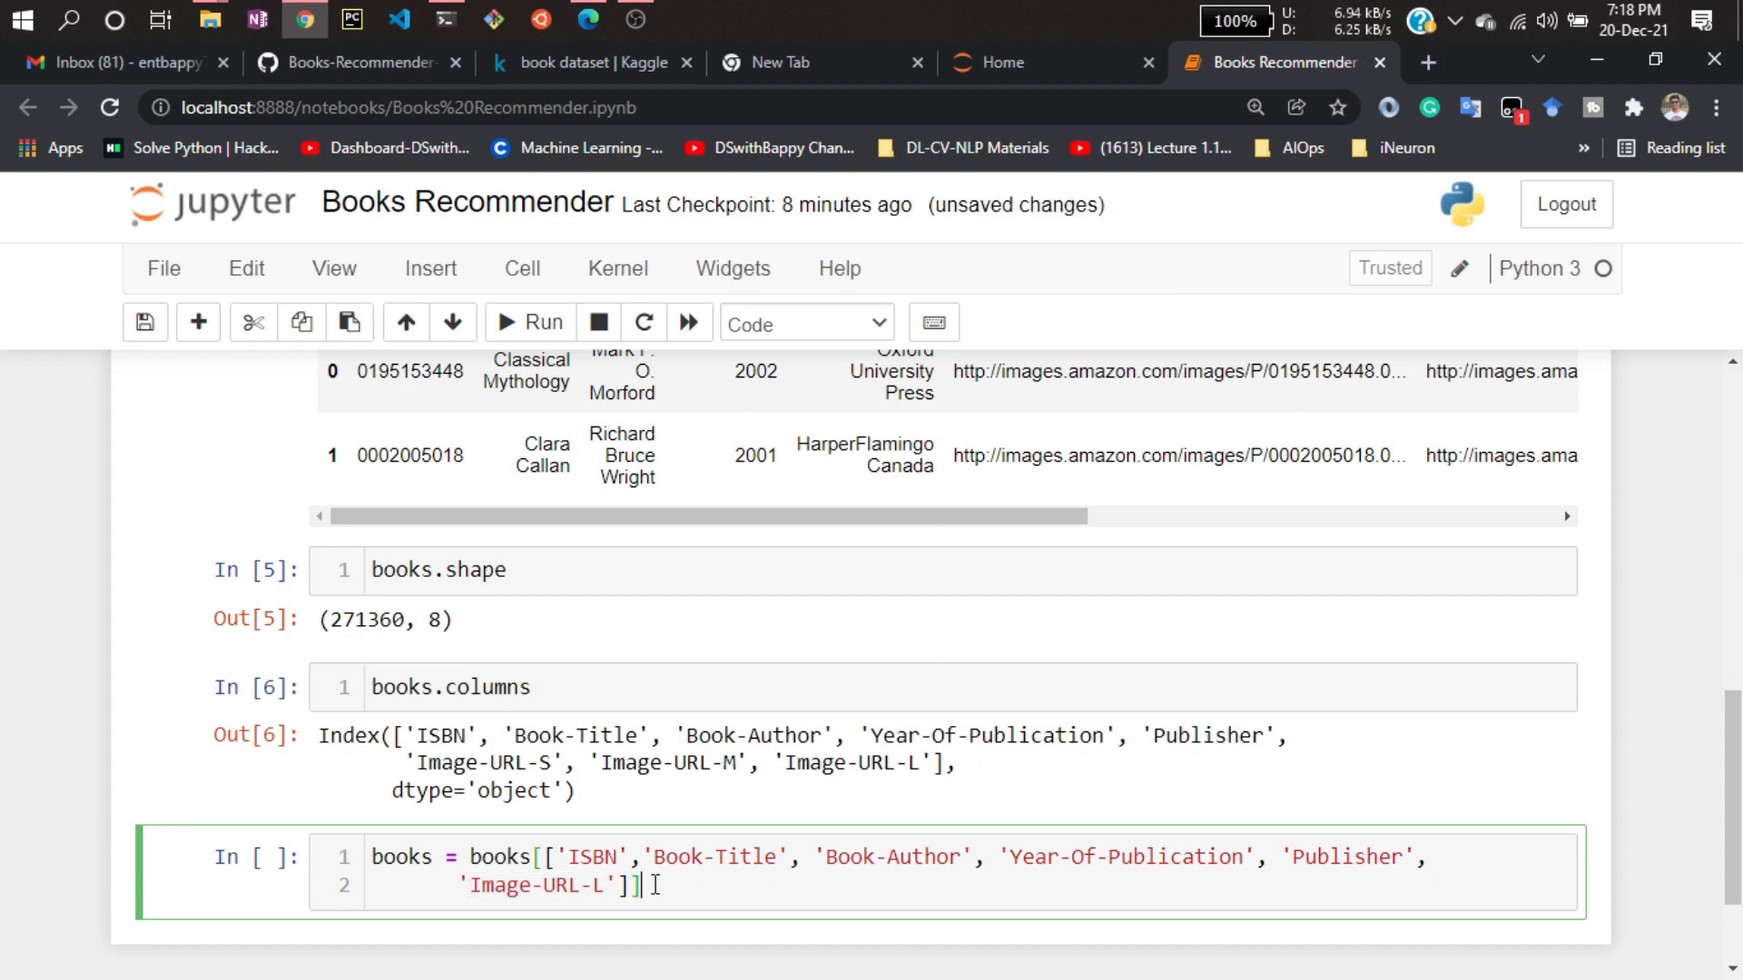
key(shift+enter)
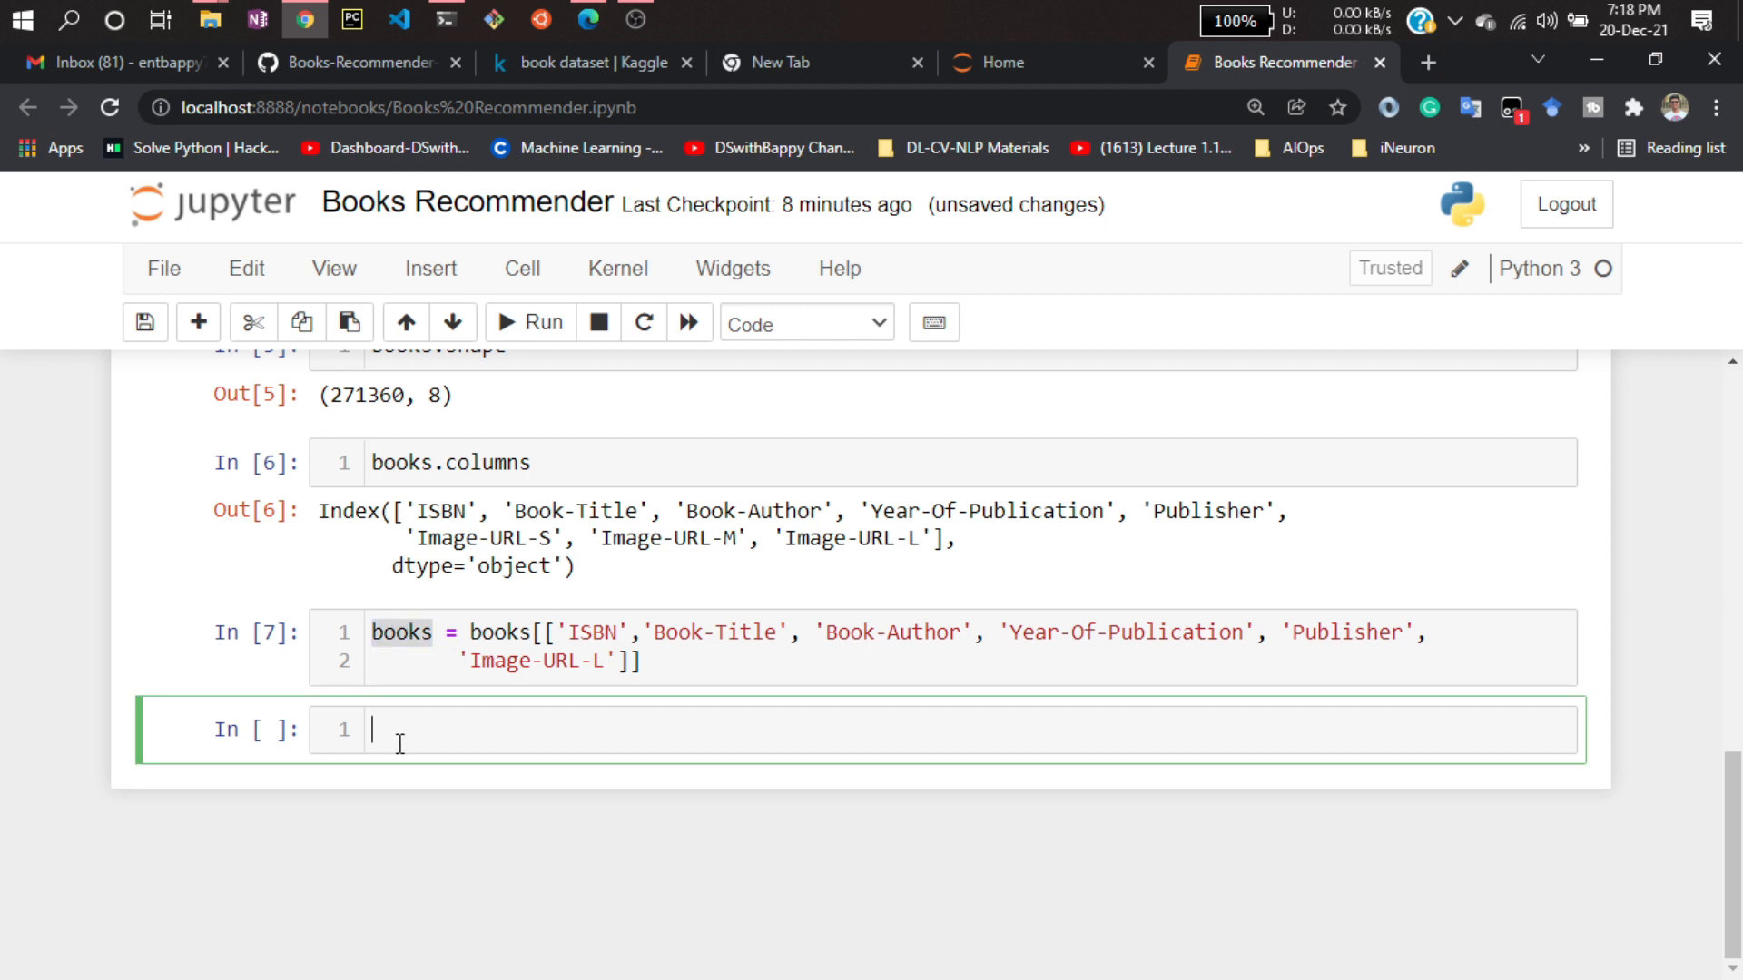
text(books.head(2)
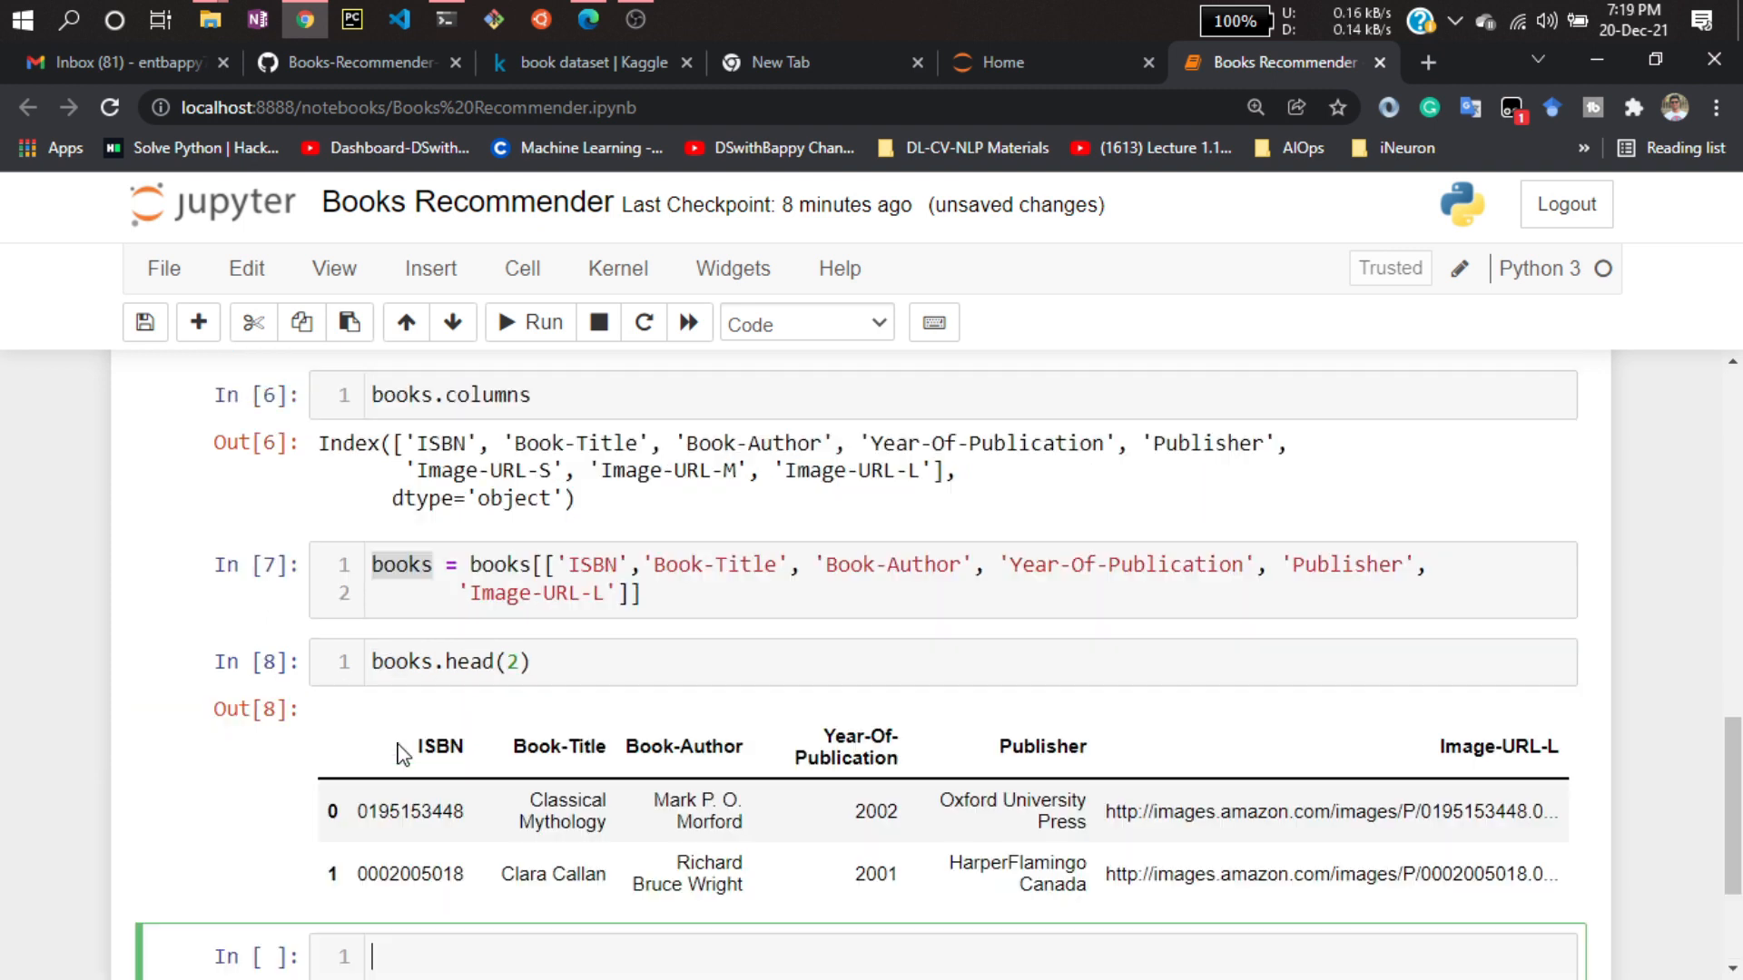
scroll(down, 3)
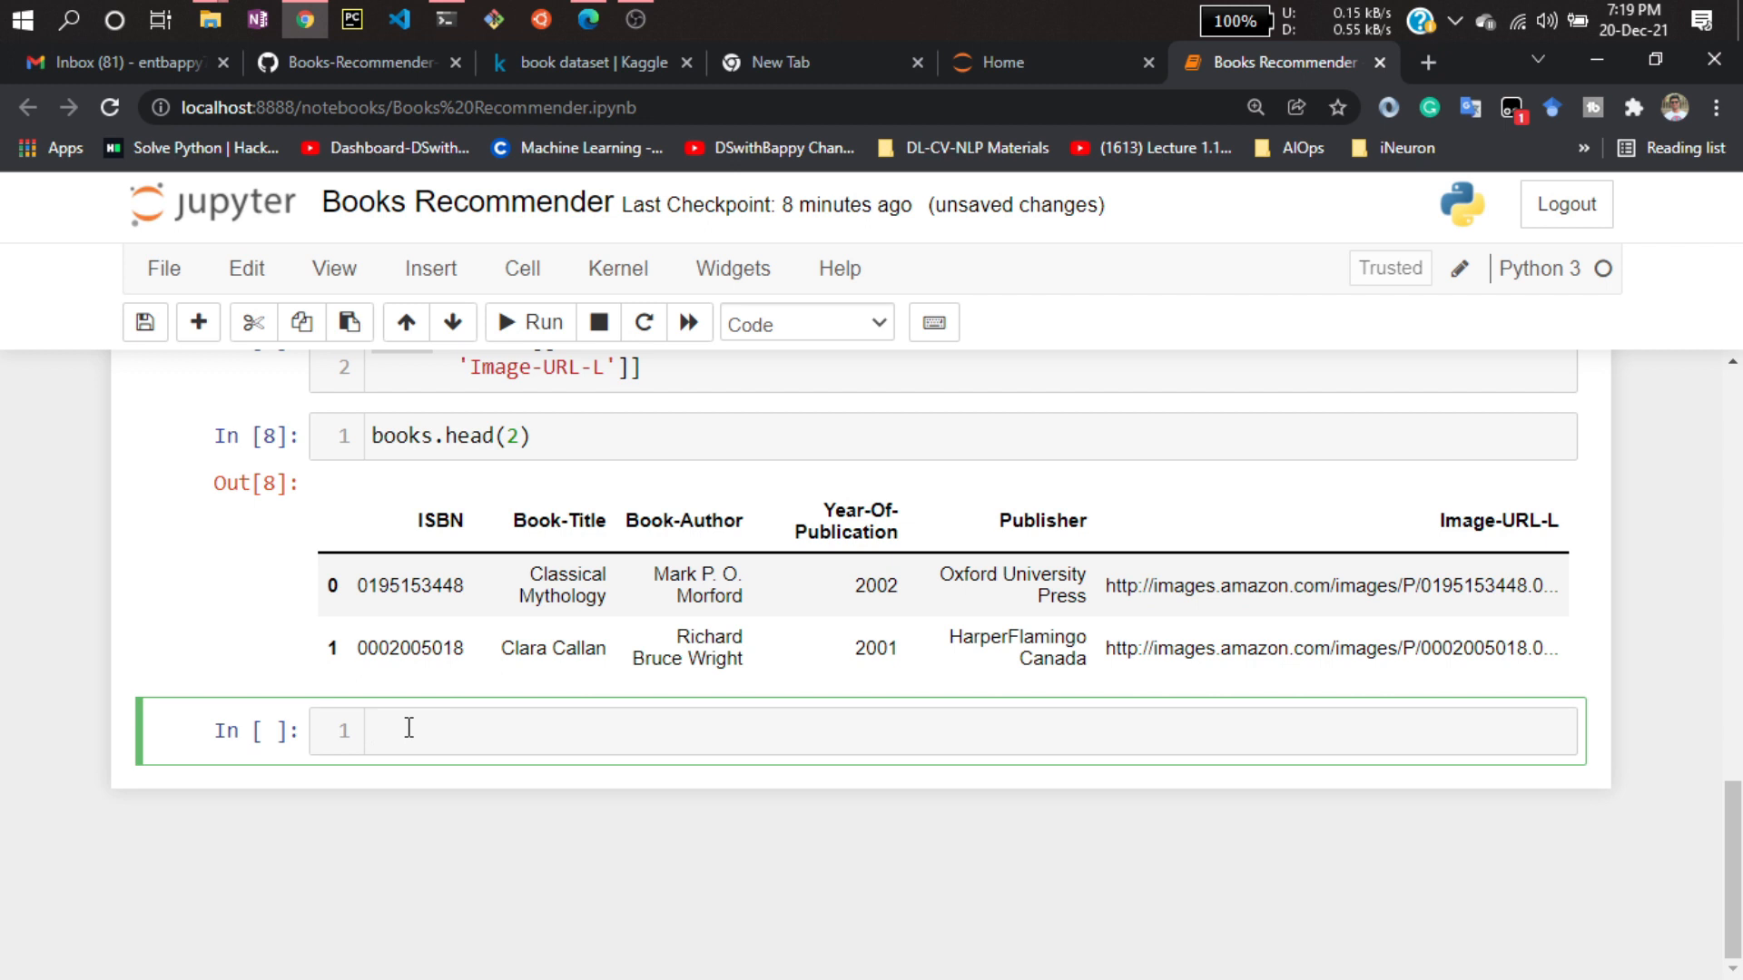
Start a books.rename(columns={...}) call and copy the Book-Title column name.
text(book)
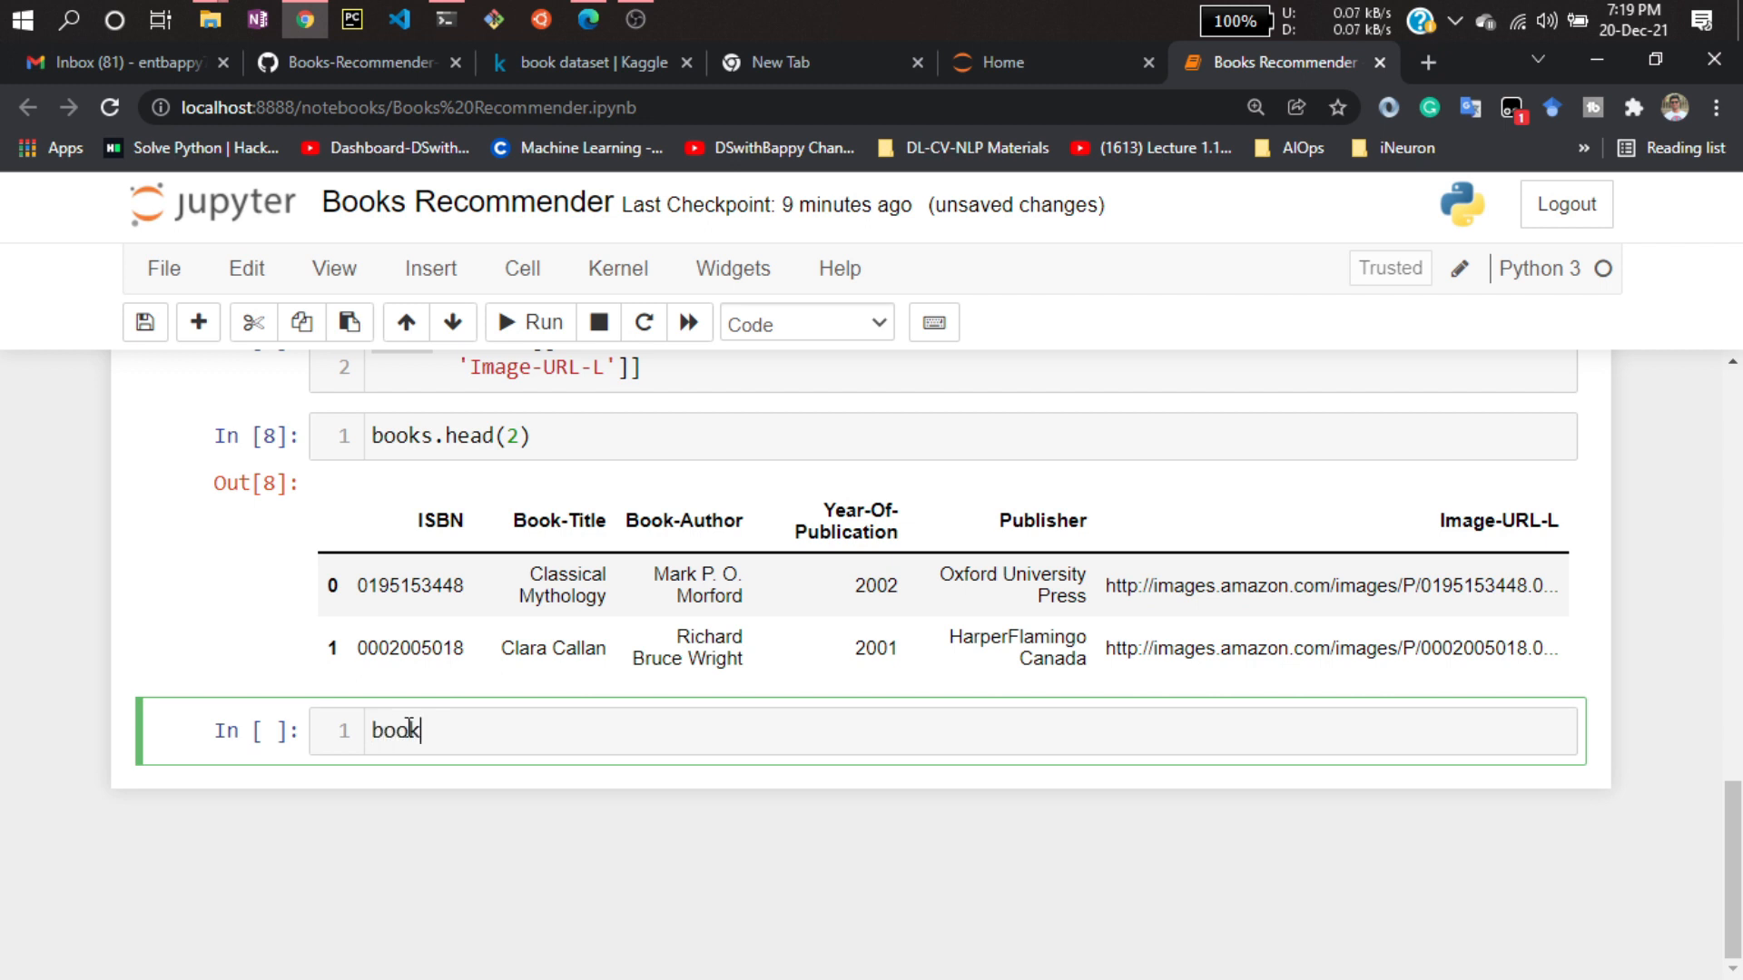
text(s.)
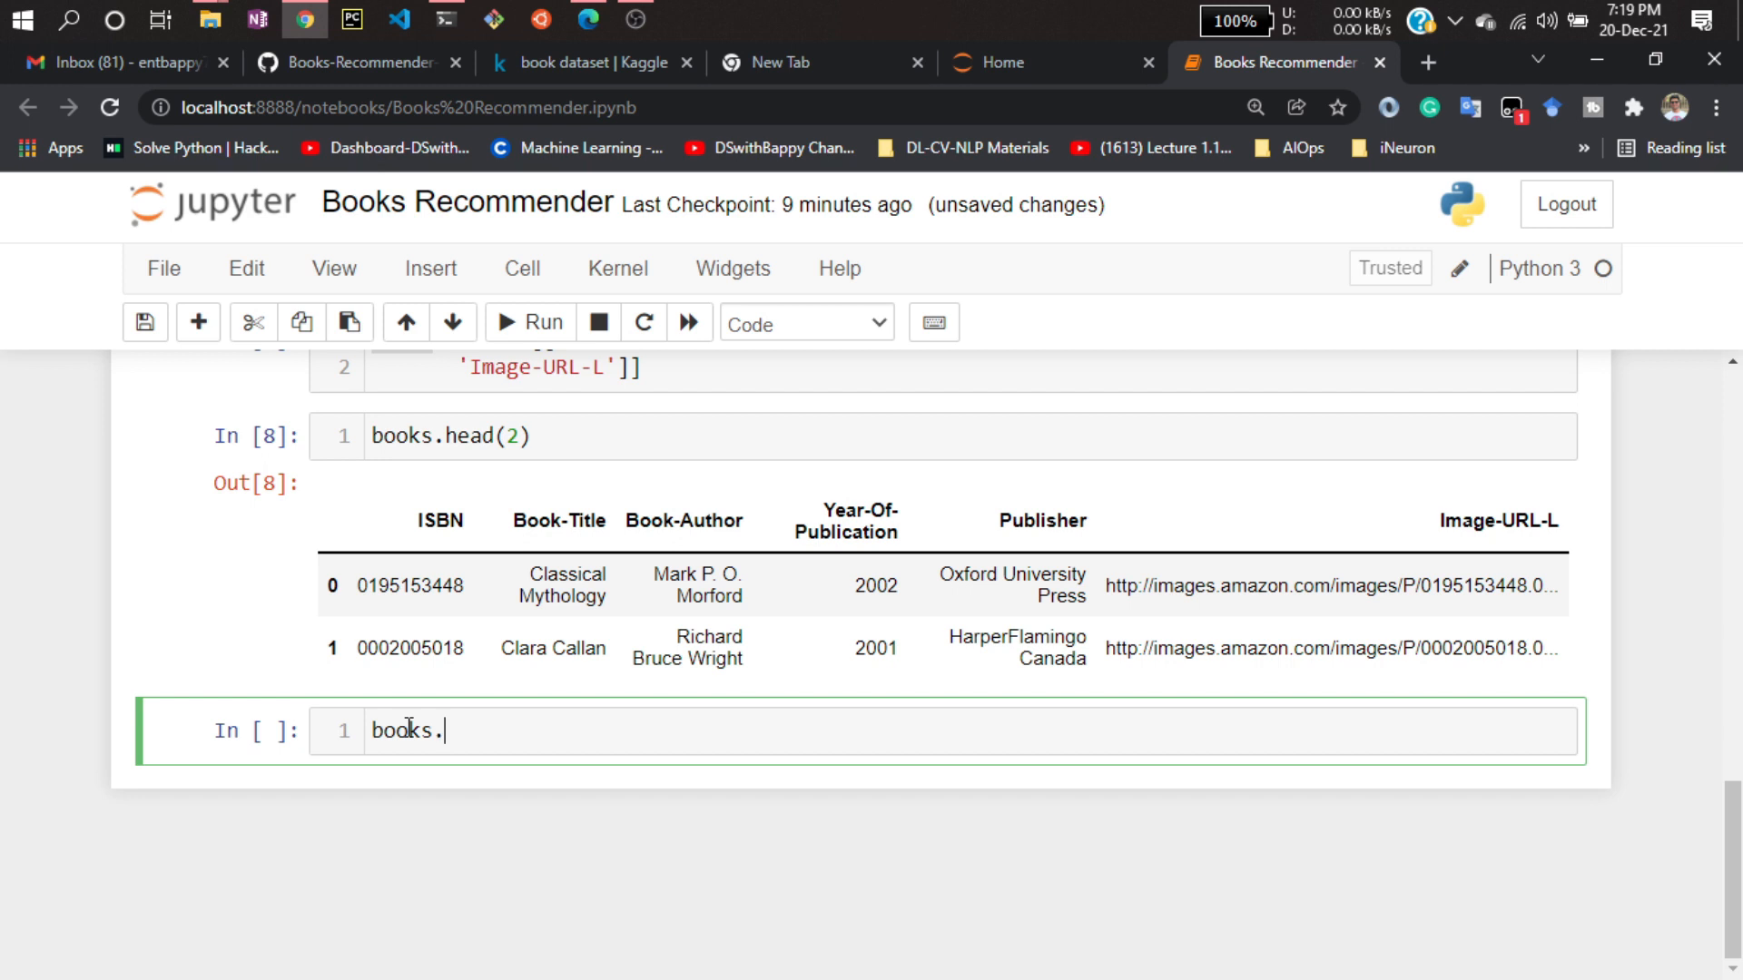
text(rena)
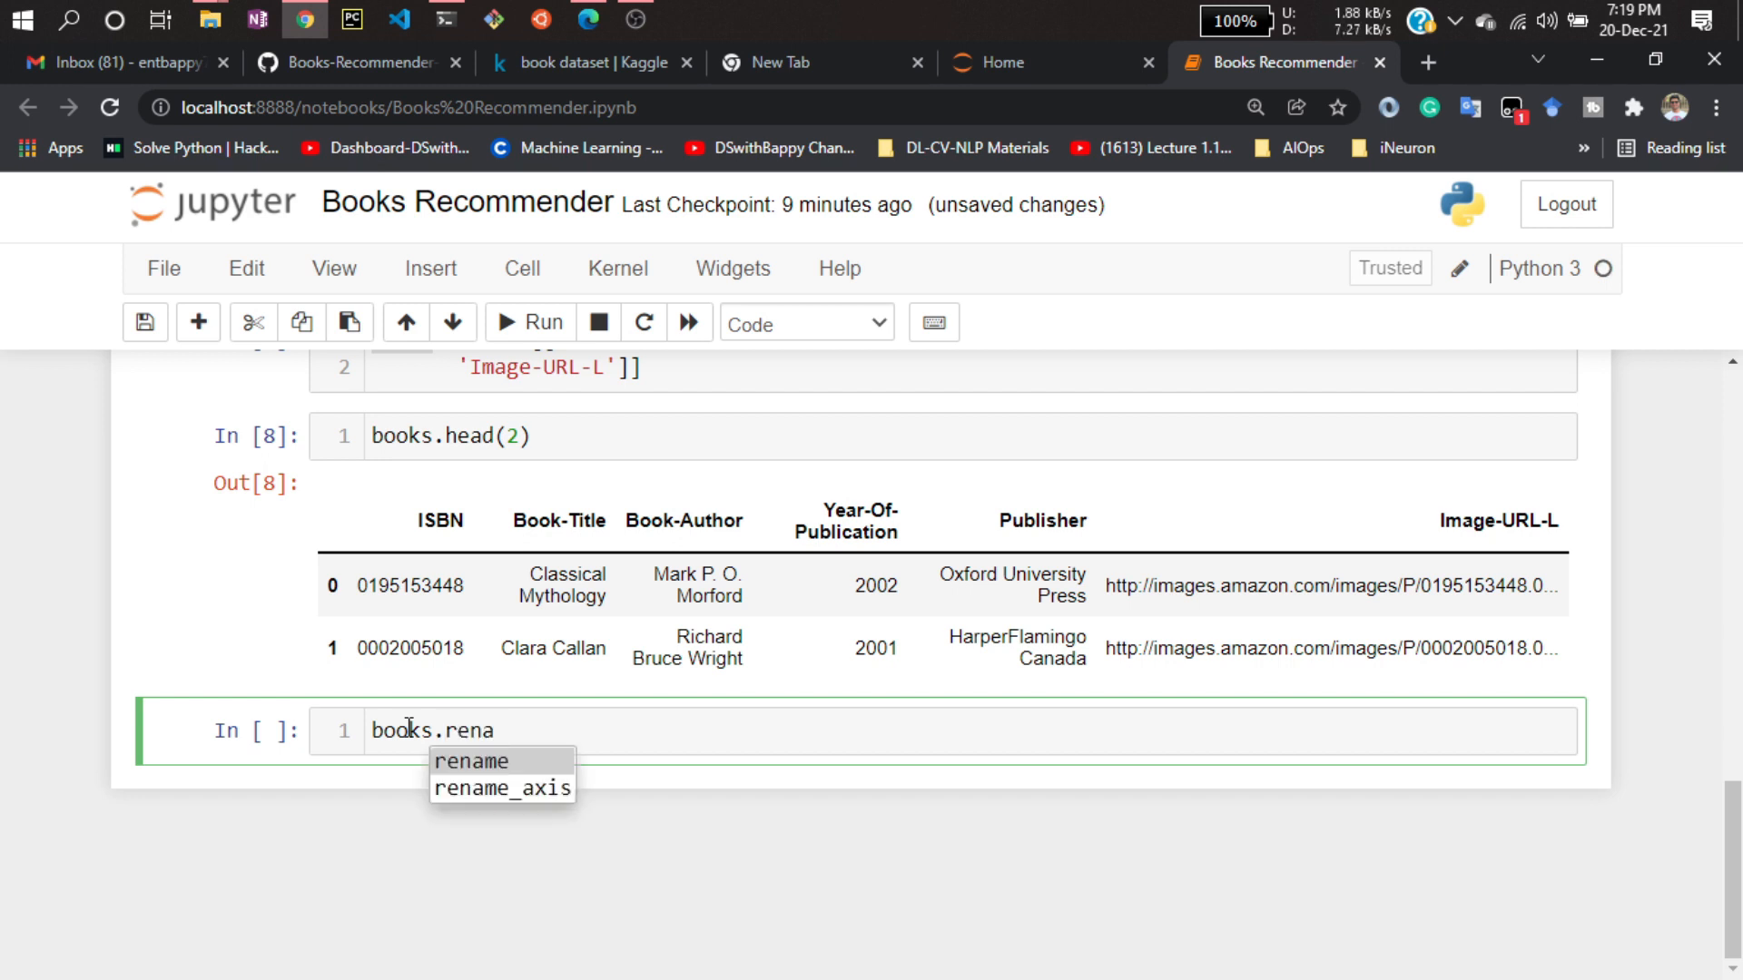
click(471, 761)
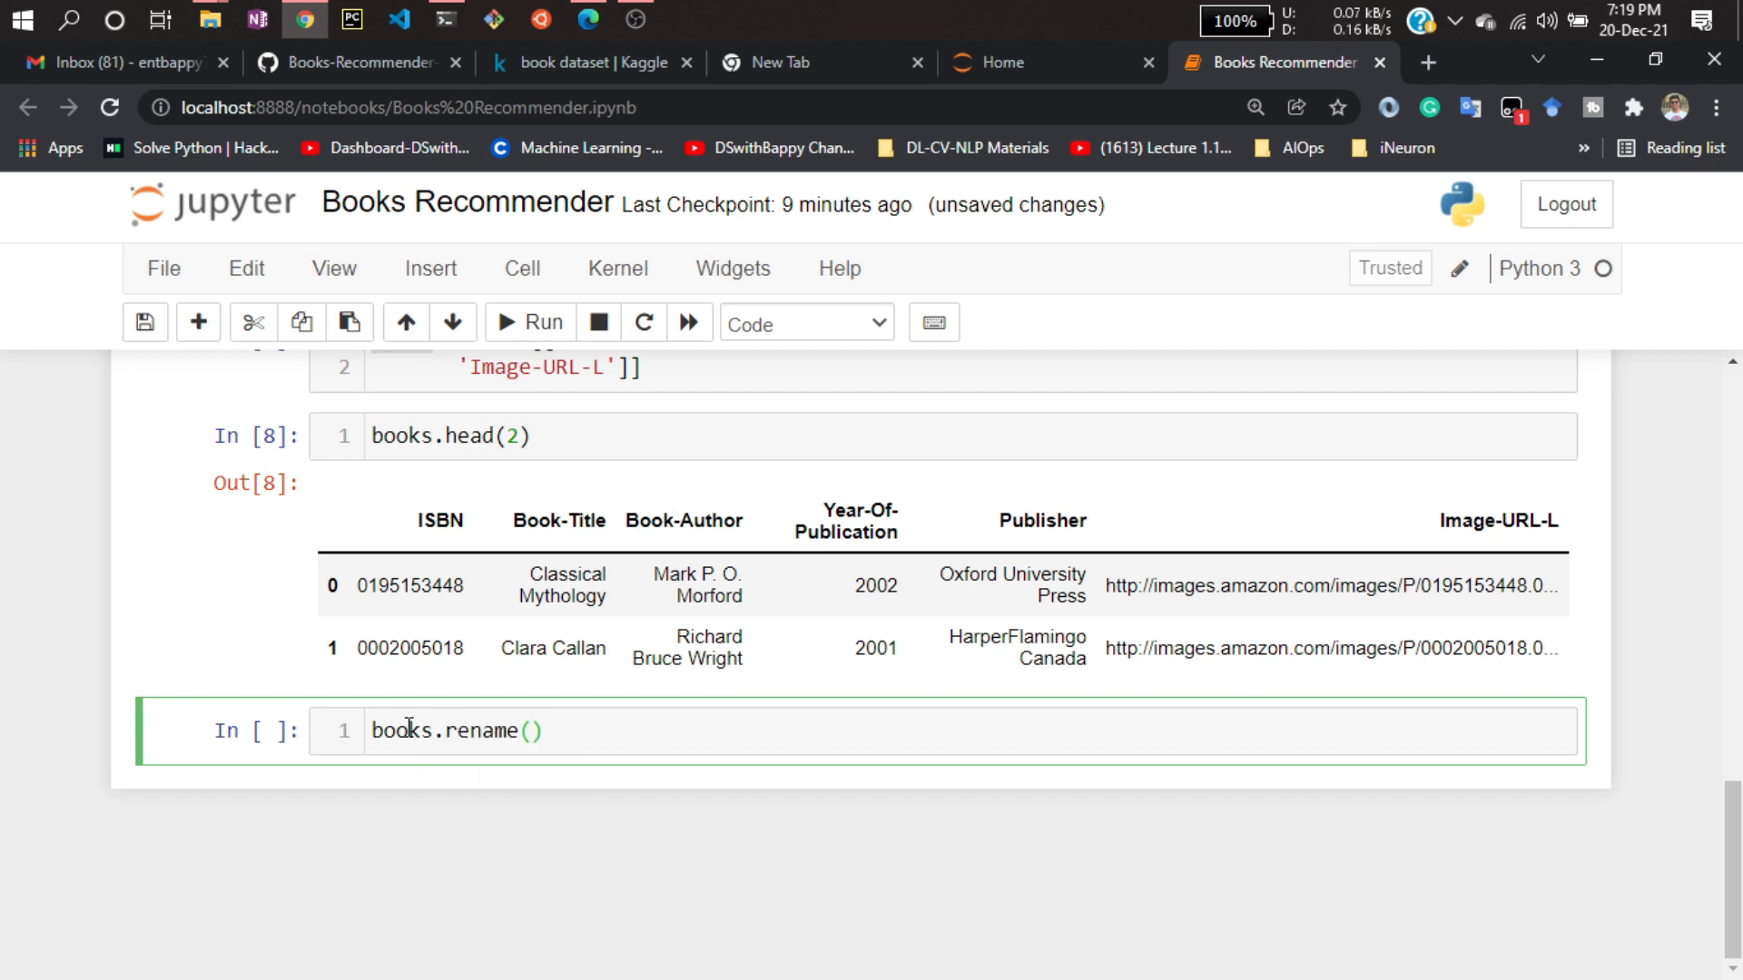
text(columns=)
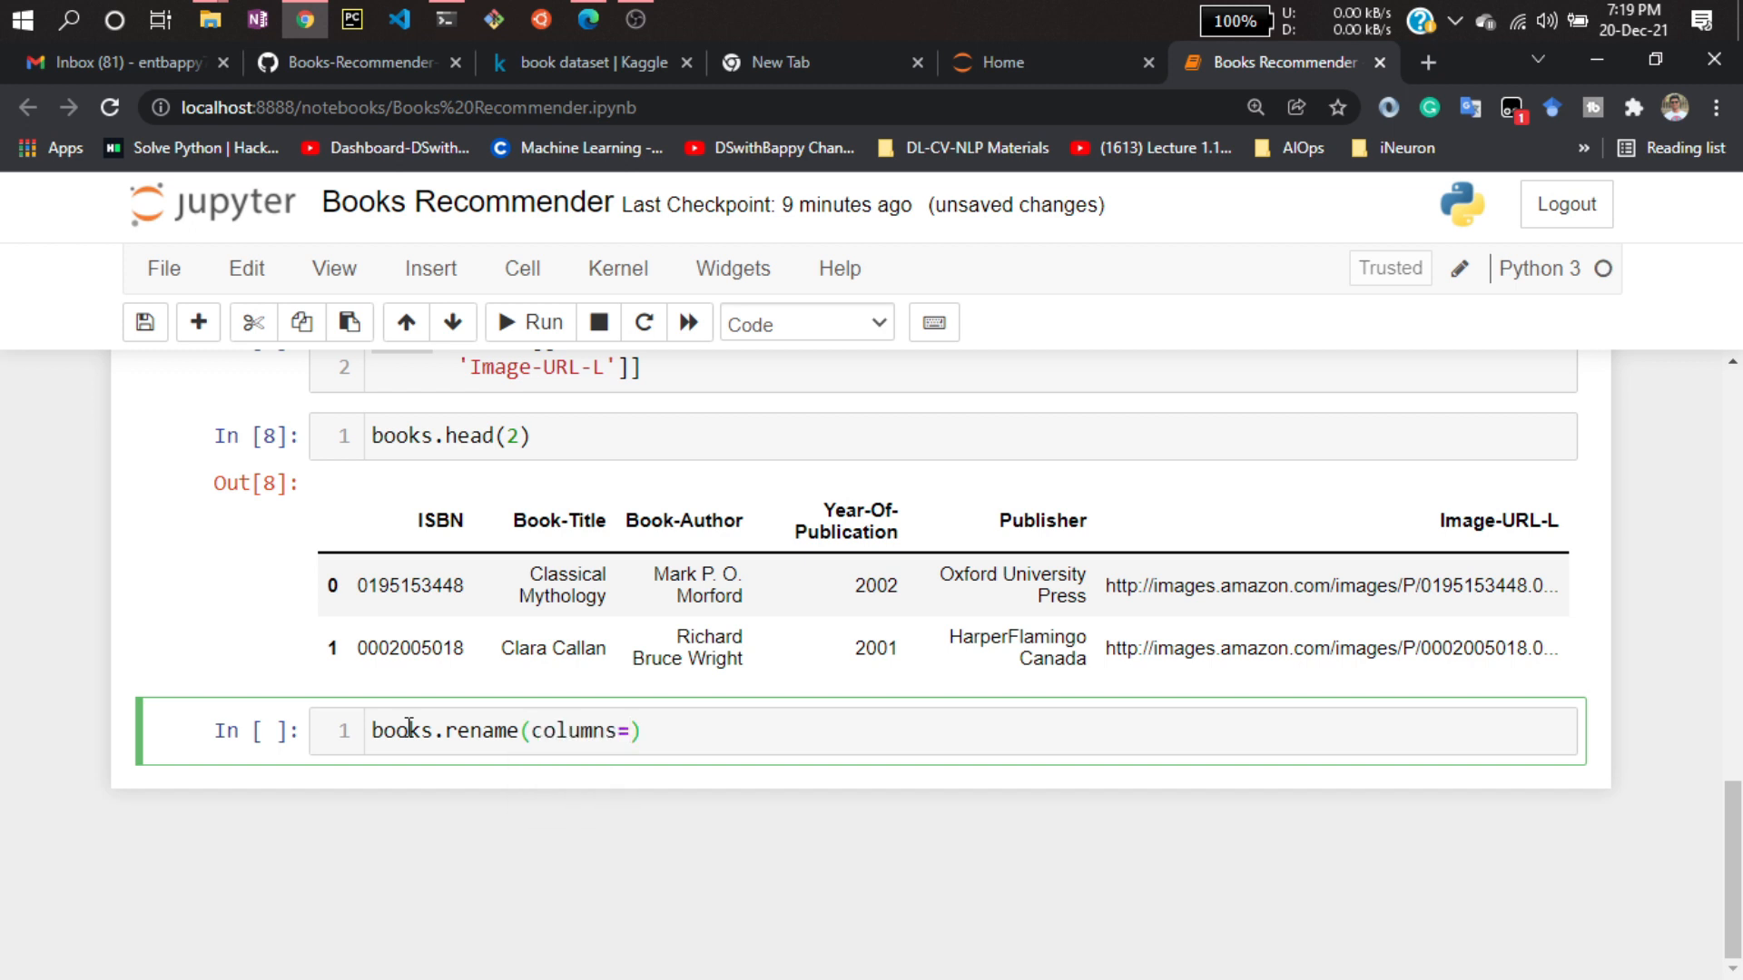
text({})
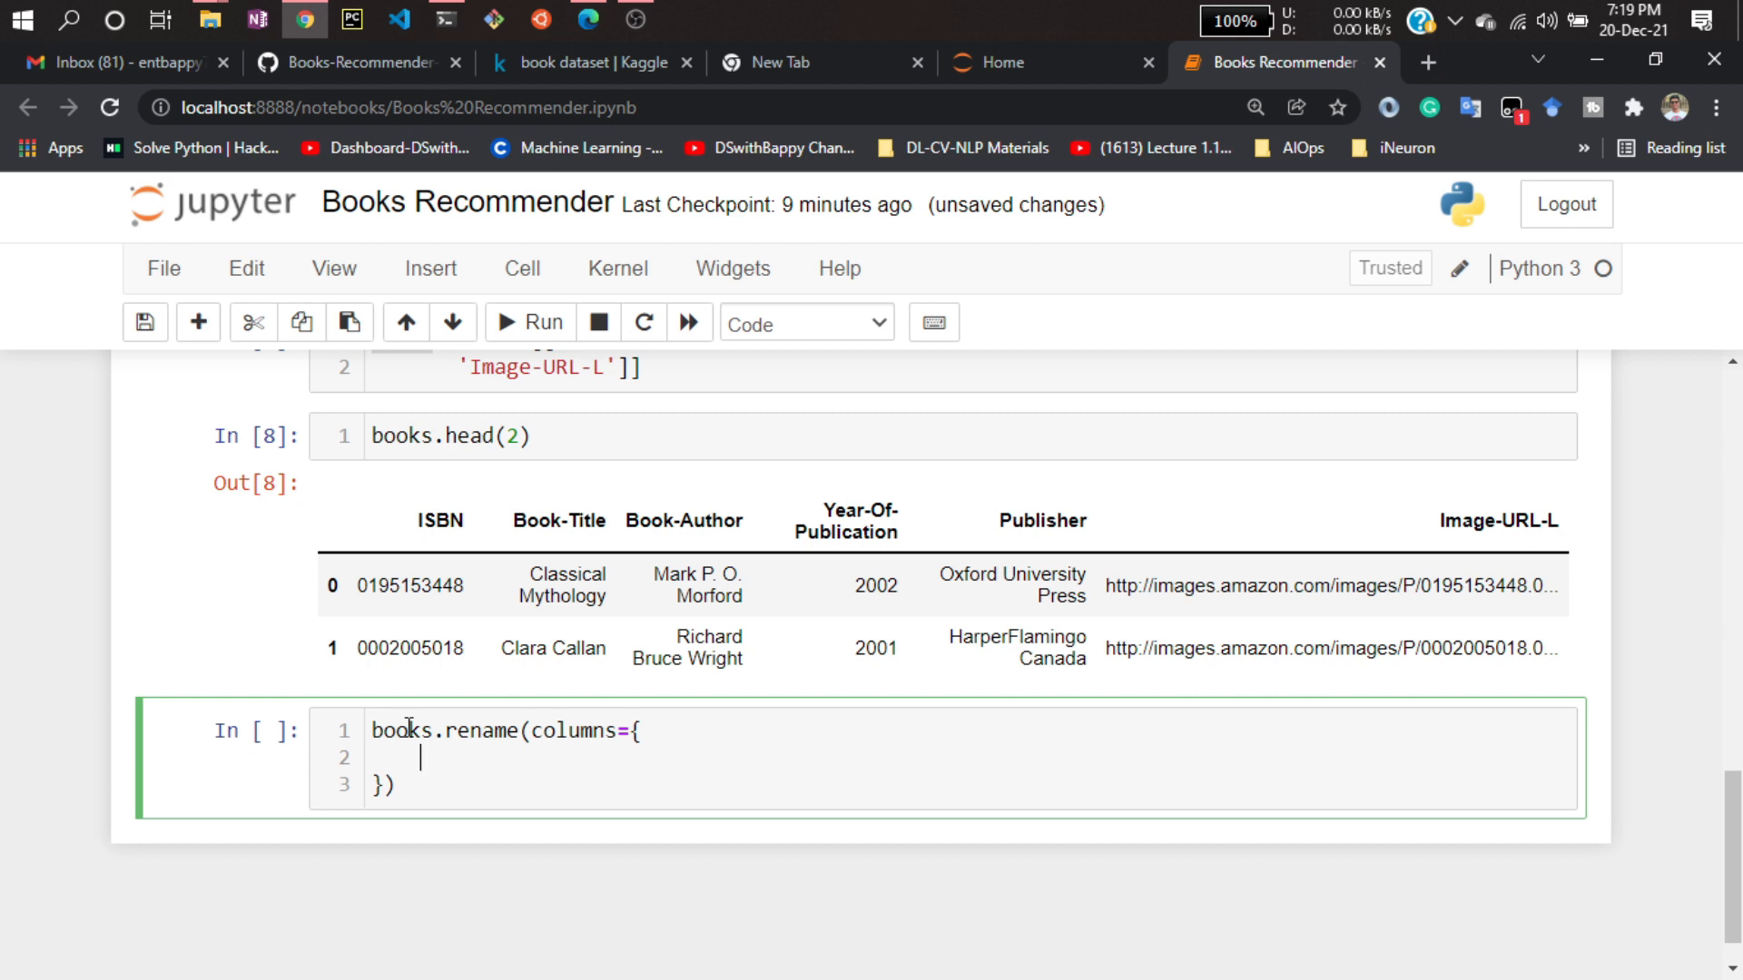
text("")
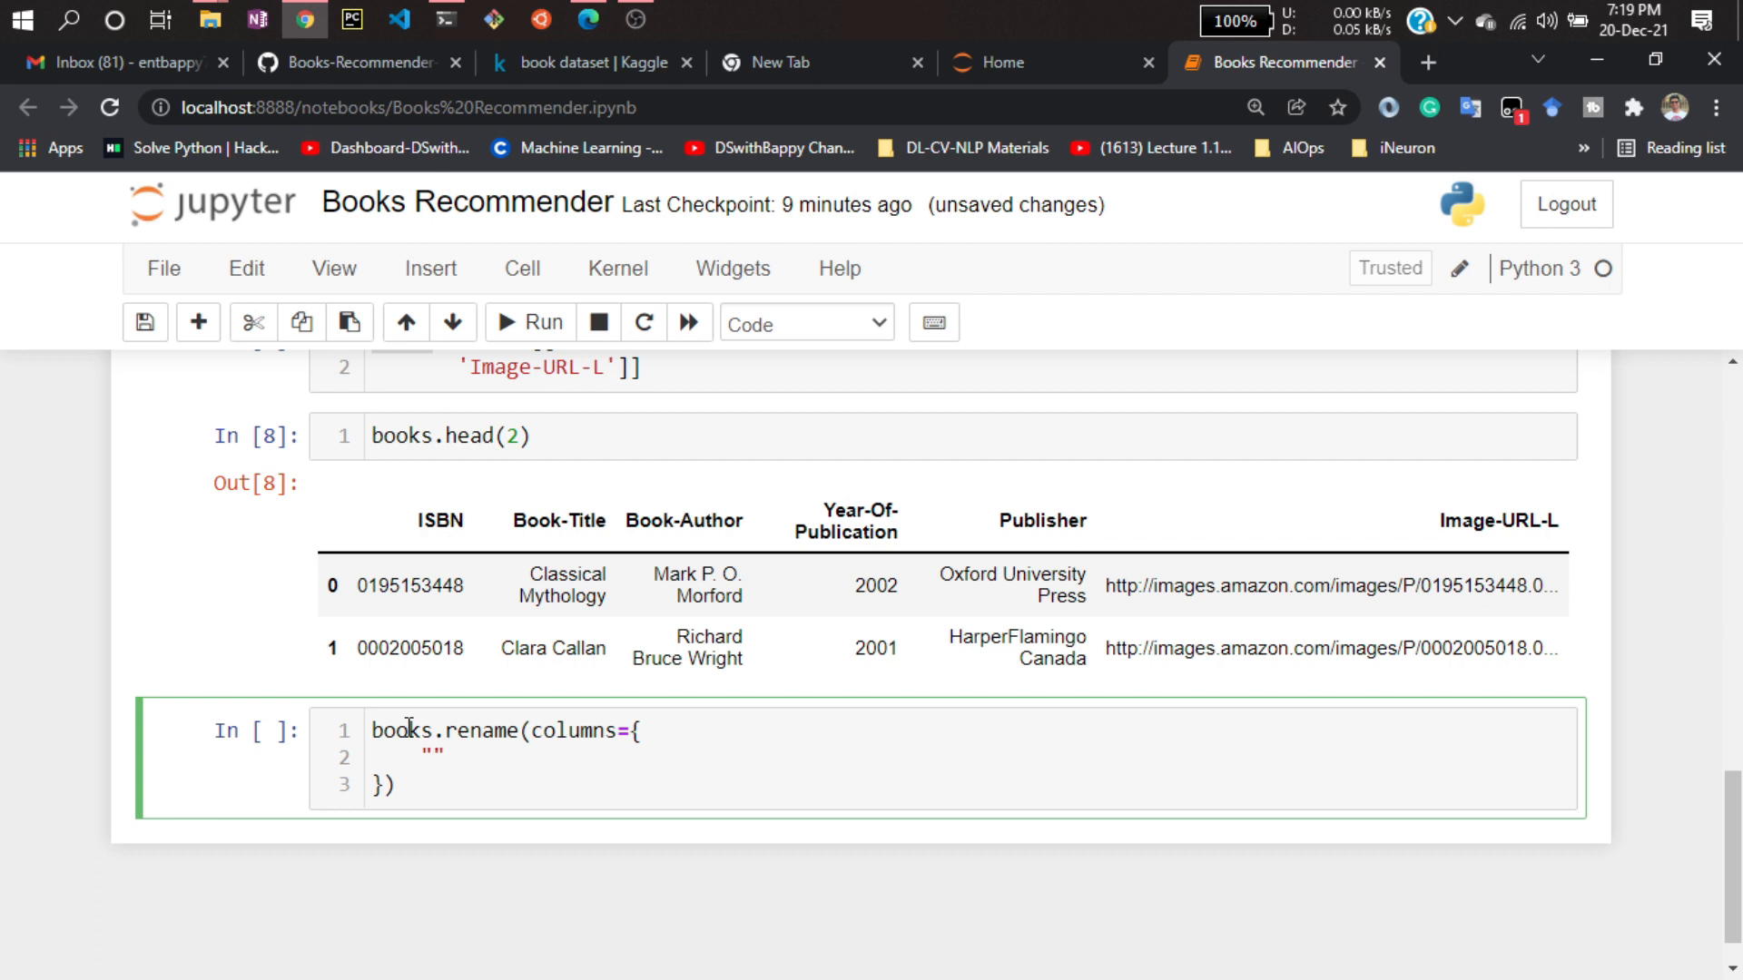
double_click(558, 520)
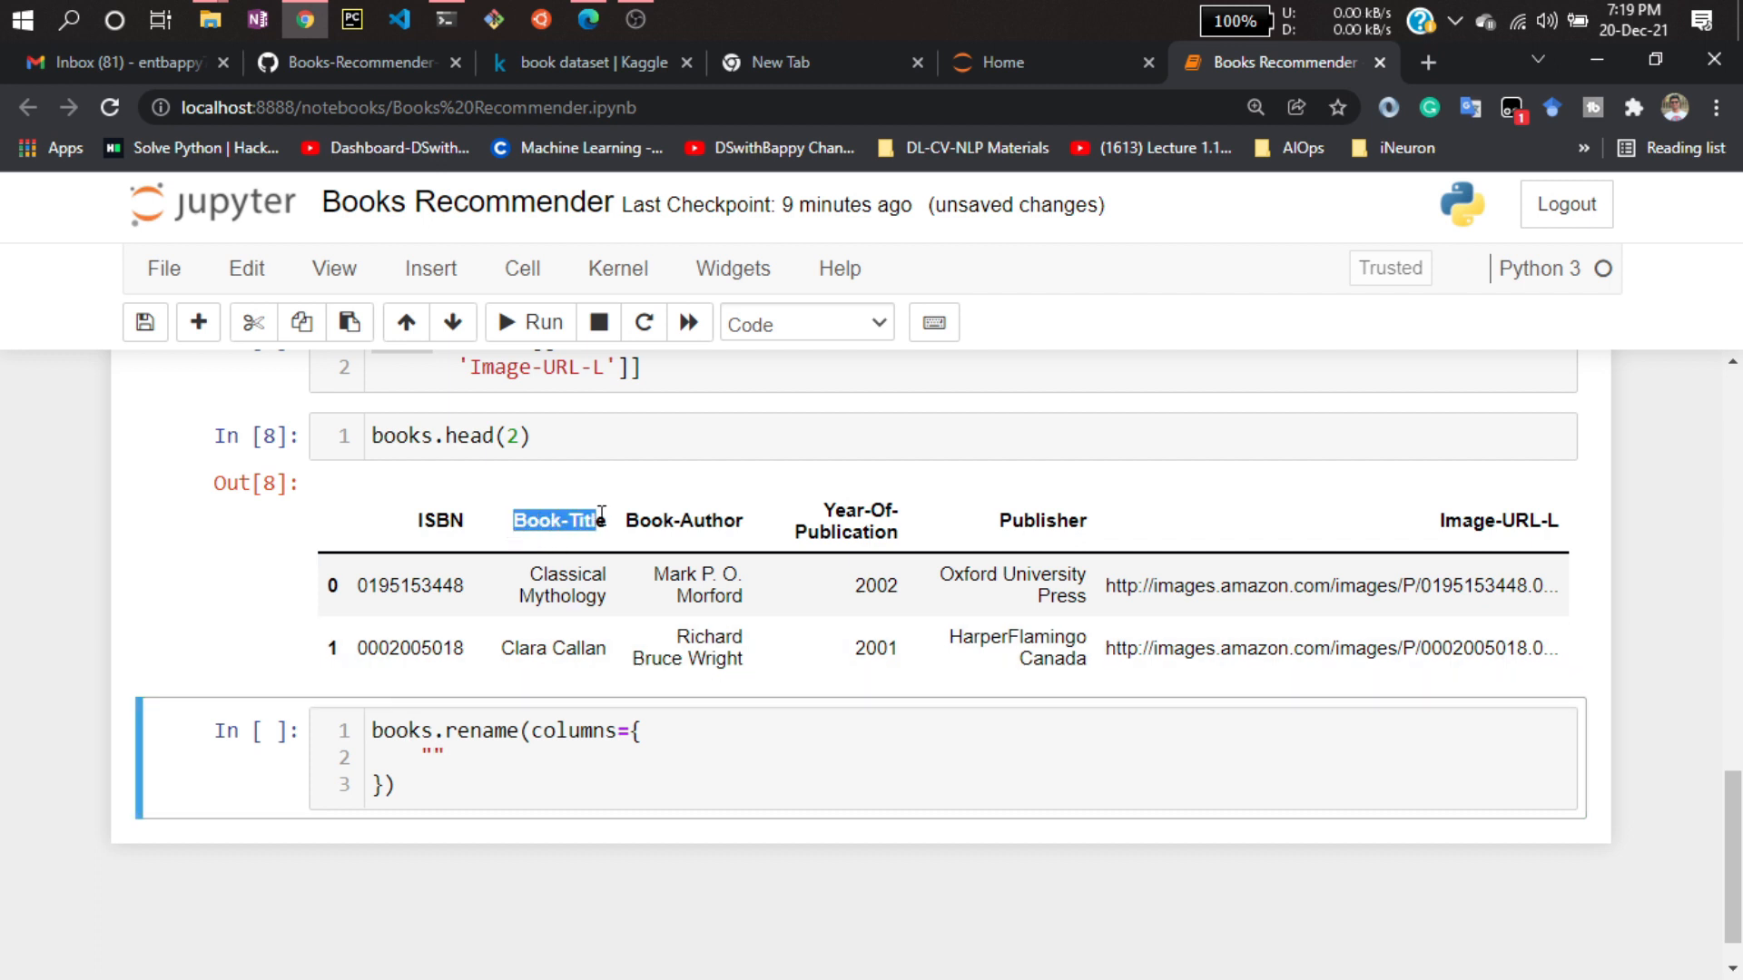
click(433, 758)
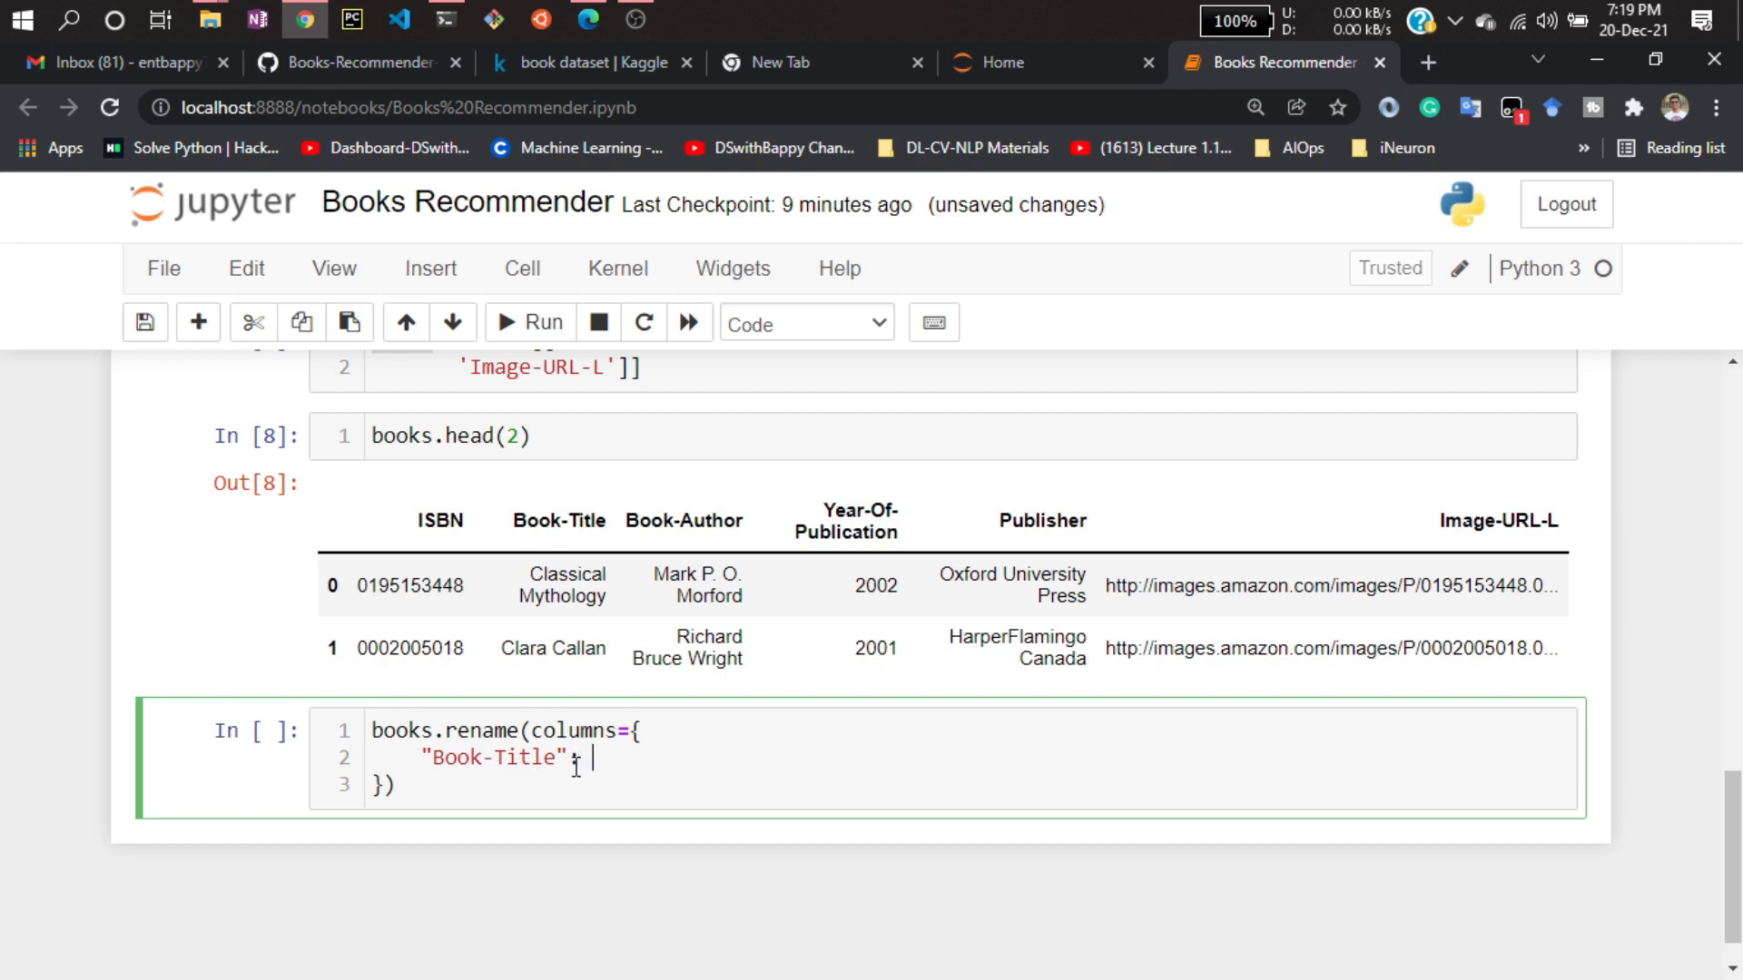
Map Book-Title to 'title' and Book-Author to 'author' in the rename dictionary.
text(t)
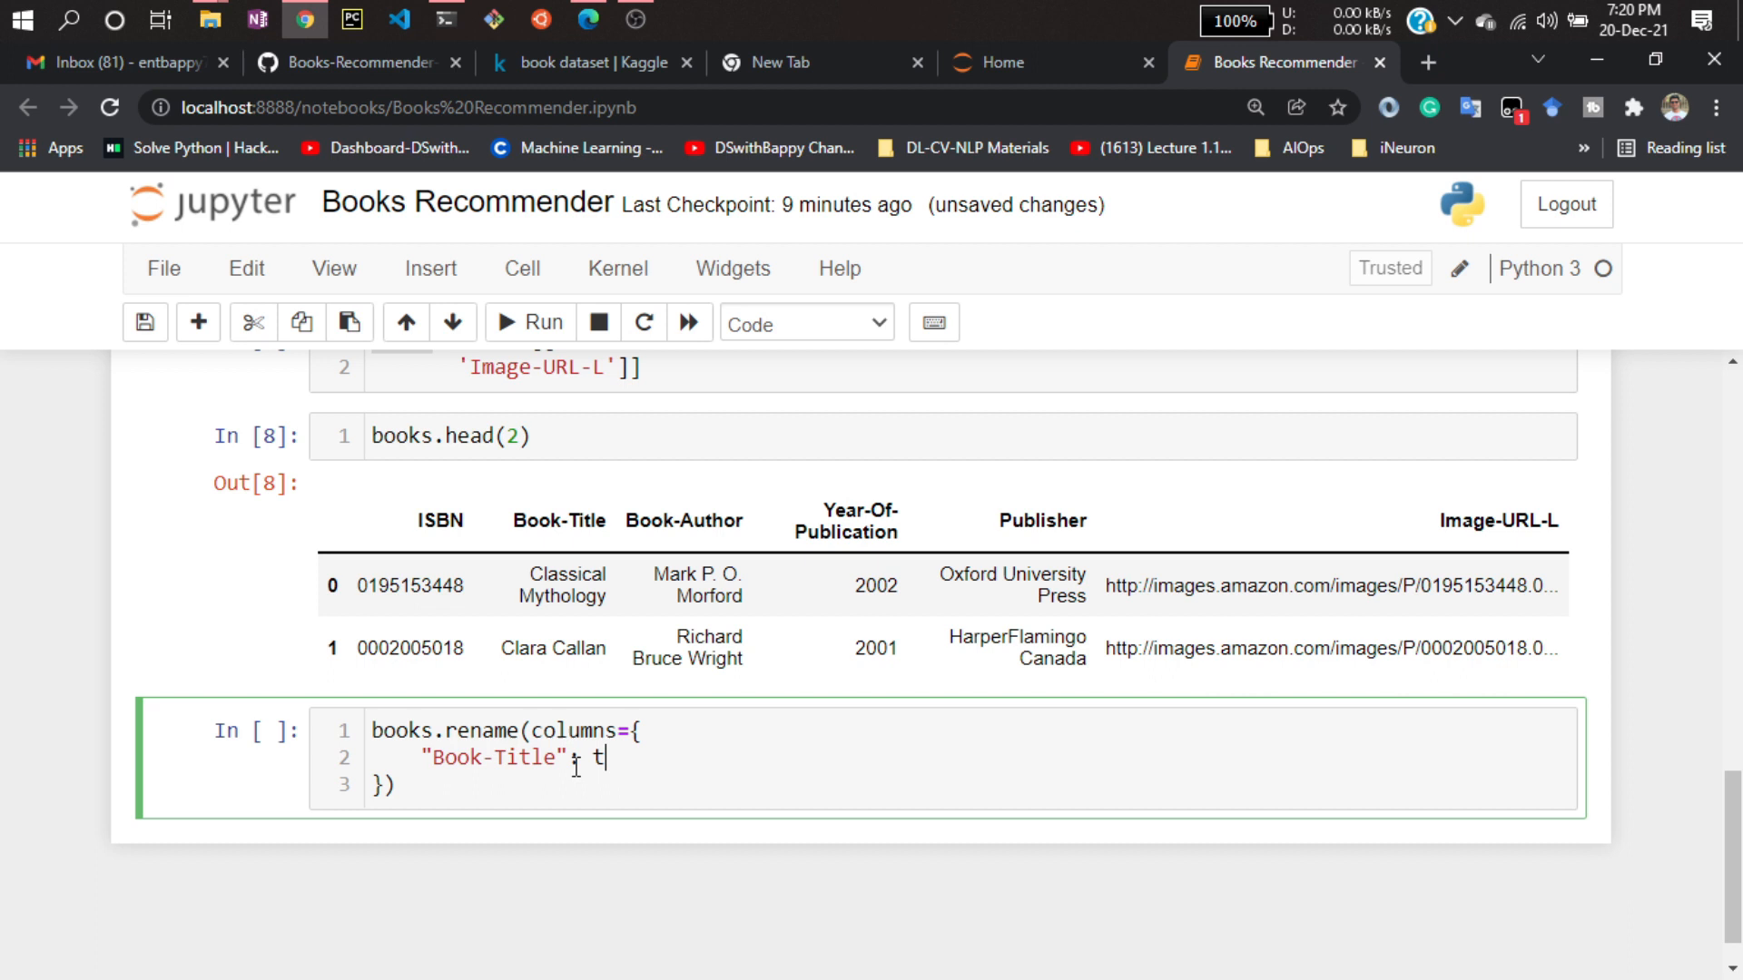
key(Backspace)
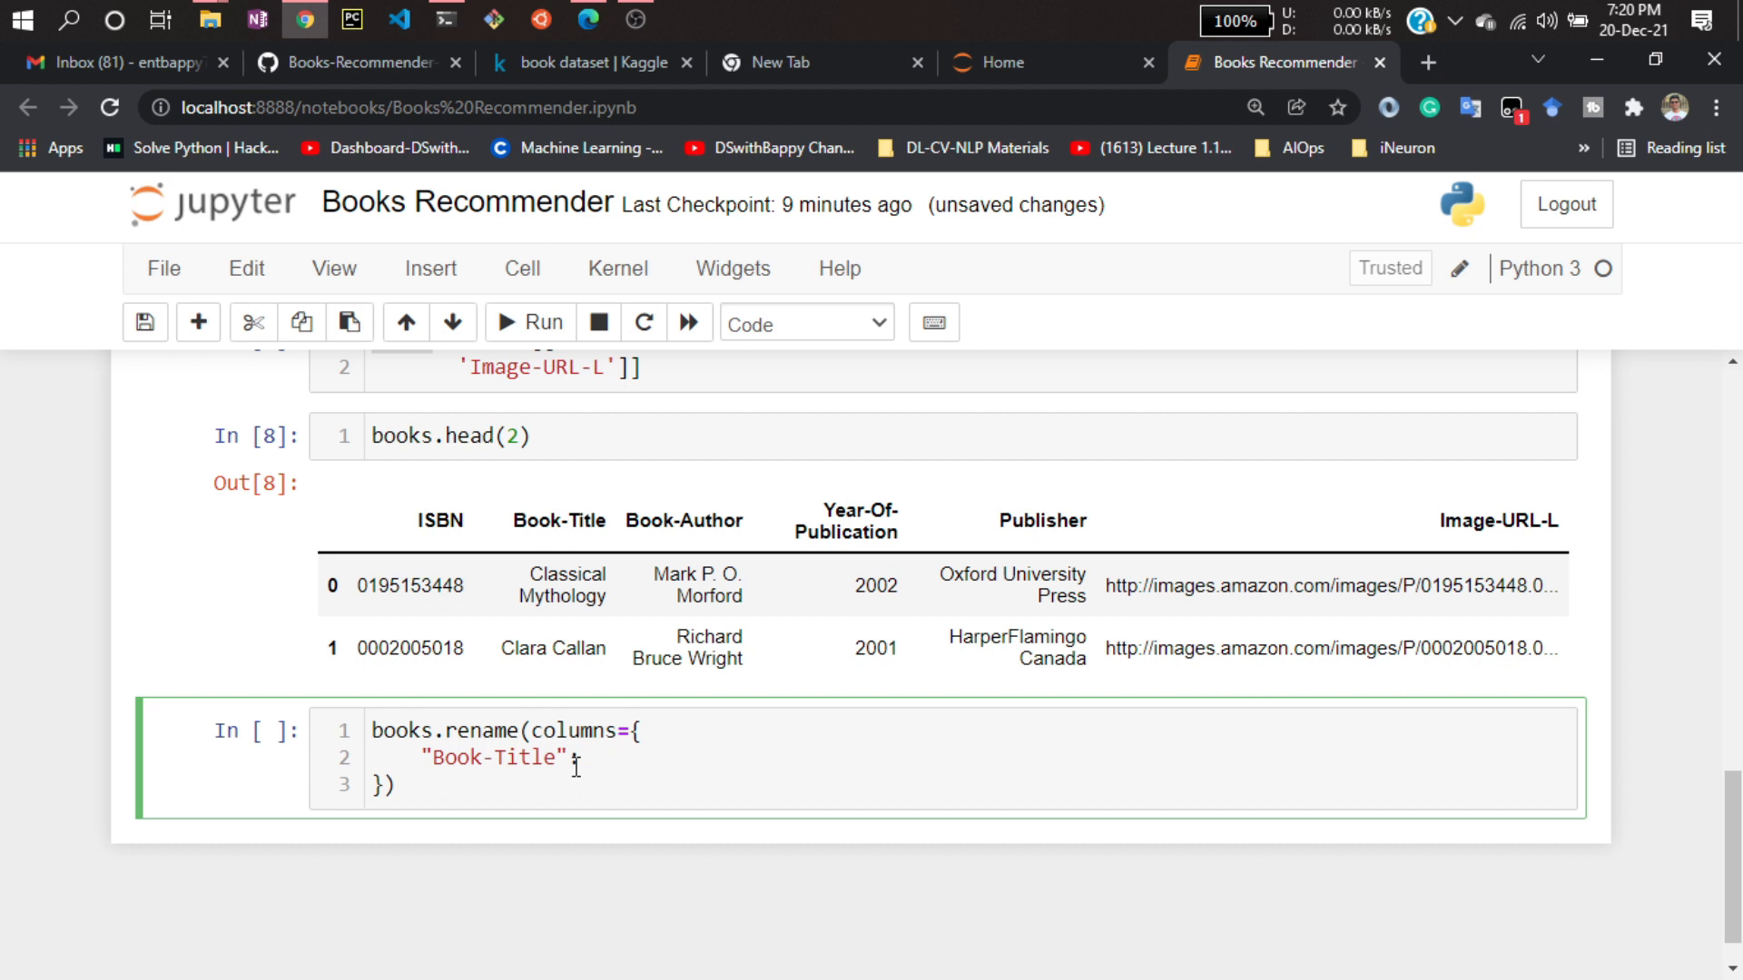
text("t")
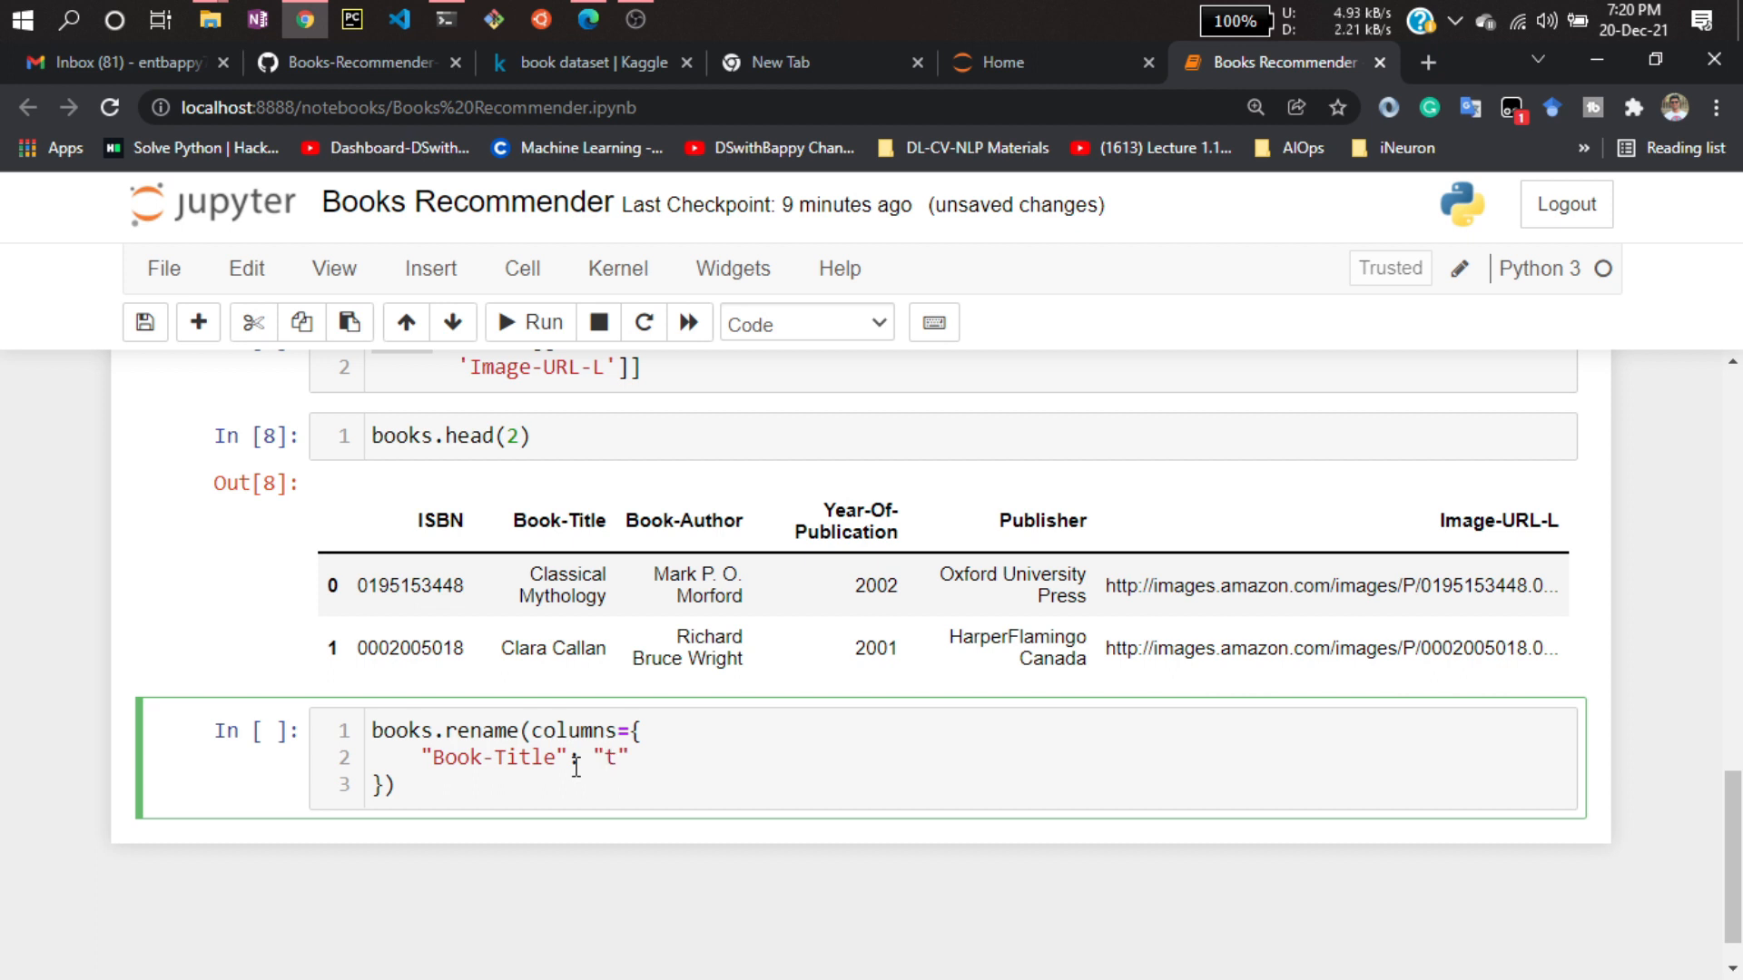
text(itle)
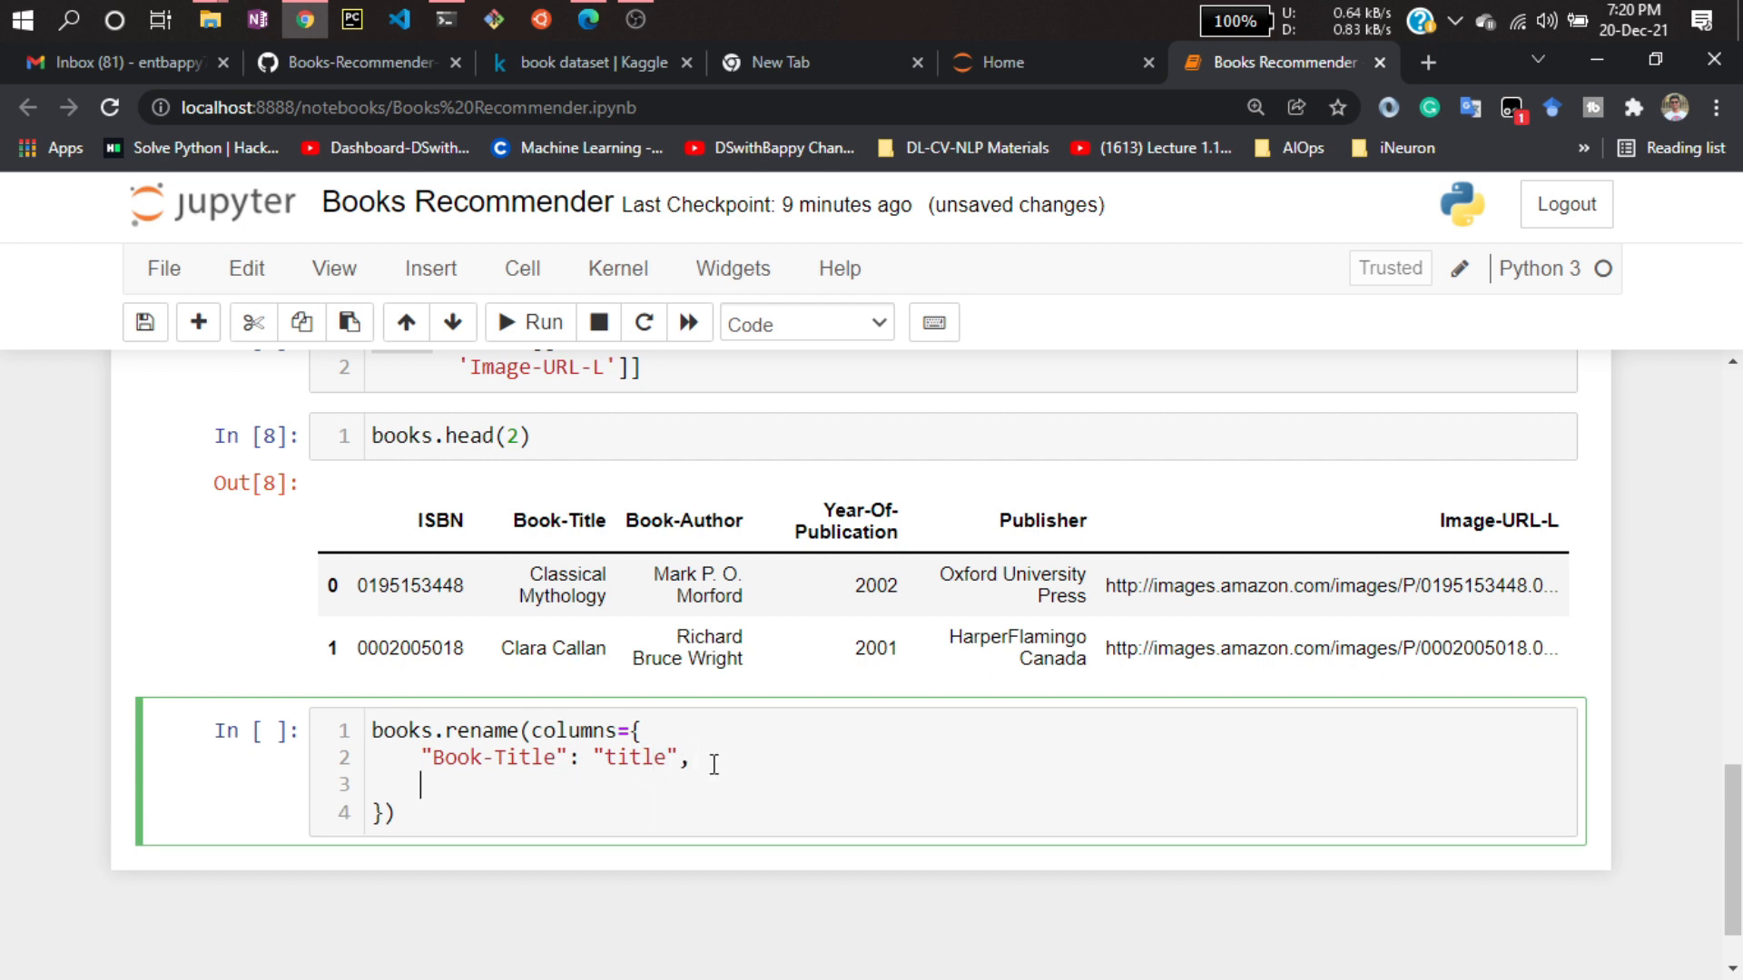
text("")
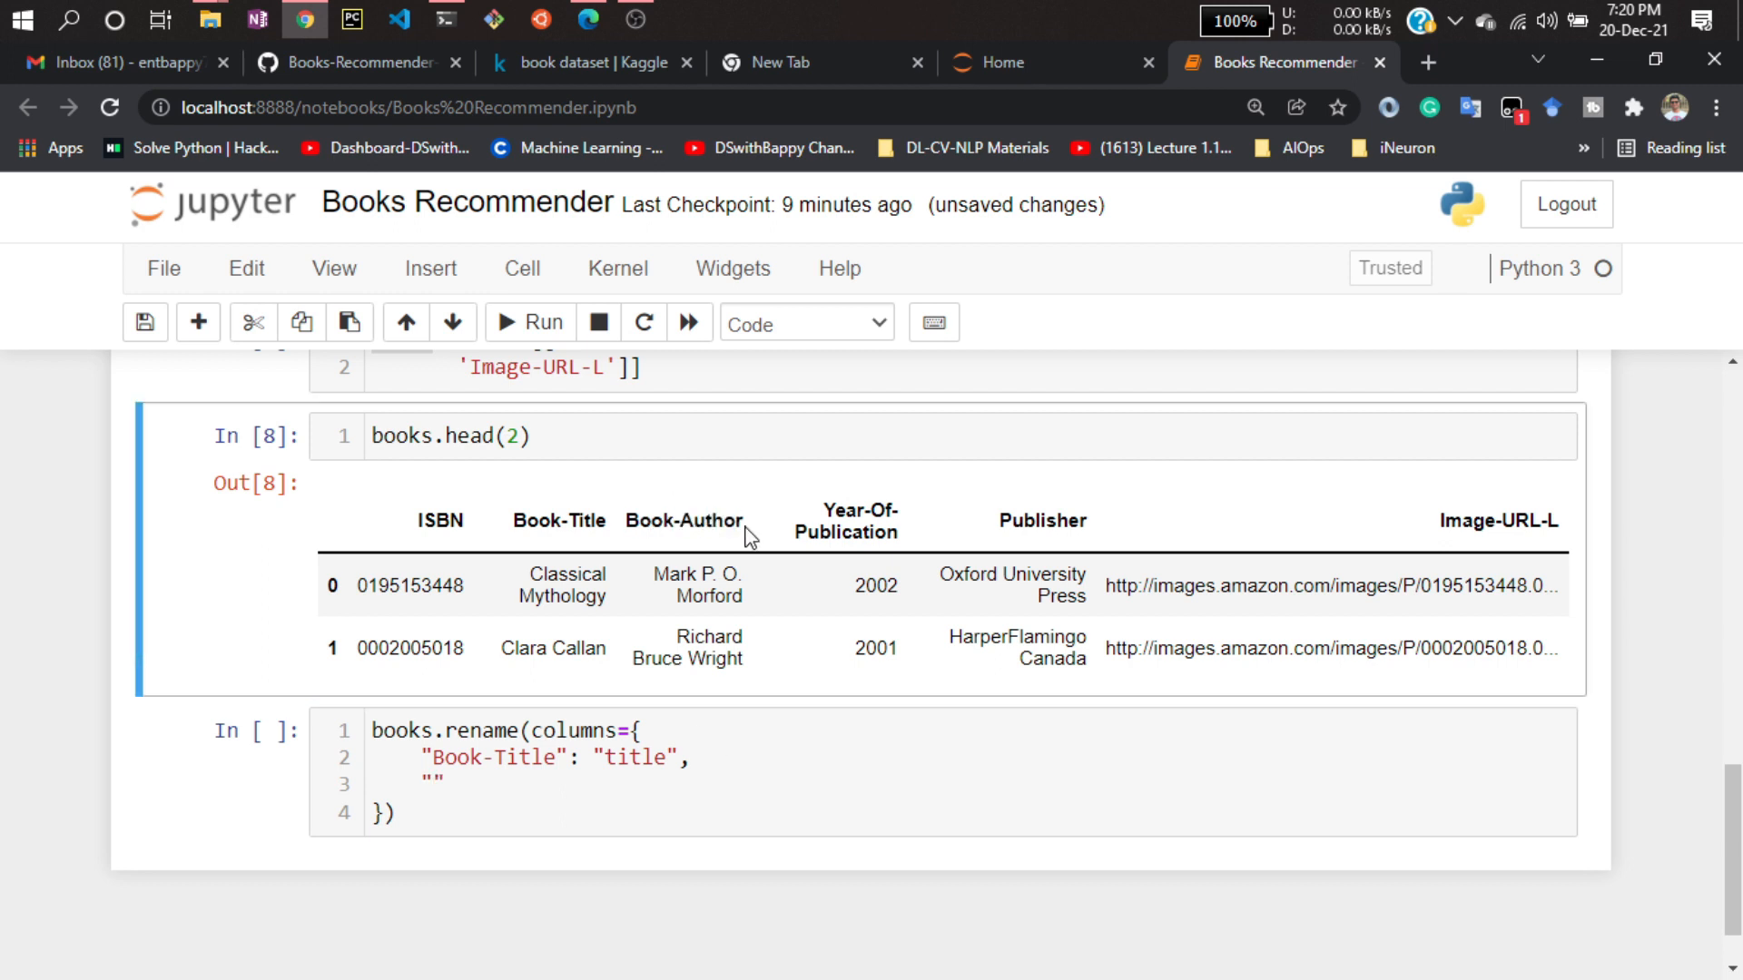
double_click(684, 520)
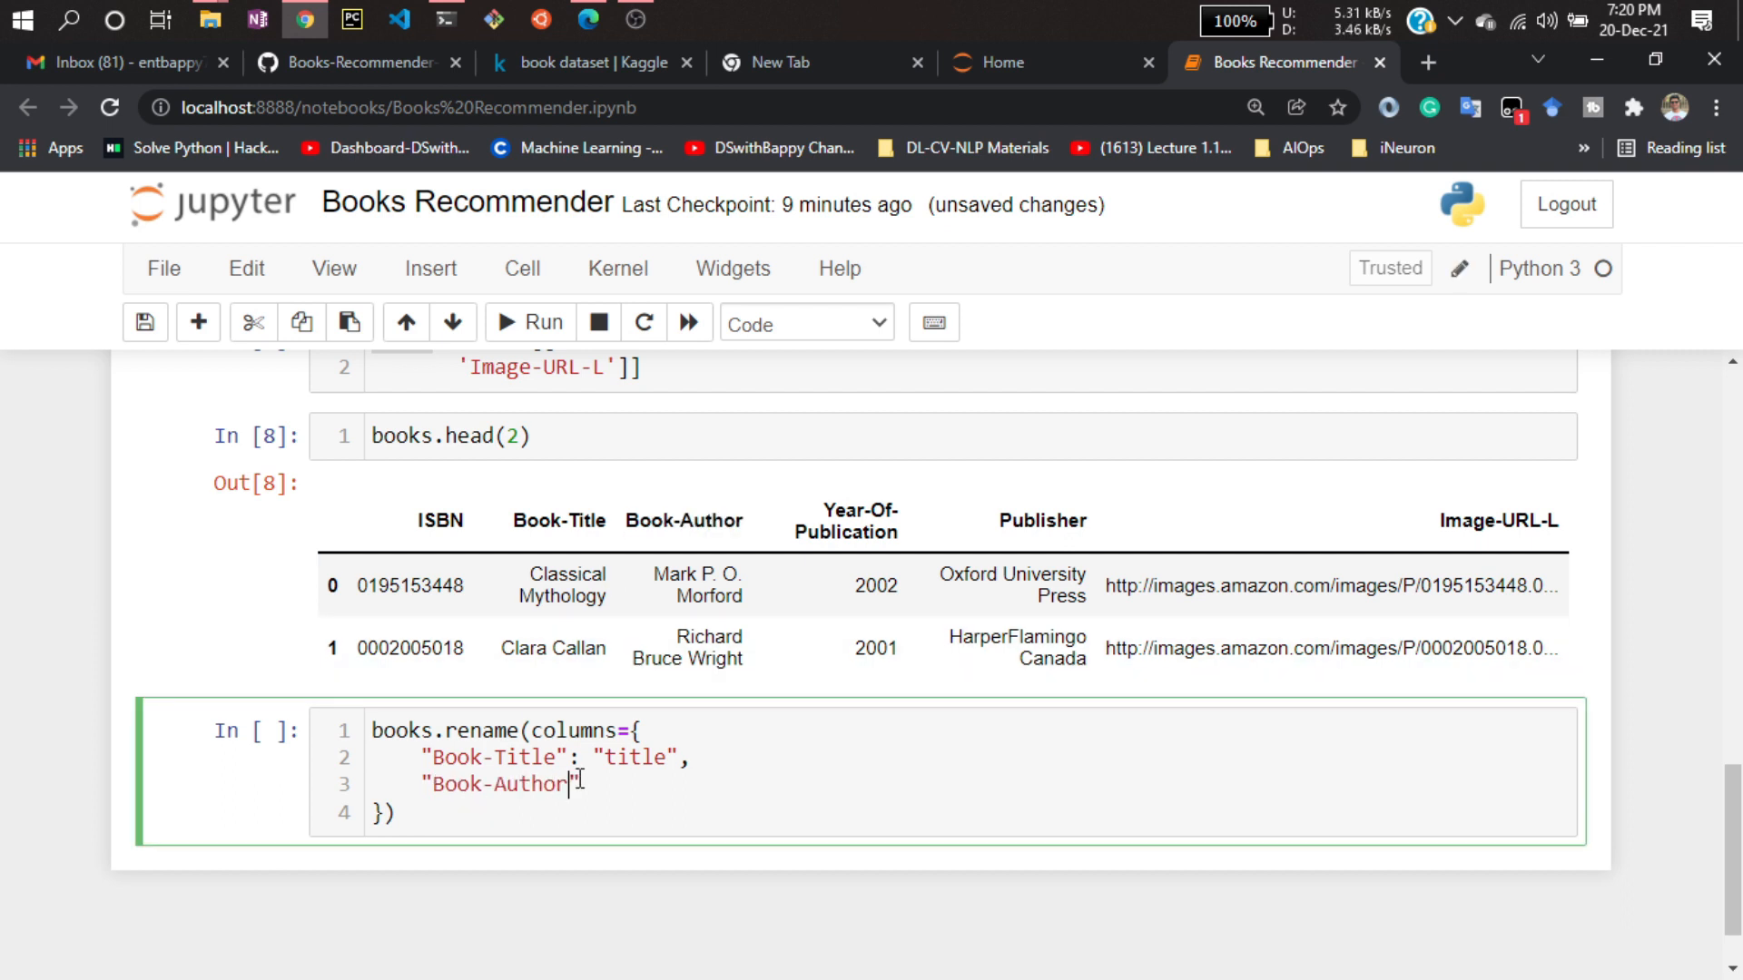
text(:)
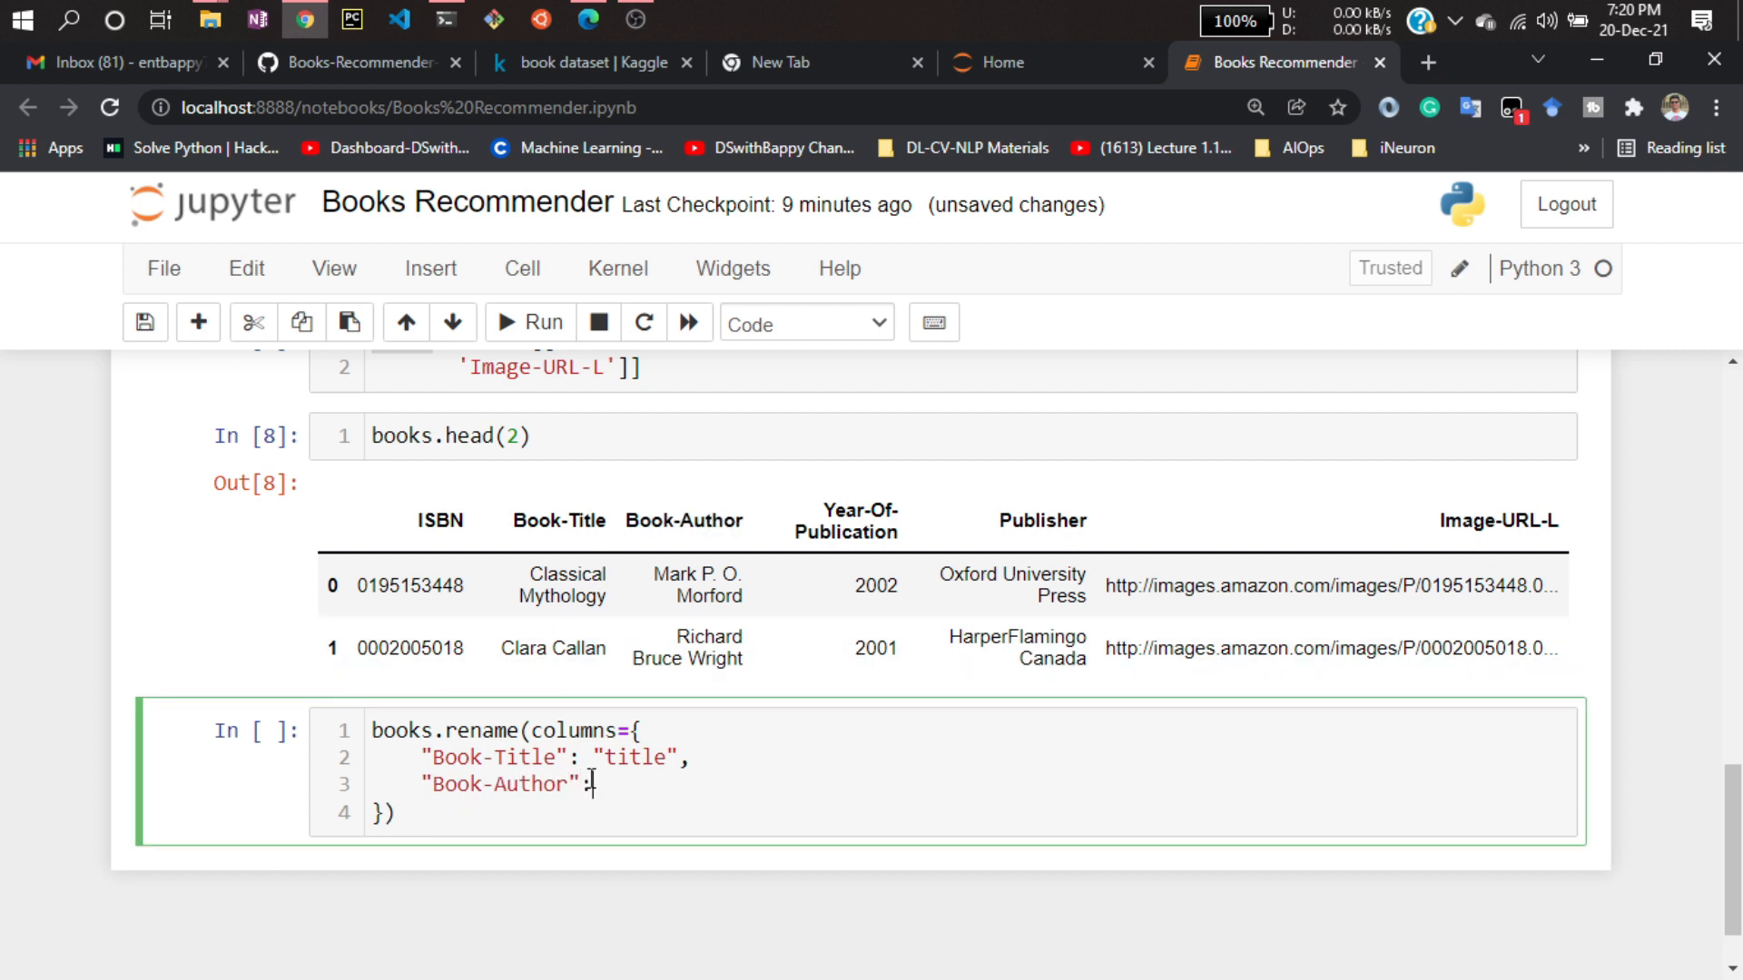
text('au')
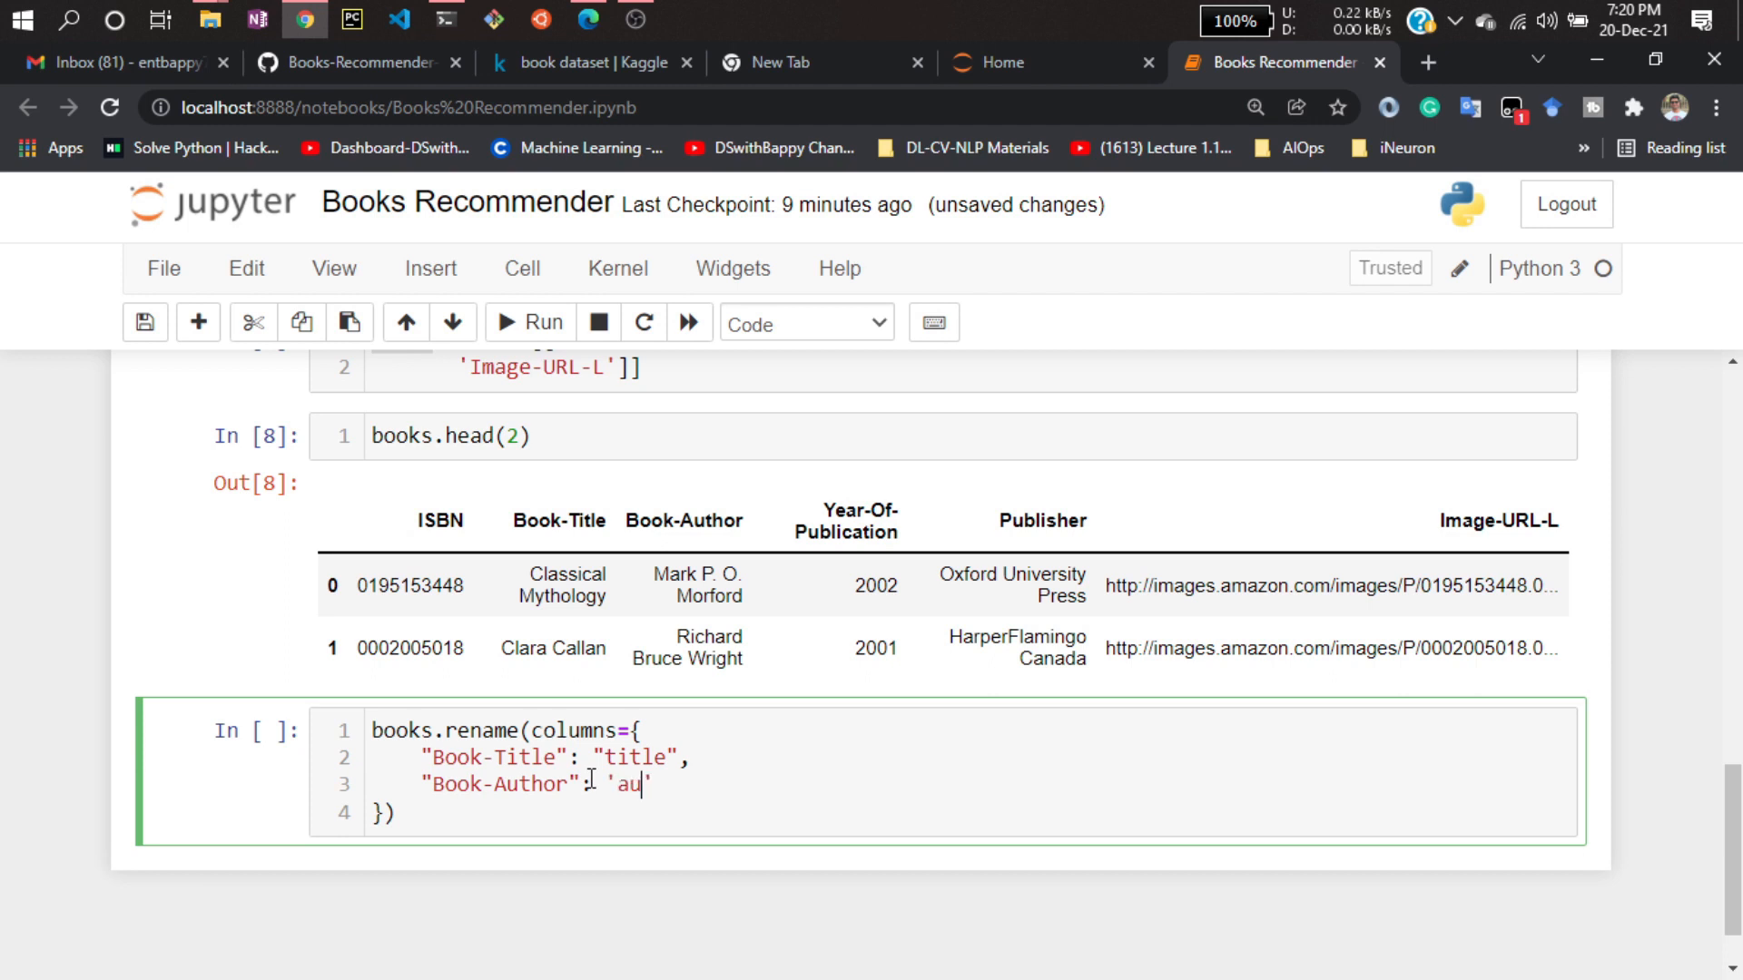
text(thor)
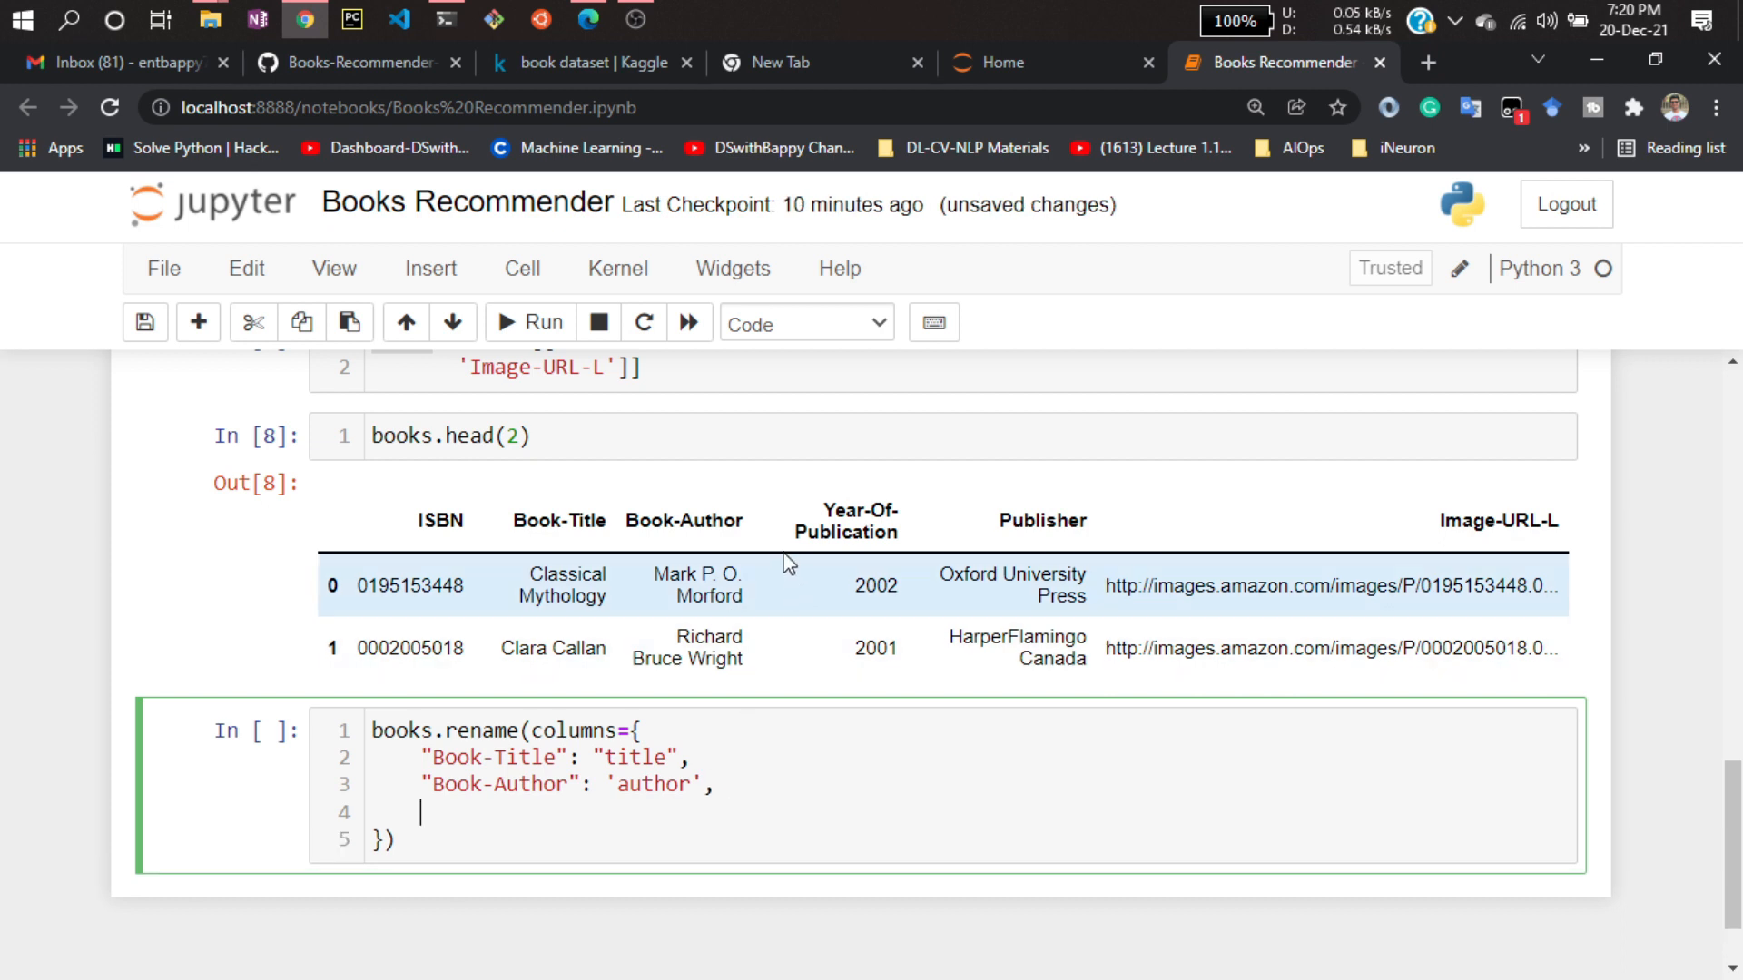
Map Year-Of-Publication to 'year' and Image-URL-L to 'img_url', adding inplace=True.
double_click(845, 520)
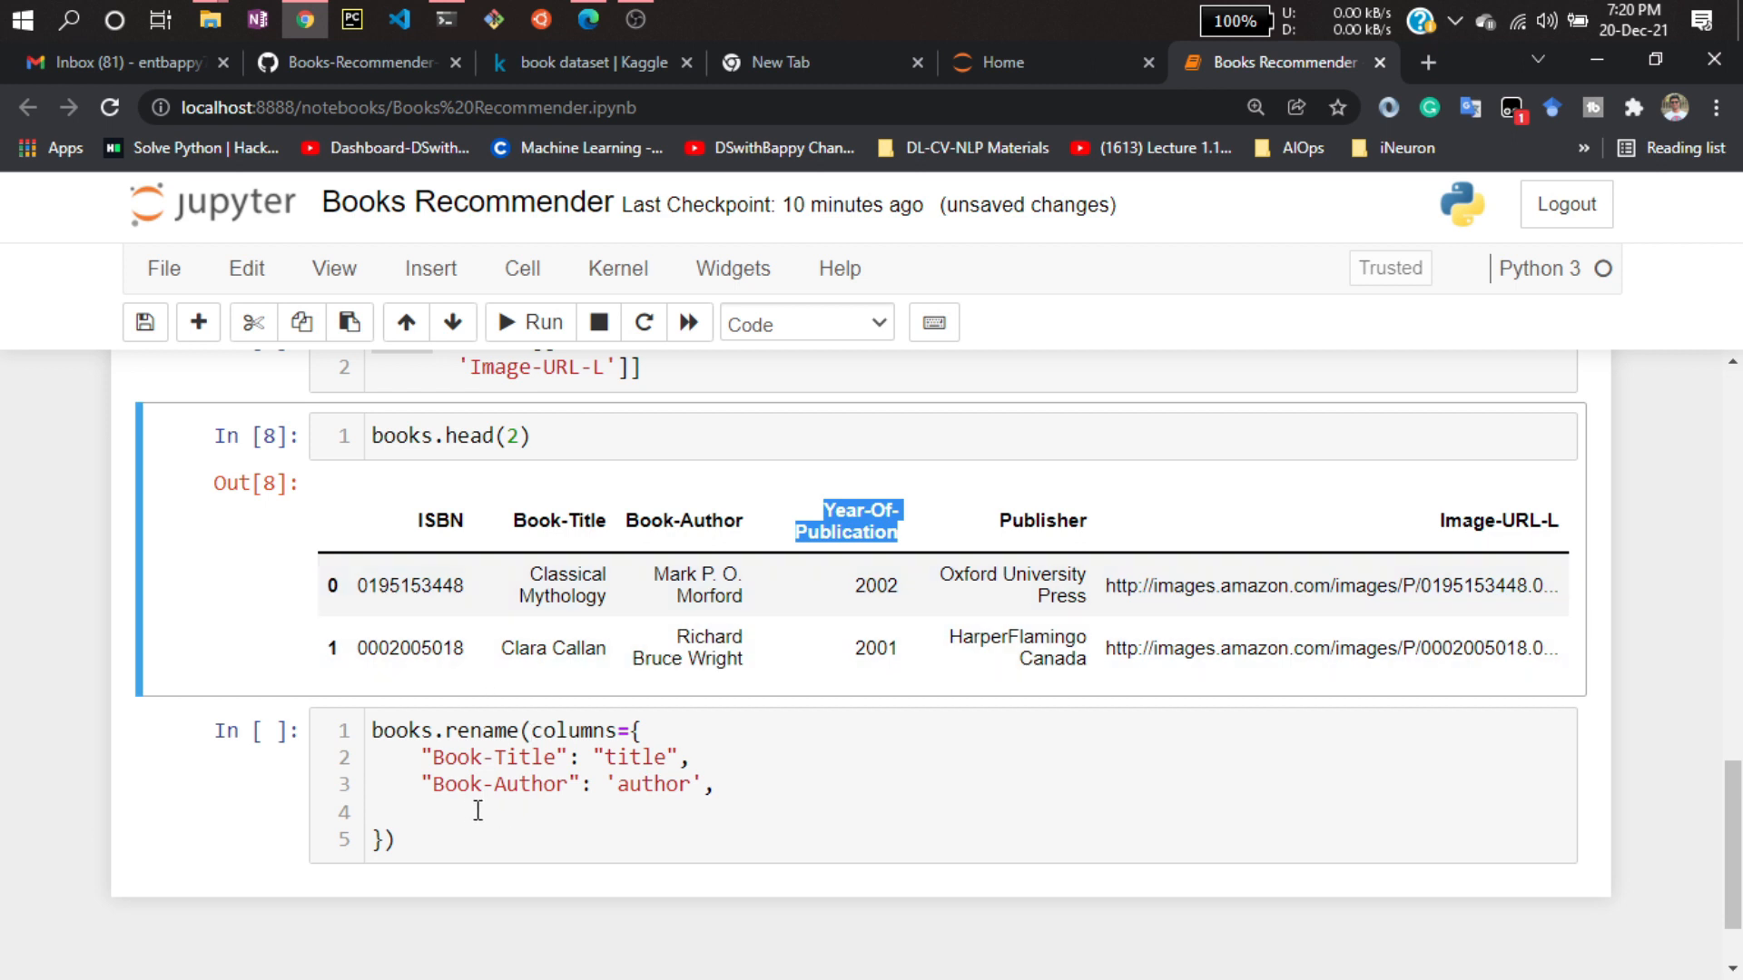
text("Year-Of-Publication":"year",)
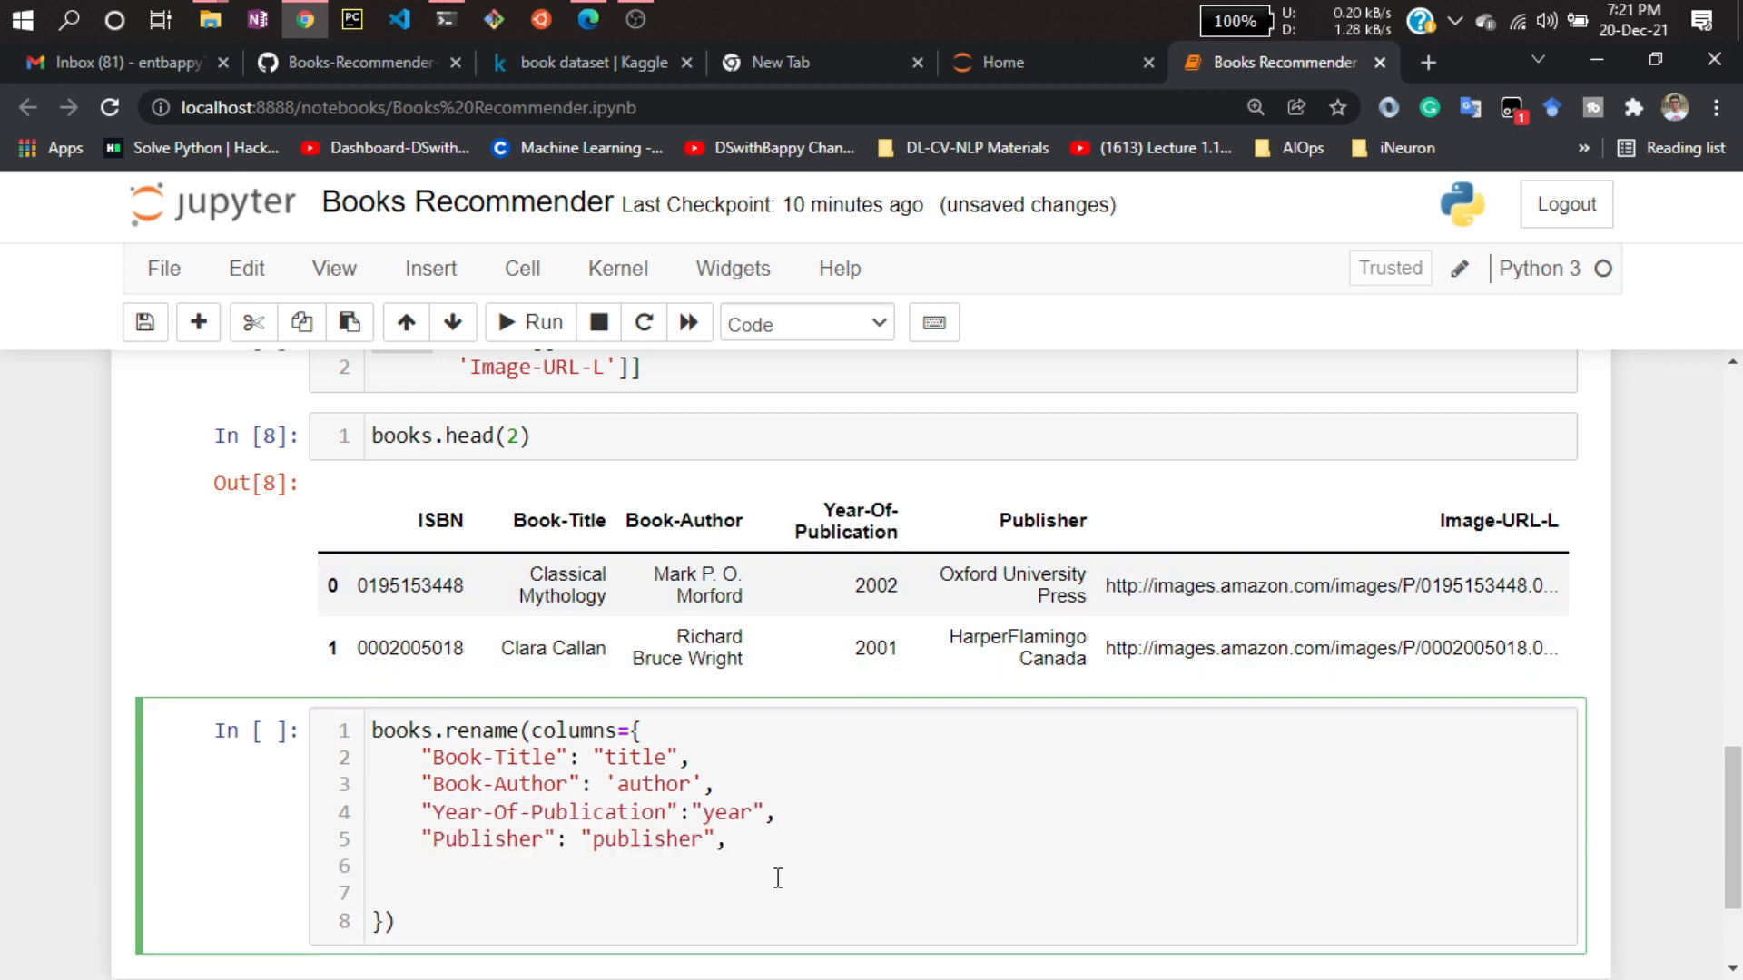
text("")
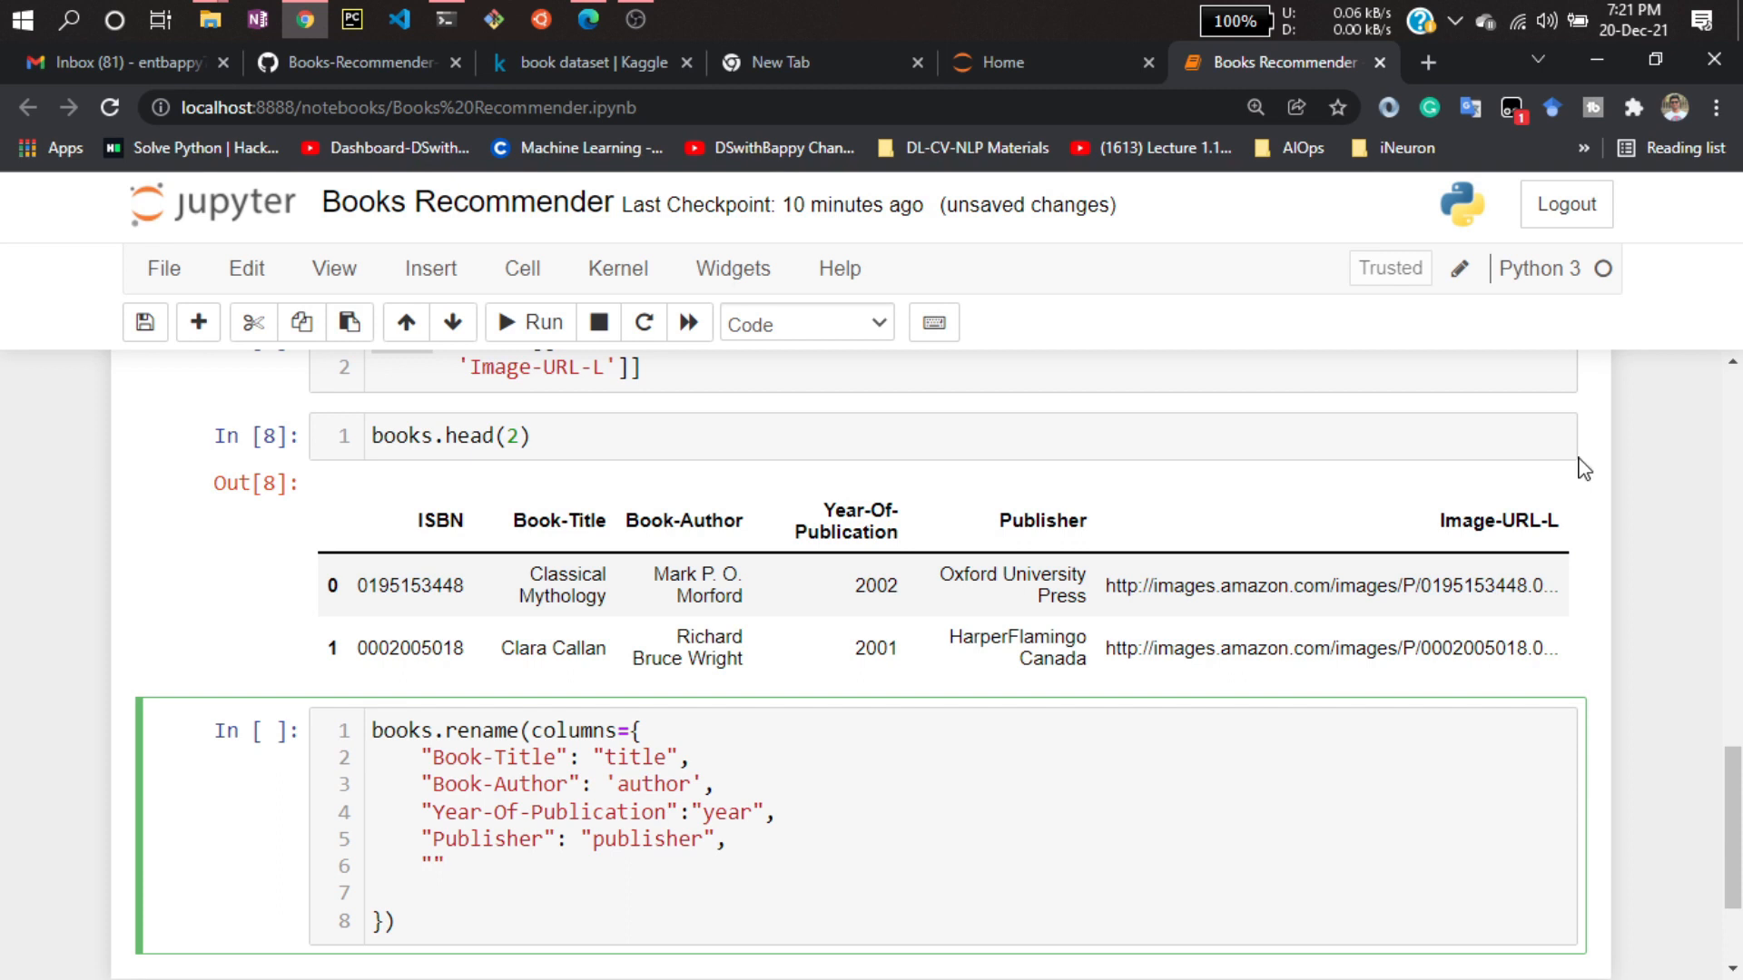
text("Image-URL-L": "img_url")
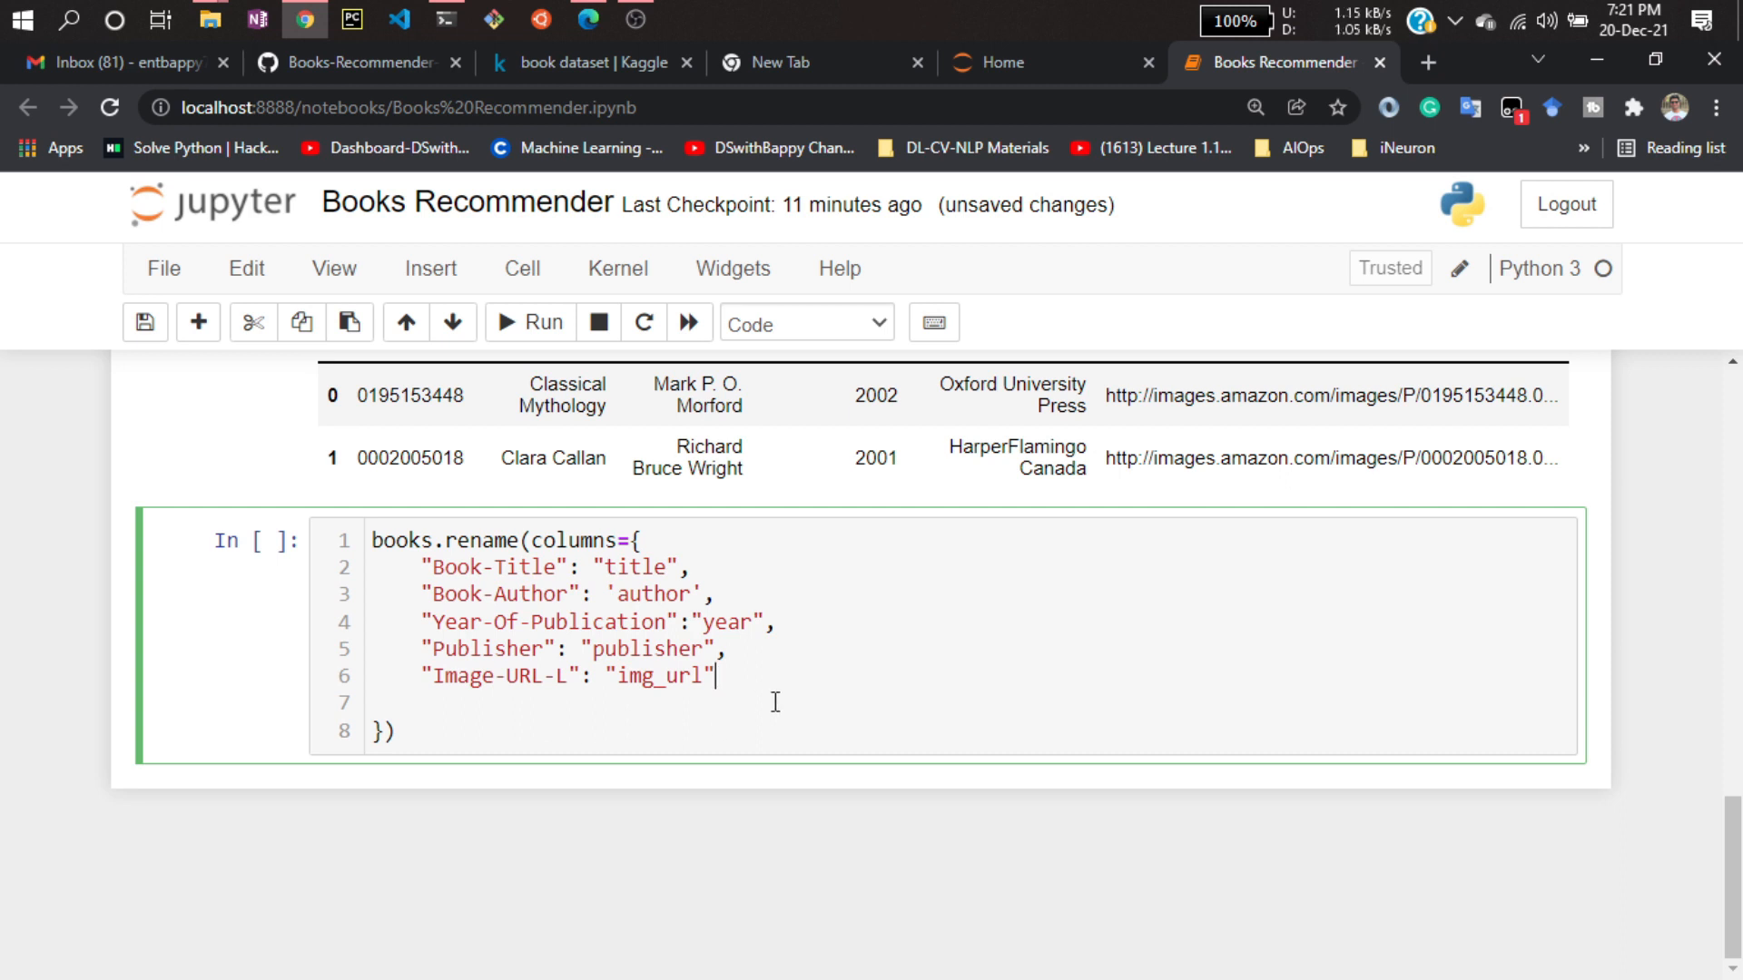
text(,)
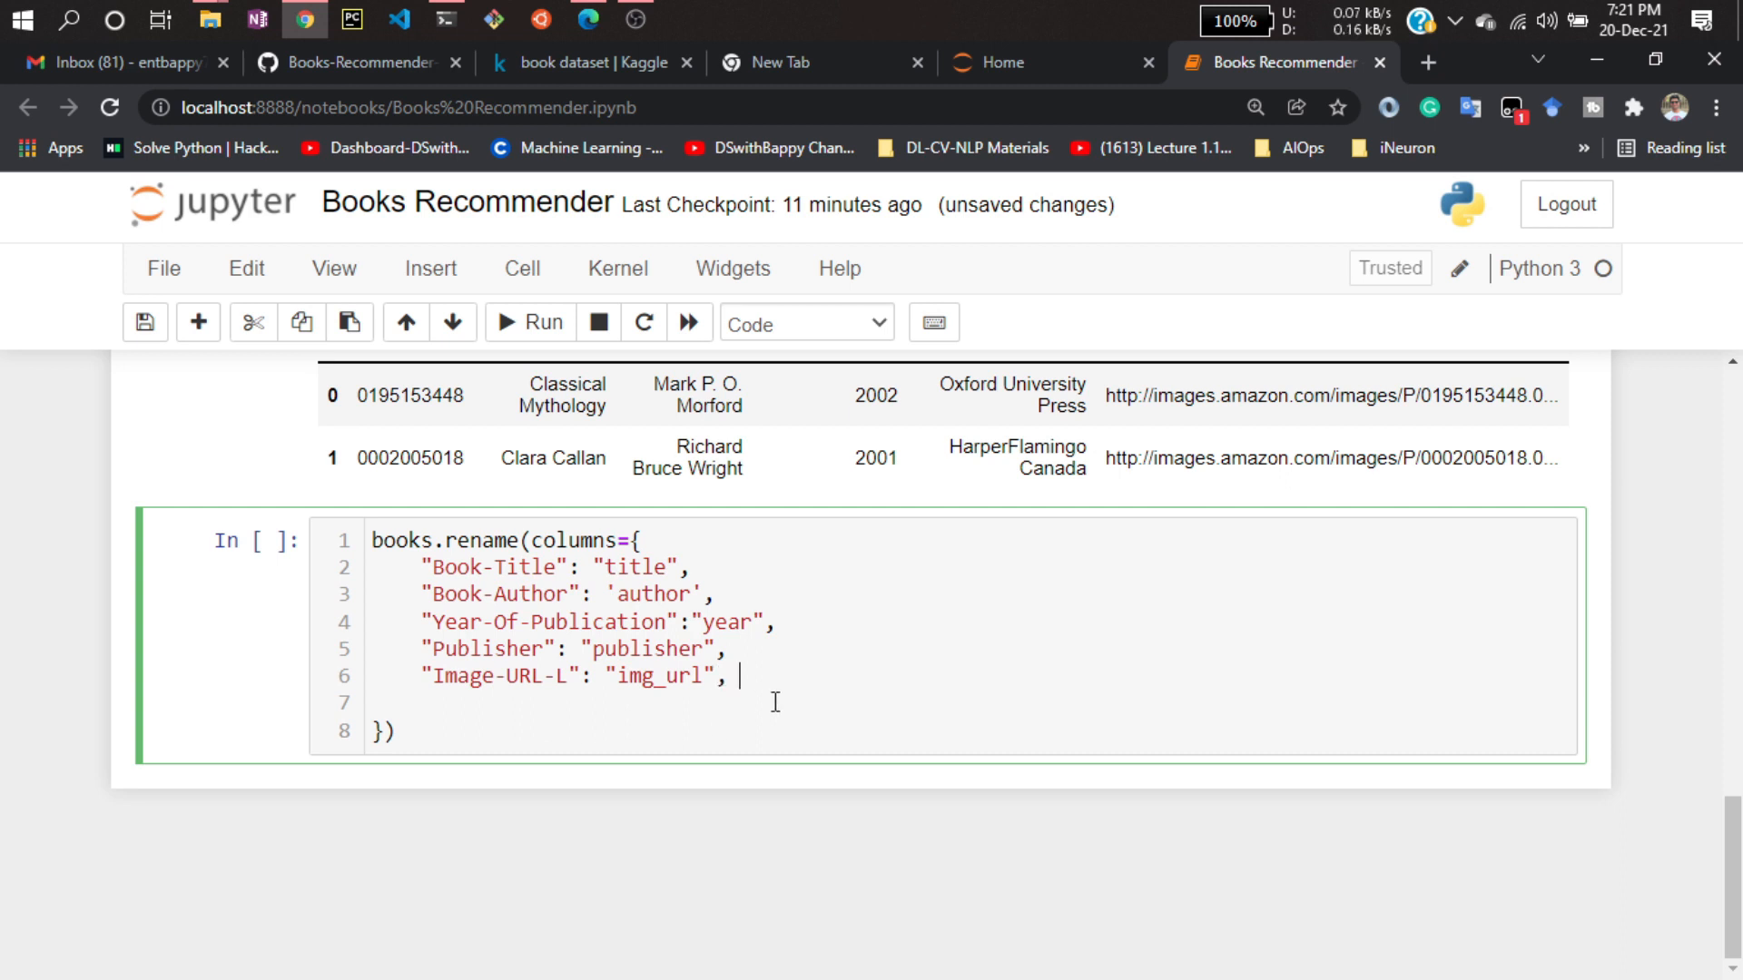
text(i)
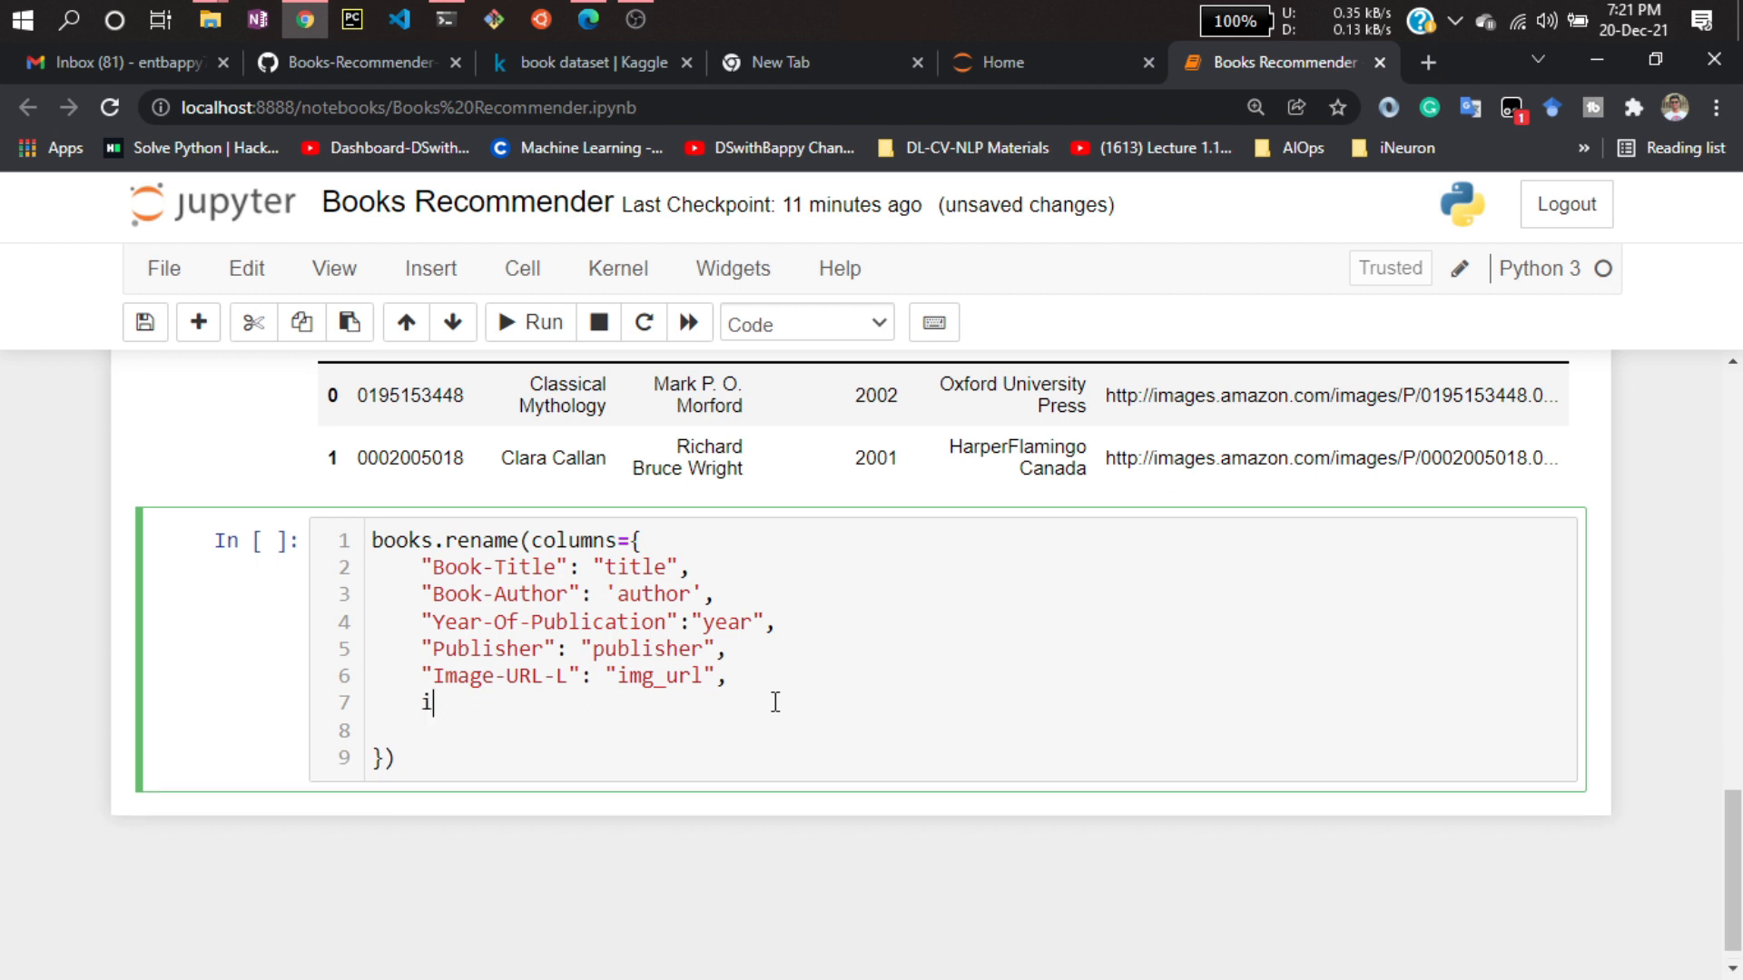
text(npl)
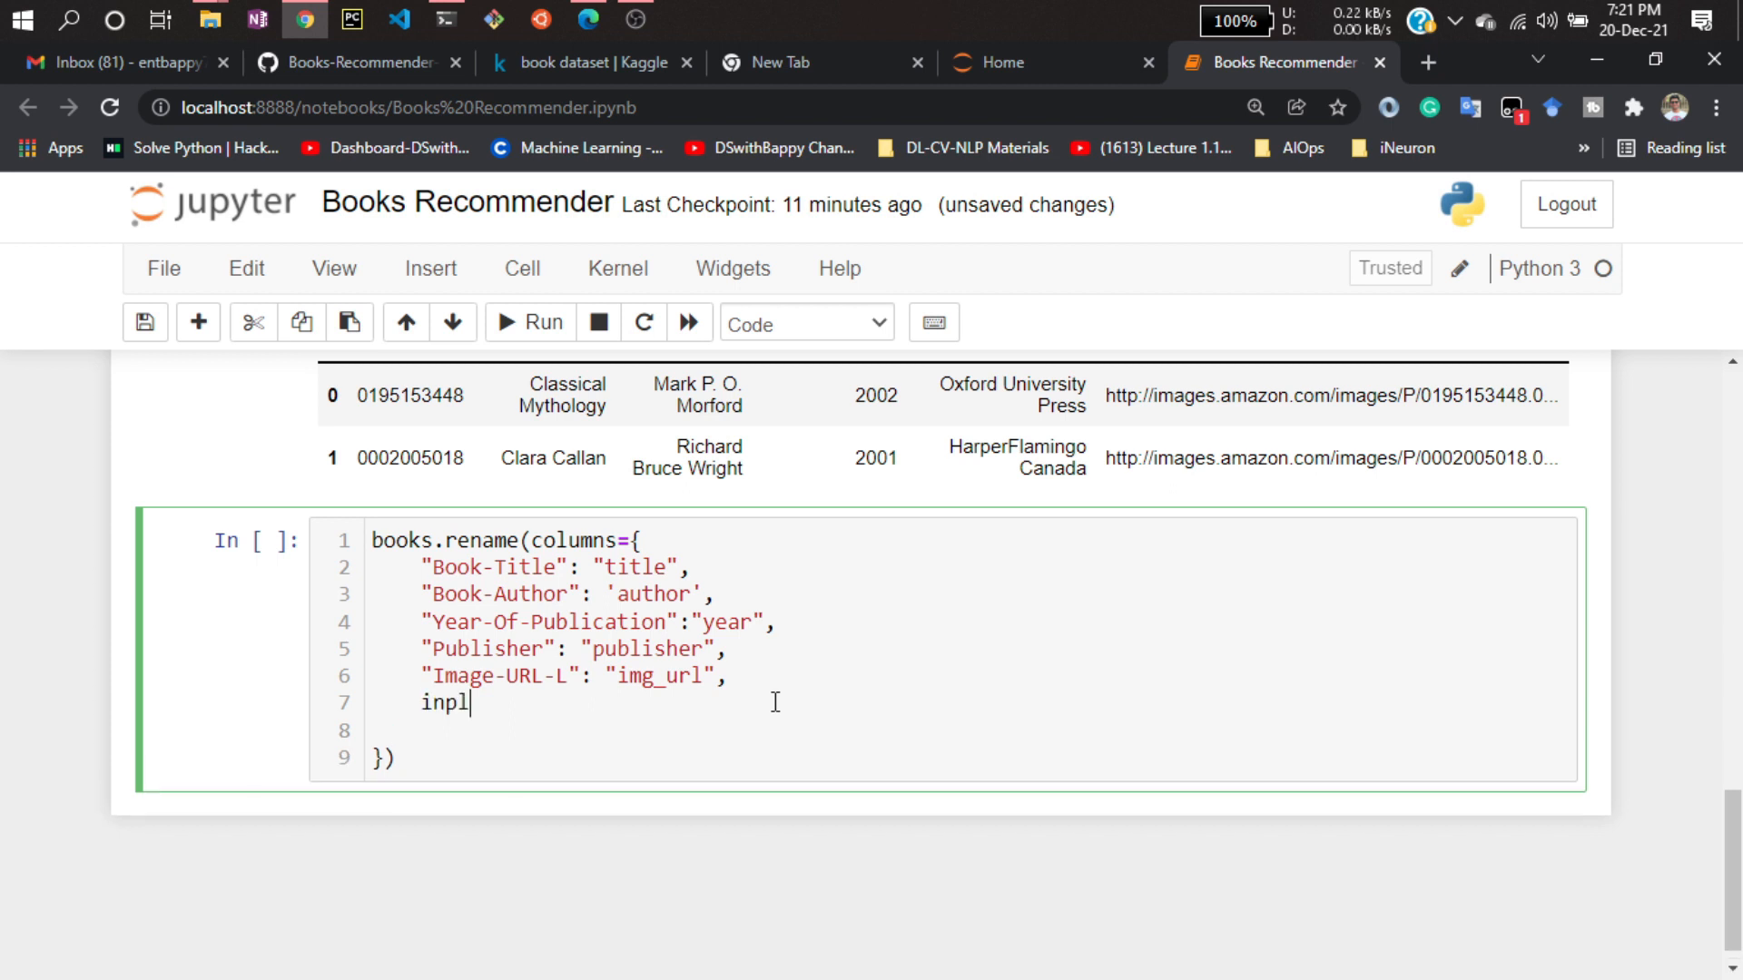
text(ac)
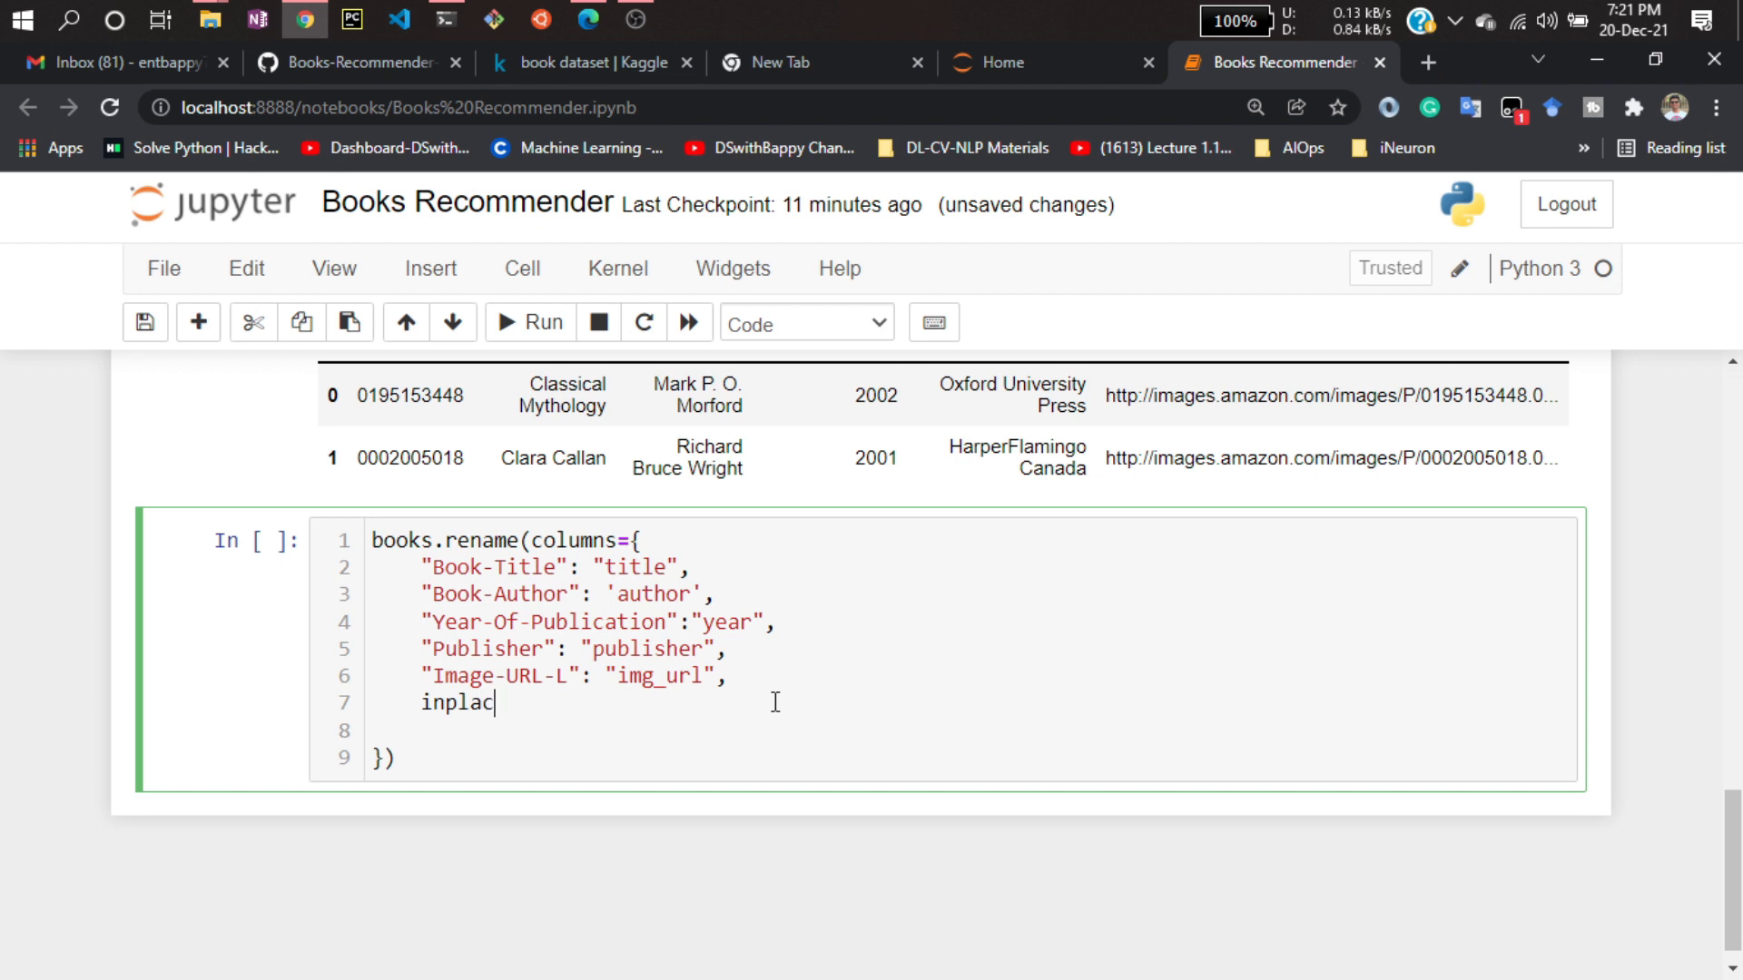
text(e =)
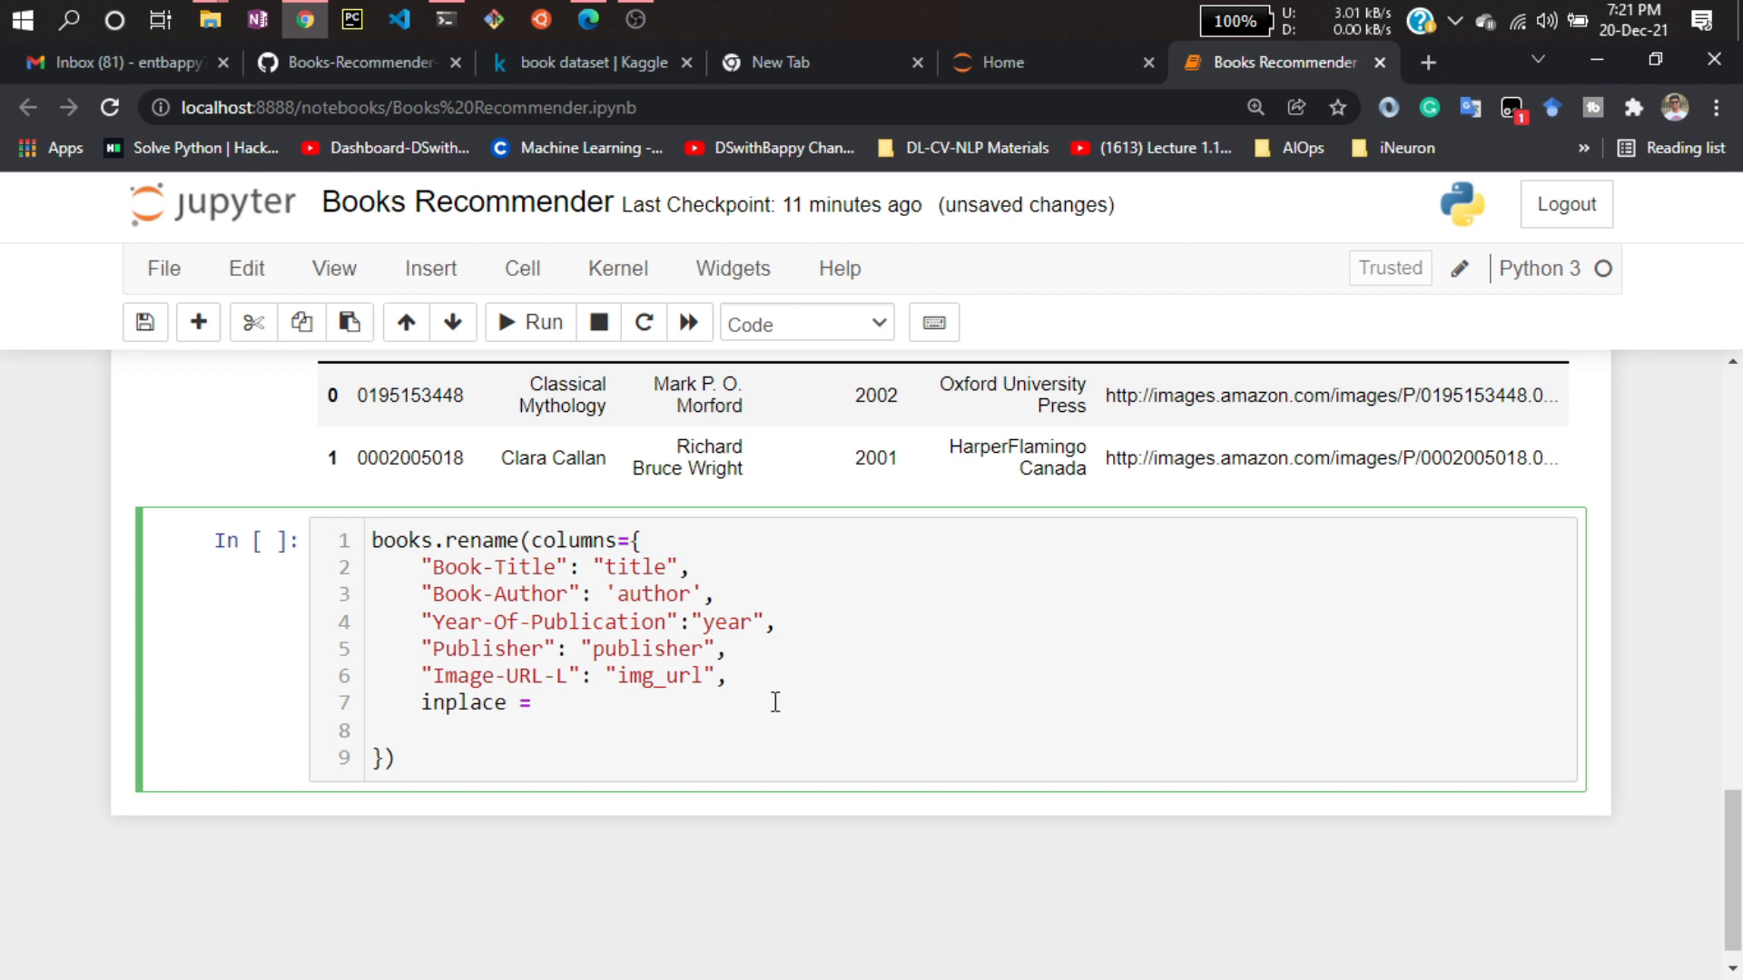
text(True)
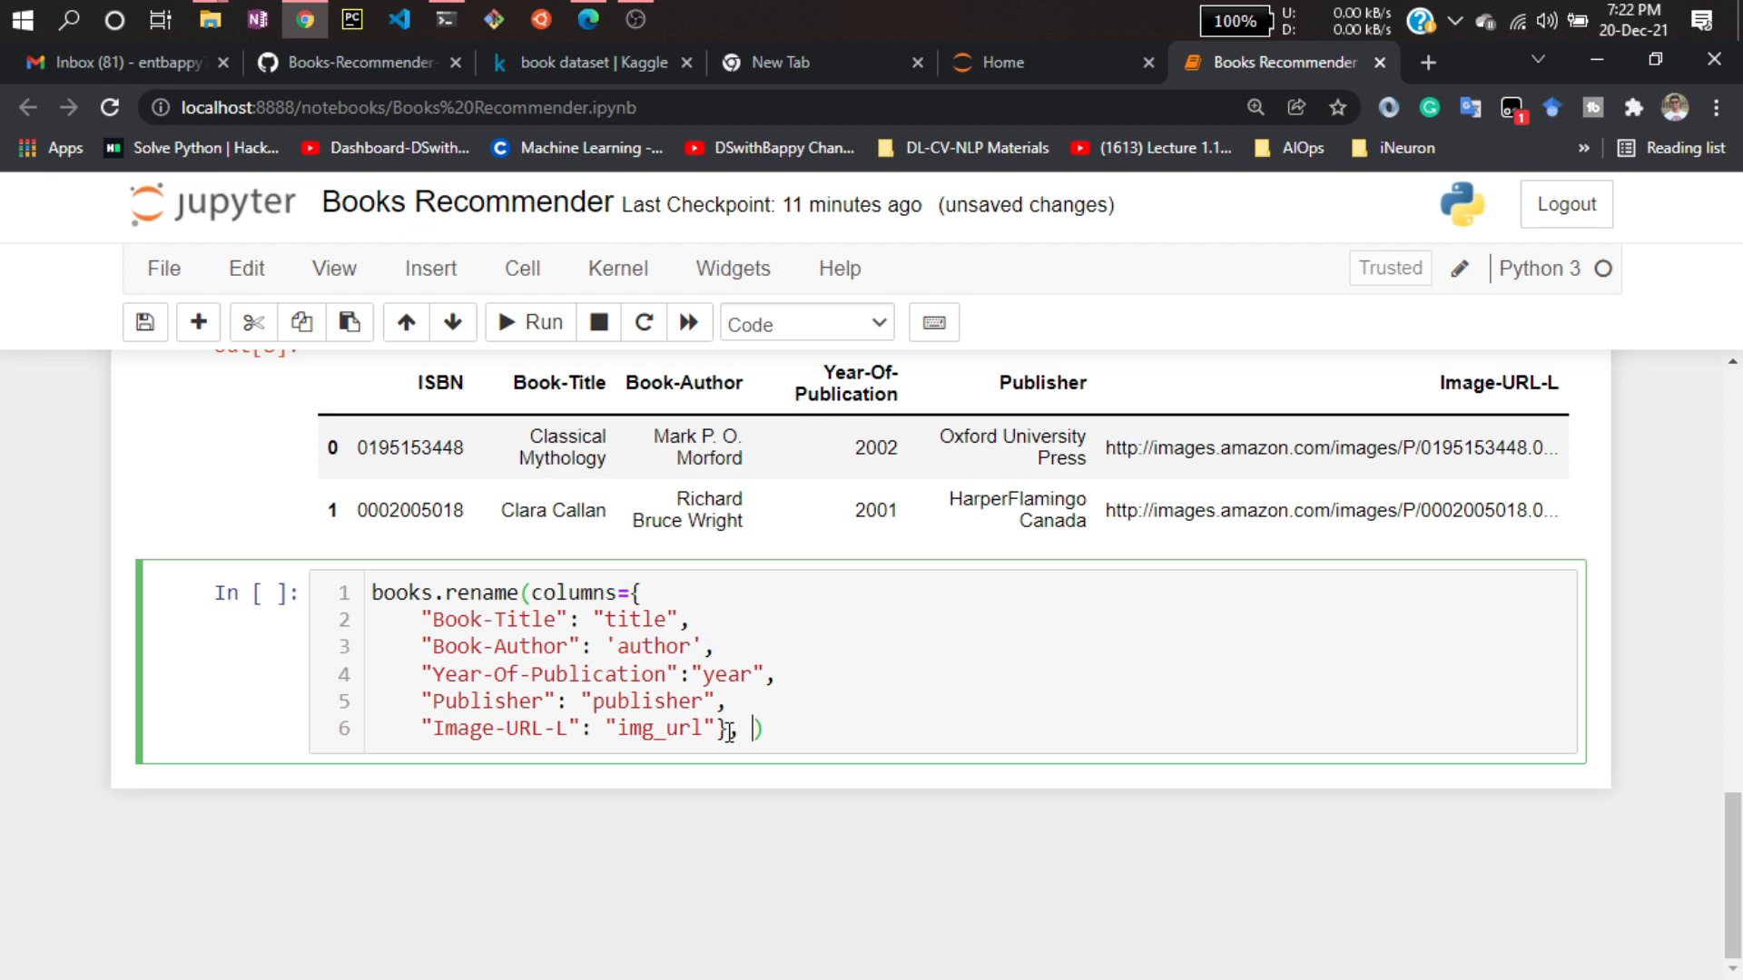
text(inplace = True)
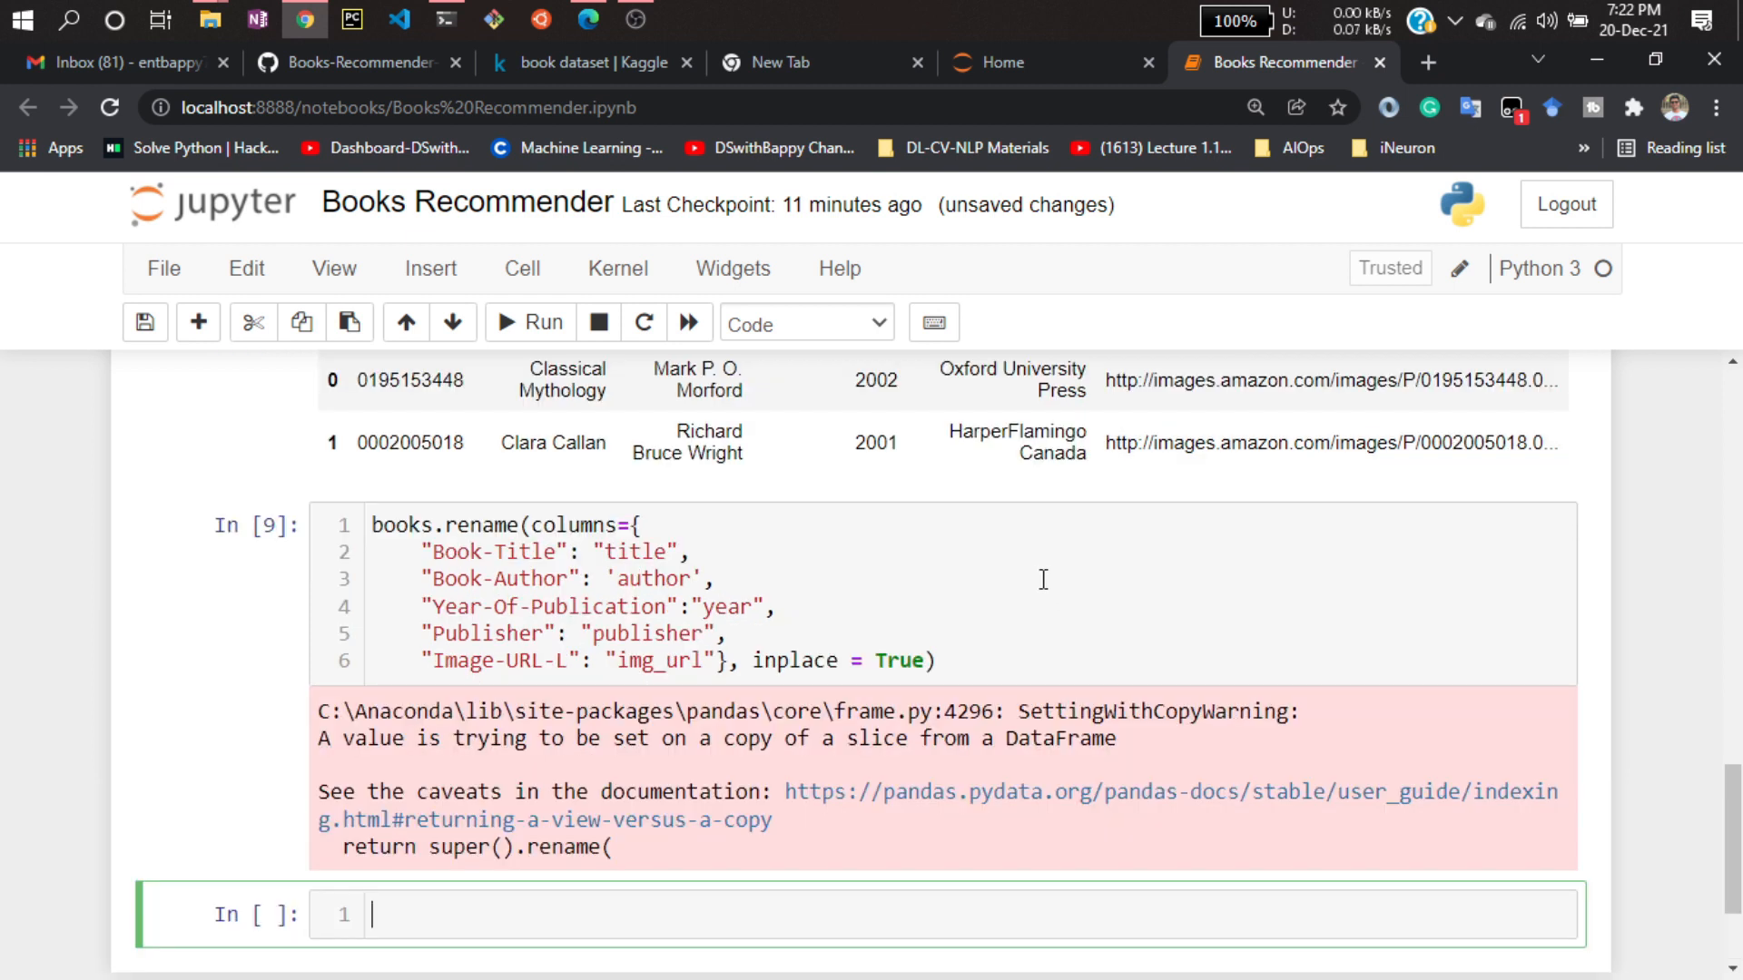
Preview the renamed books dataframe with books.head().
scroll(down, 3)
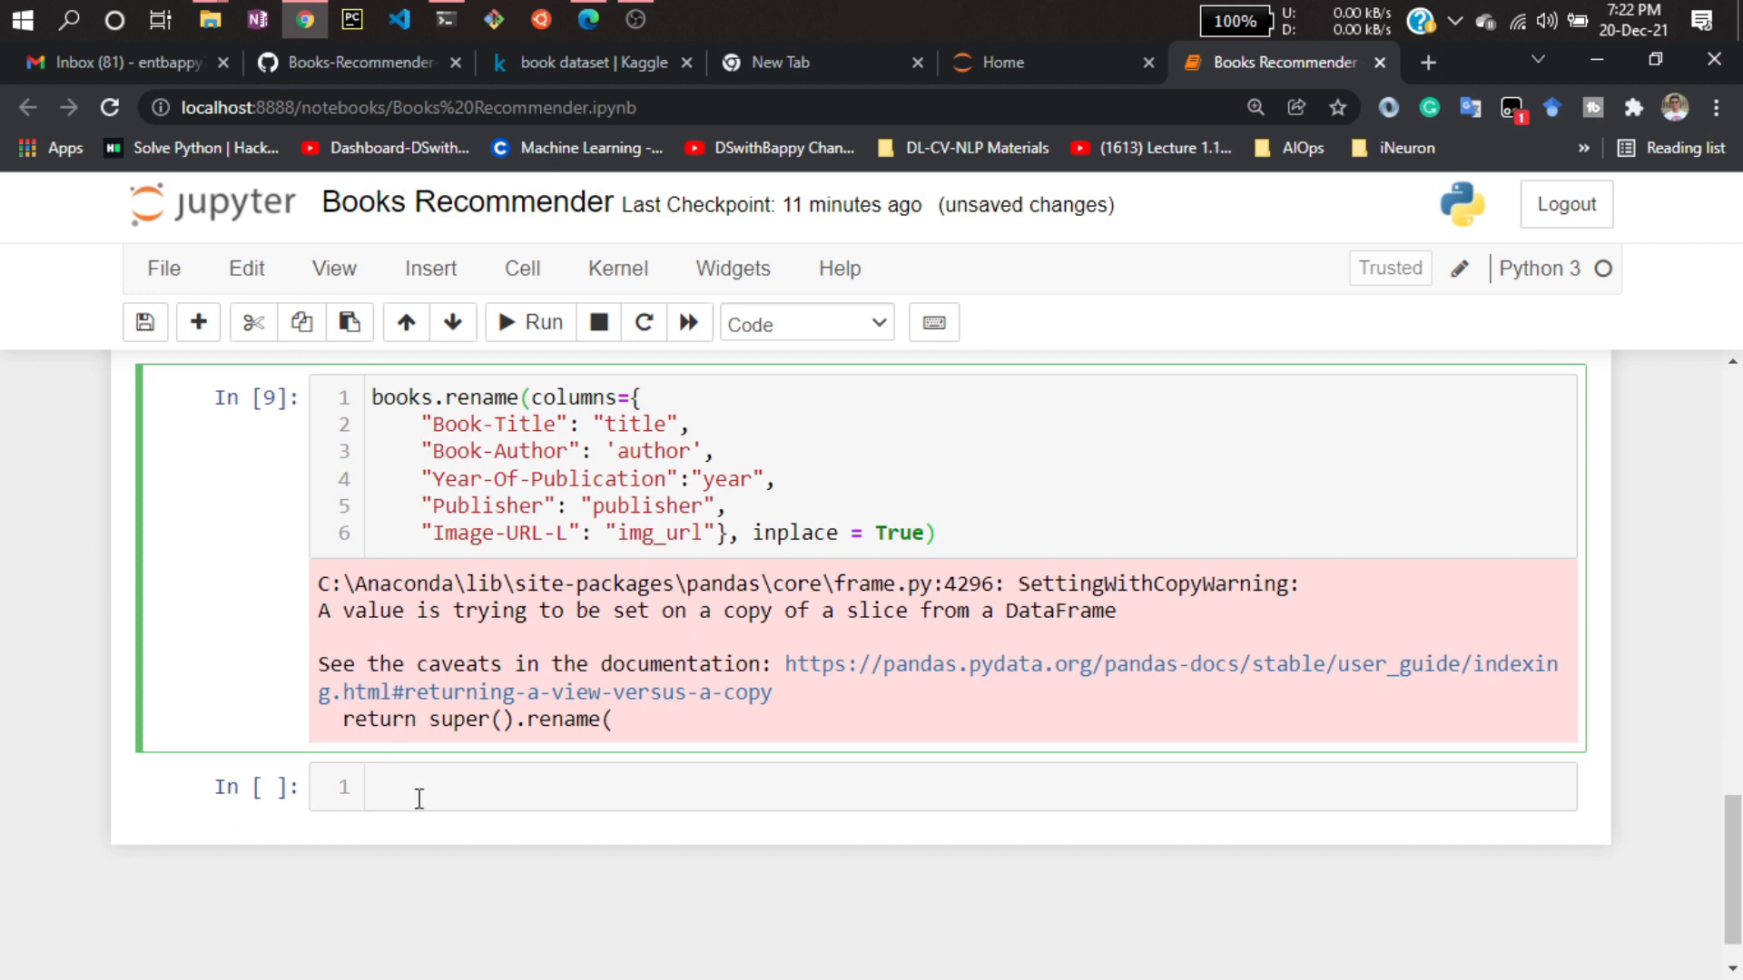
text(bo)
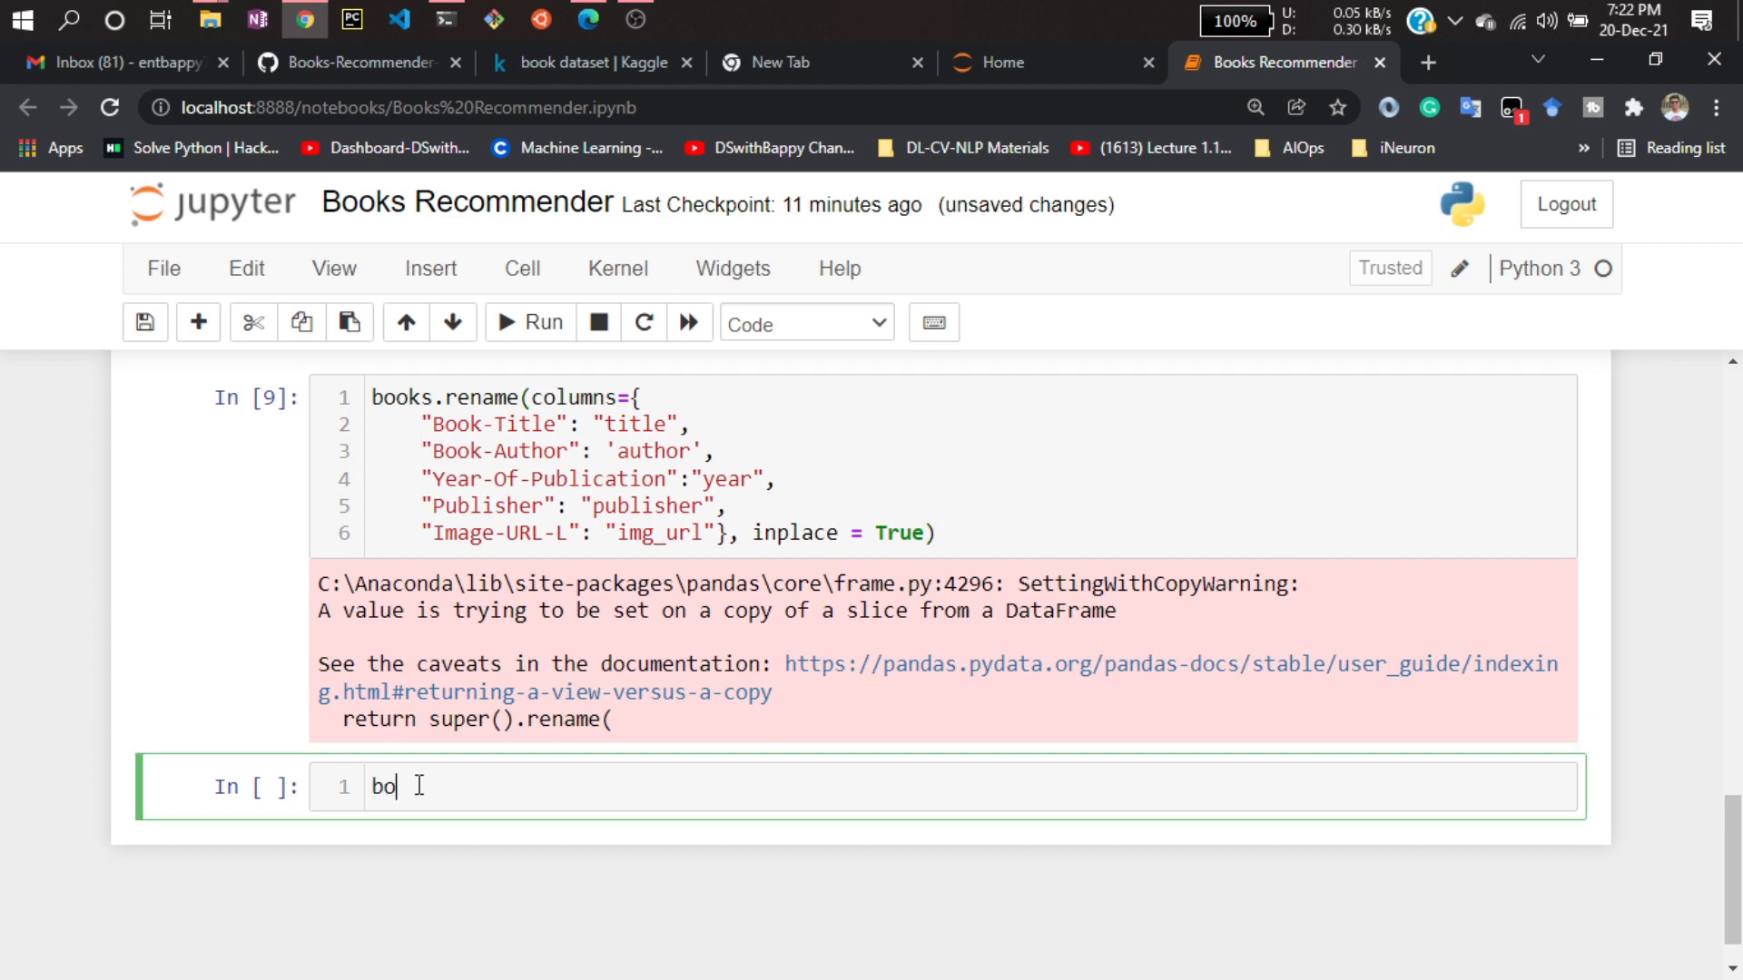
text(o)
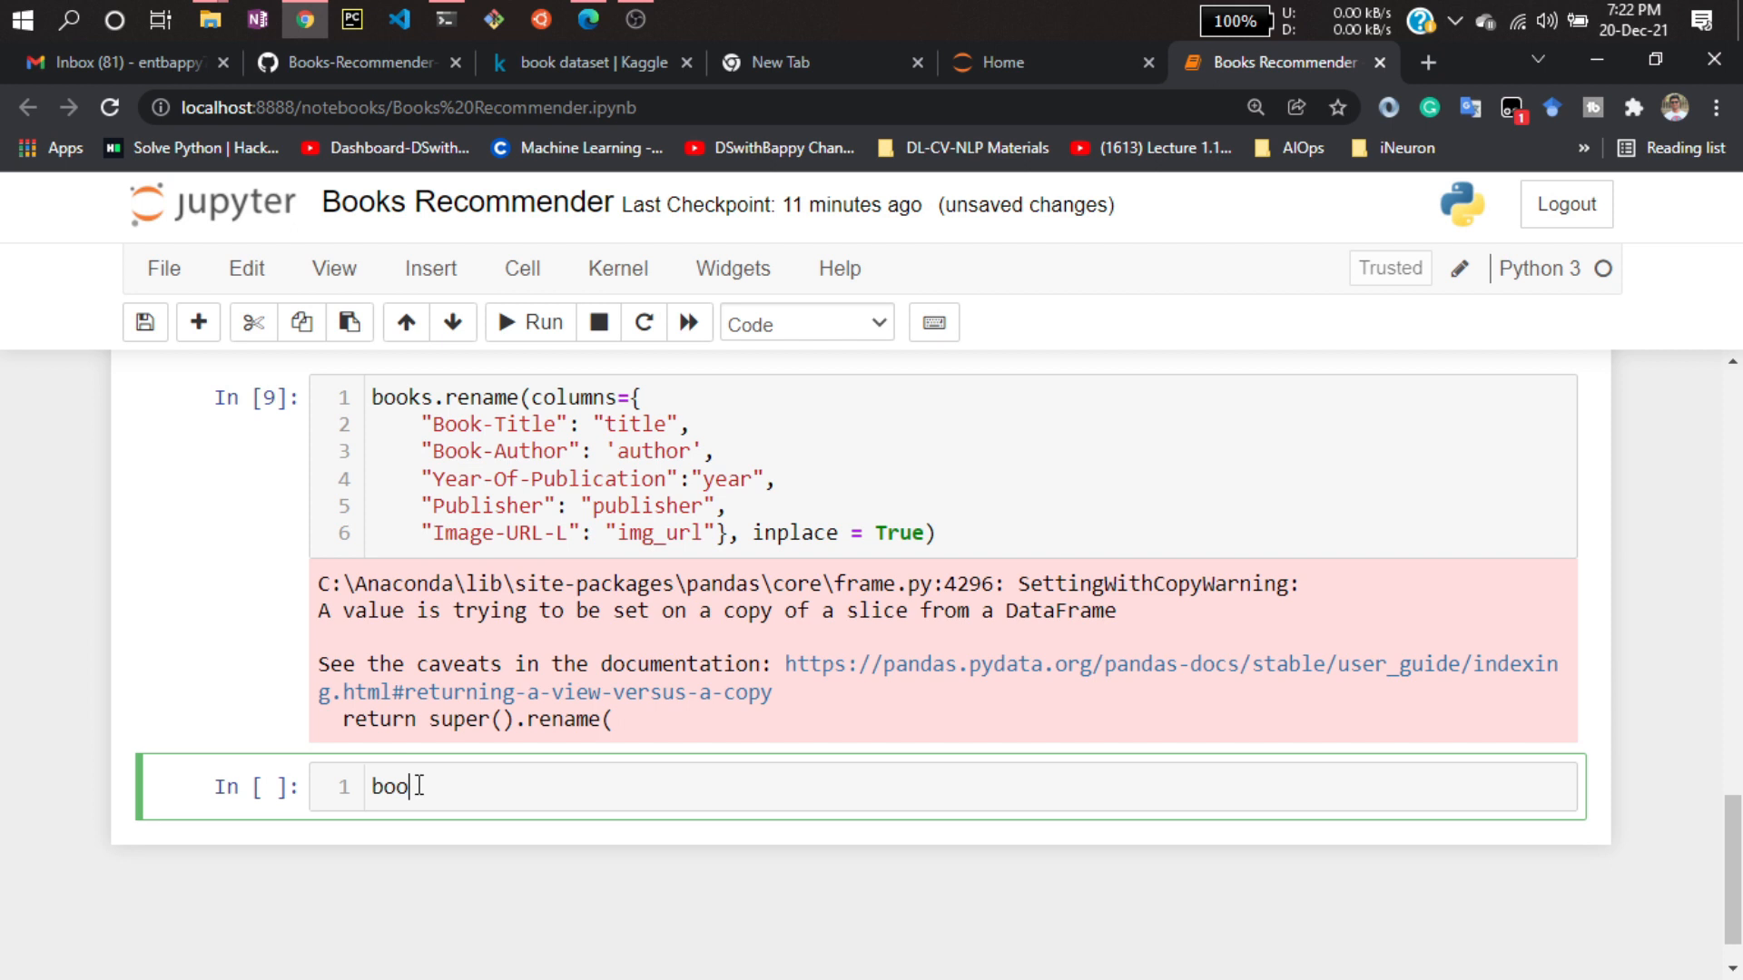
text(ks)
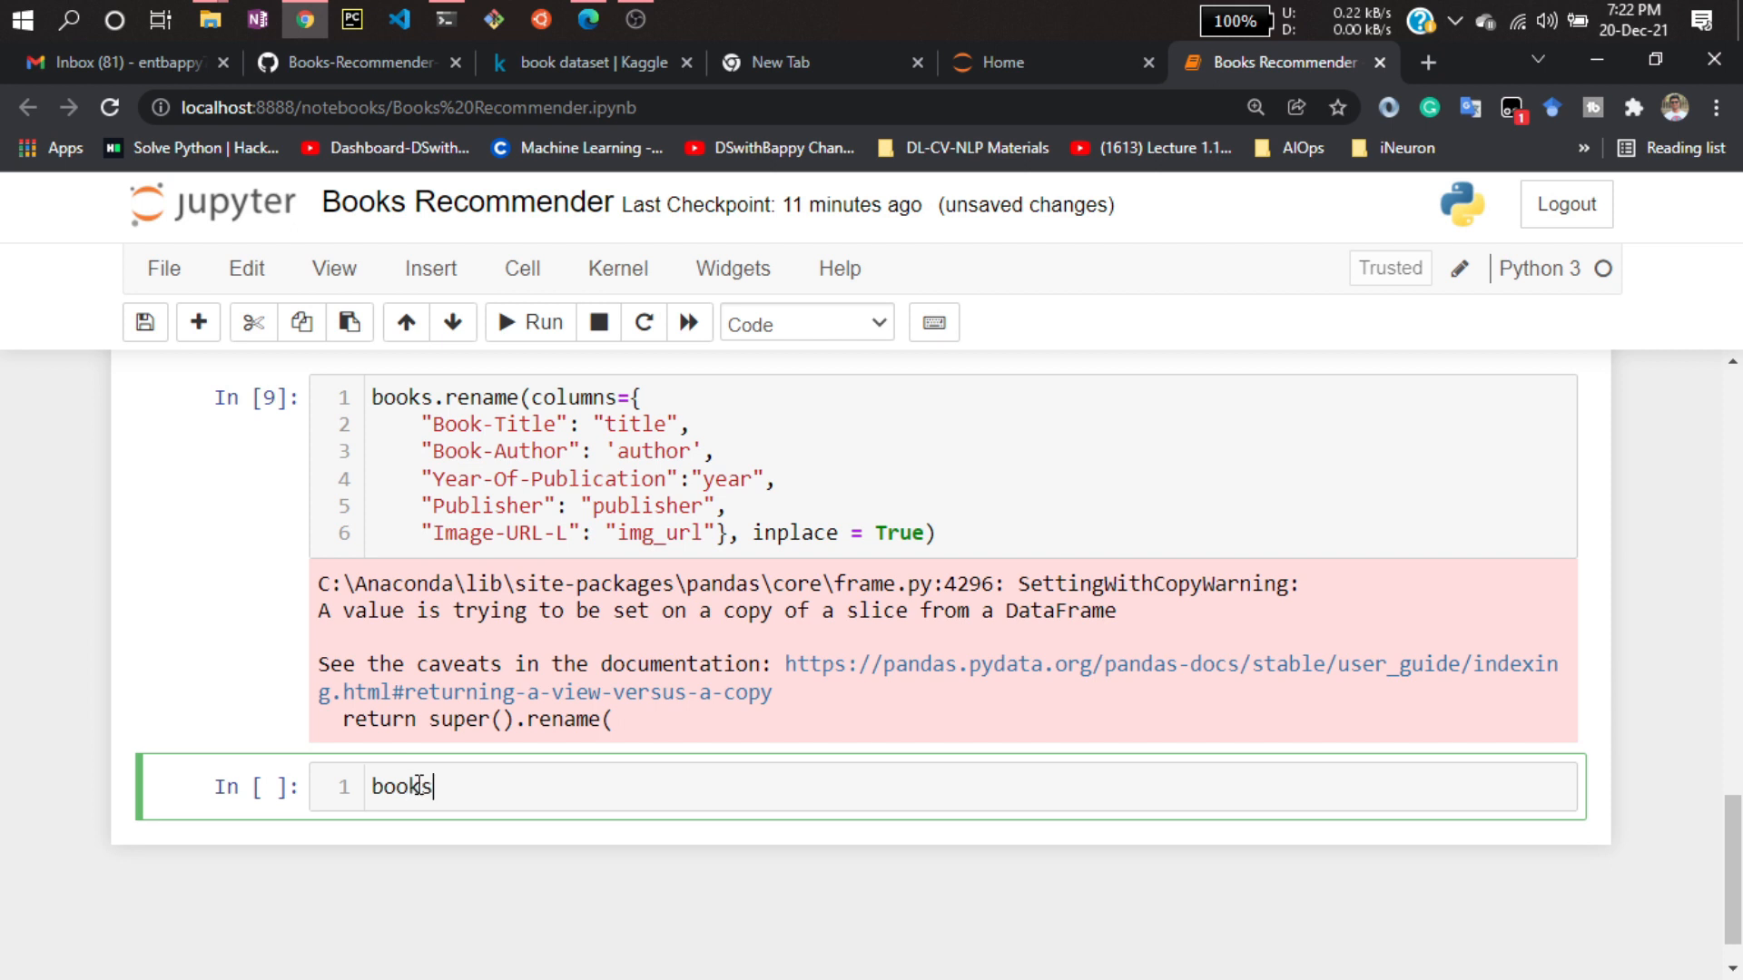
text(.head()
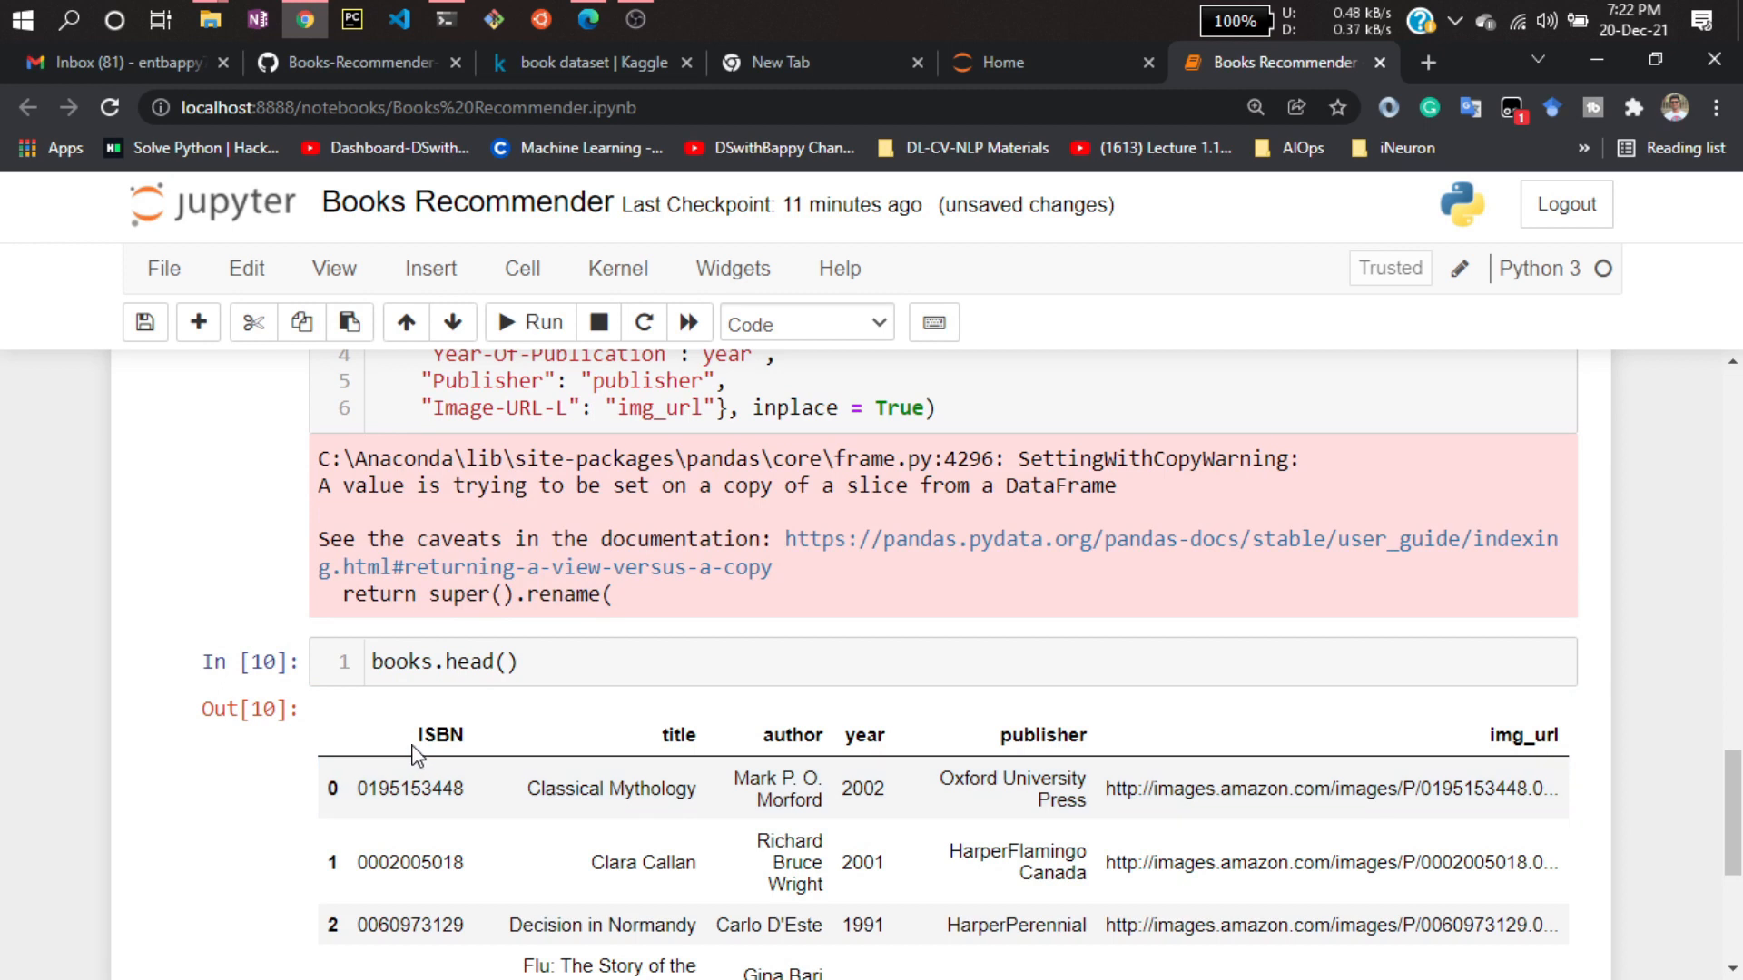
mouse_move(912, 717)
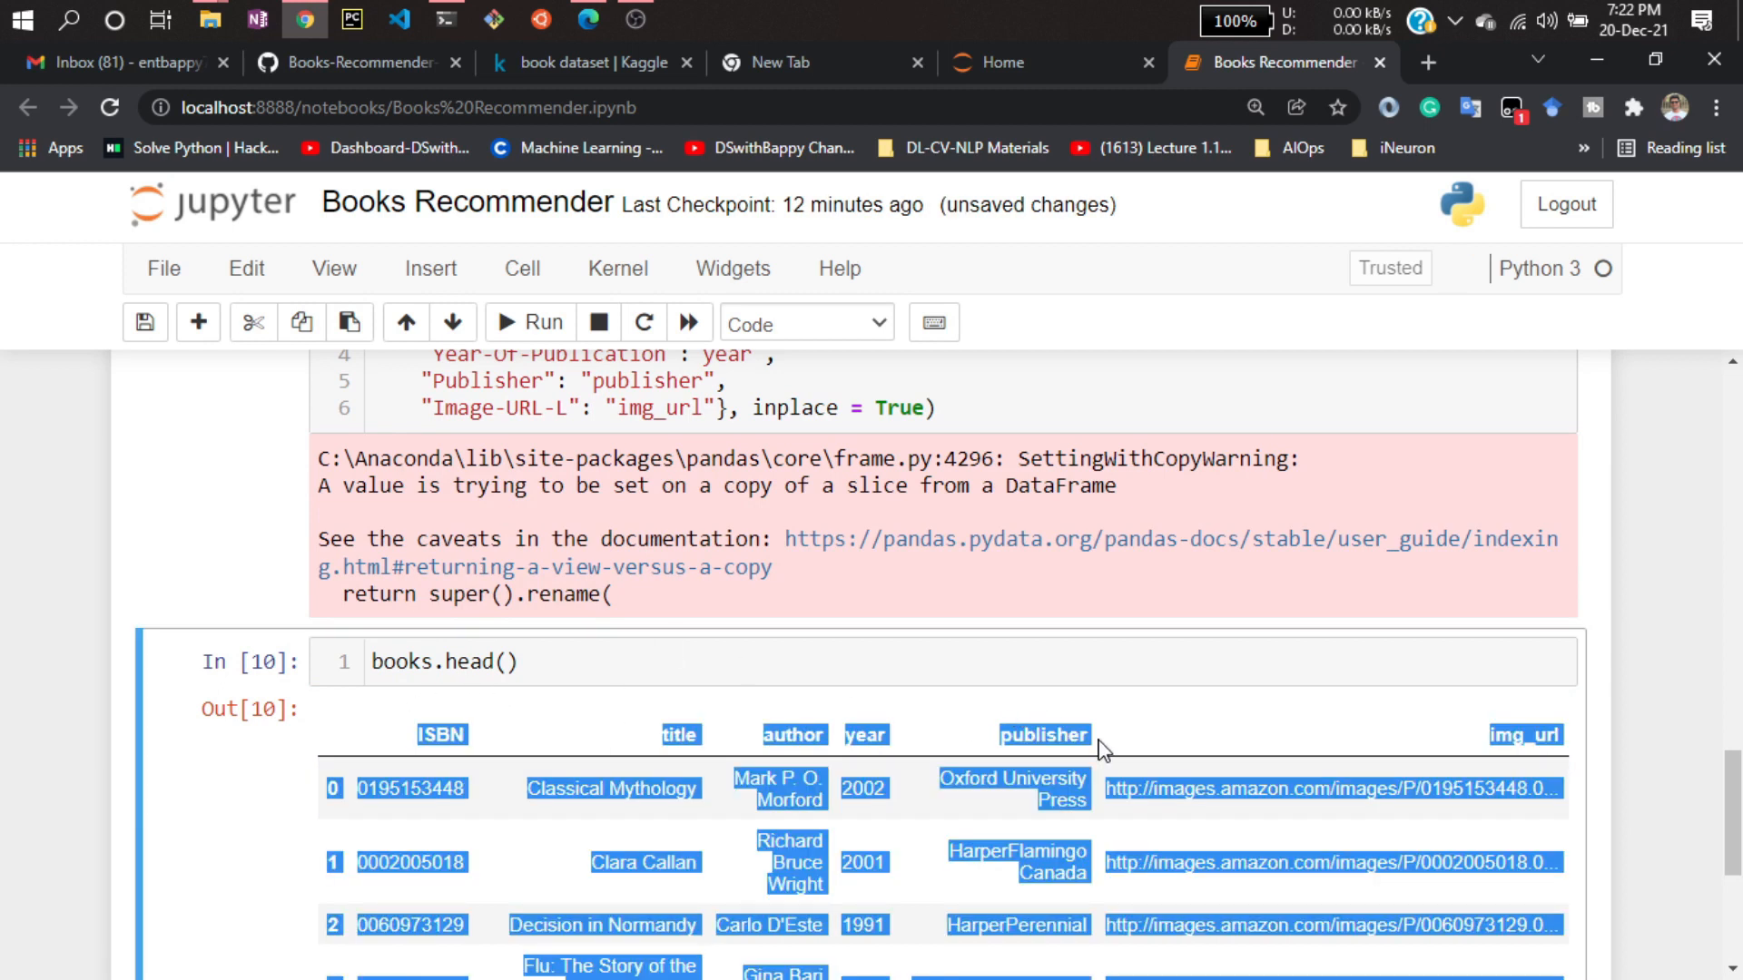
click(1093, 662)
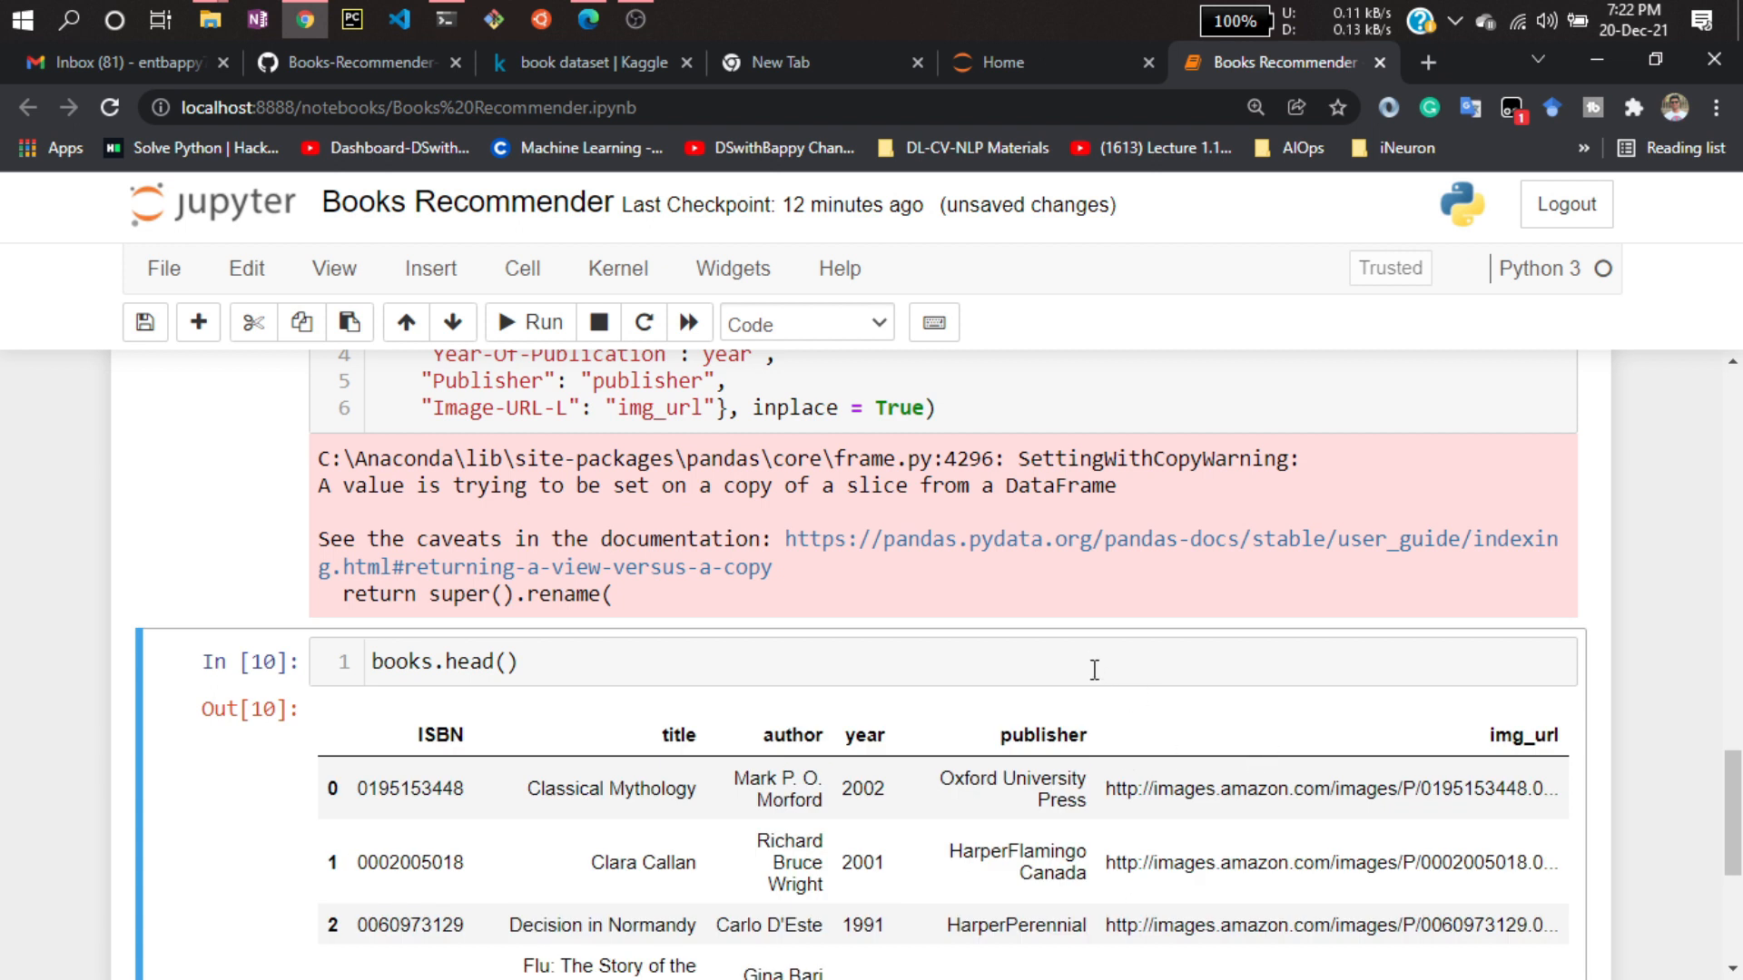
mouse_move(1004, 630)
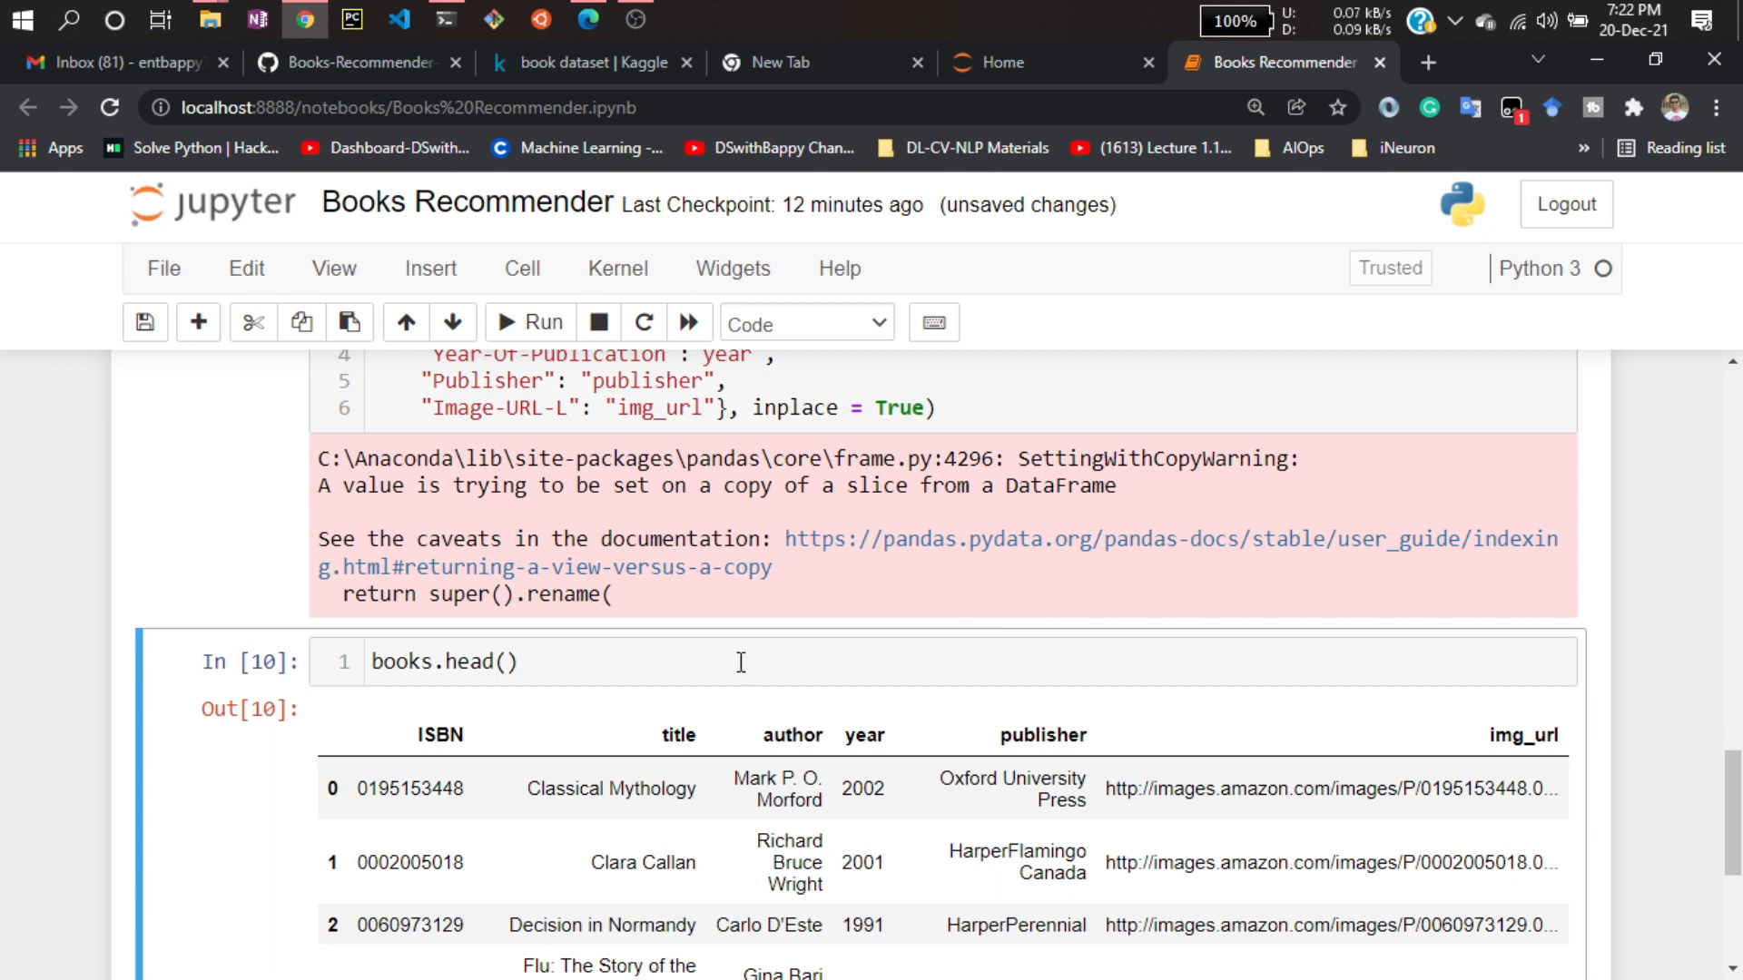
Create users with pd.read_csv('data/BX-Users.csv', sep=';', encoding='latin-1').
scroll(down, 3)
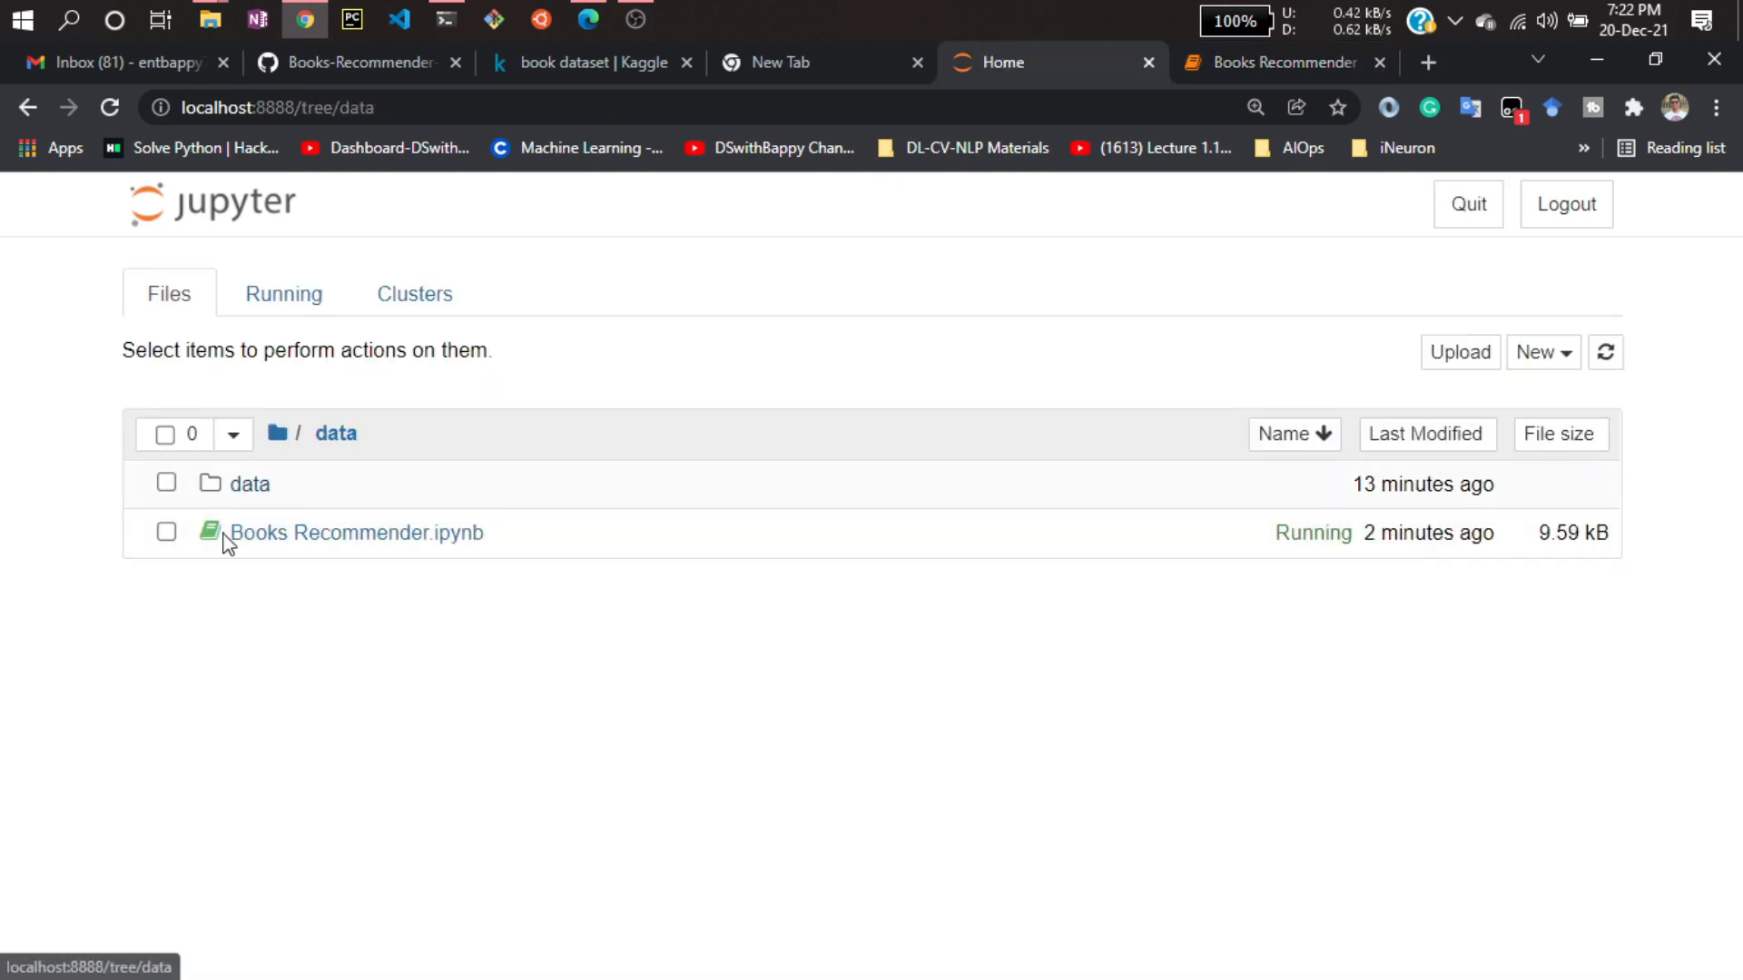
click(248, 484)
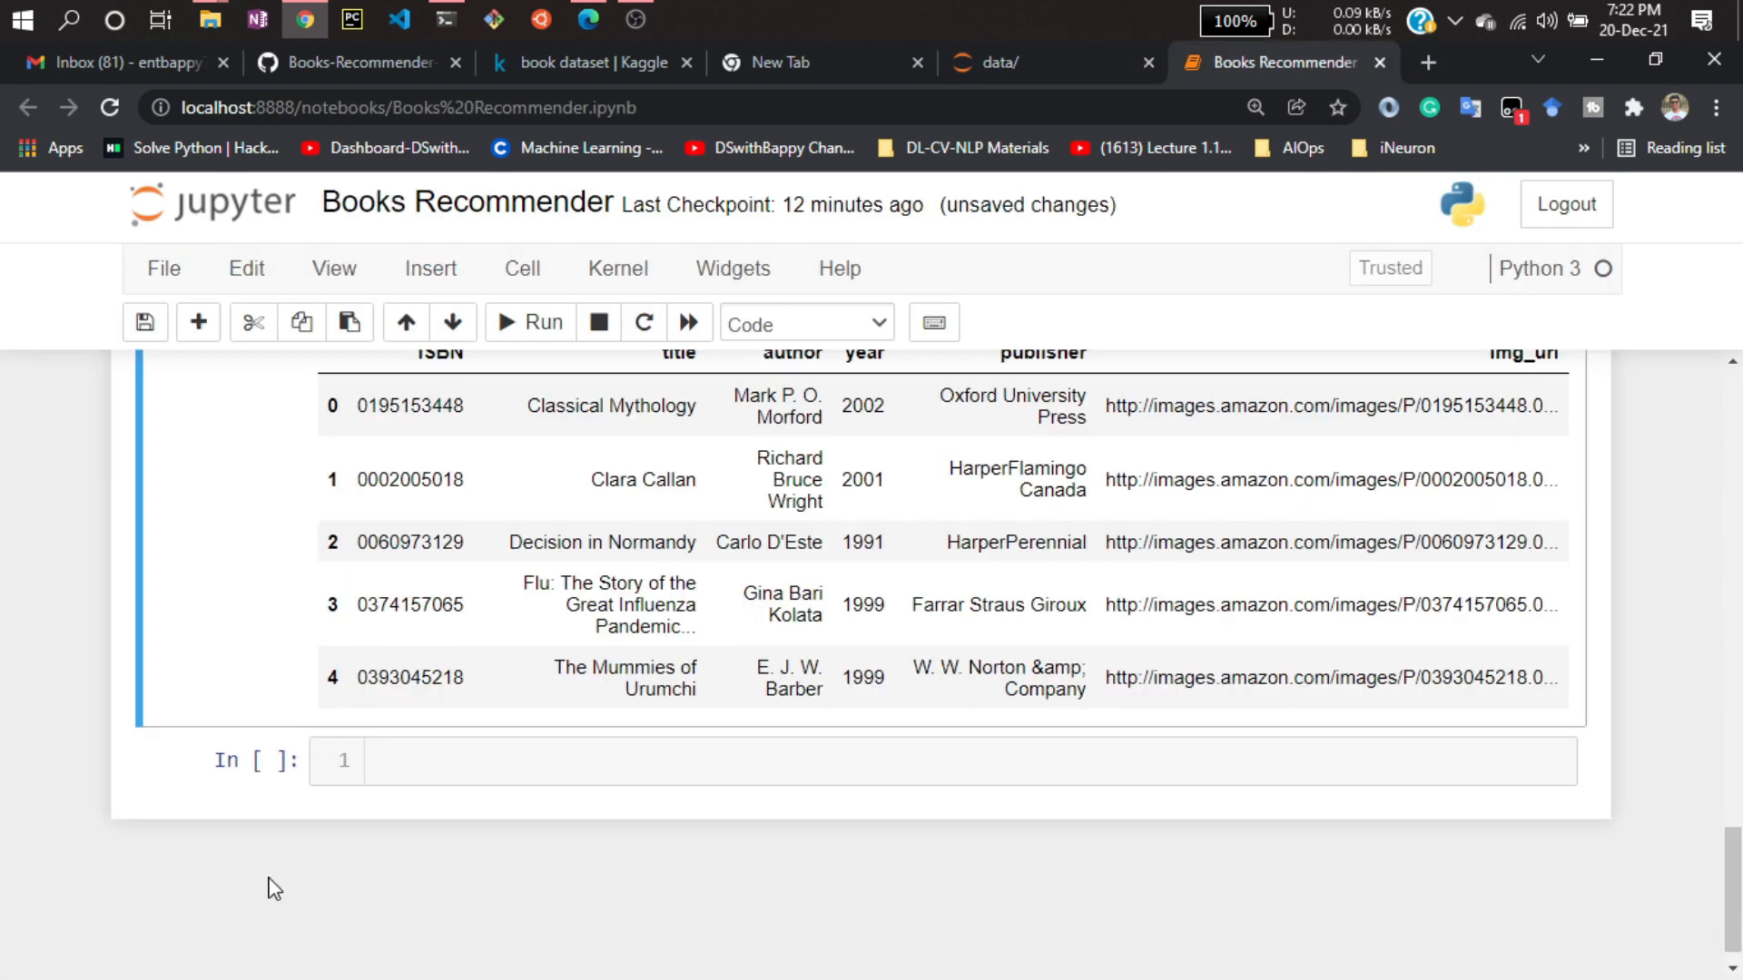
text(use)
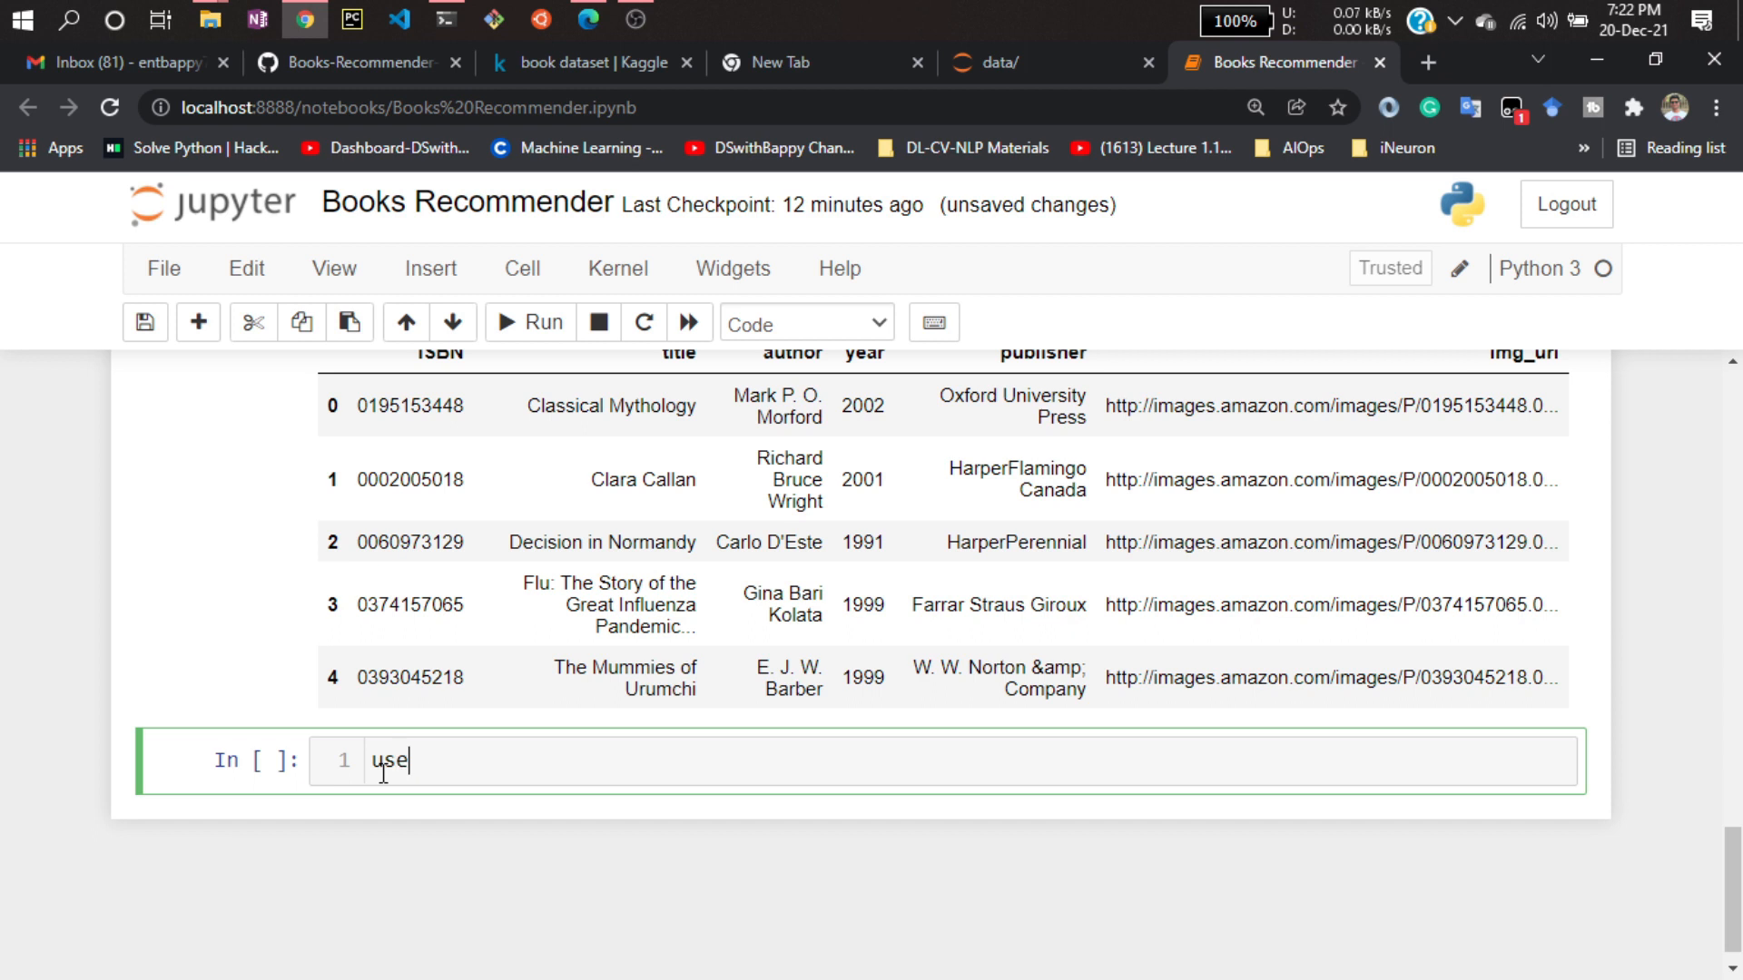
text(rs)
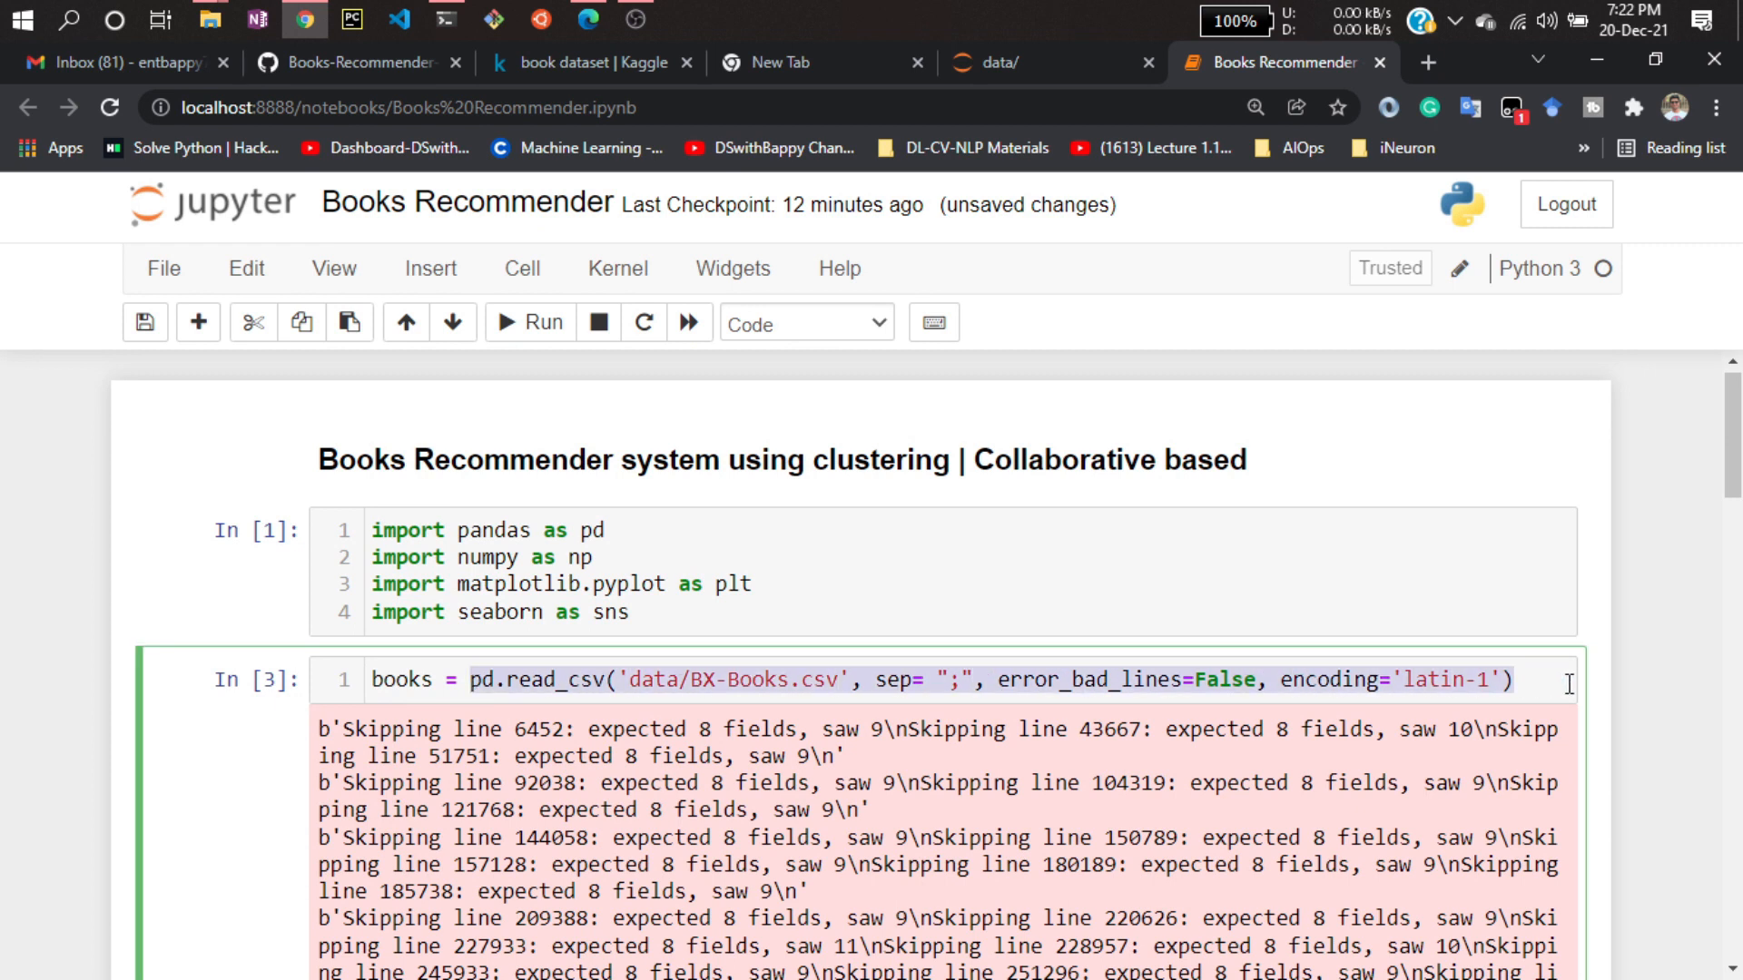
scroll(down, 3)
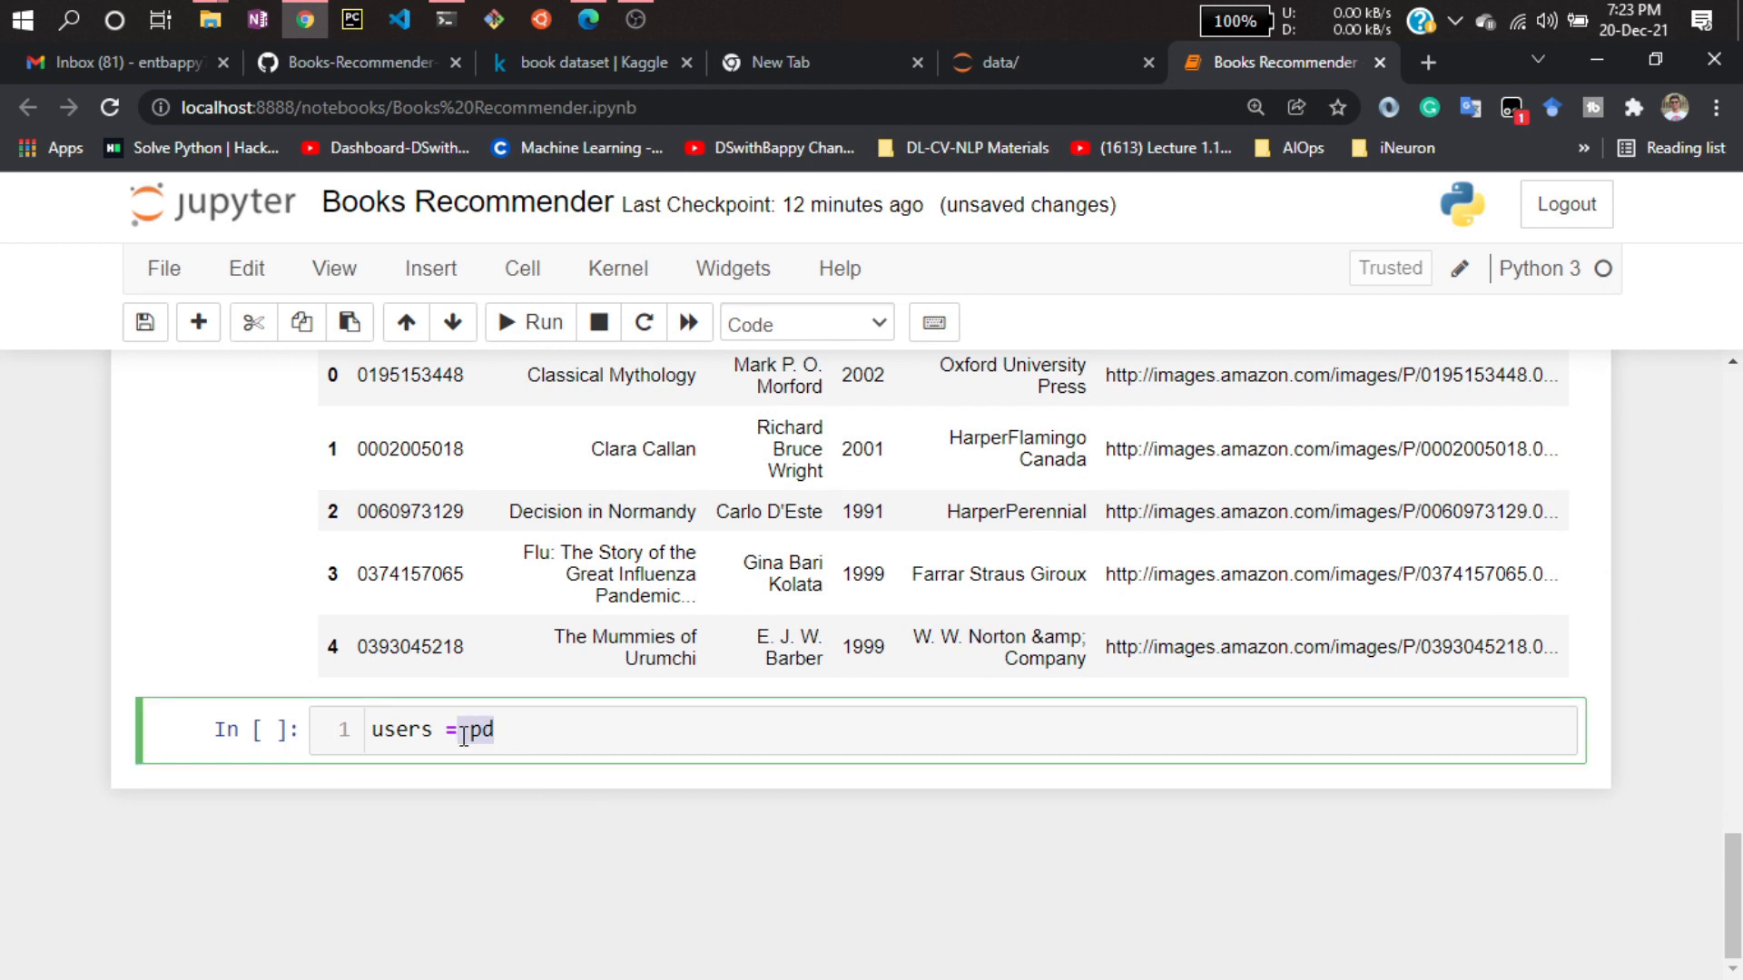
text(.read_csv('data/BX-Books.csv', sep= ";", error_bad_lines=False, encoding='latin-1'))
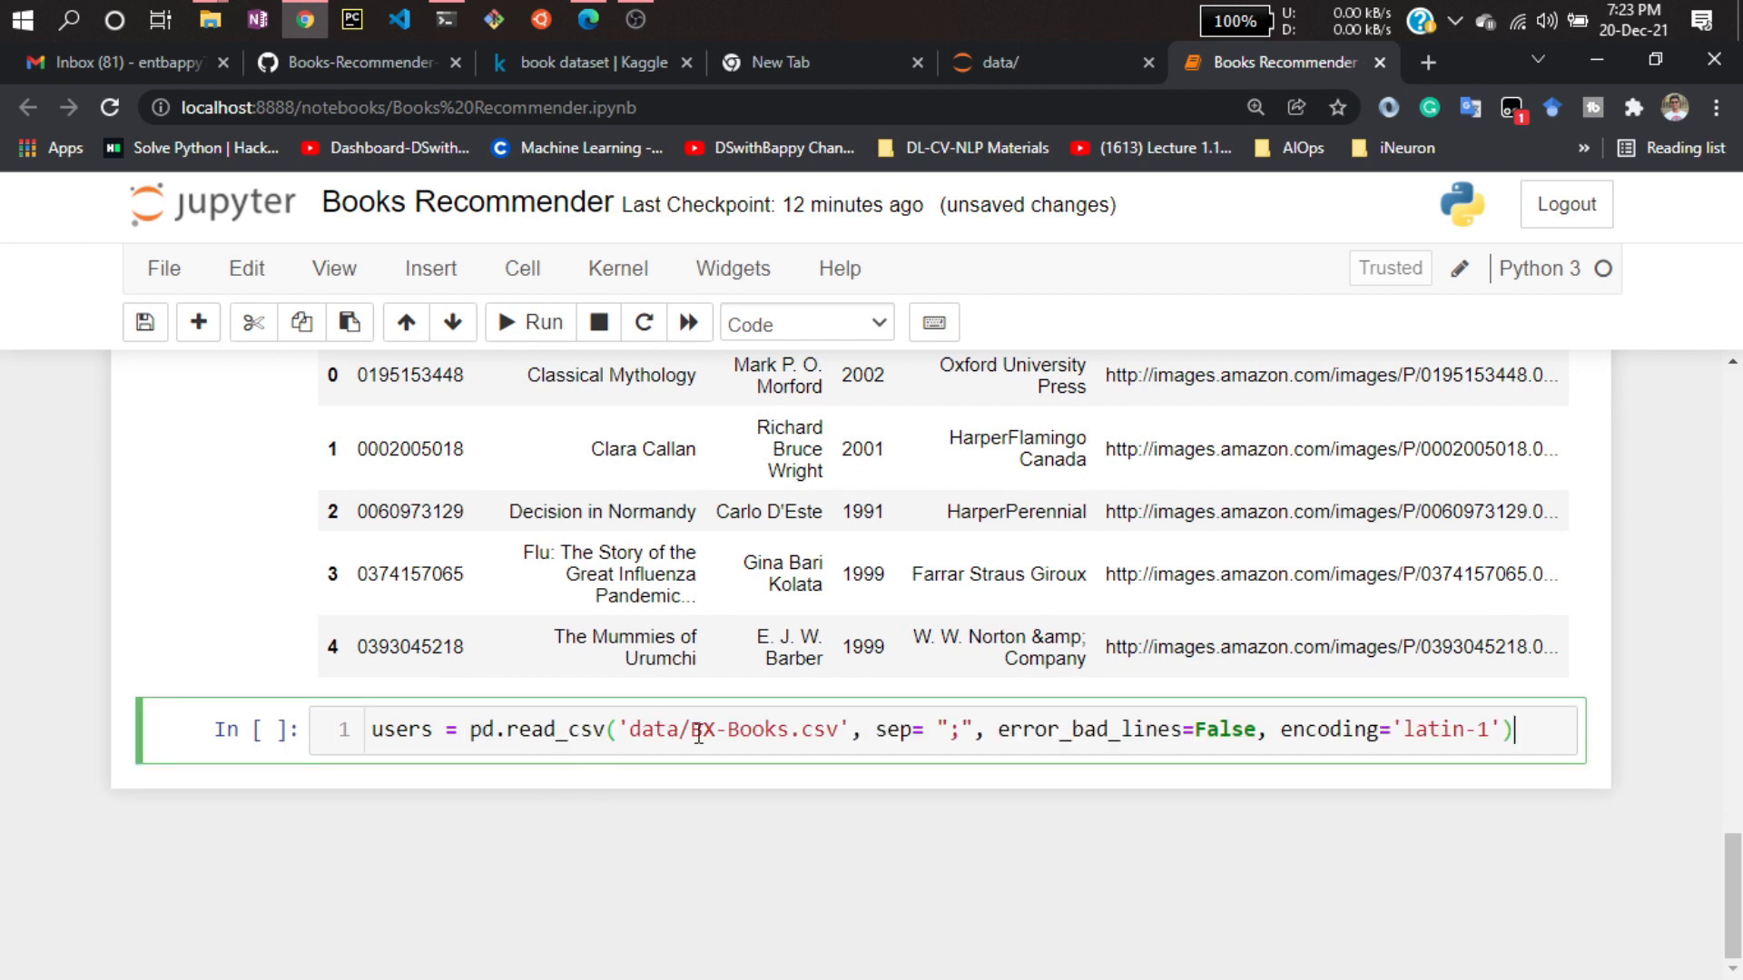
double_click(753, 730)
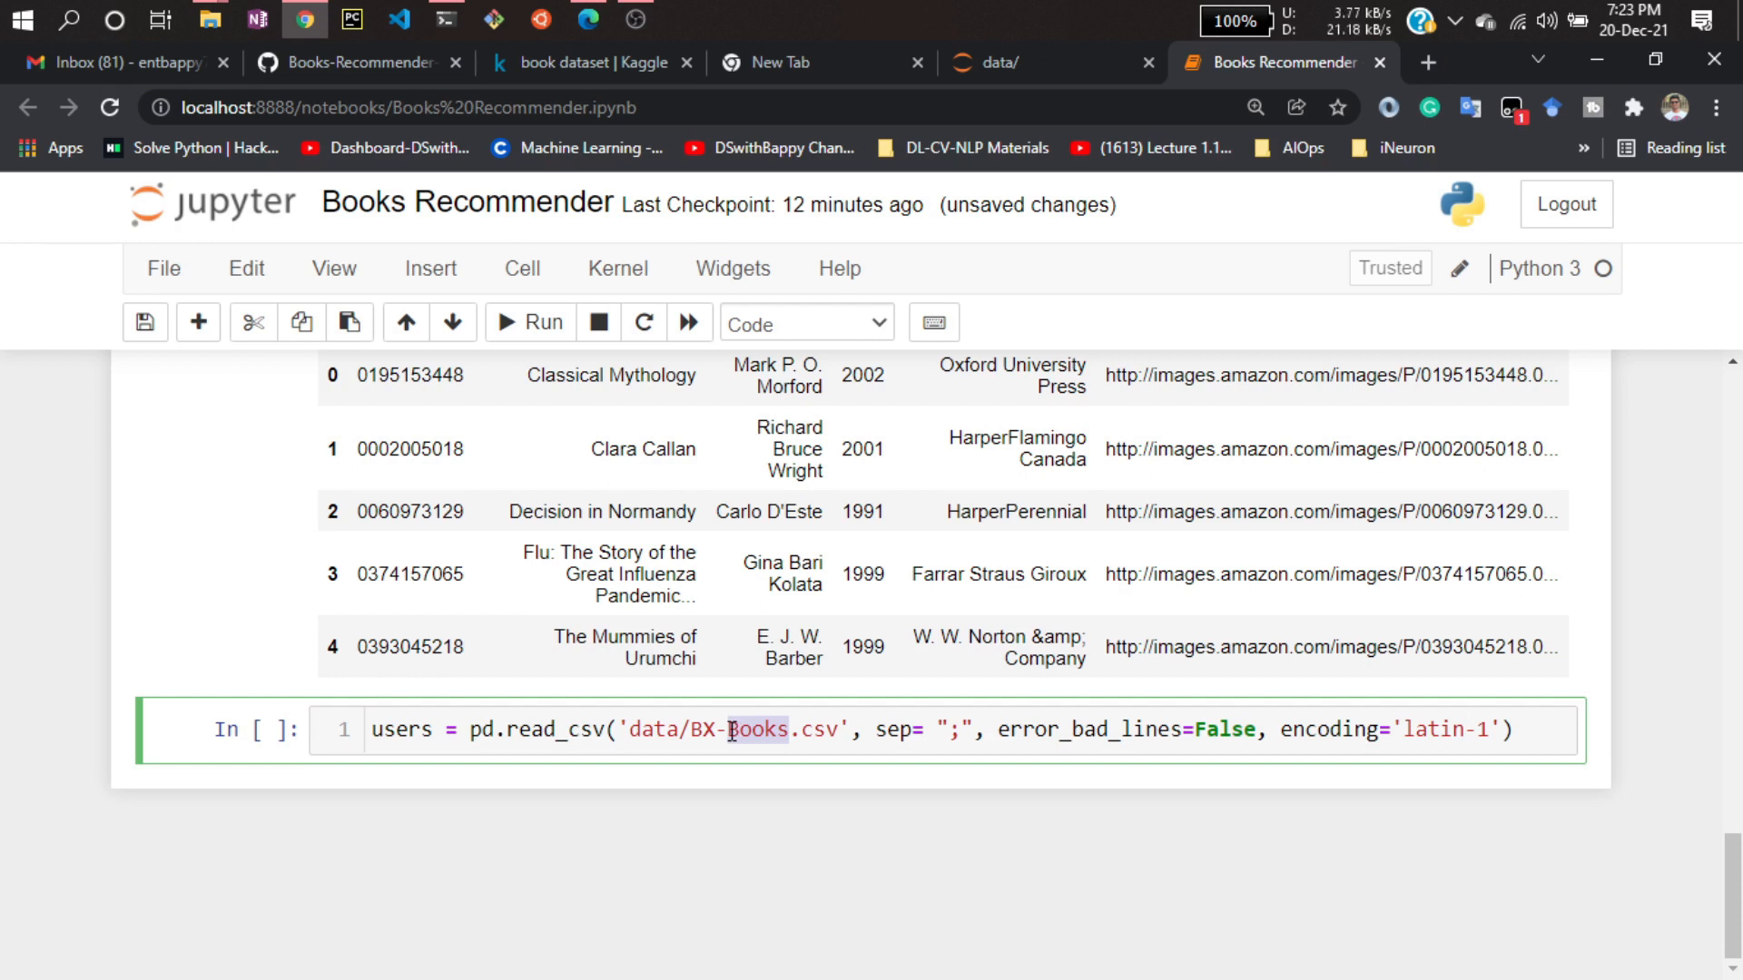
text(Users.csv)
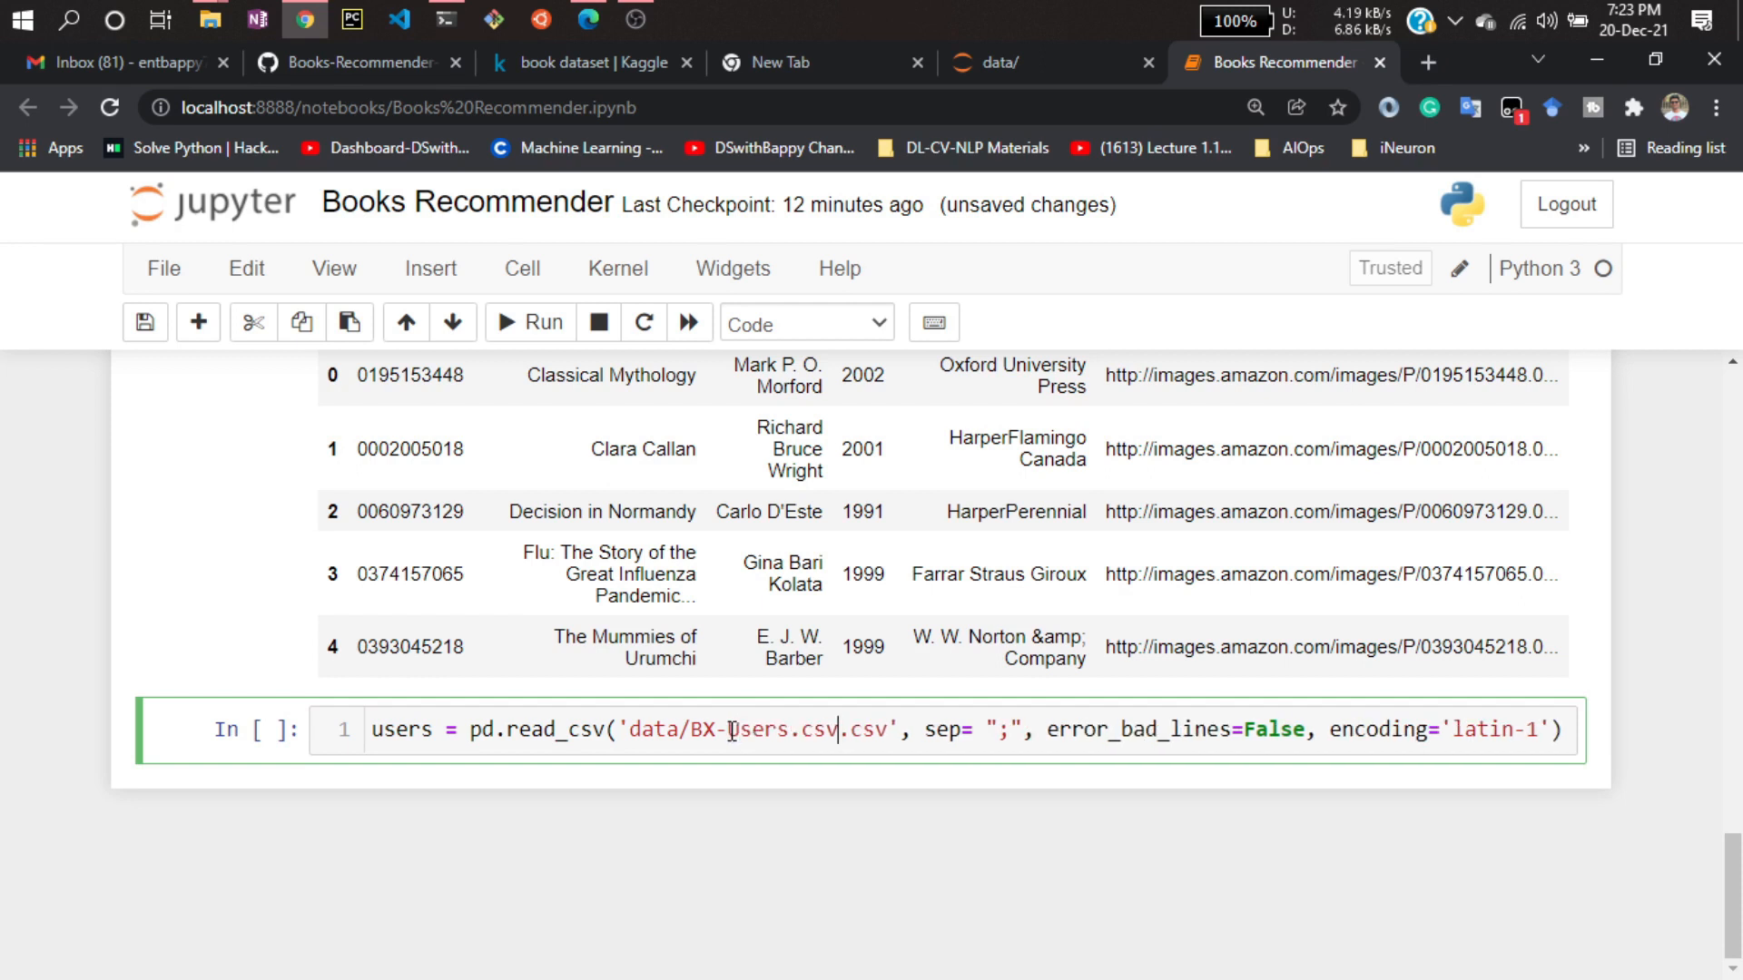
key(Backspace)
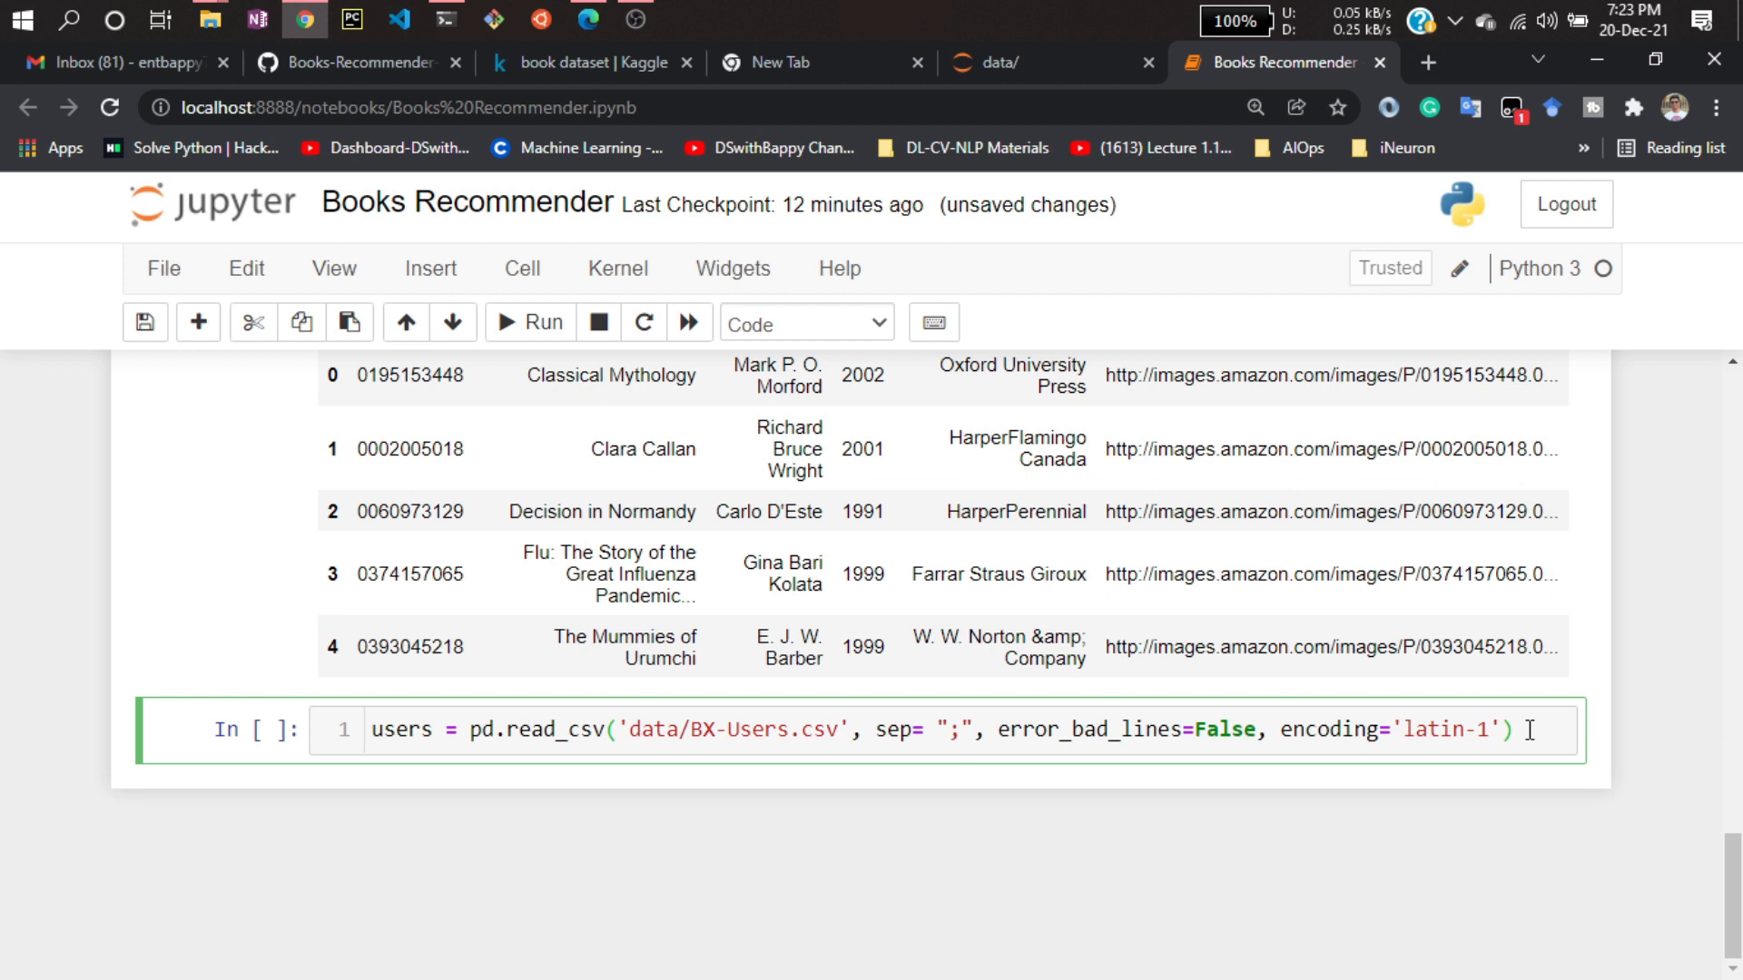
text(u)
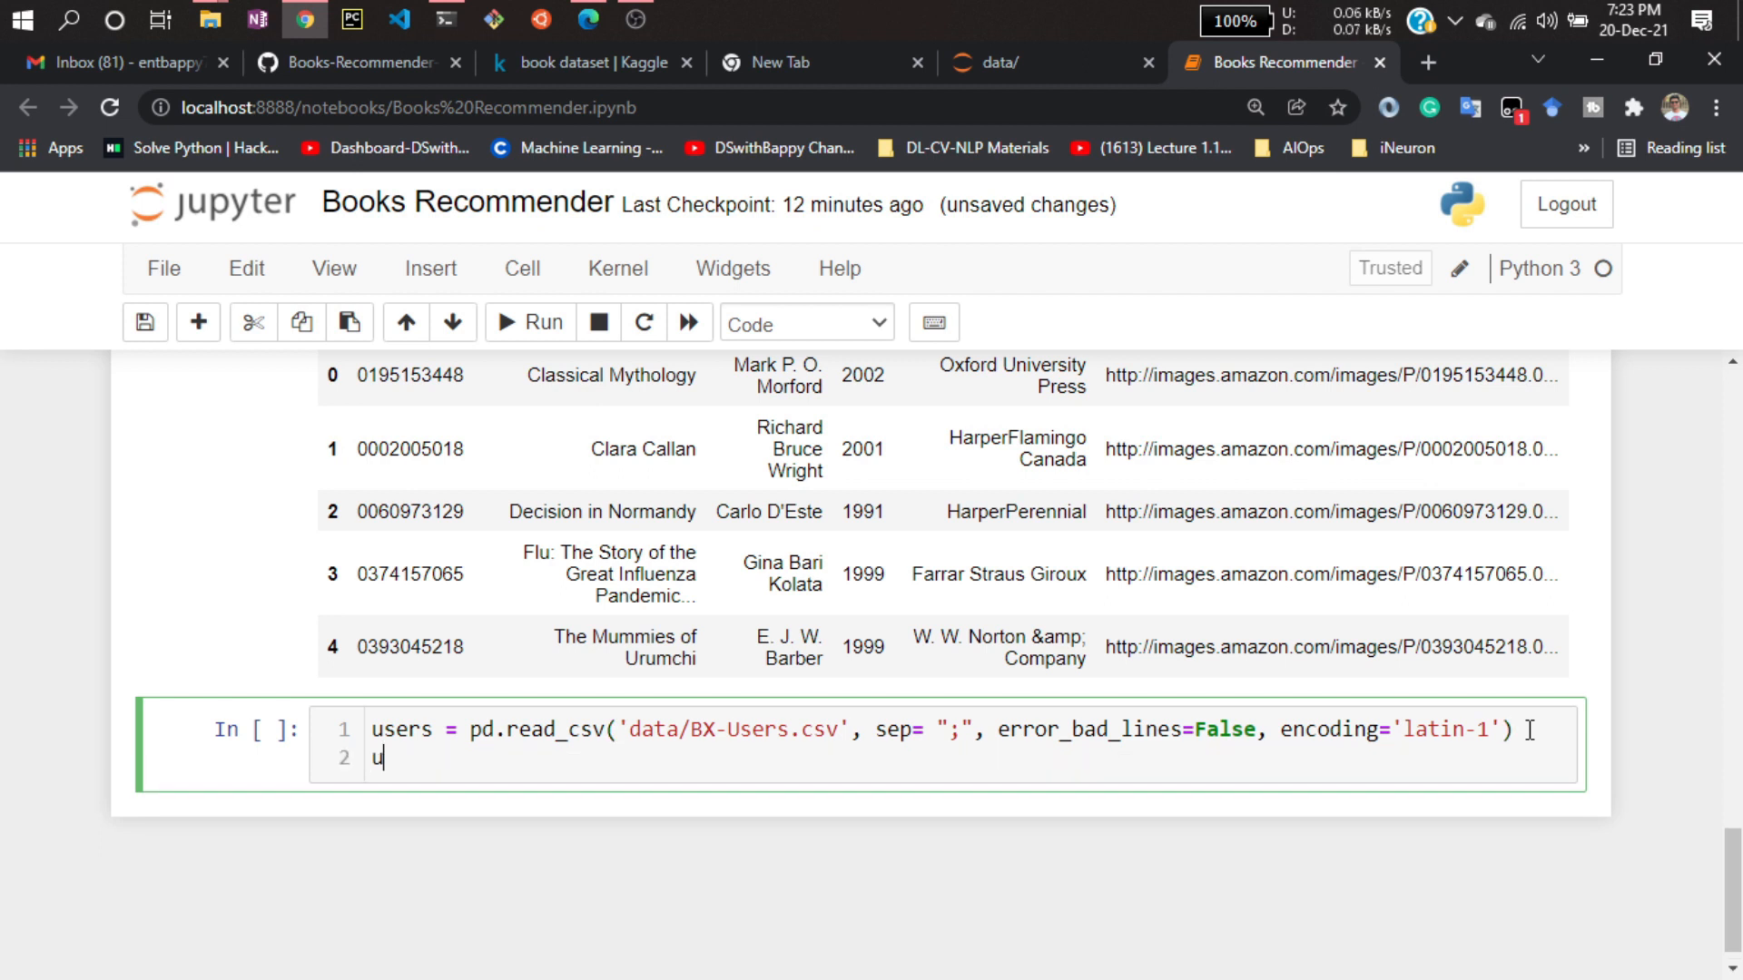
key(backspace)
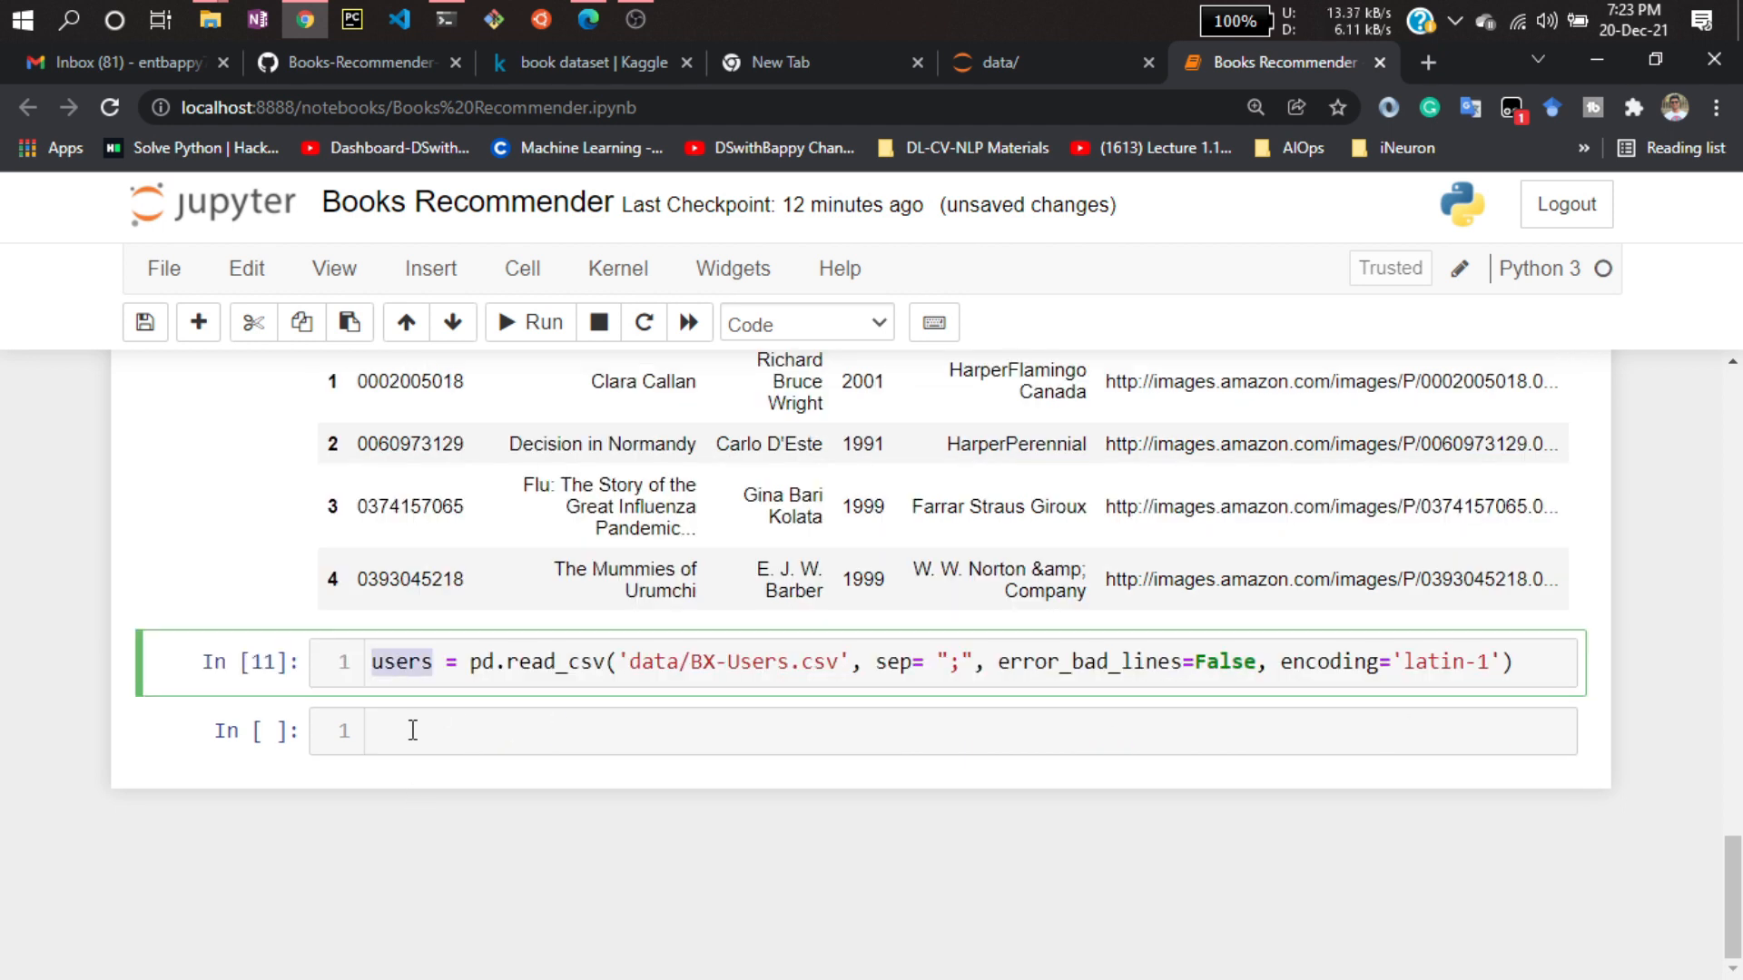
Preview users with users.head() and show users.shape (278858, 3).
text(users.)
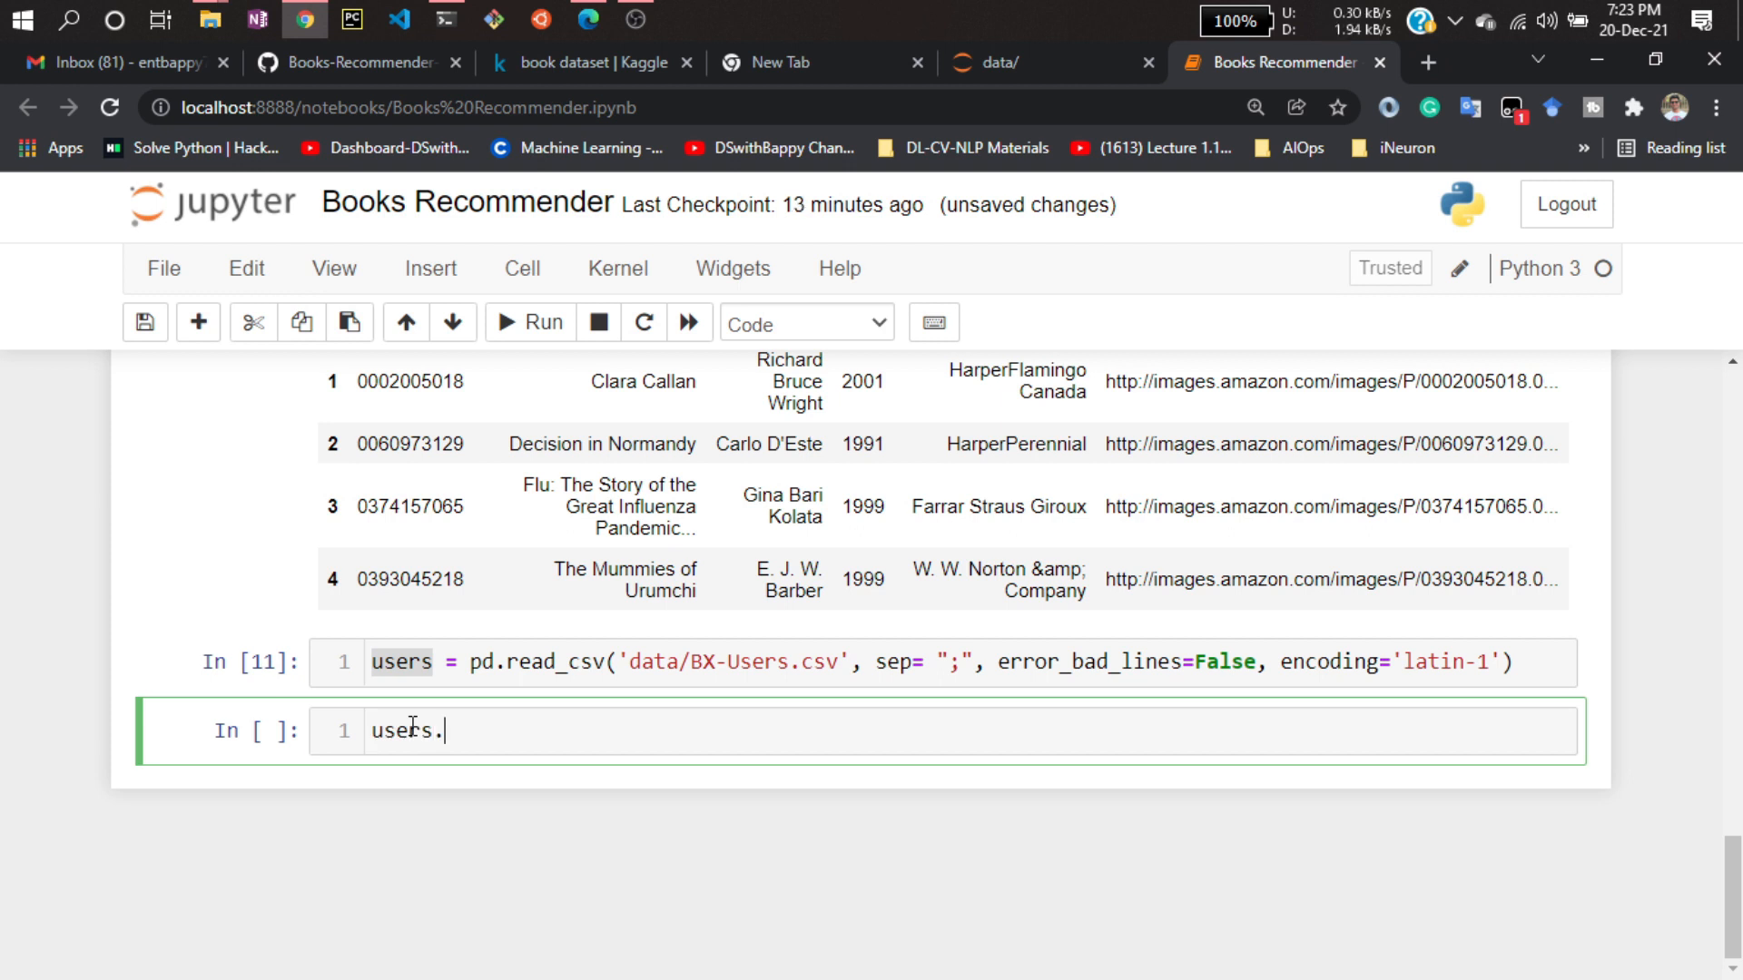
text(head())
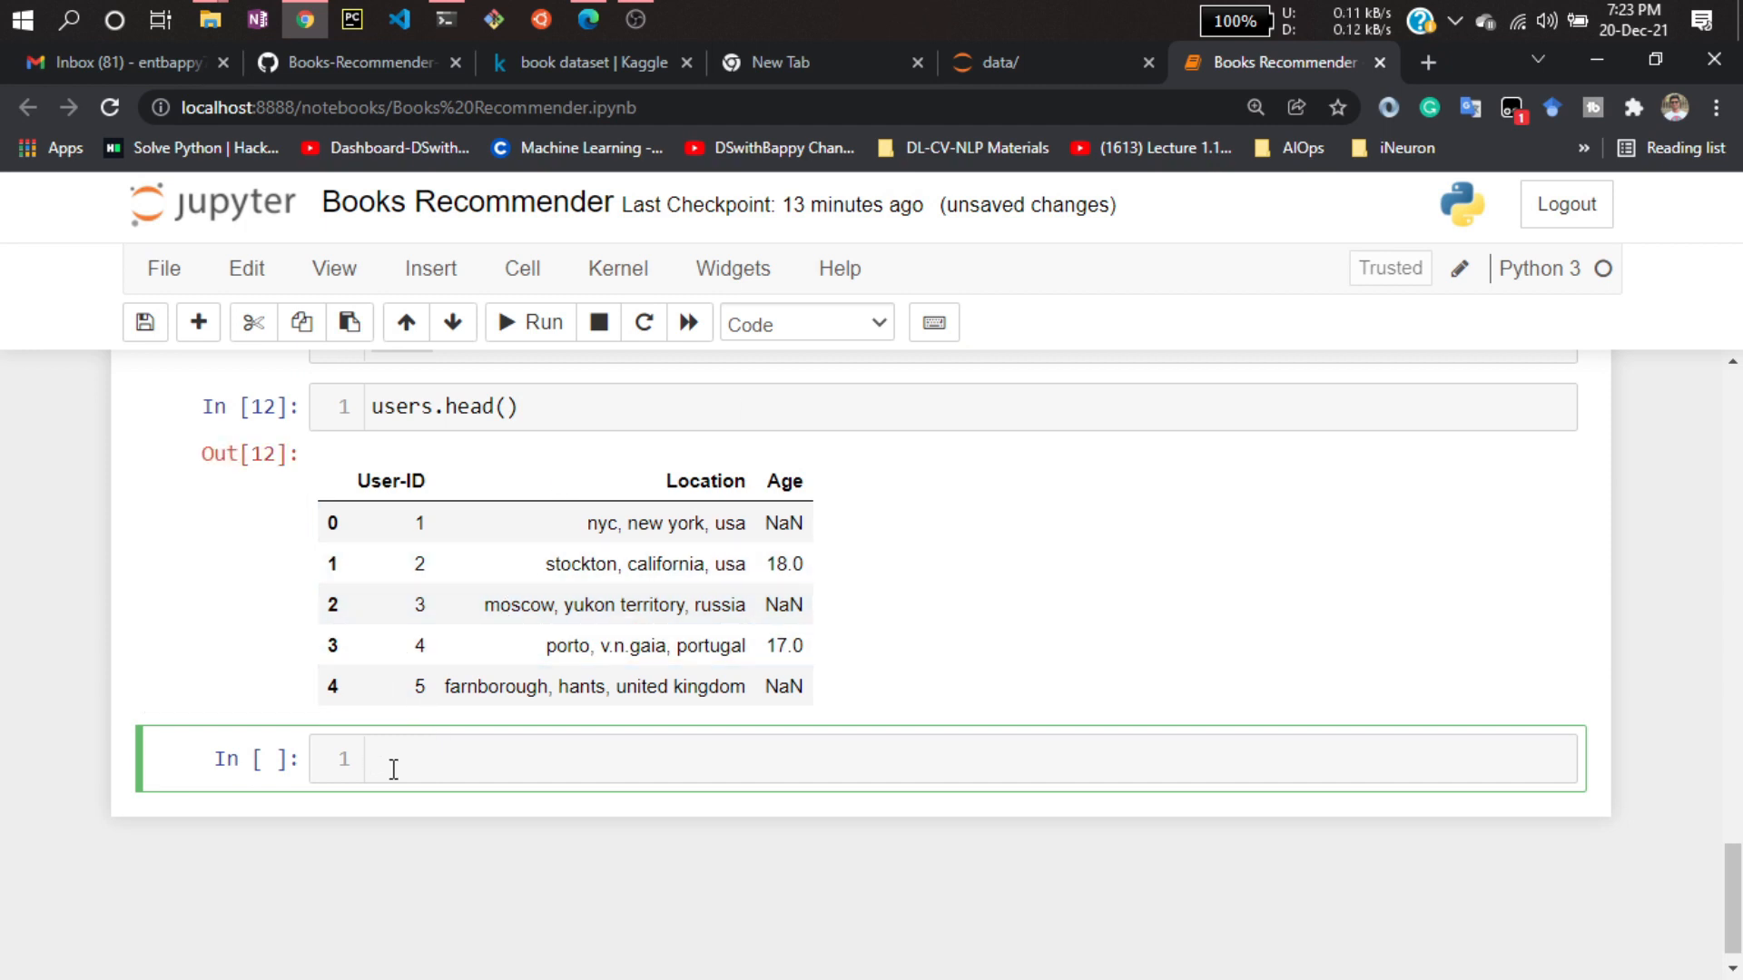
text(user)
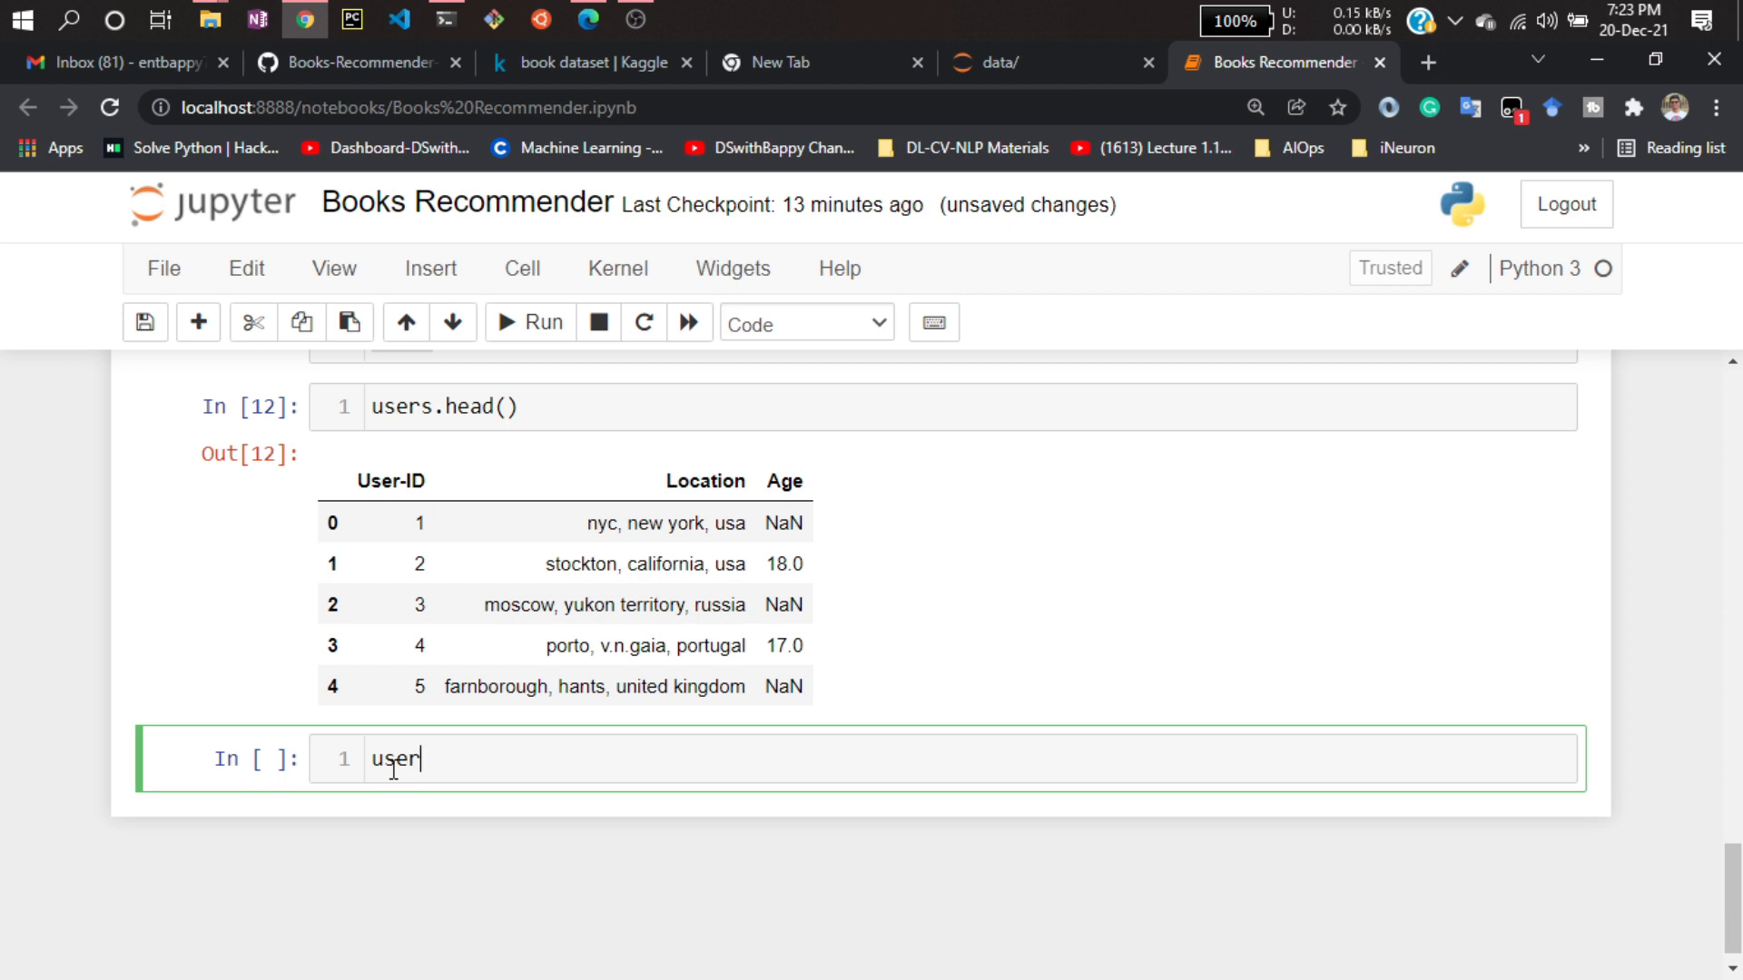
text(s.shape)
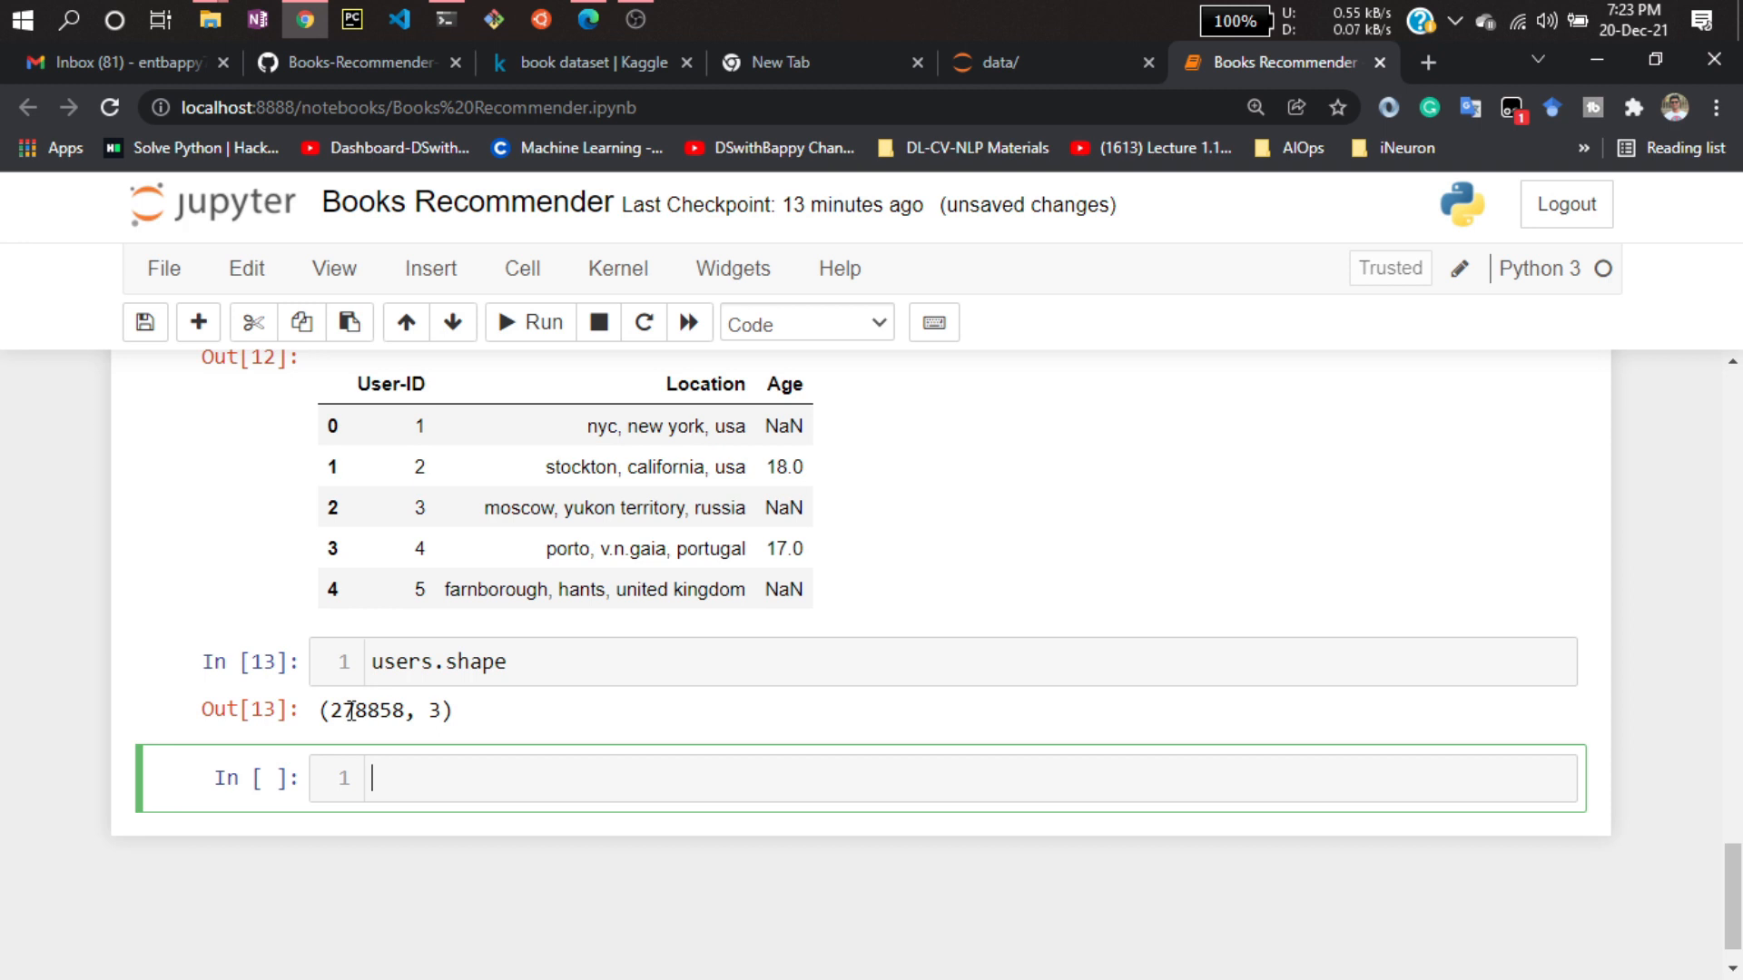
mouse_move(362, 732)
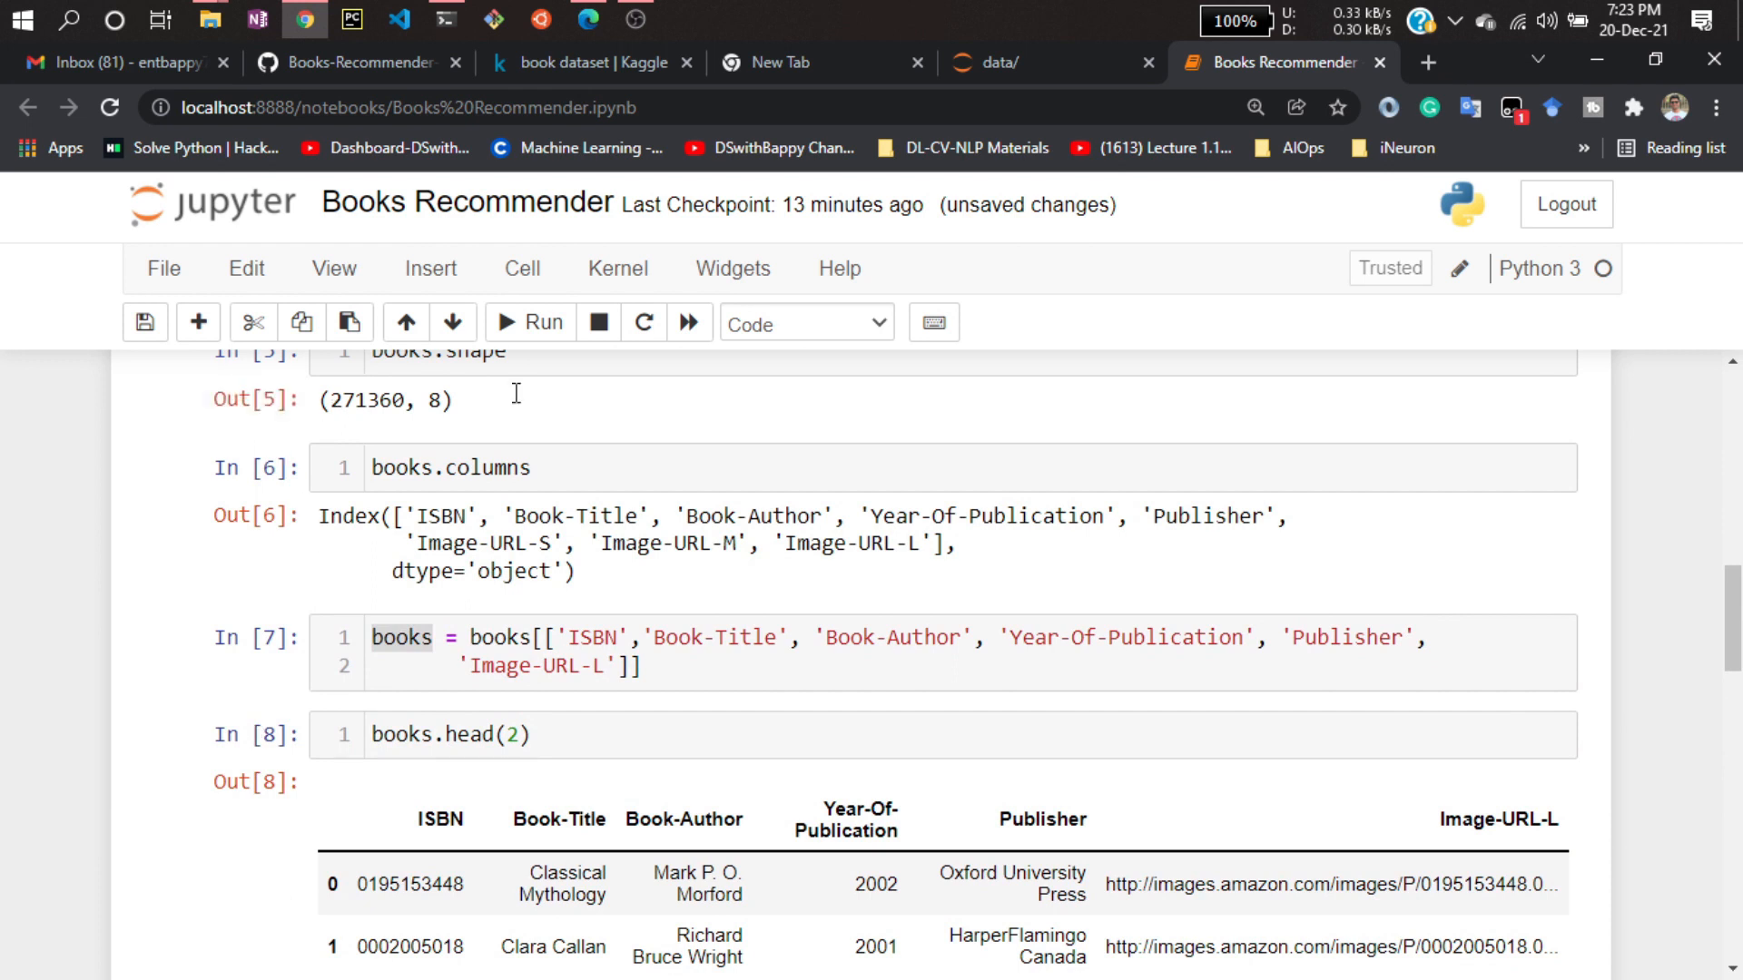
scroll(down, 3)
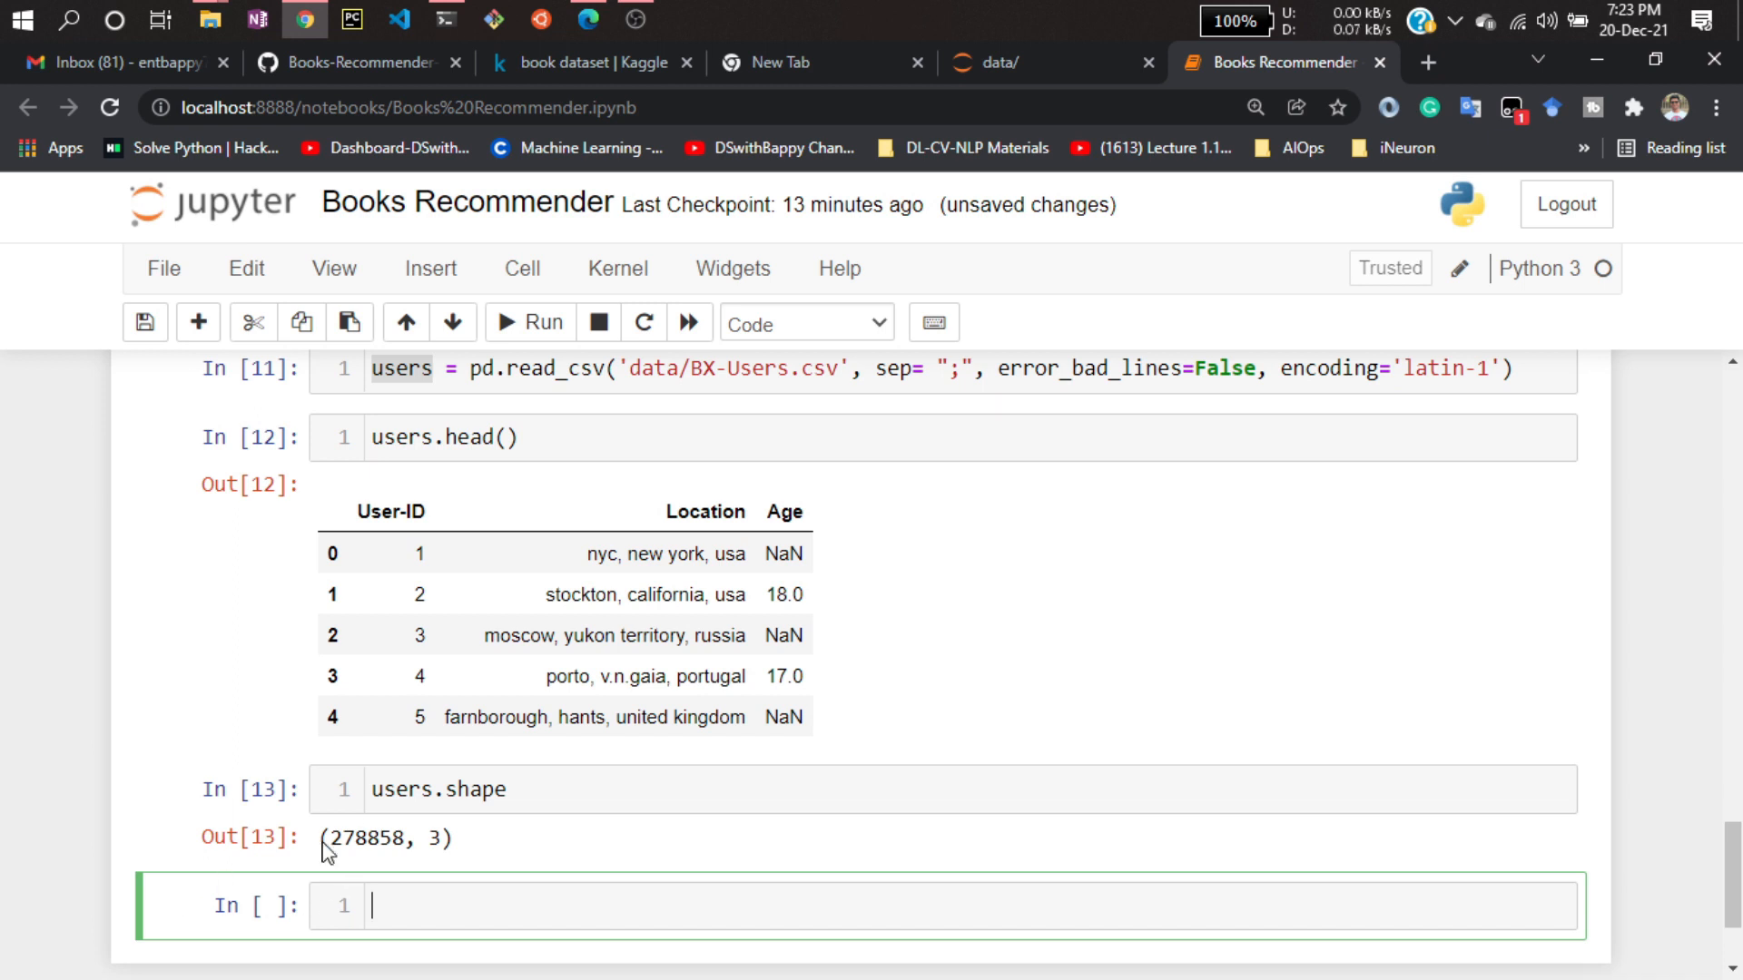
Create ratings with pd.read_csv on data/BX-Book-Ratings.csv, checking the data folder's file names.
scroll(down, 3)
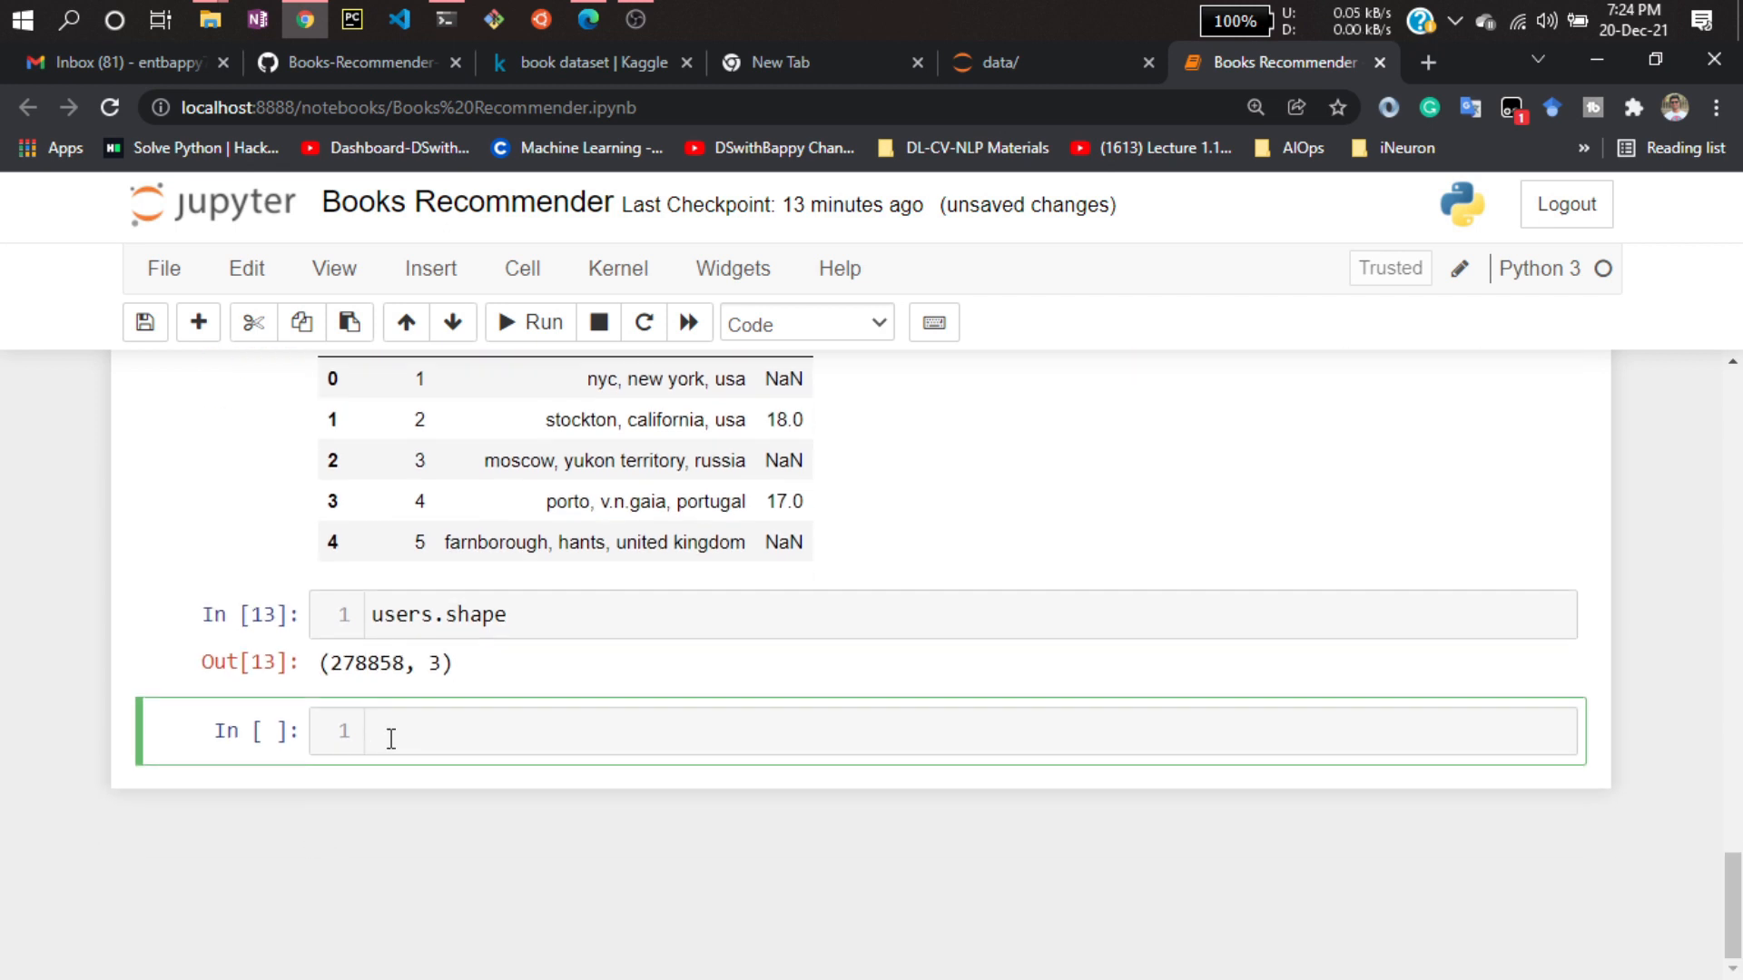
text(ratings =)
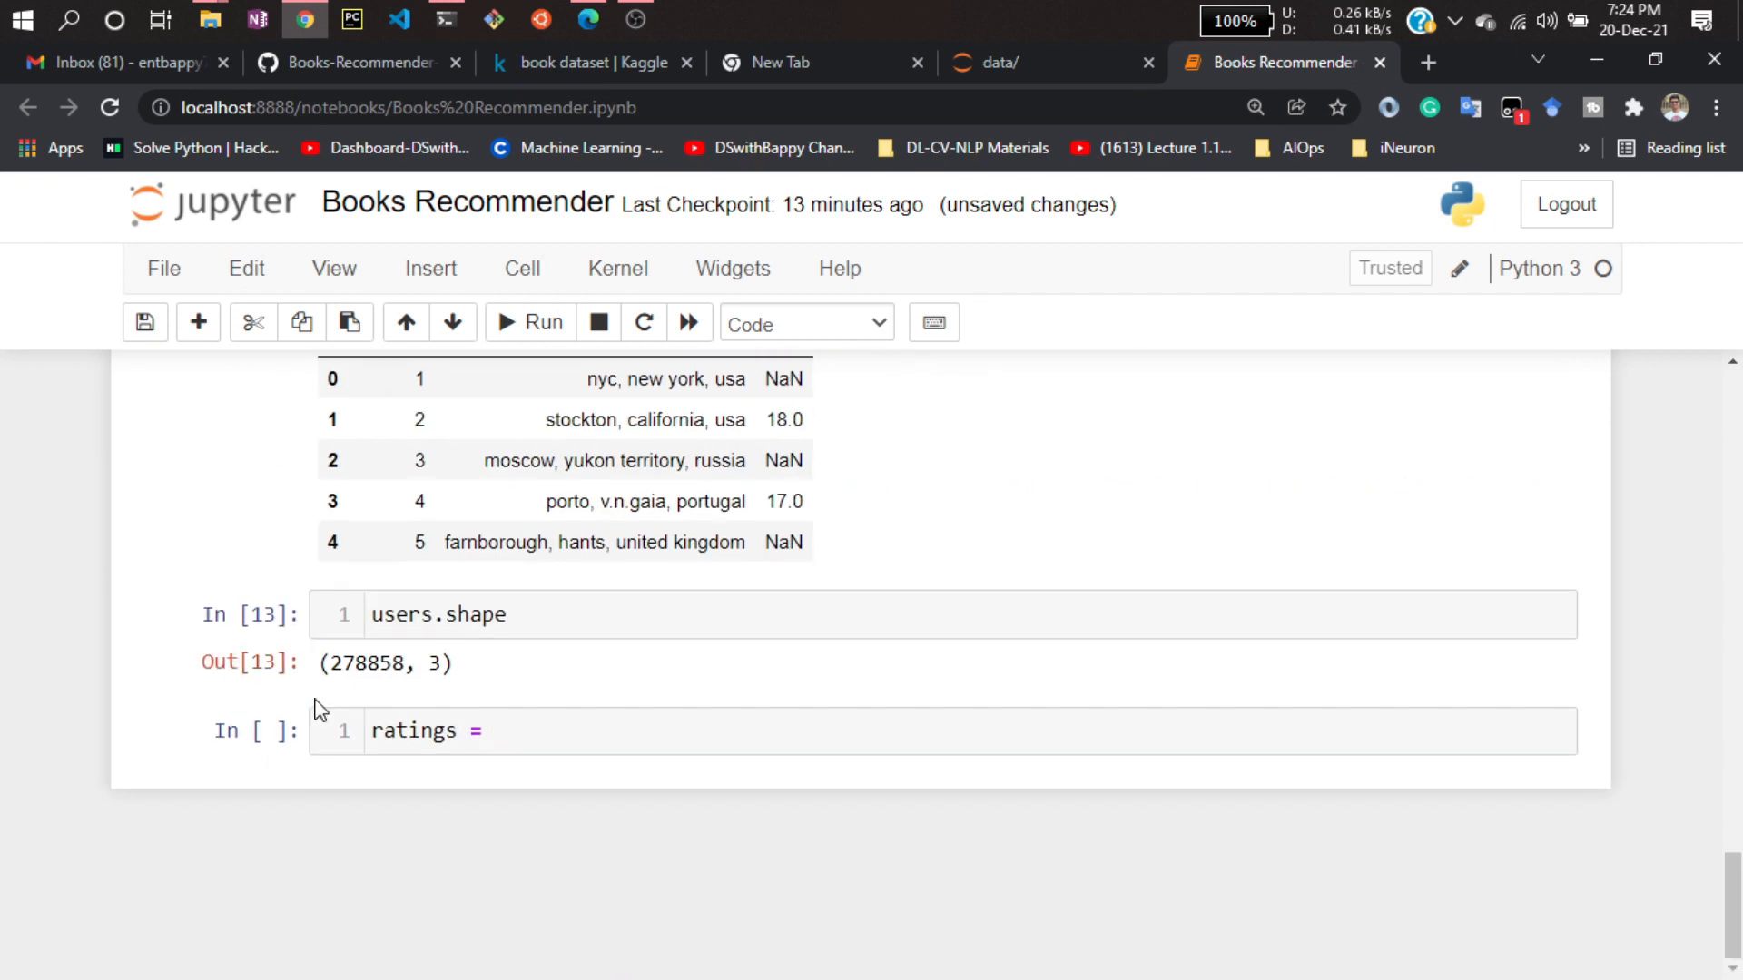
text(pd.read_csv('data/BX-Users.csv', sep= ";", error_bad_lines=False, encoding='latin-1'))
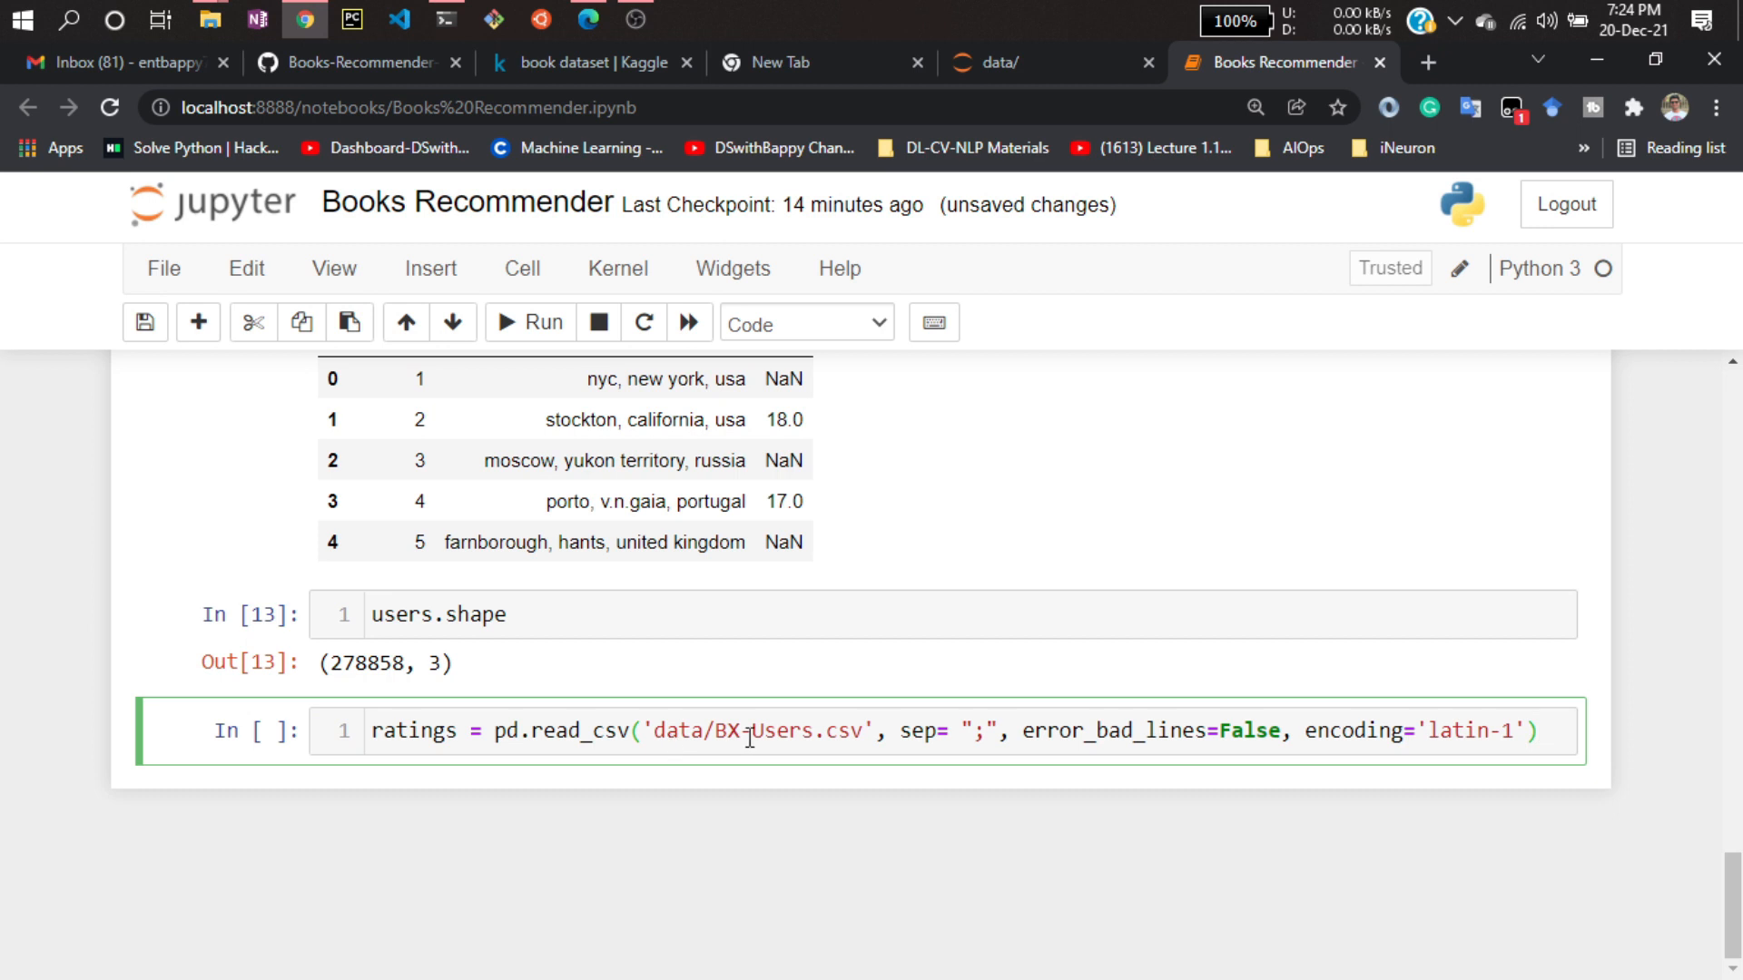
double_click(778, 729)
text(at)
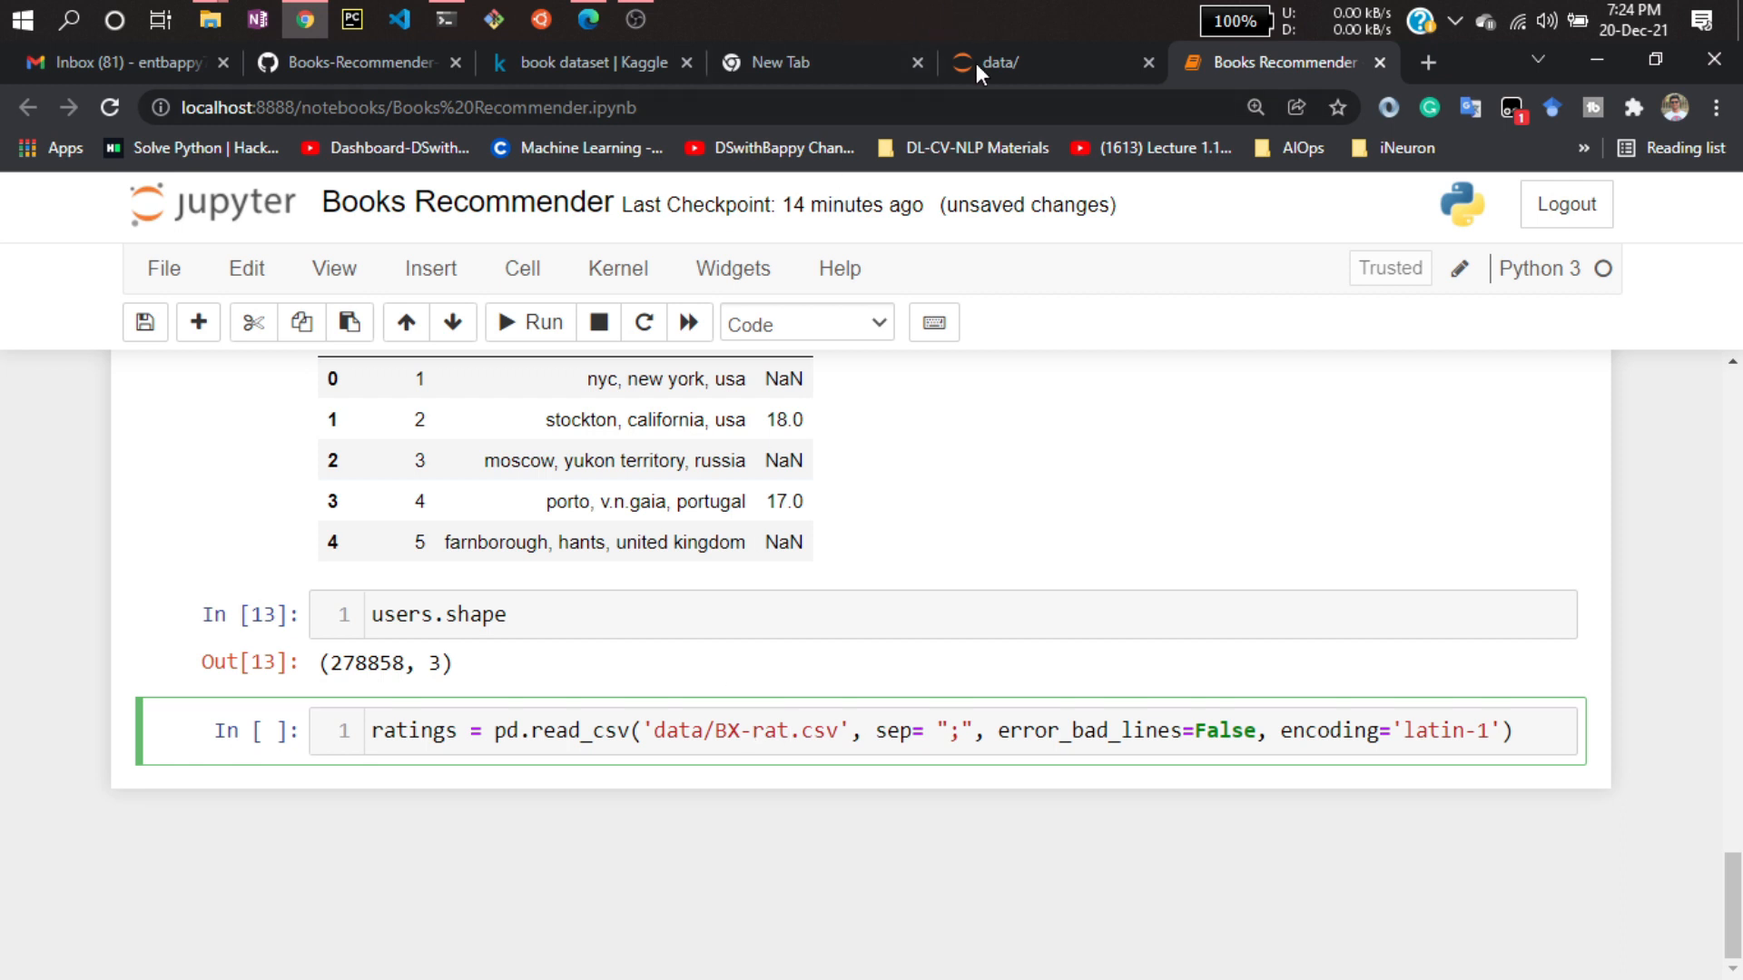
click(992, 63)
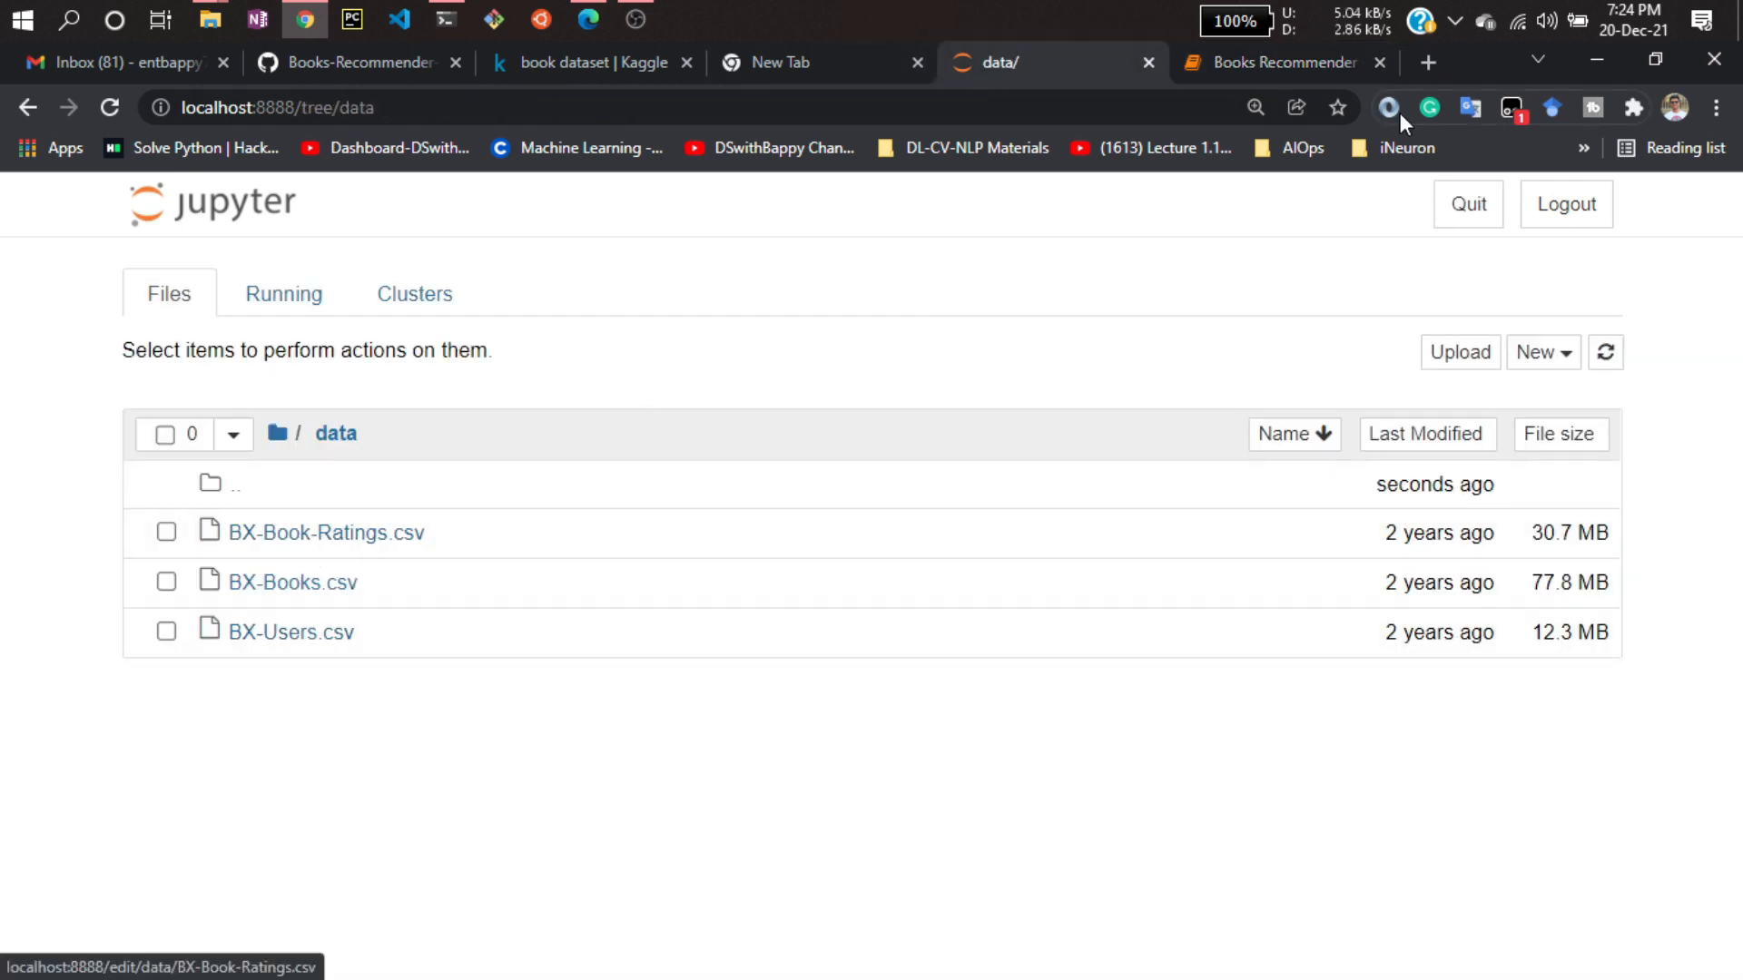
click(1284, 63)
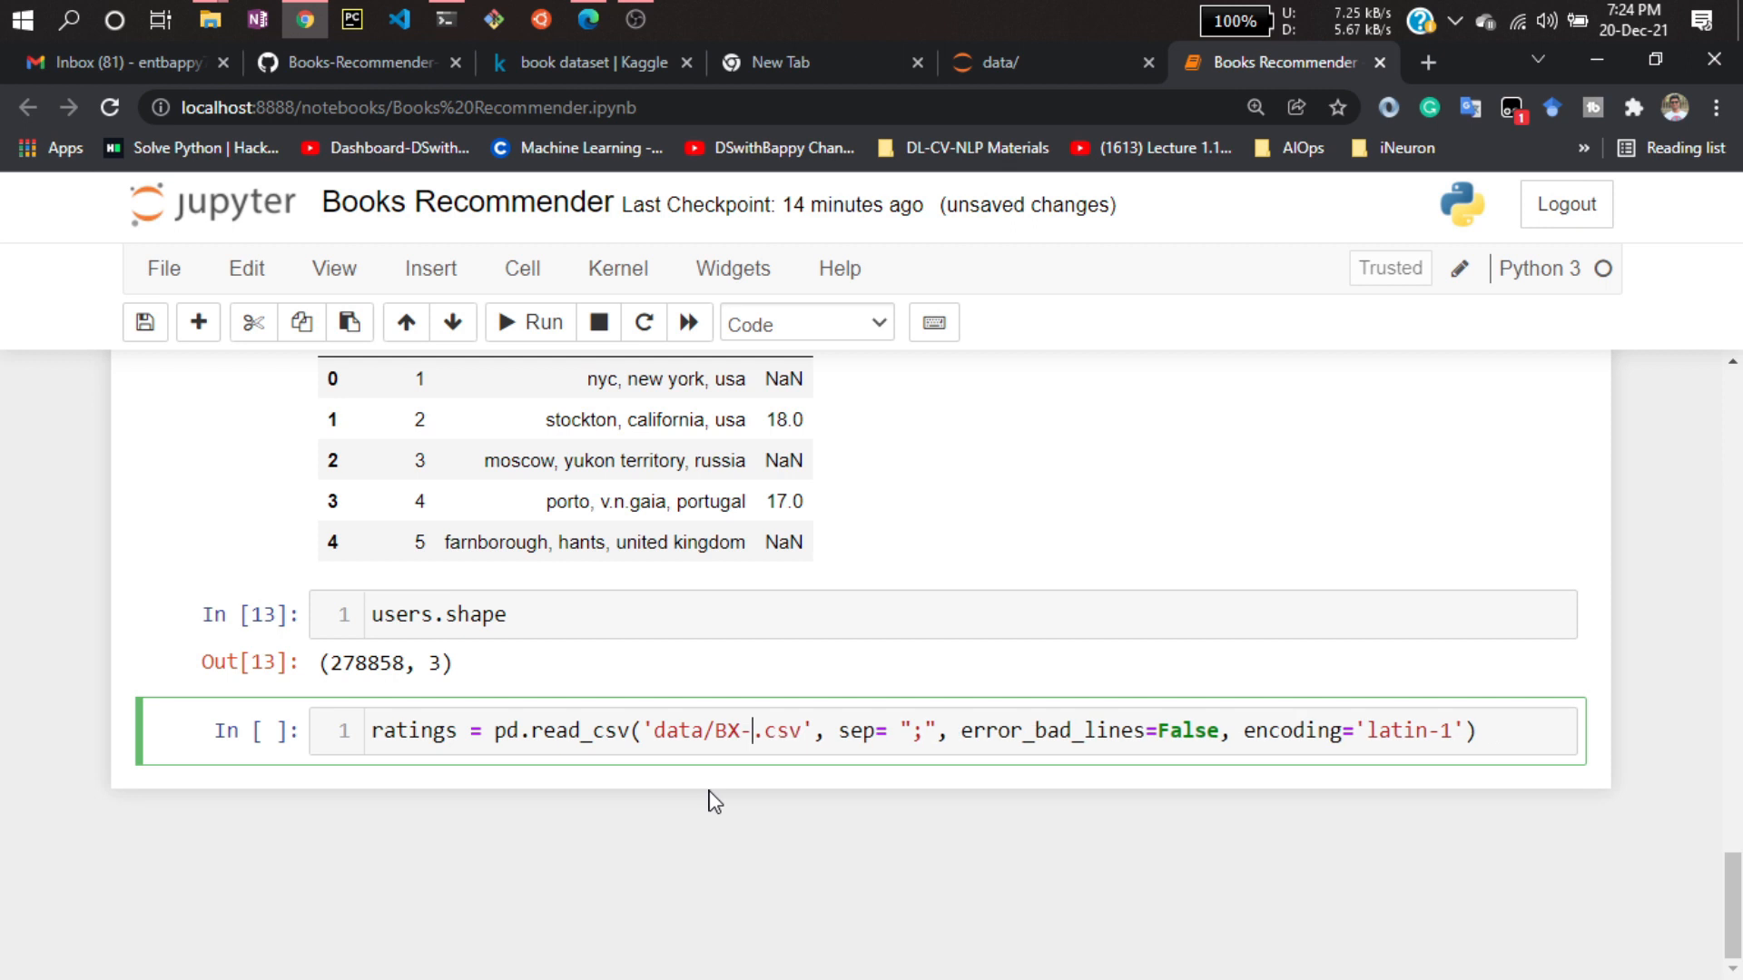
text(Bo)
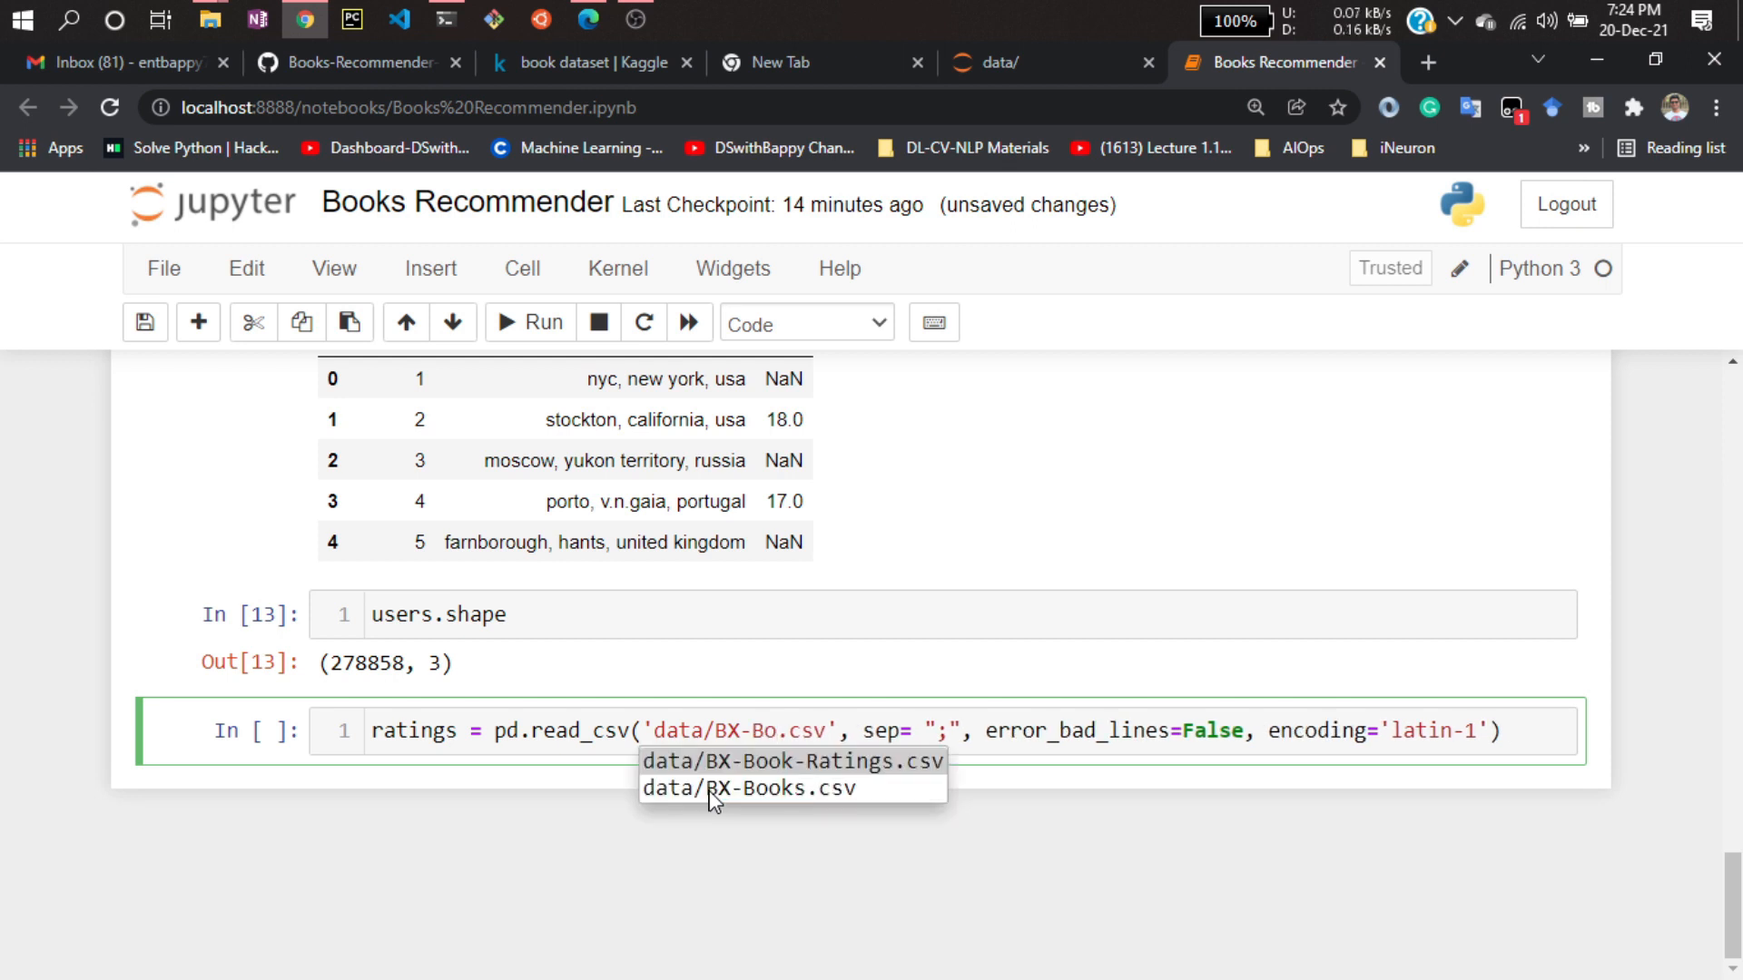
click(793, 762)
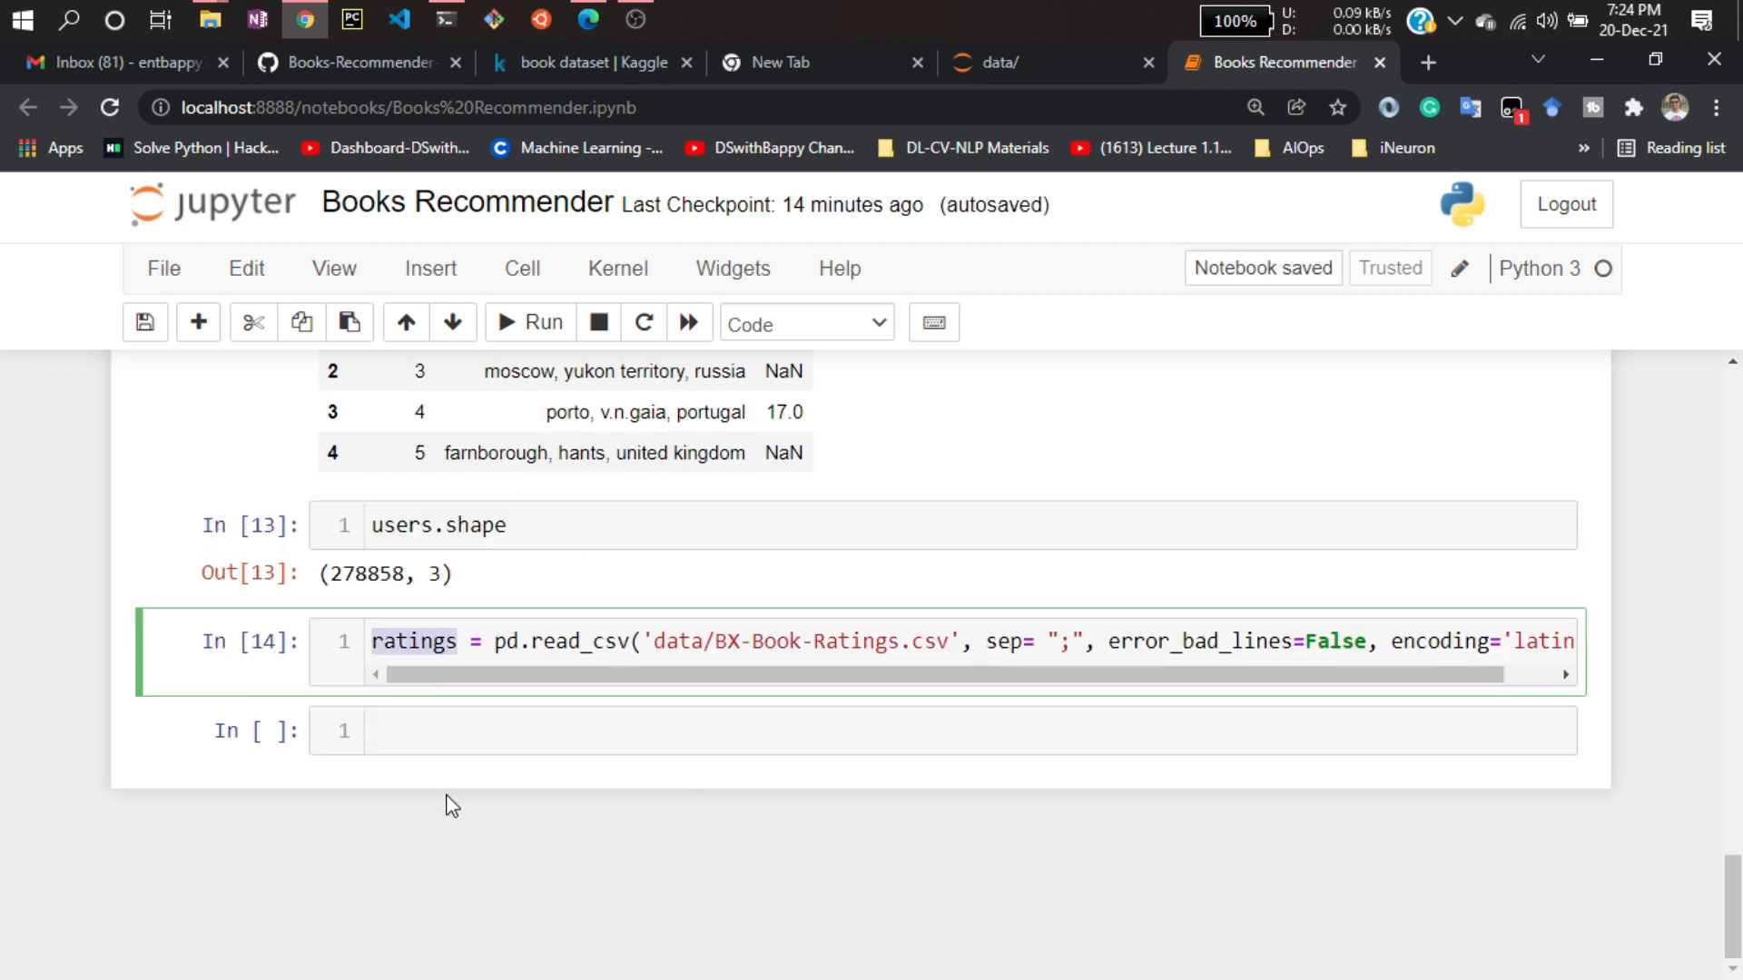
Preview the first five ratings rows with ratings.head(5).
text(ratings.head(2)
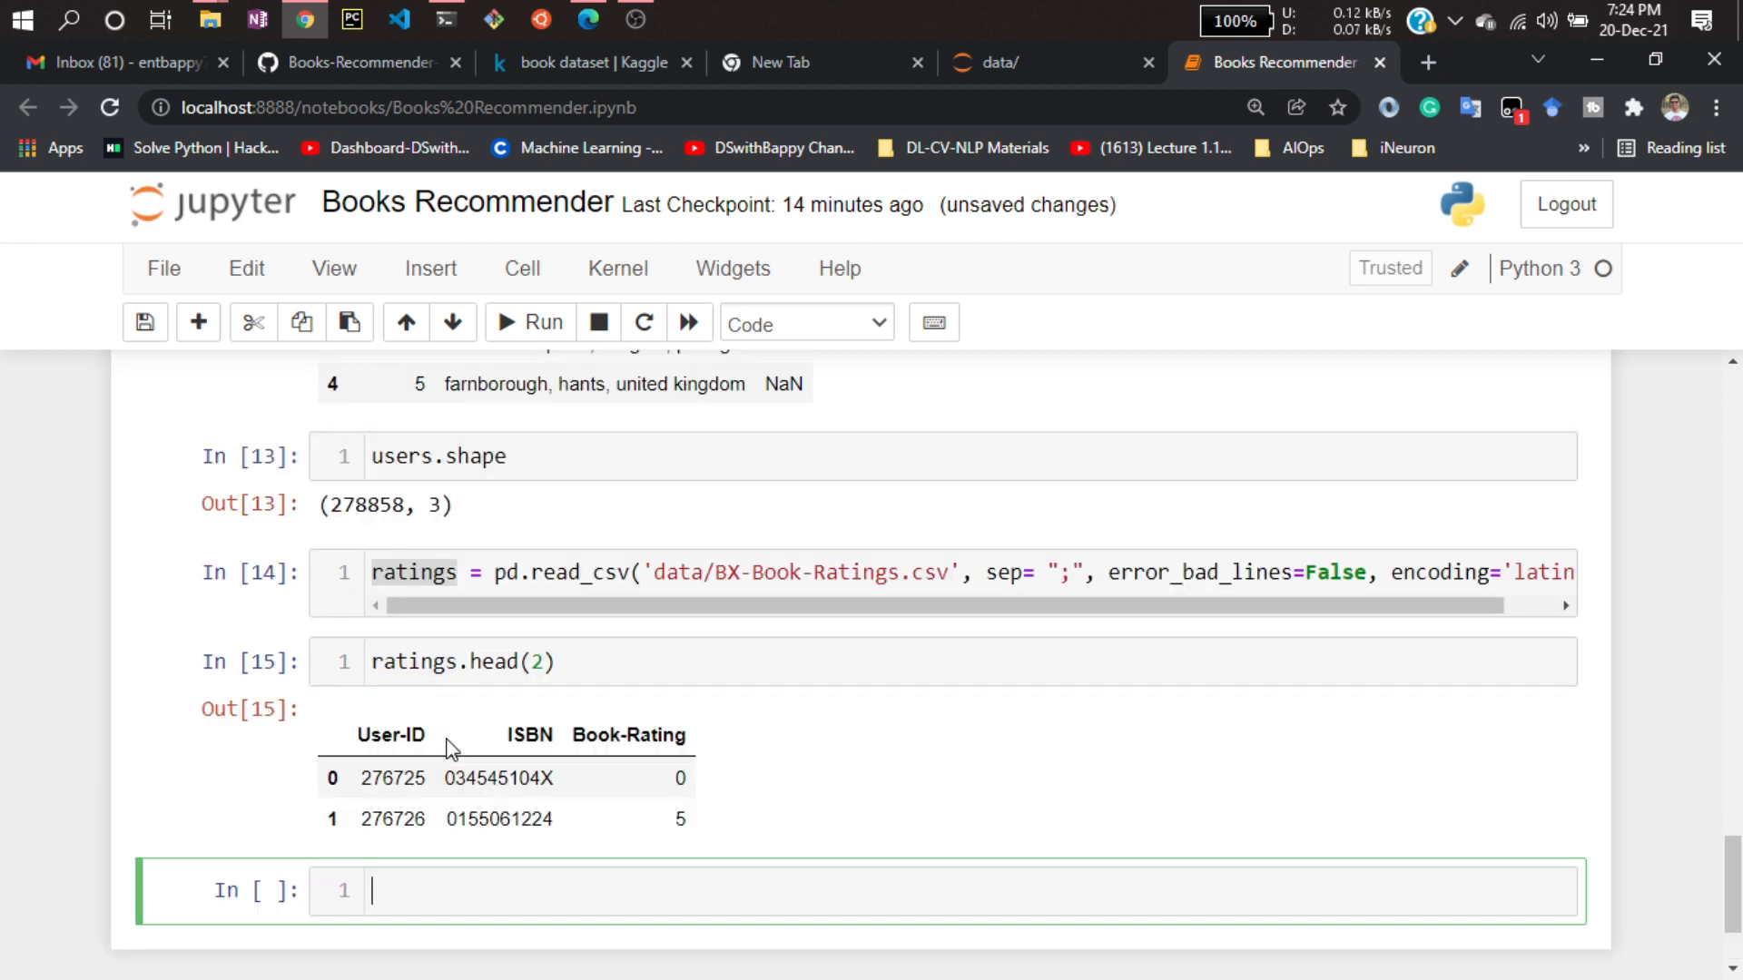
scroll(down, 3)
text(5)
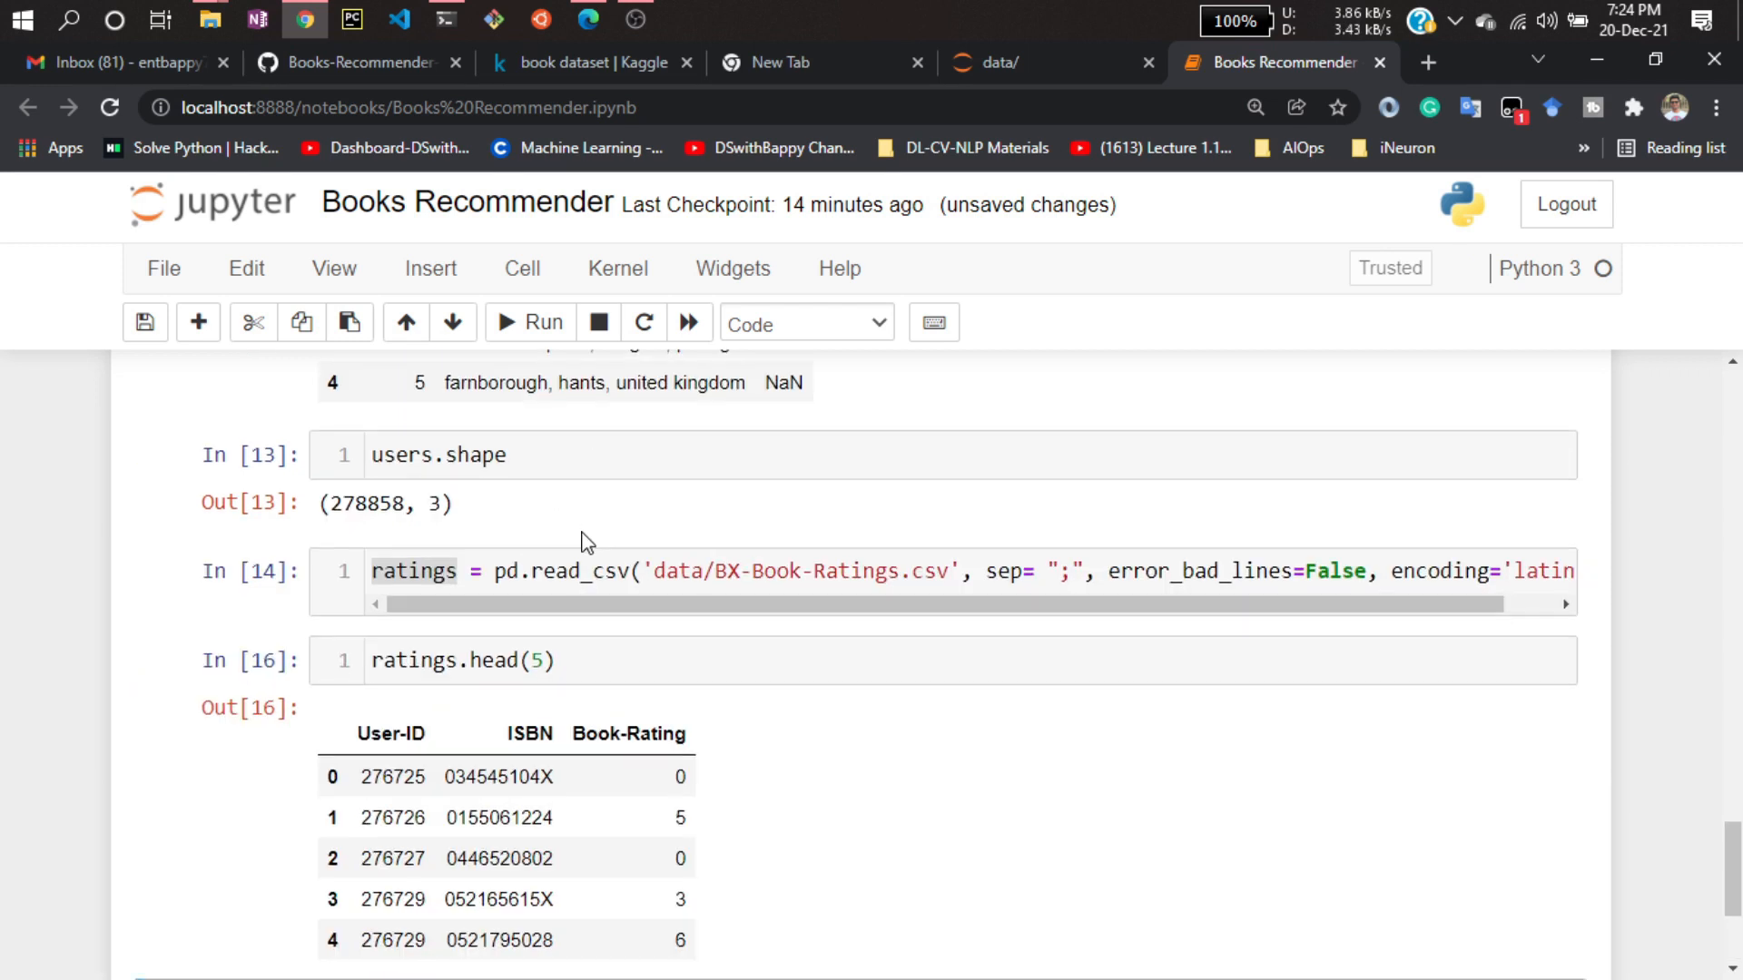
scroll(down, 3)
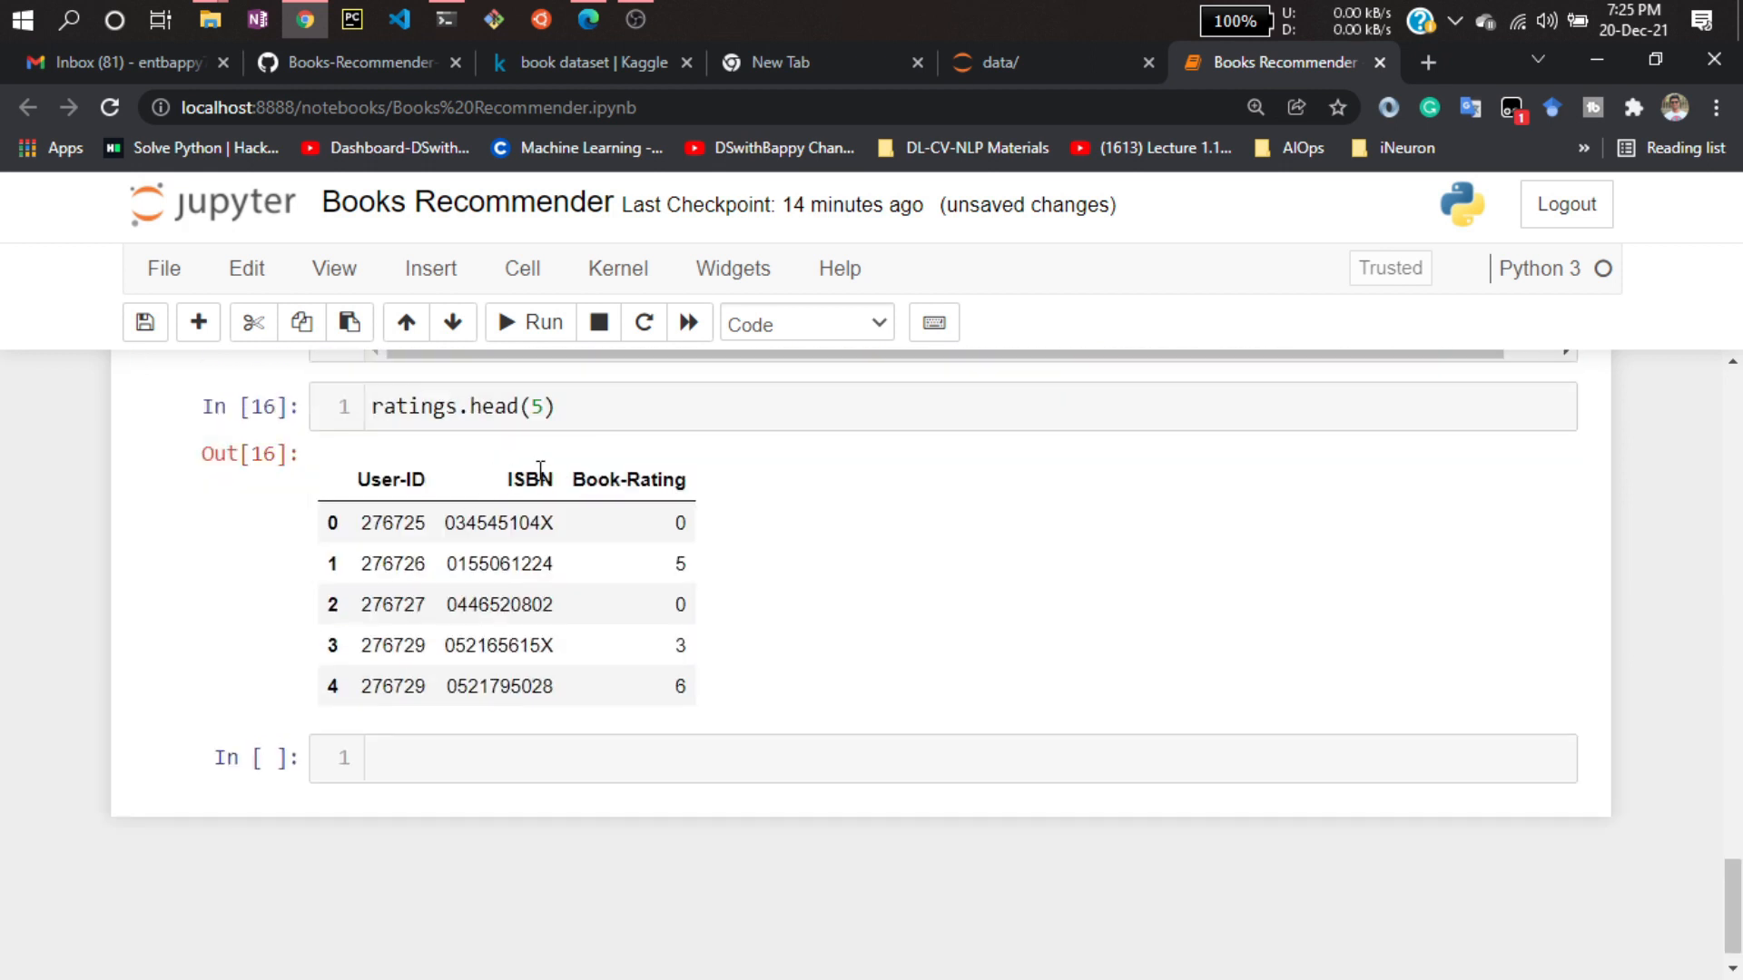
double_click(387, 479)
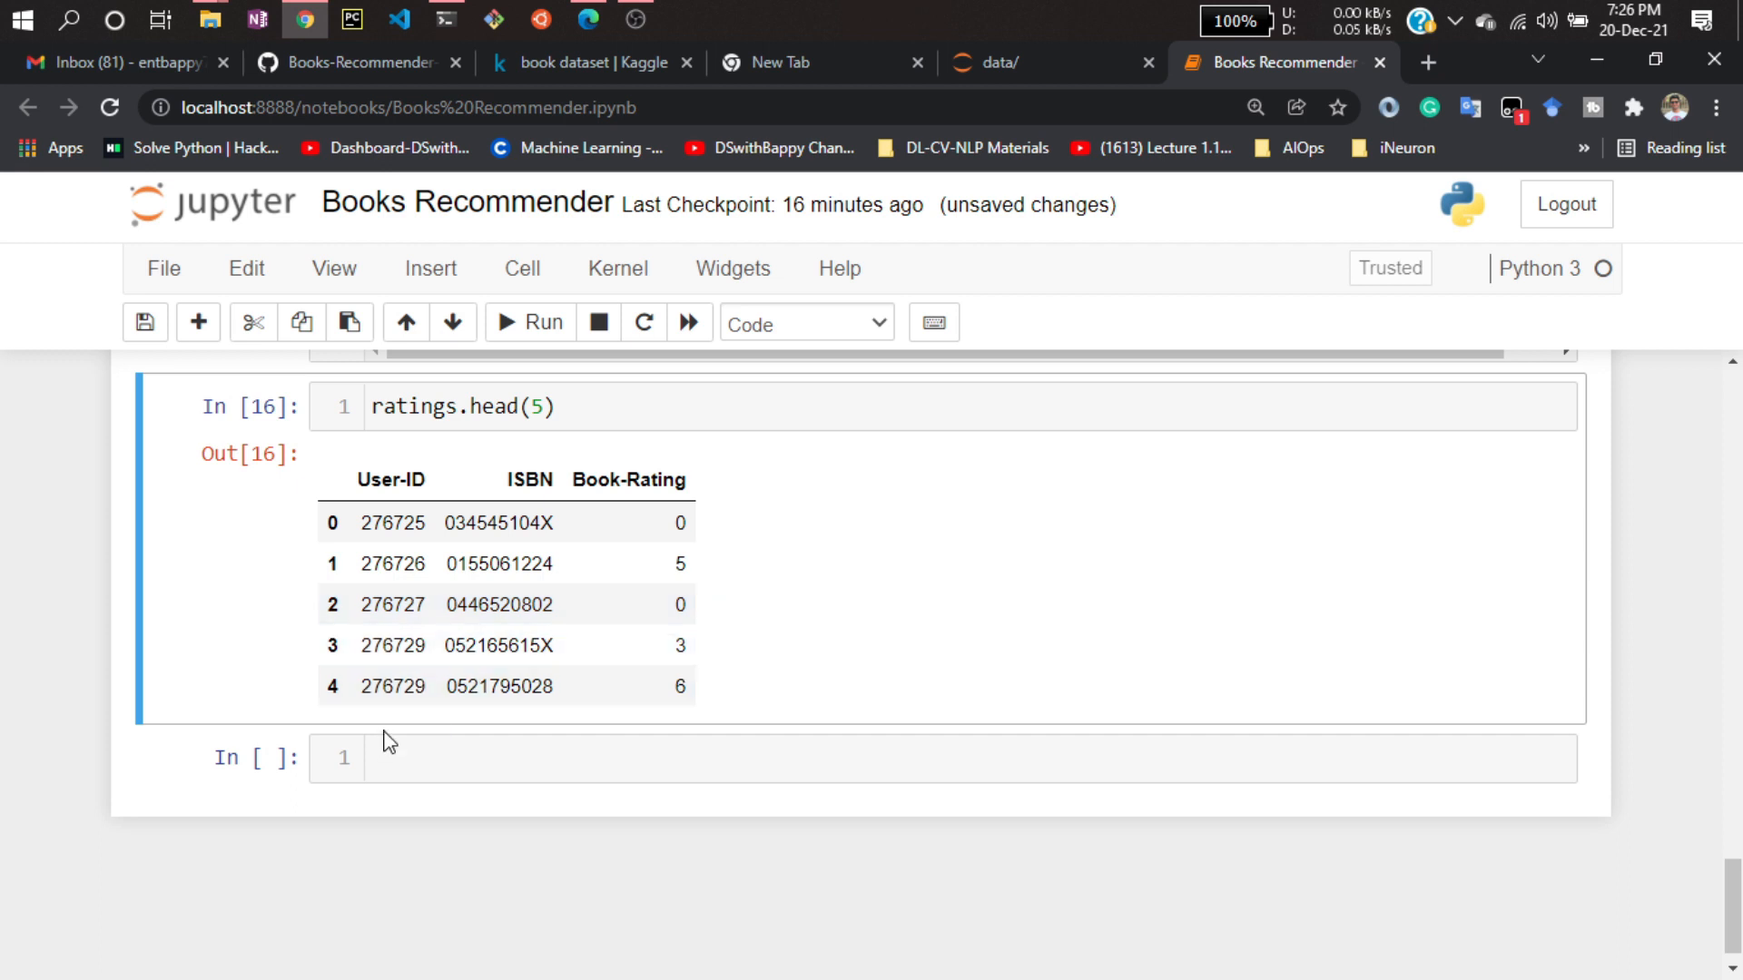
double_click(415, 406)
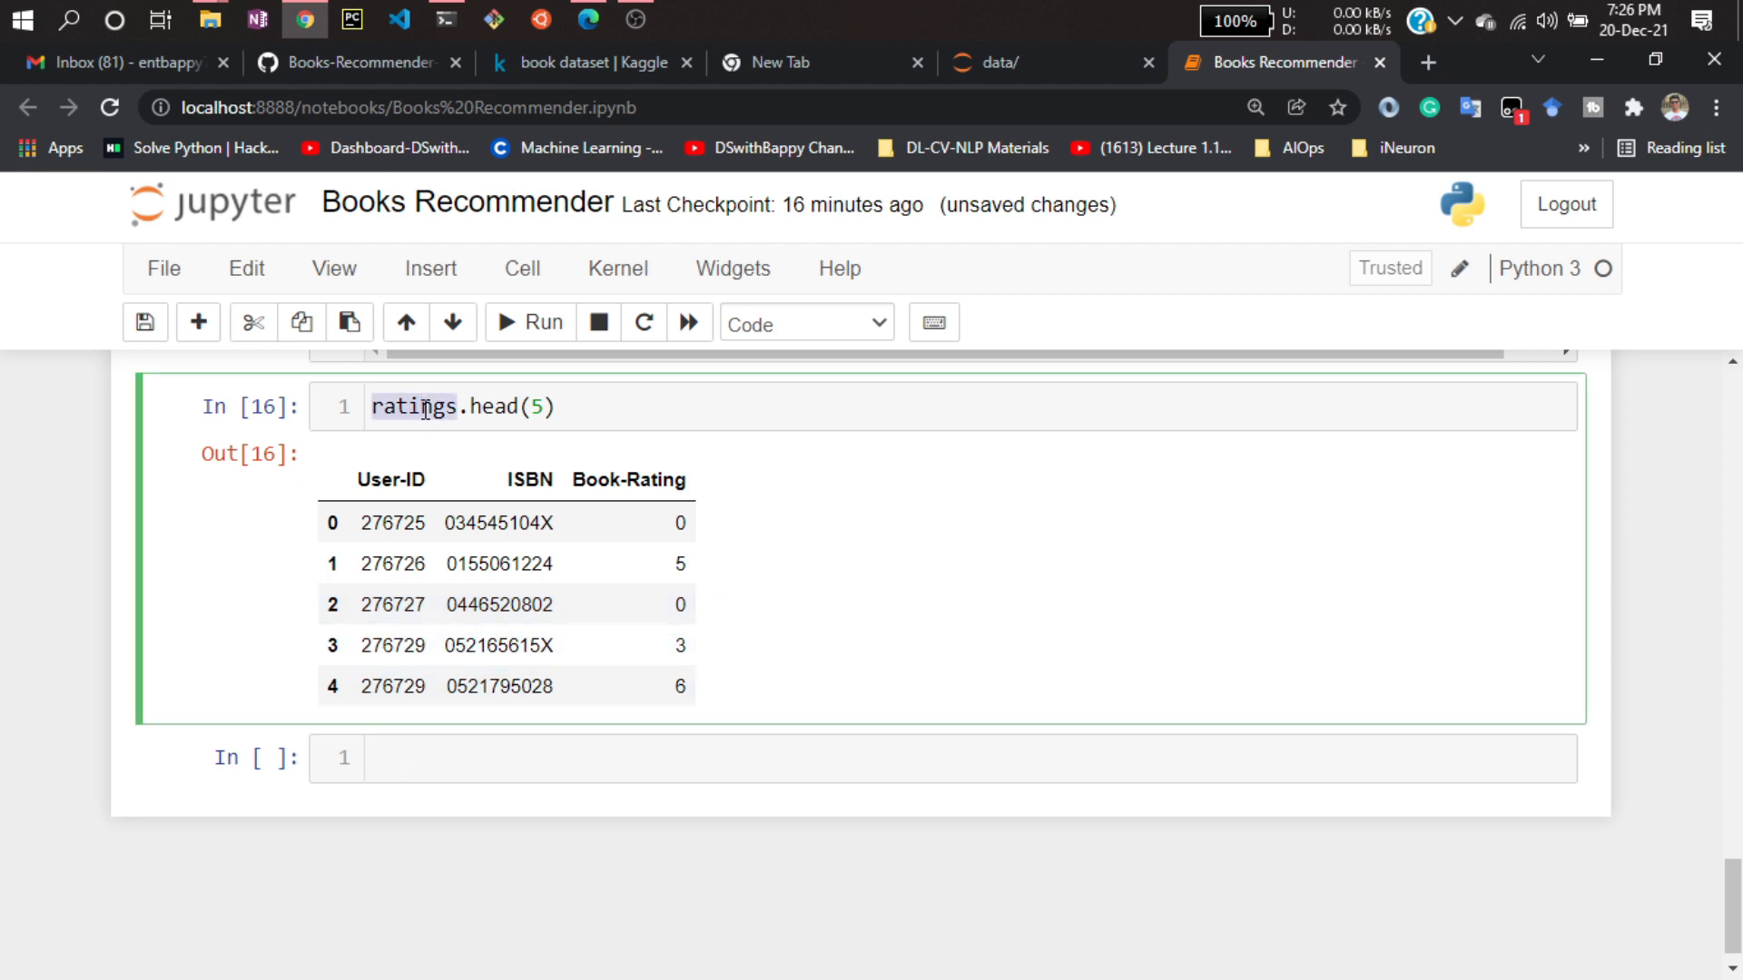
Write print(books.shape), print(users.shape) and print(ratings.shape) lines in one cell.
text(ratings)
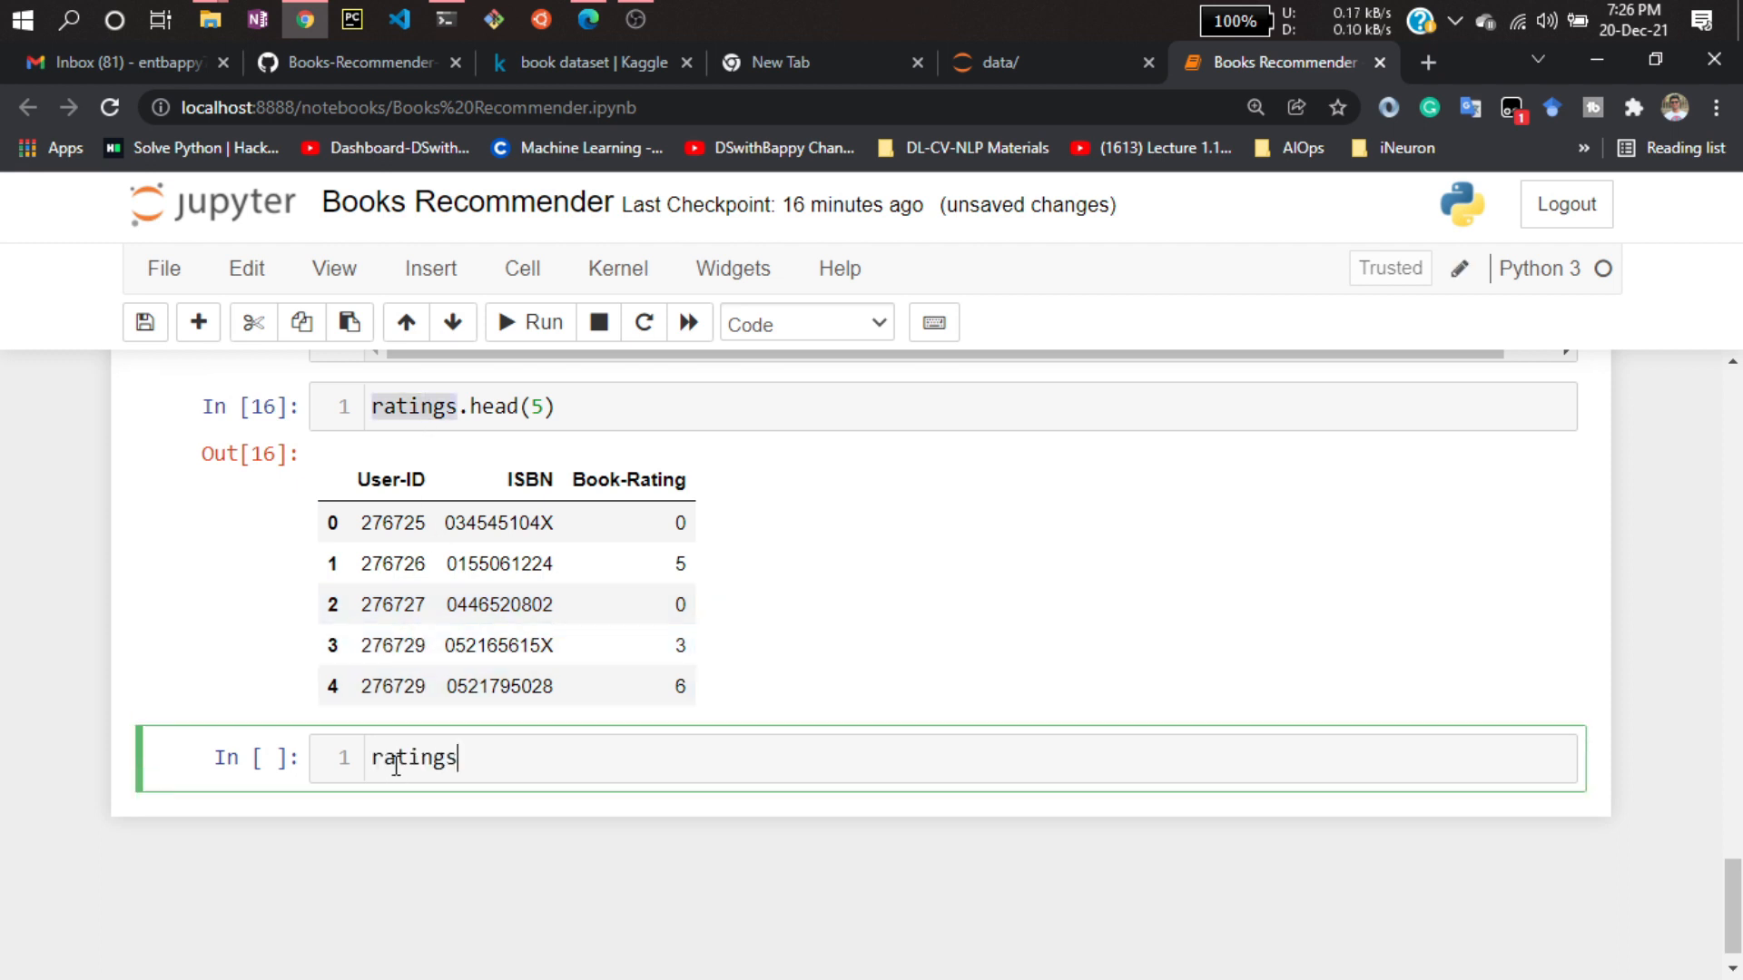
text(.shape)
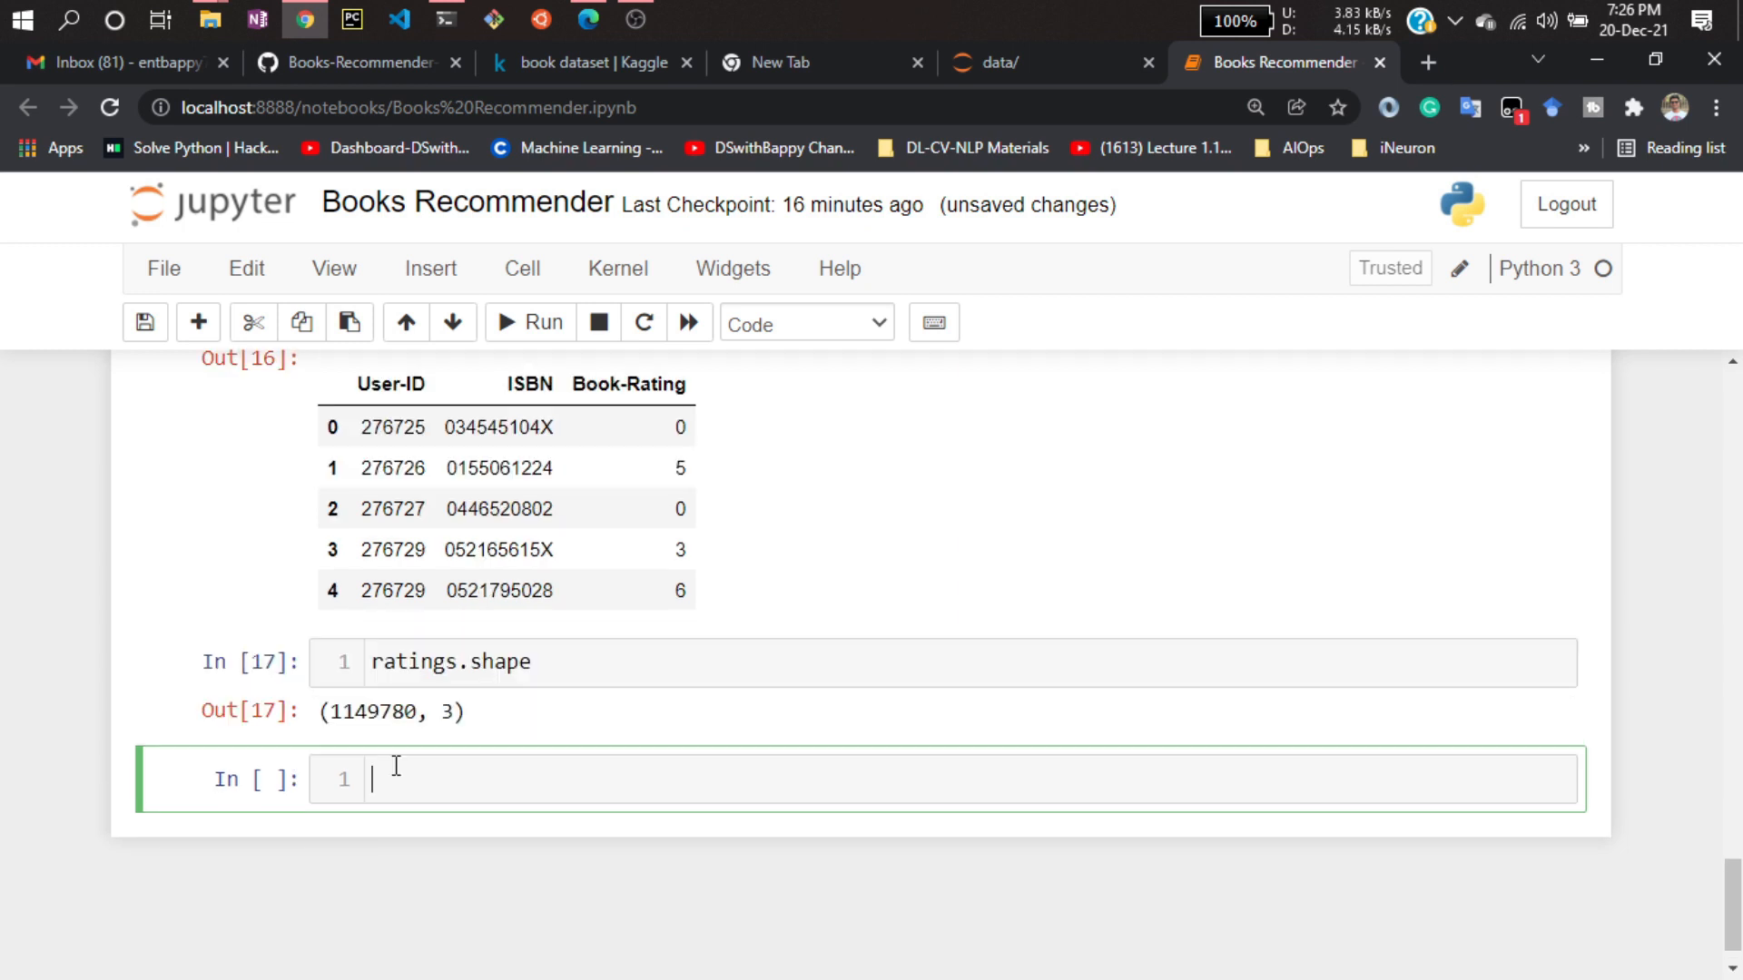
text(p)
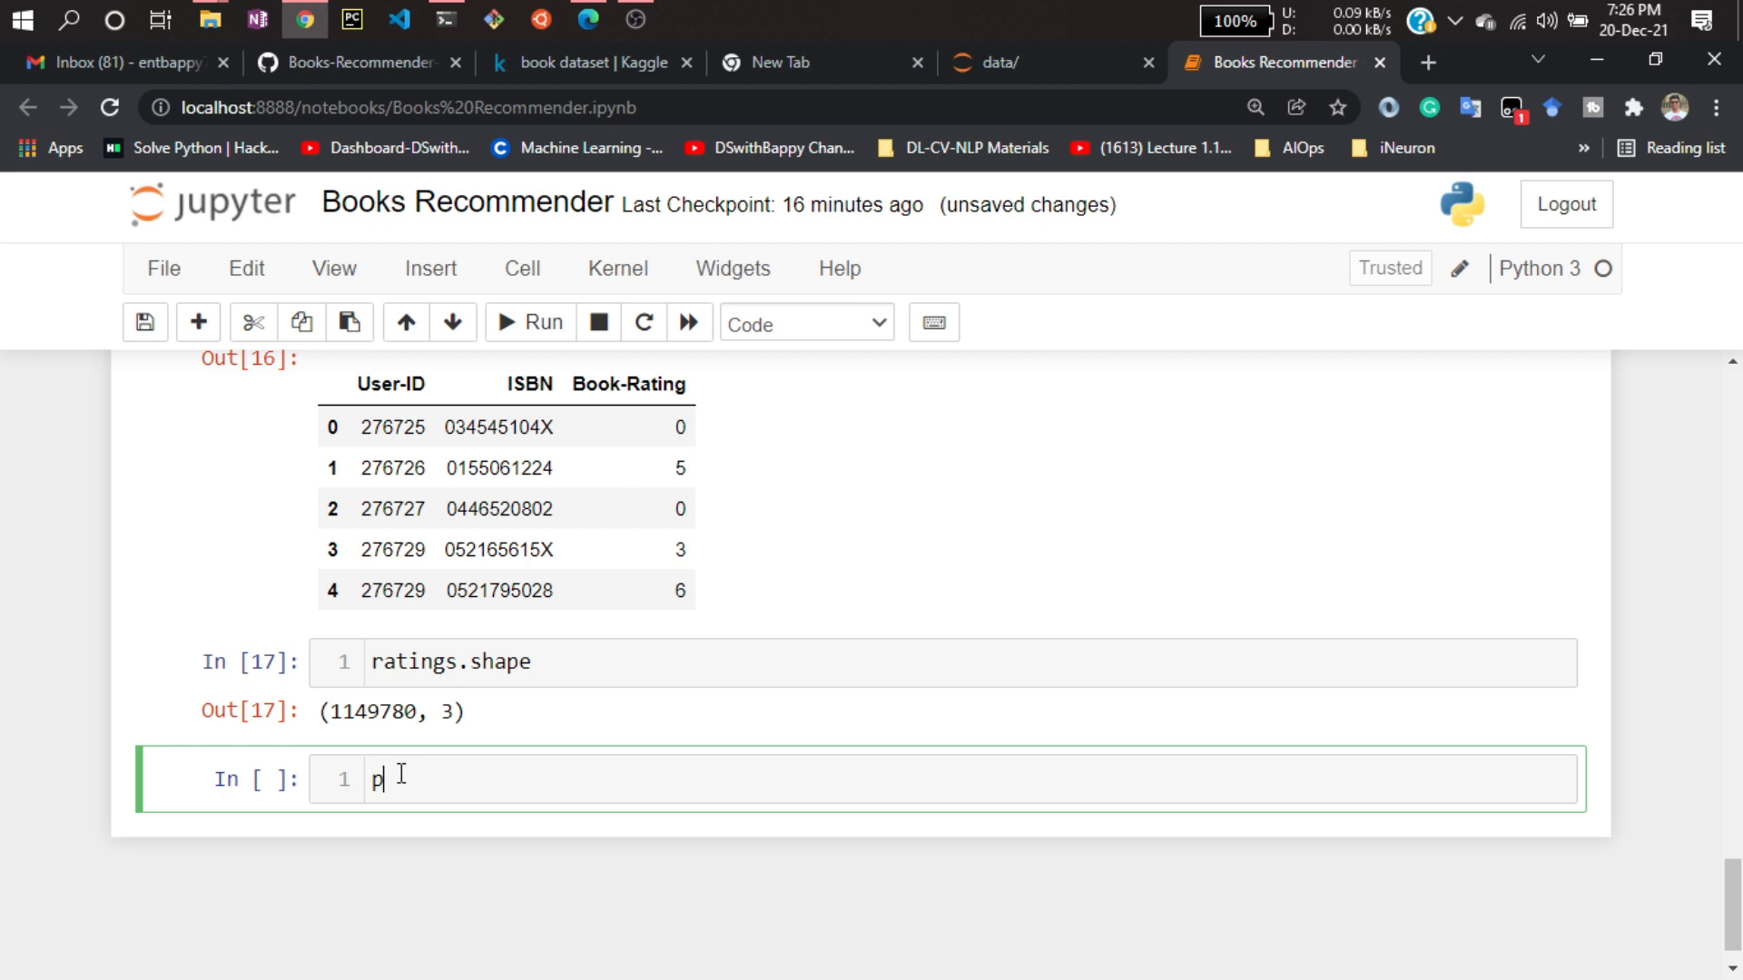
text(rint())
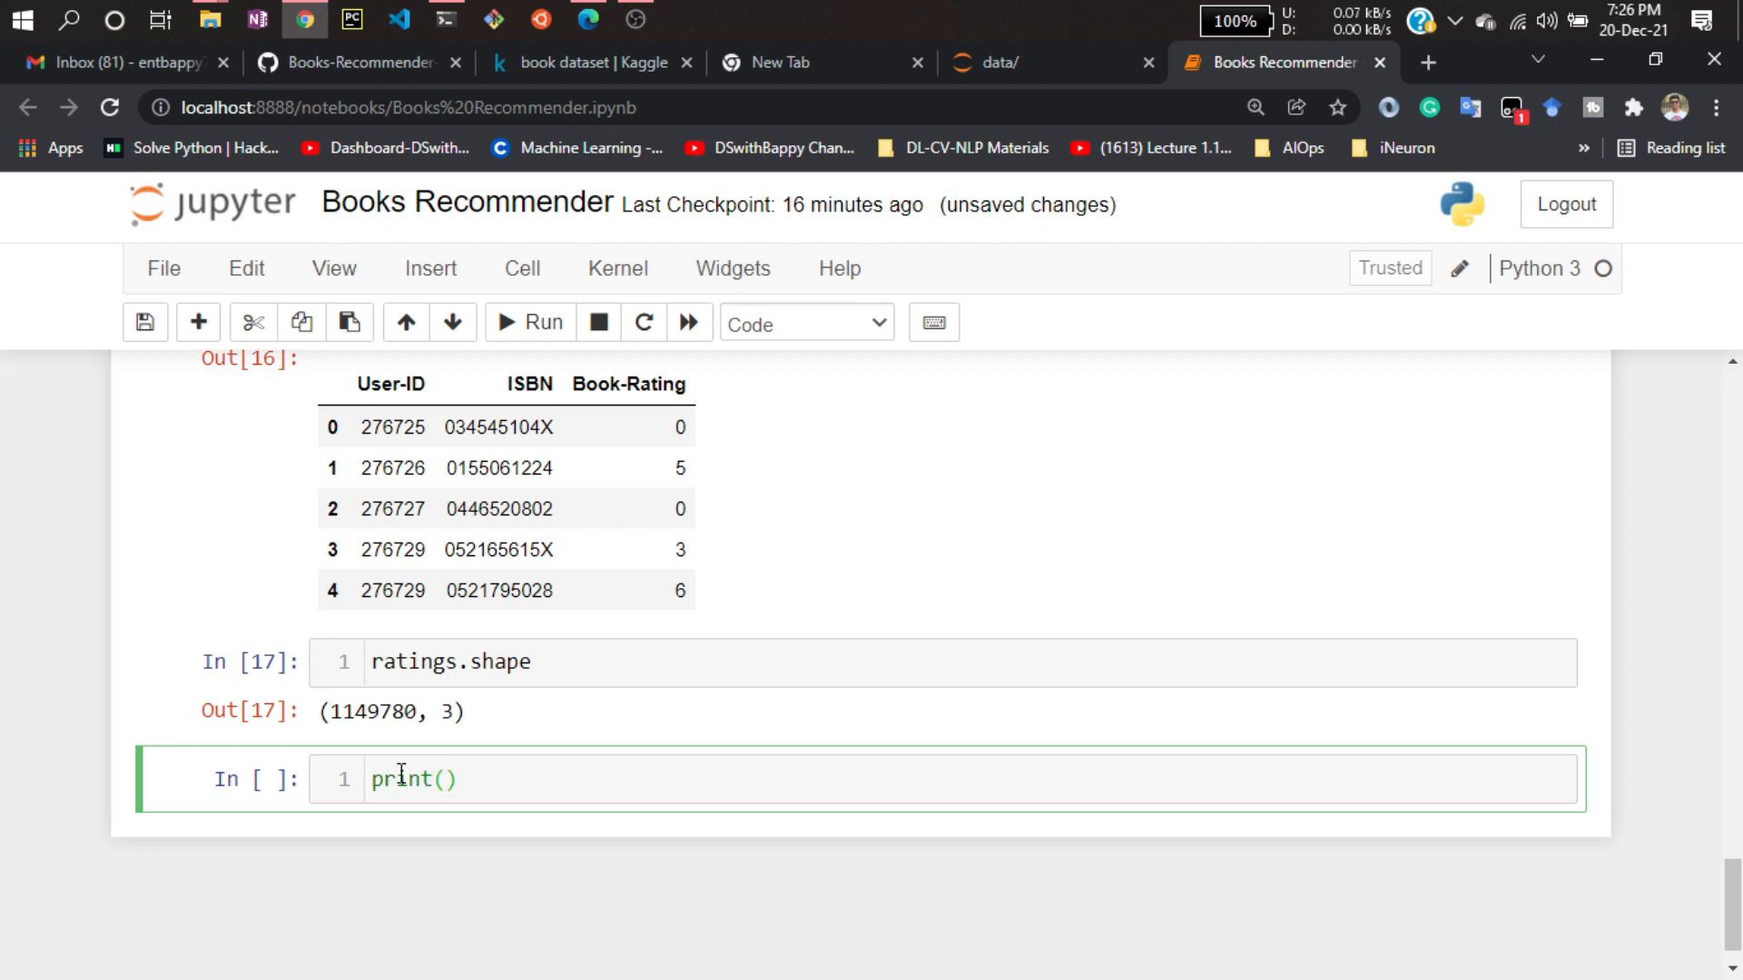
text(books)
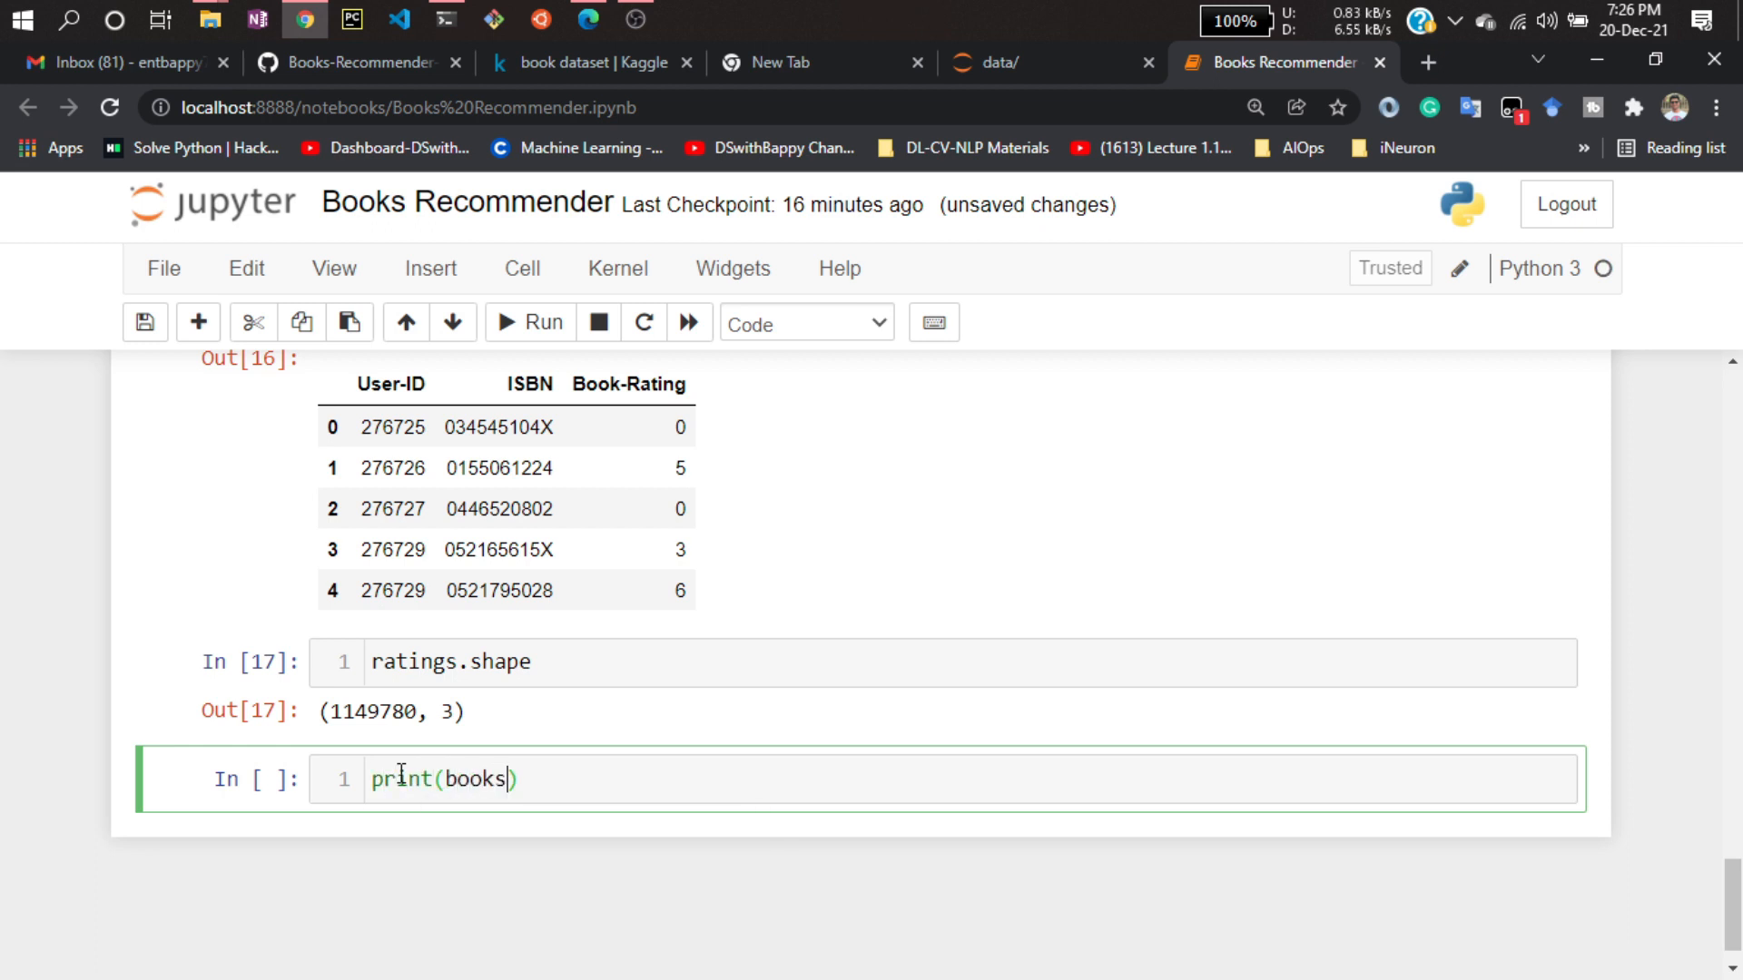
text(.shape)
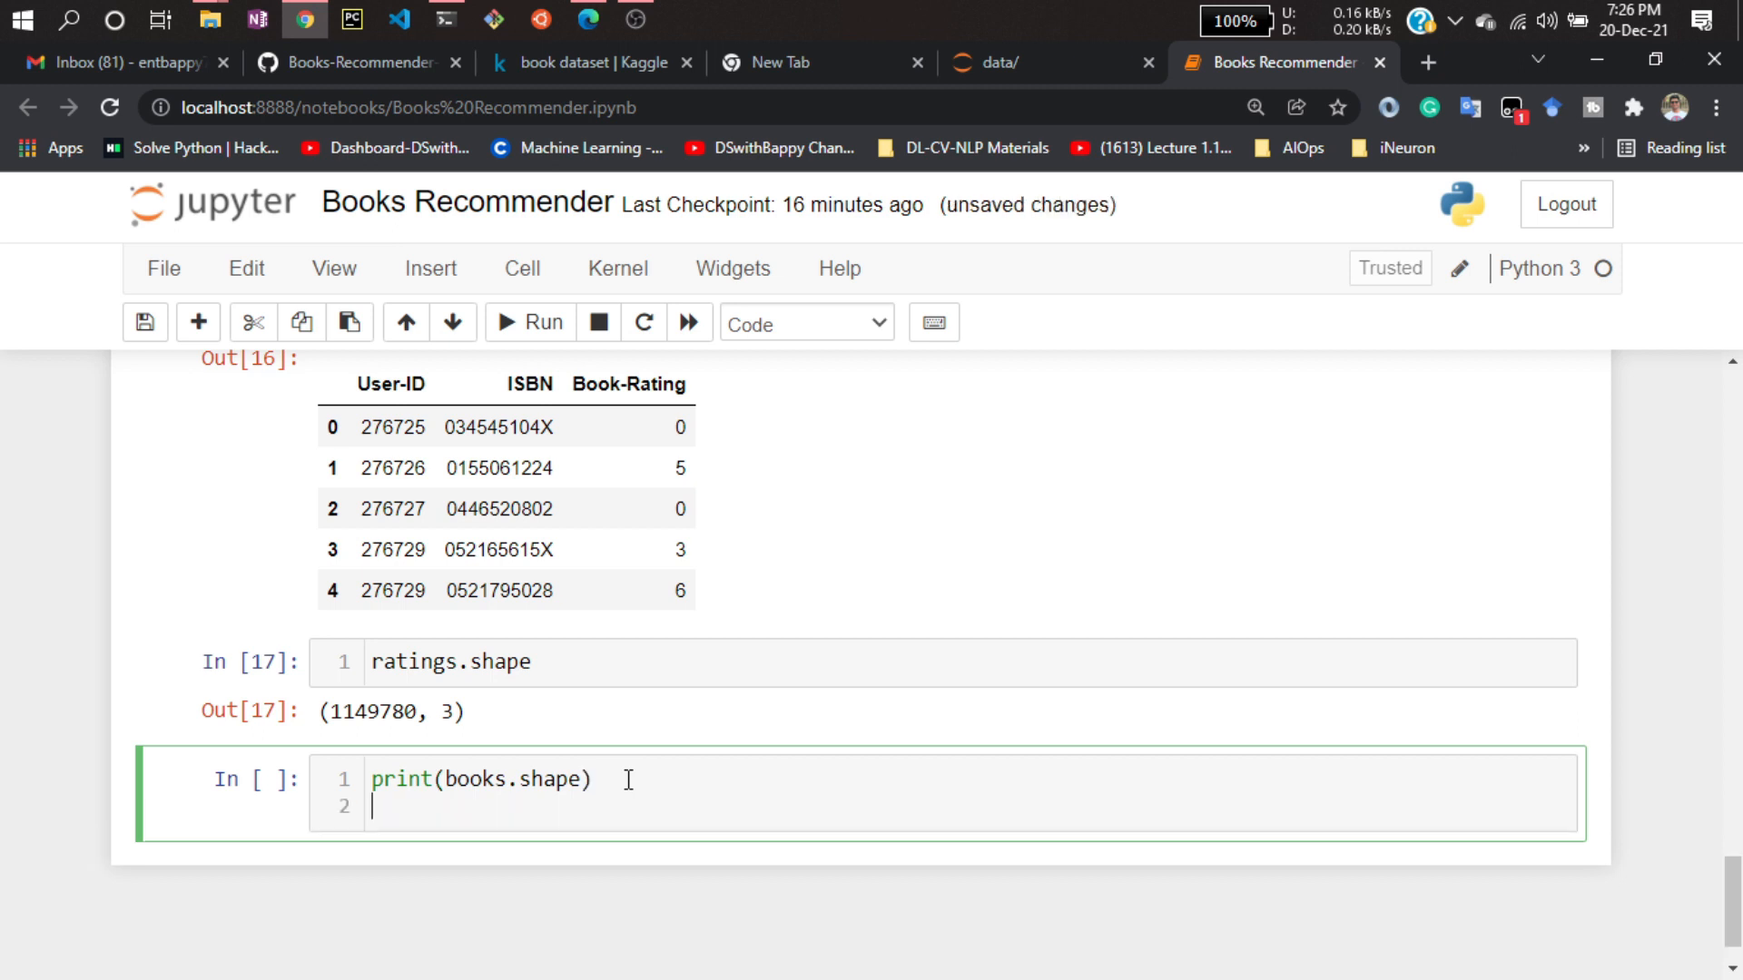
text(print(books.shape))
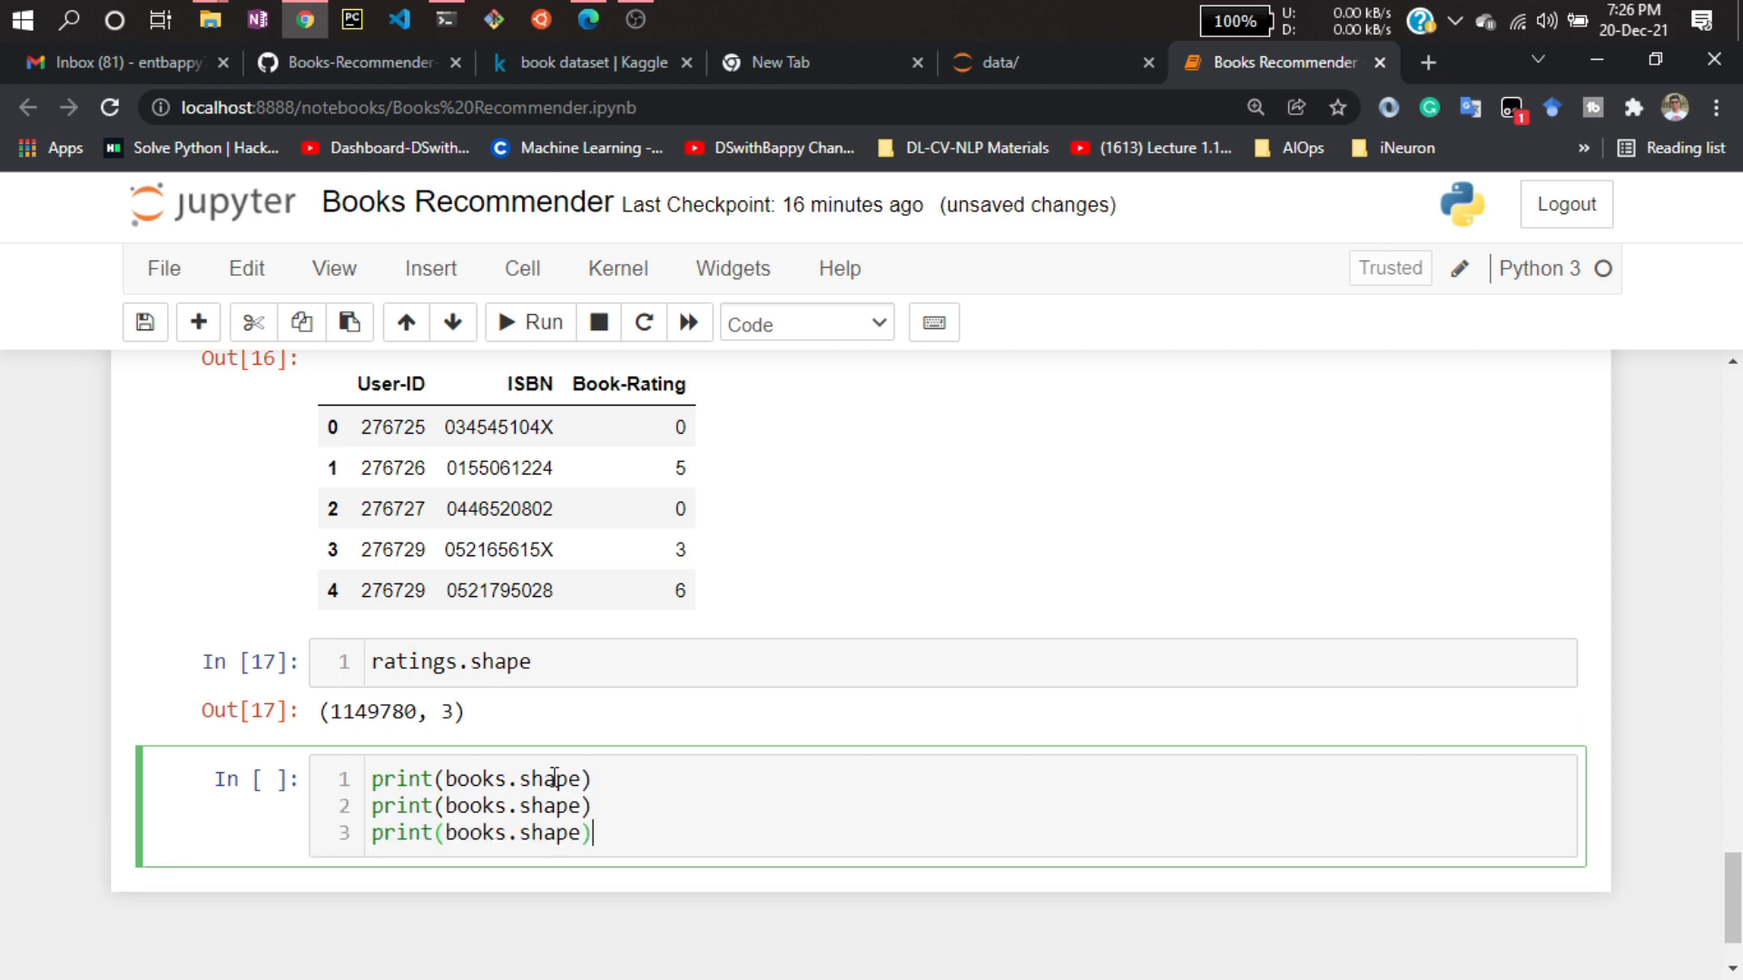
text(users)
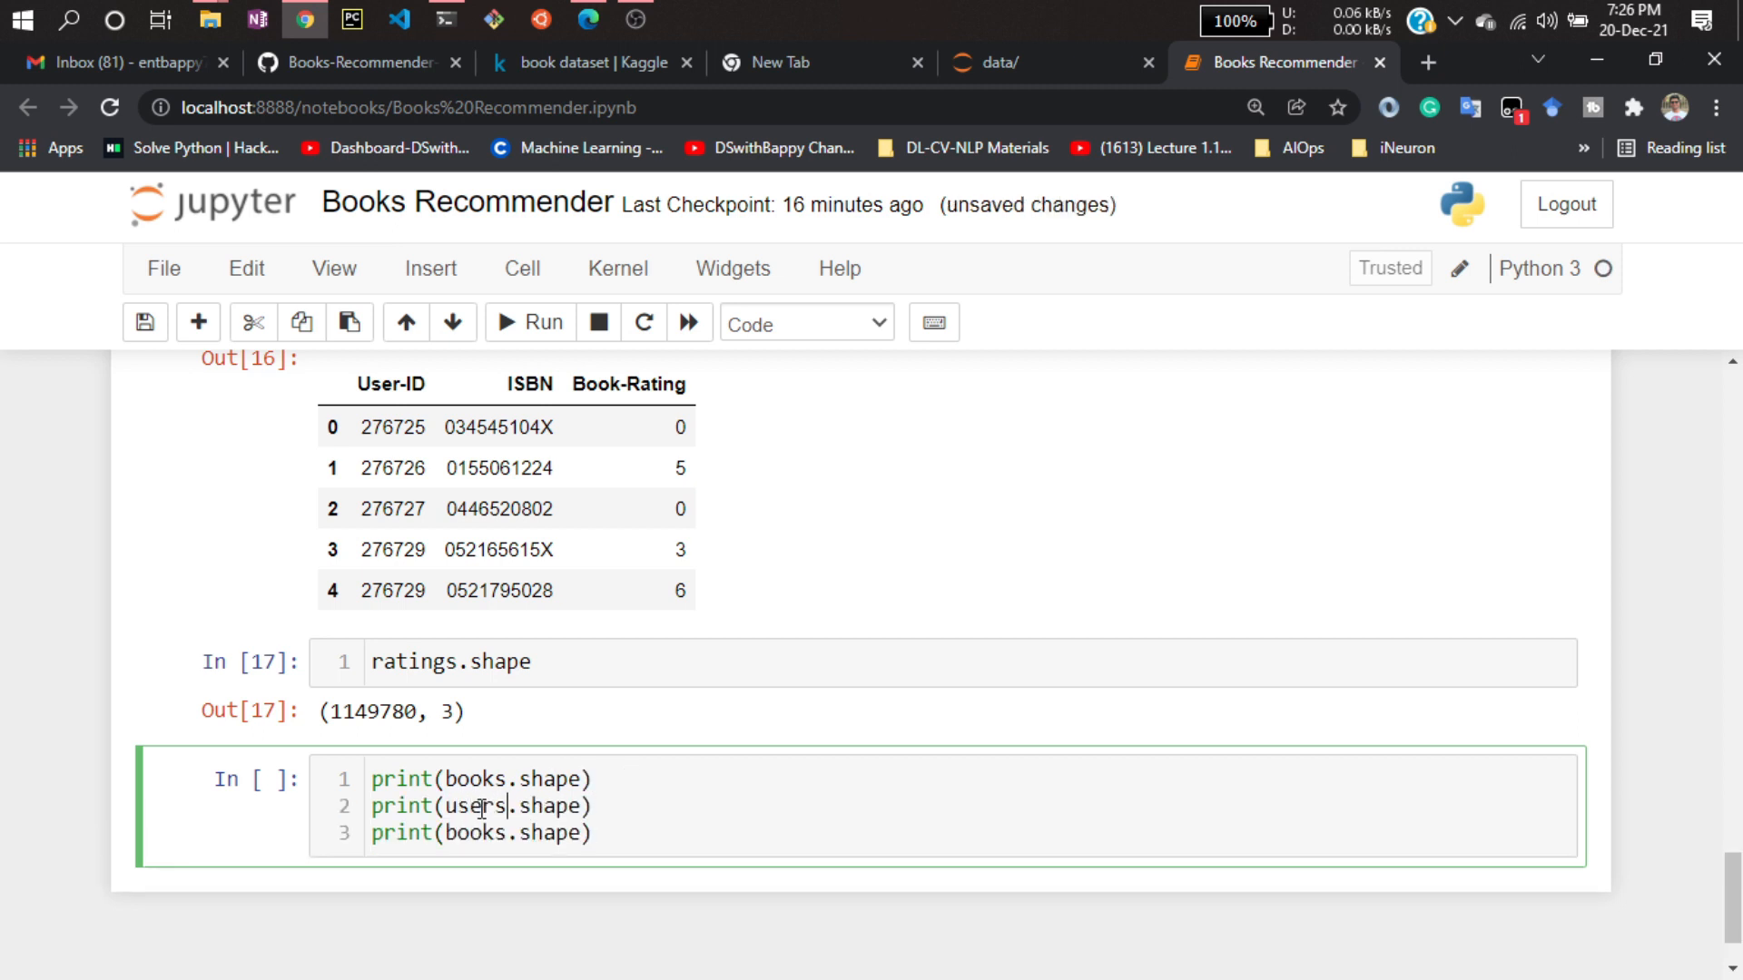
double_click(474, 833)
text(rating)
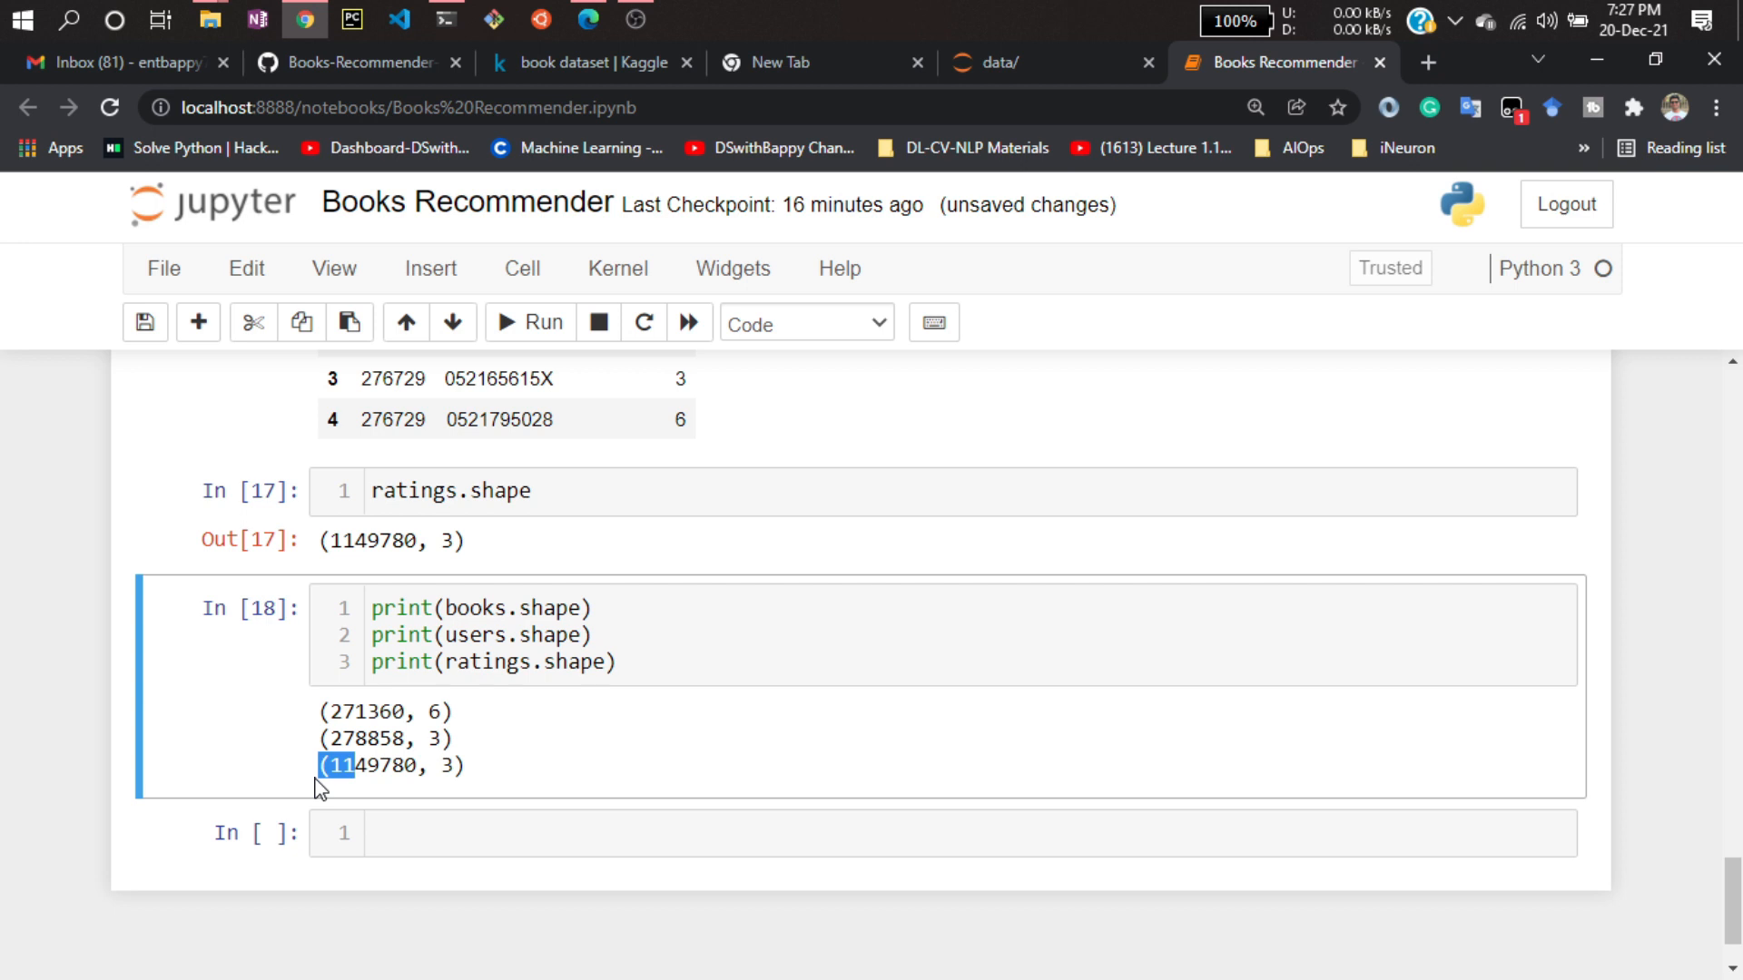
mouse_move(411, 789)
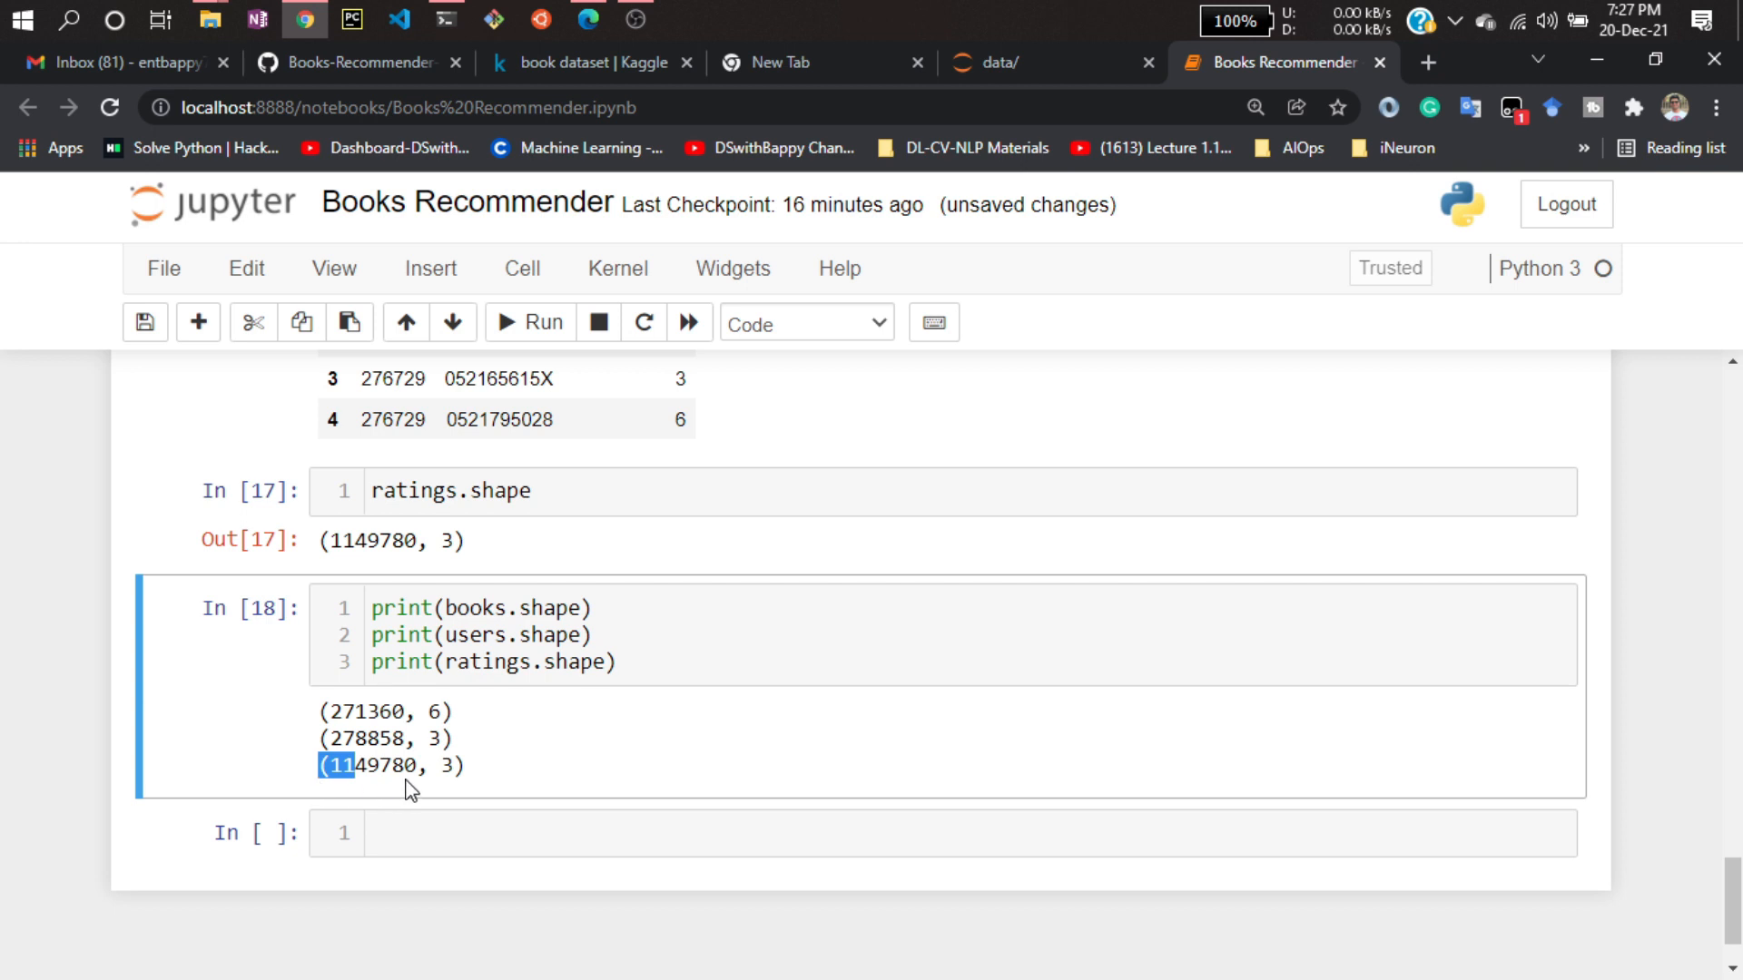
mouse_move(353, 738)
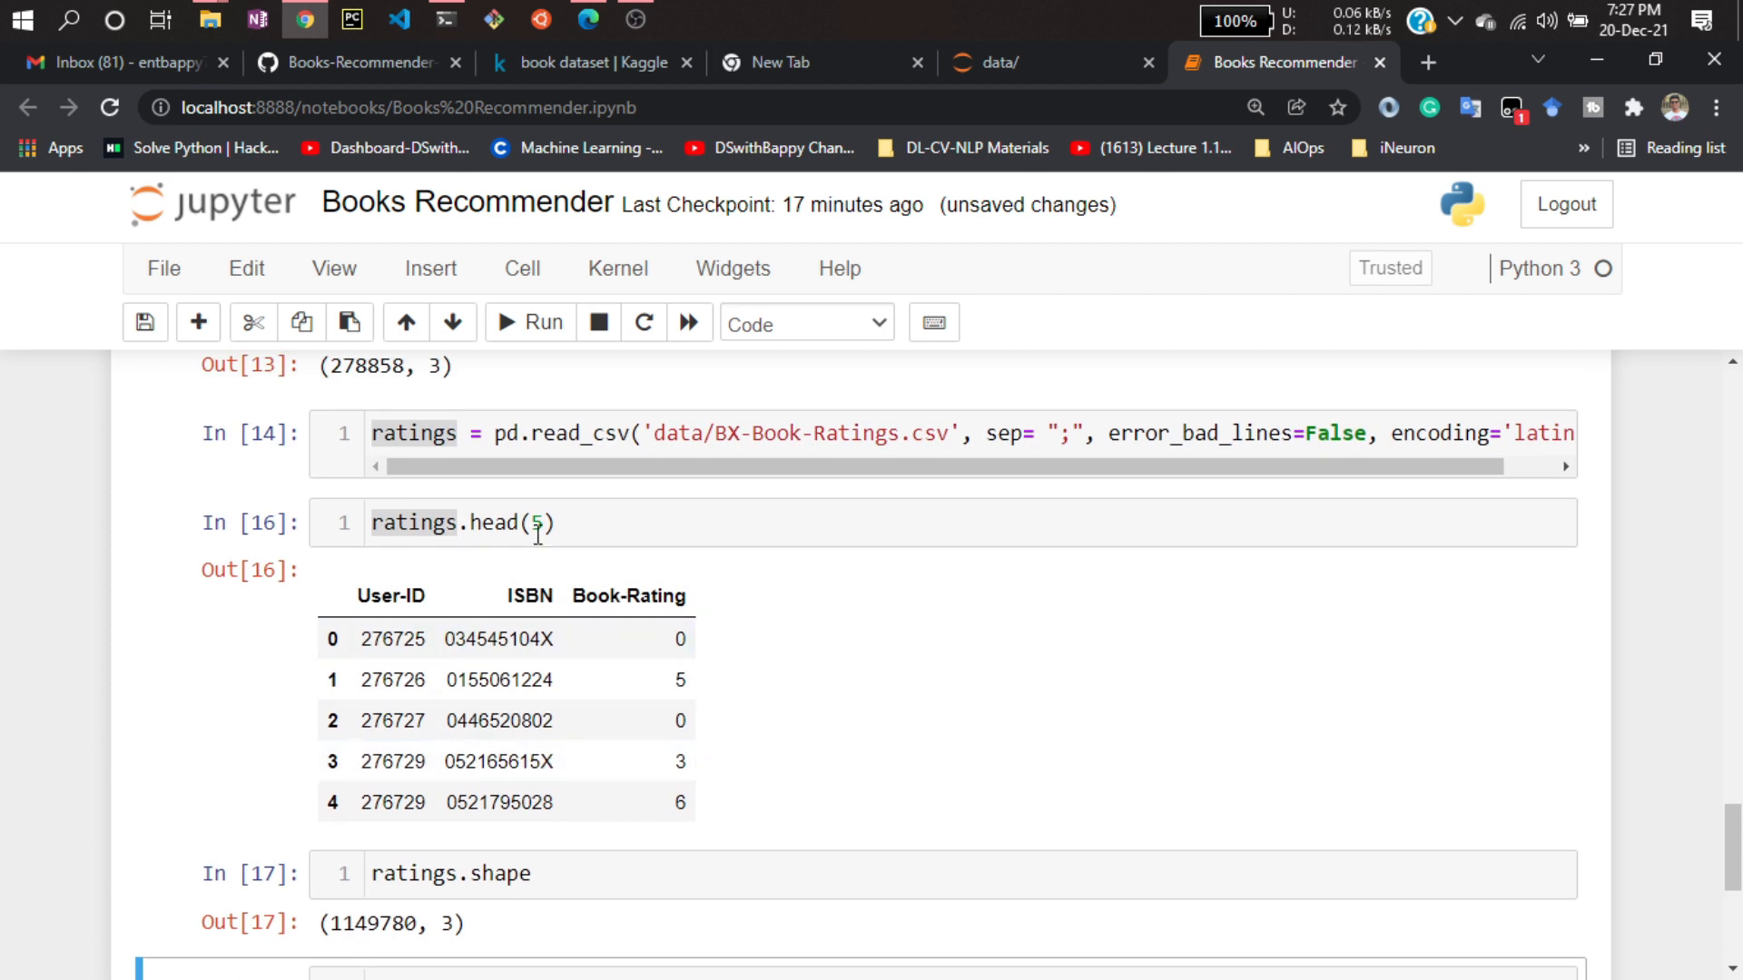
mouse_move(475, 615)
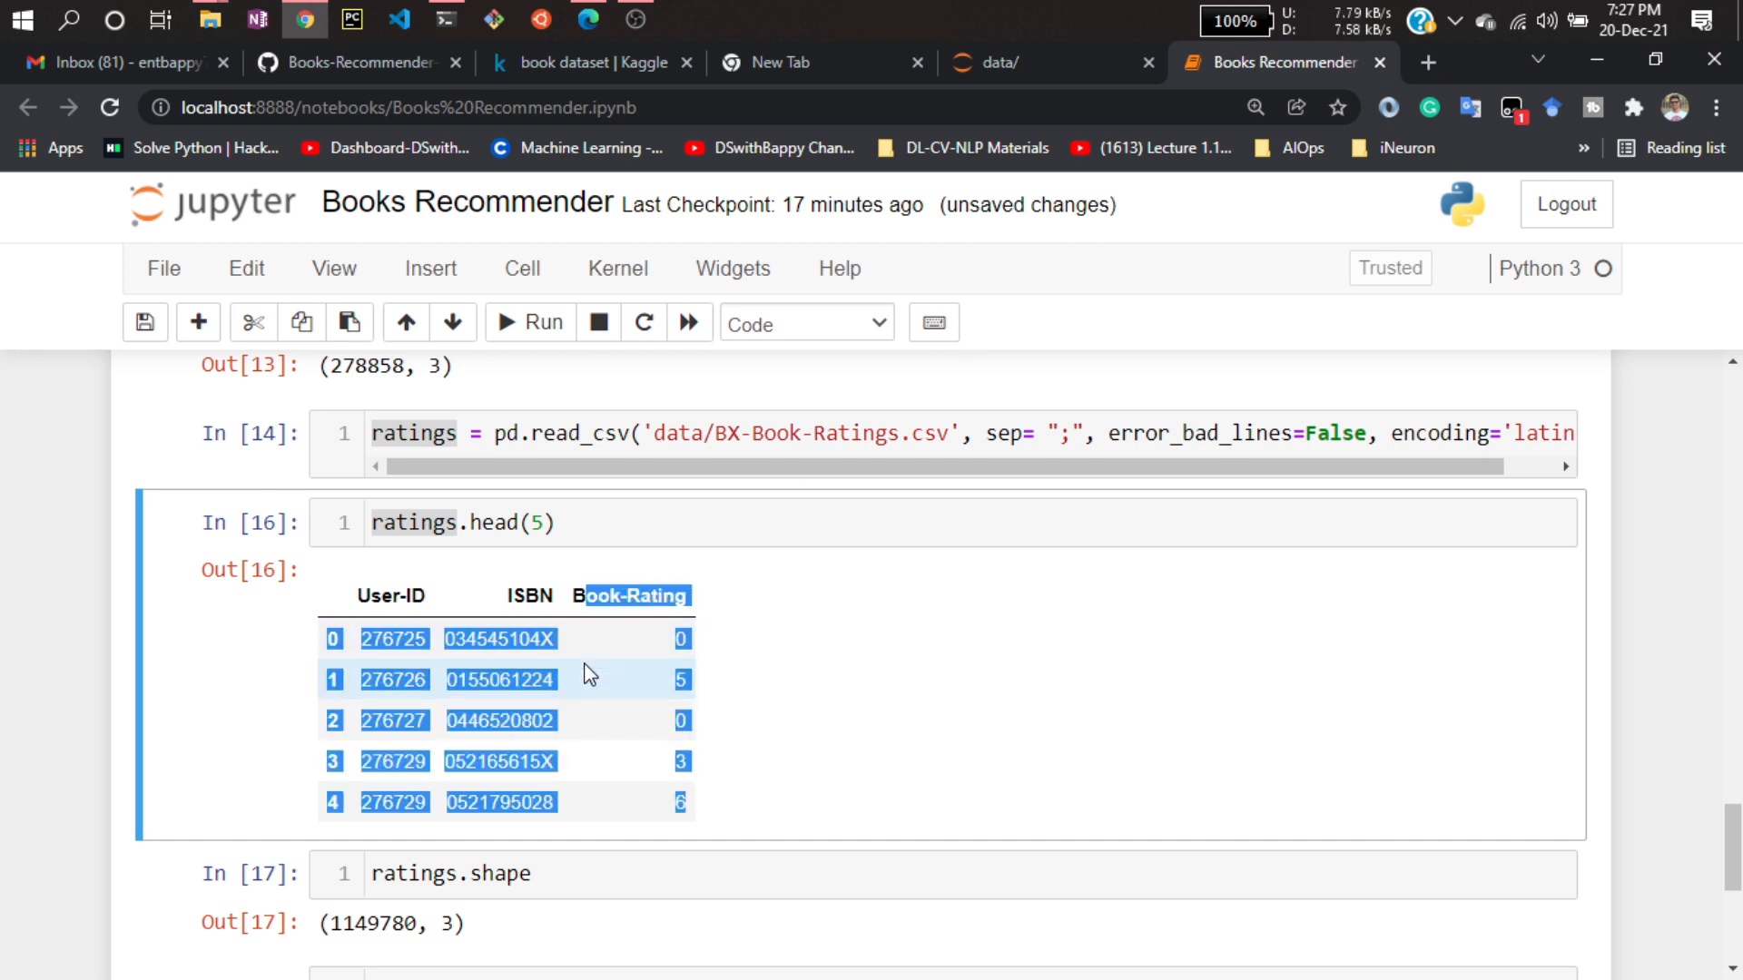
Start ratings.rename(columns={...}) mapping User-ID to "user_id".
scroll(down, 3)
text(ratings.re)
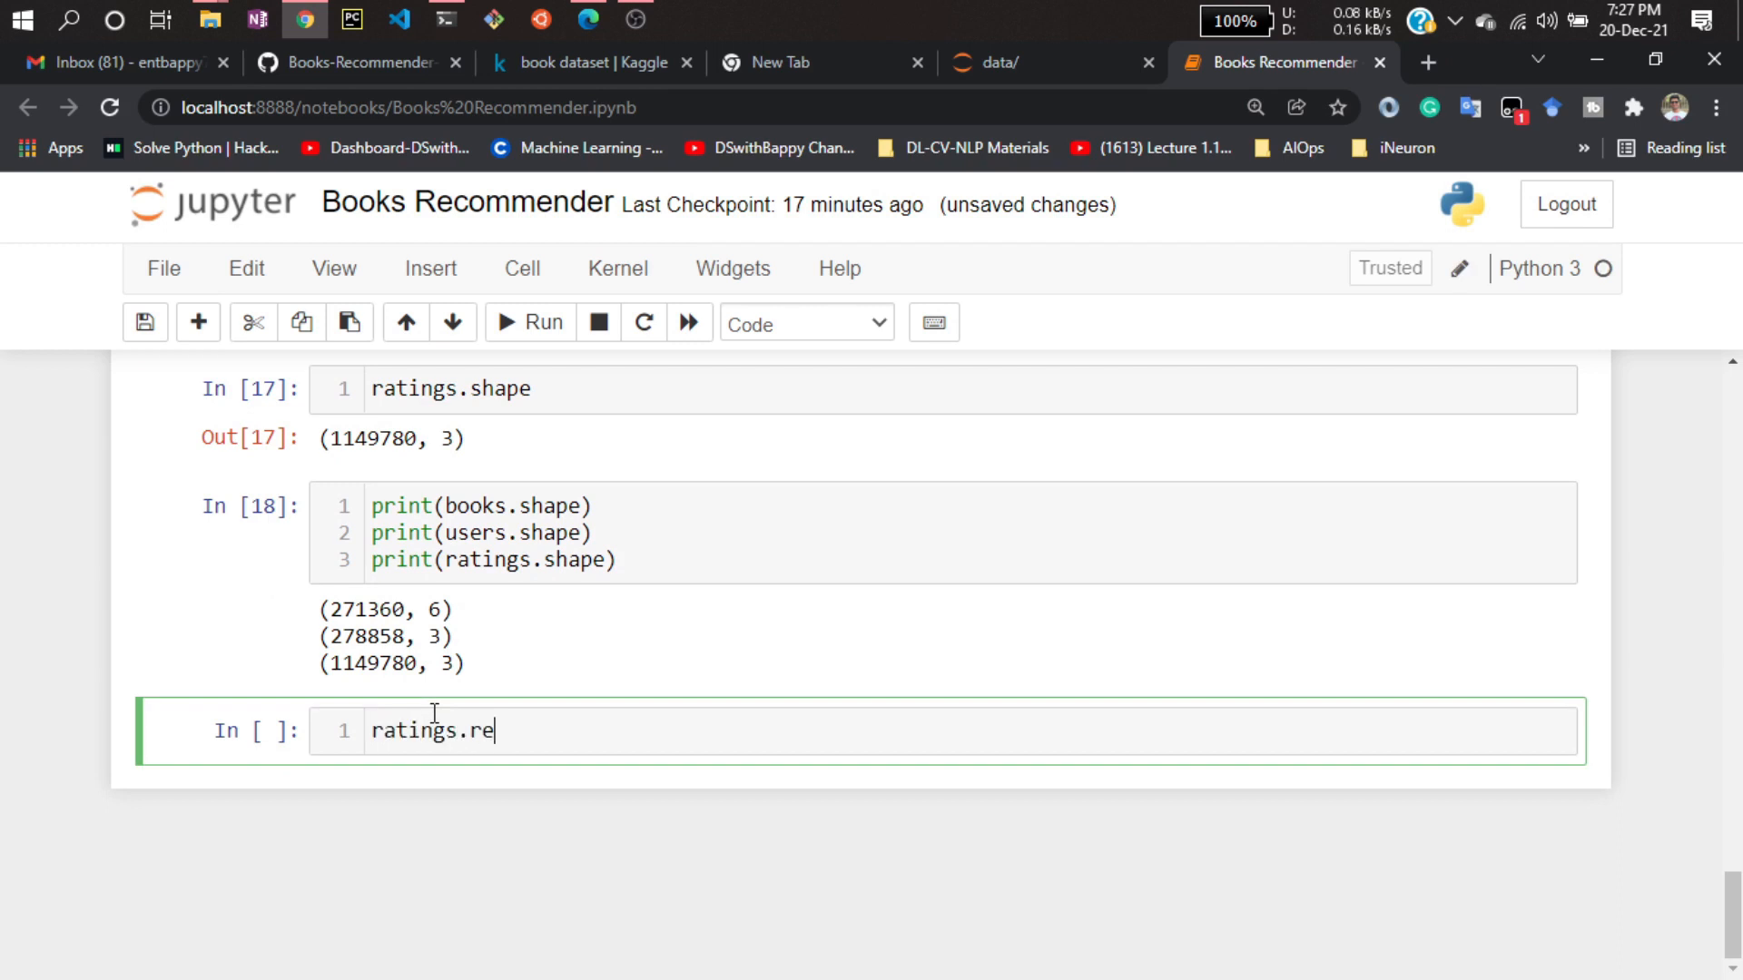
text(name())
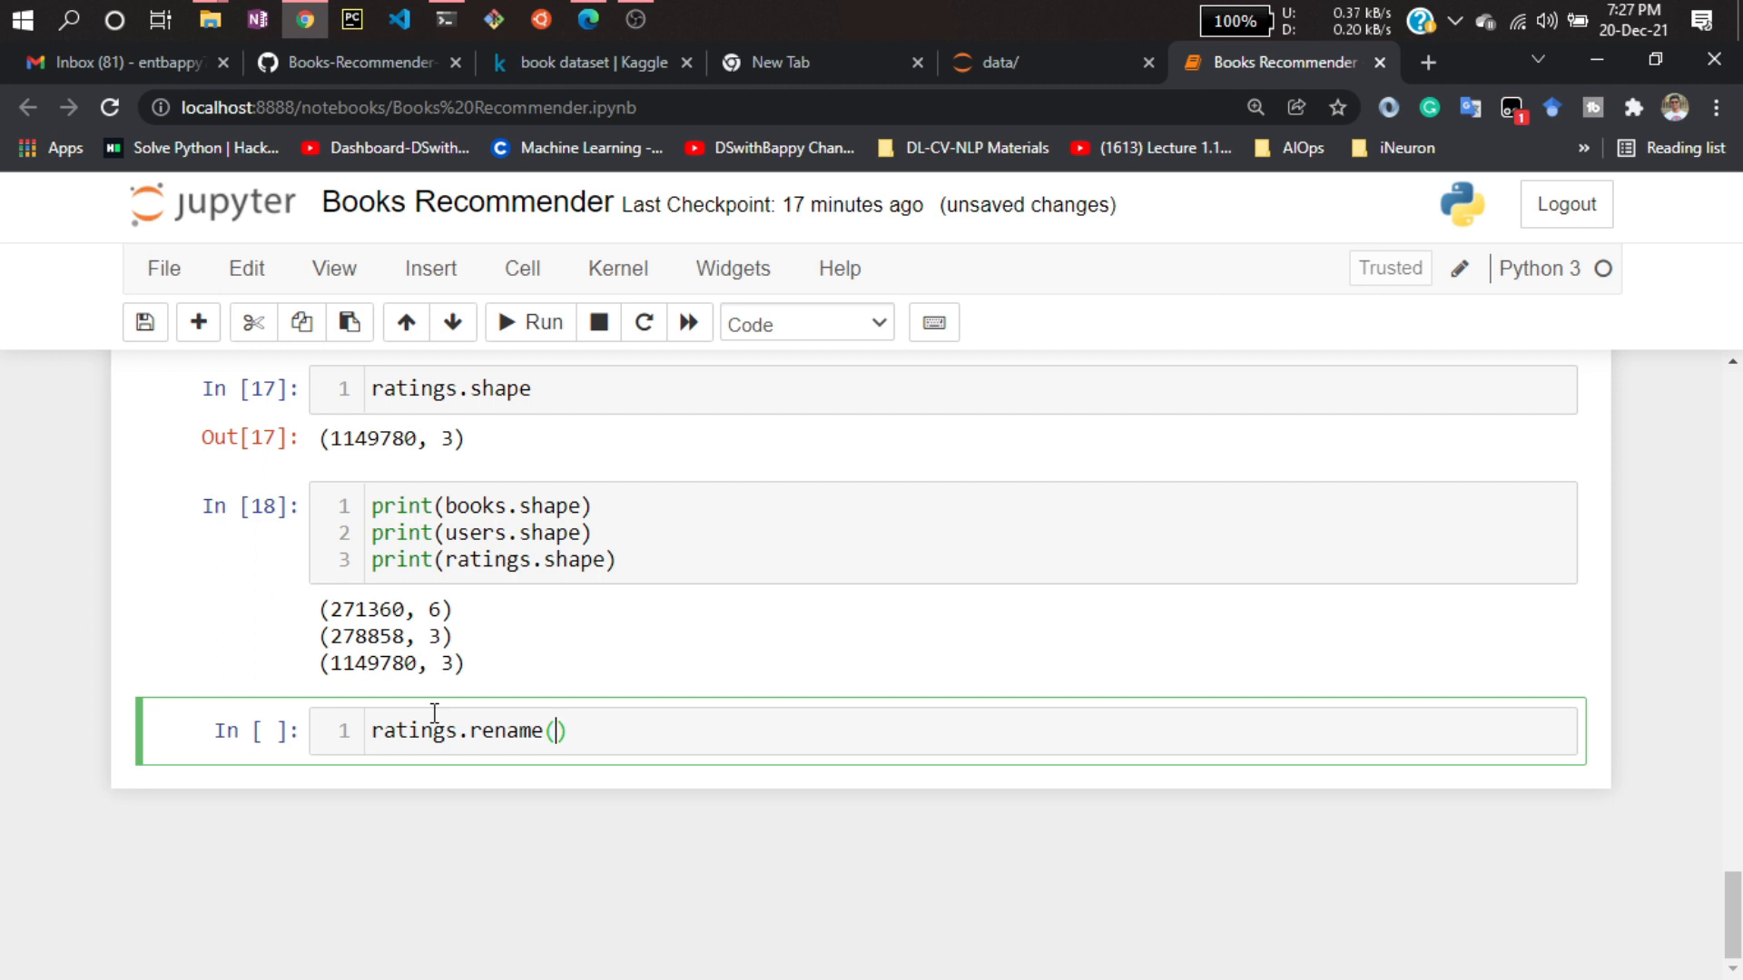
text(columns=)
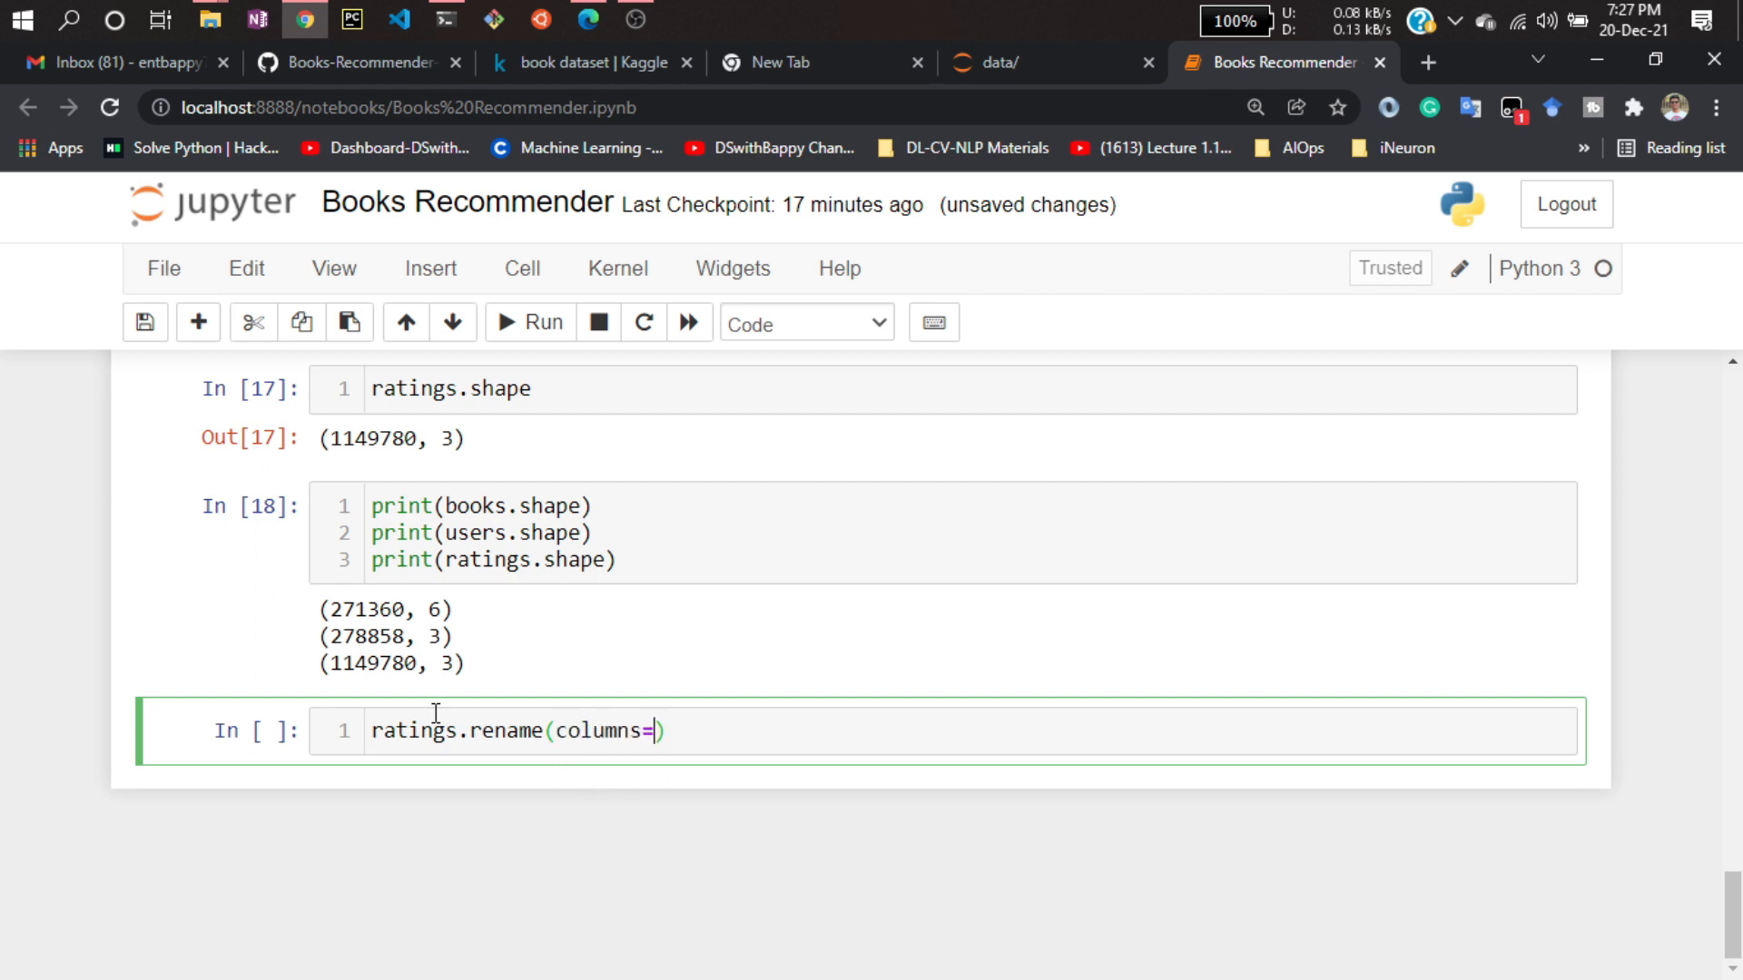
text({)
text(")
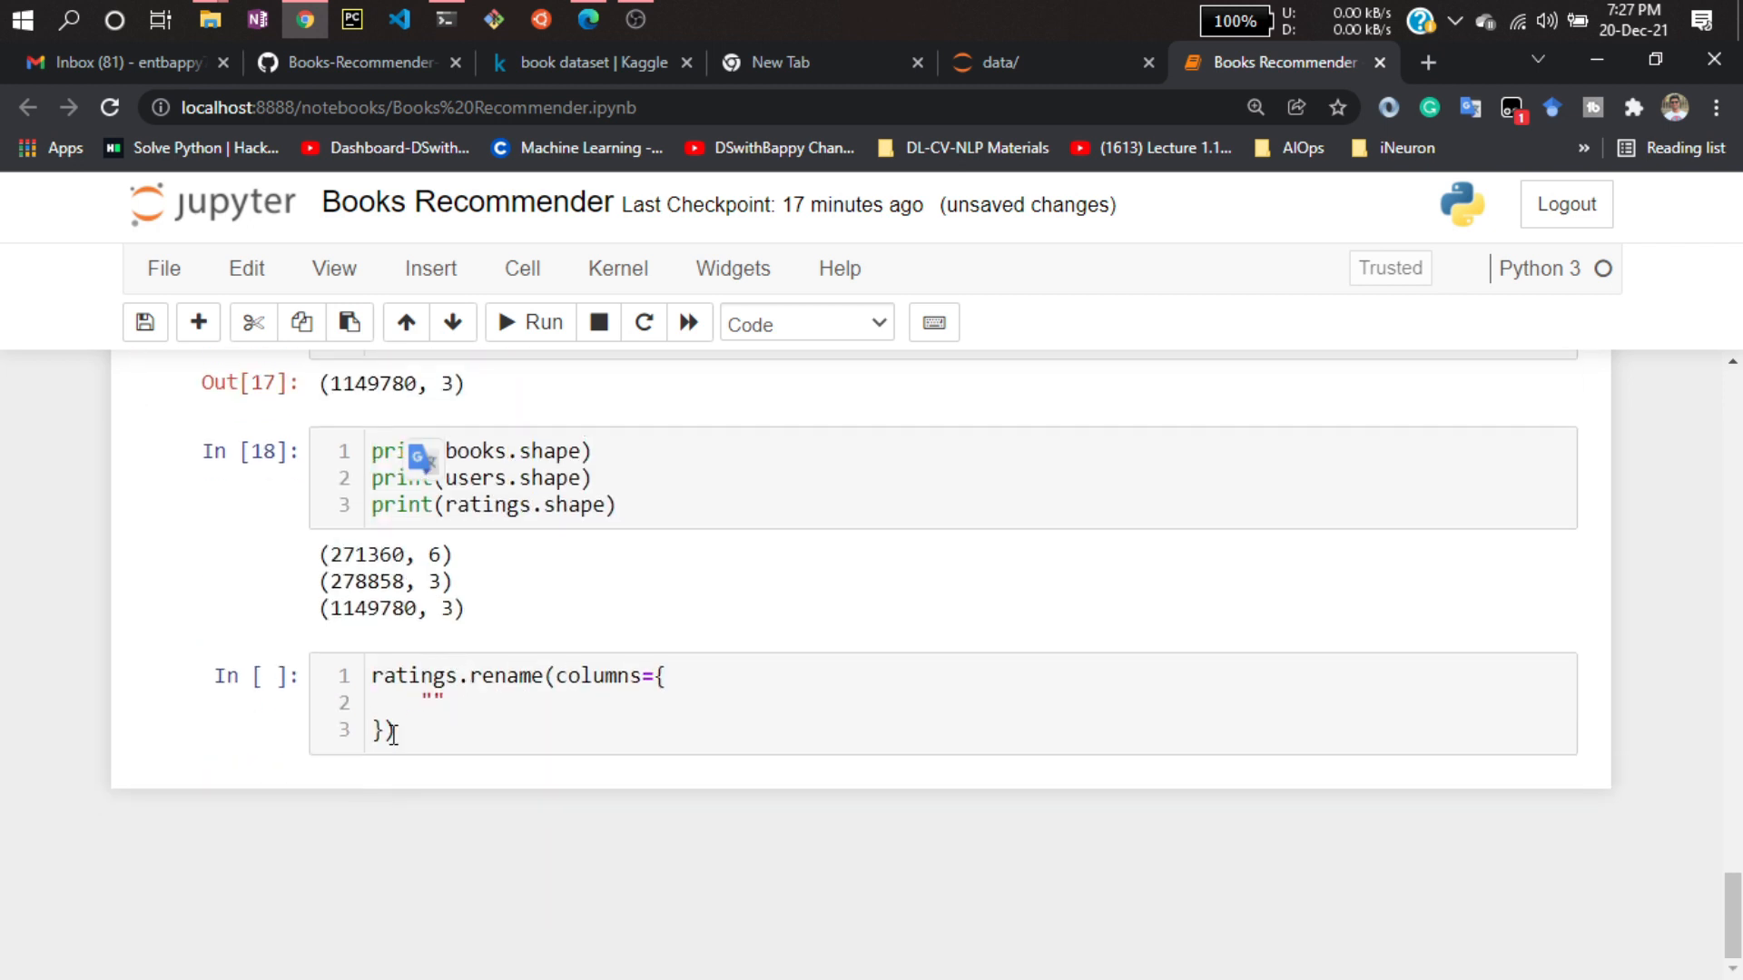
text(User-ID)
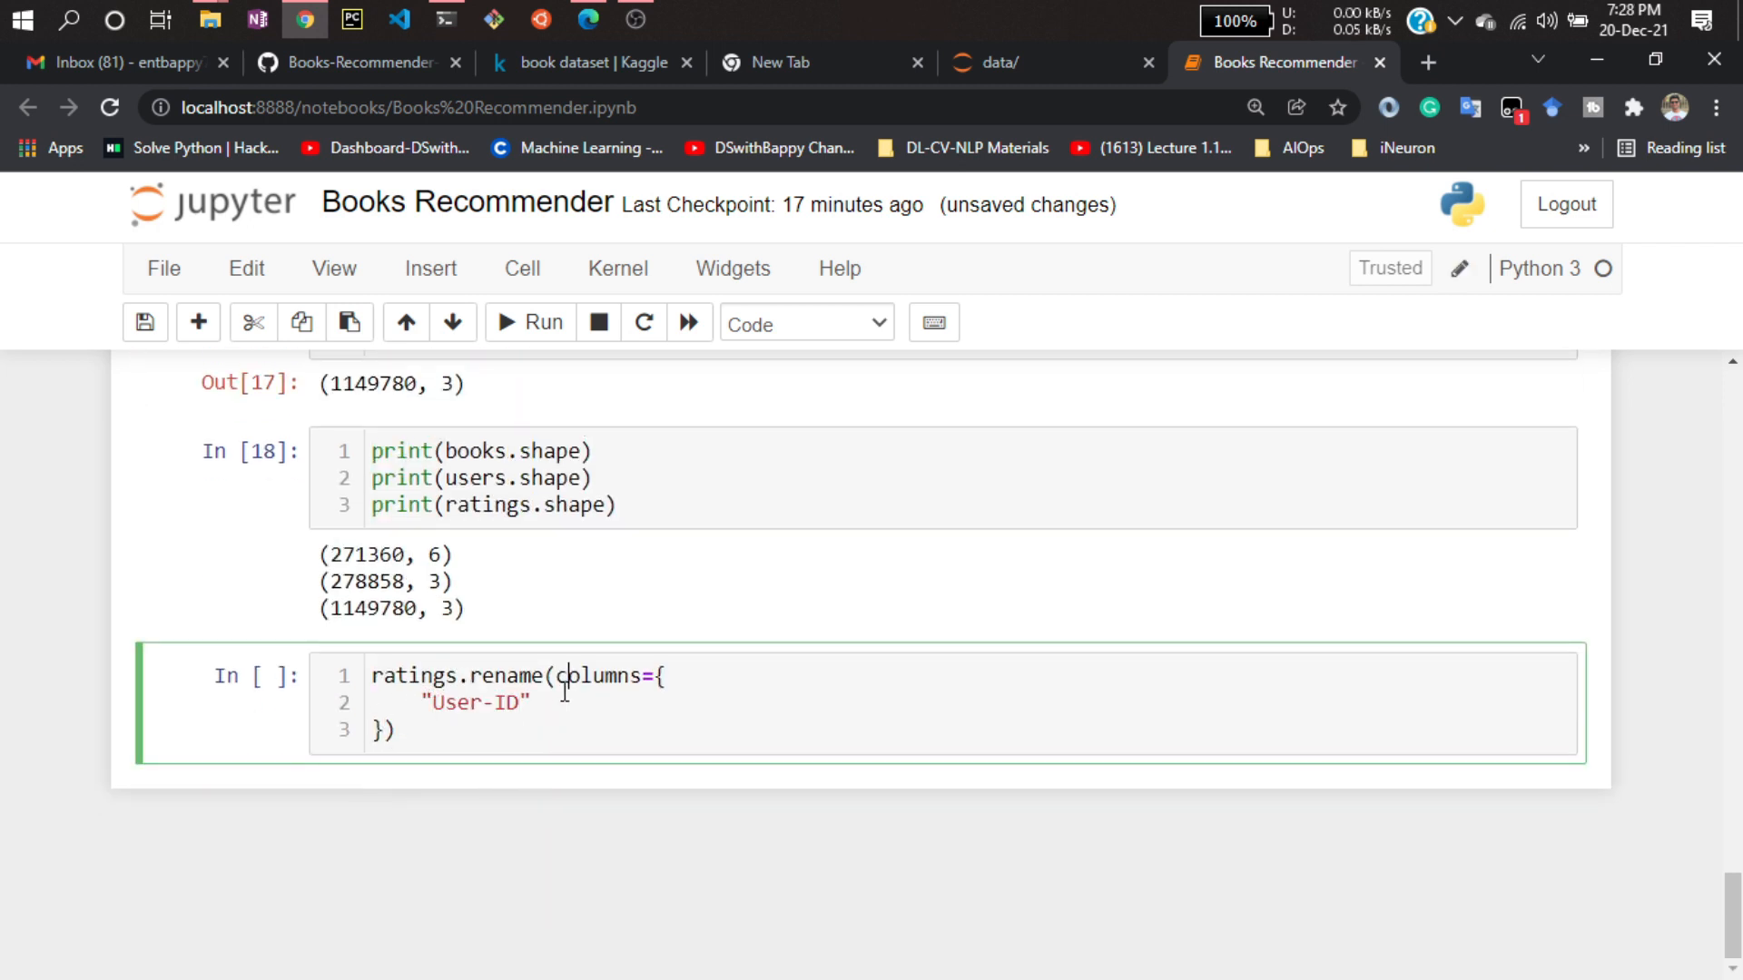
text(:)
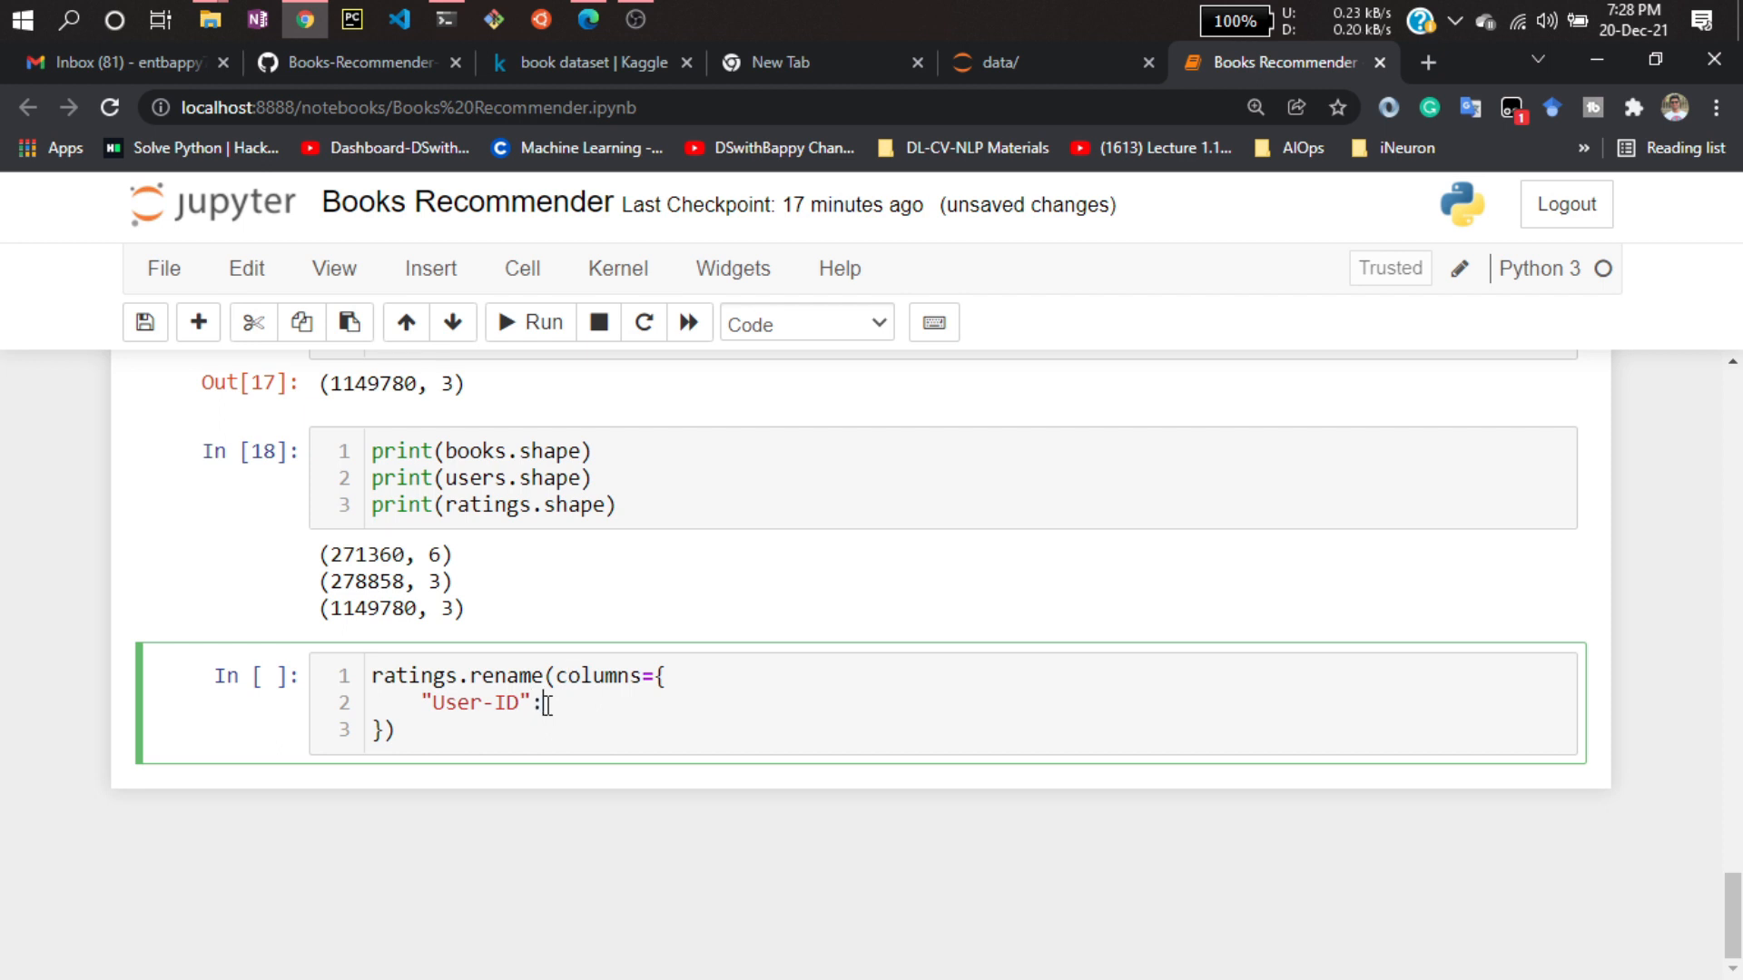
text(us)
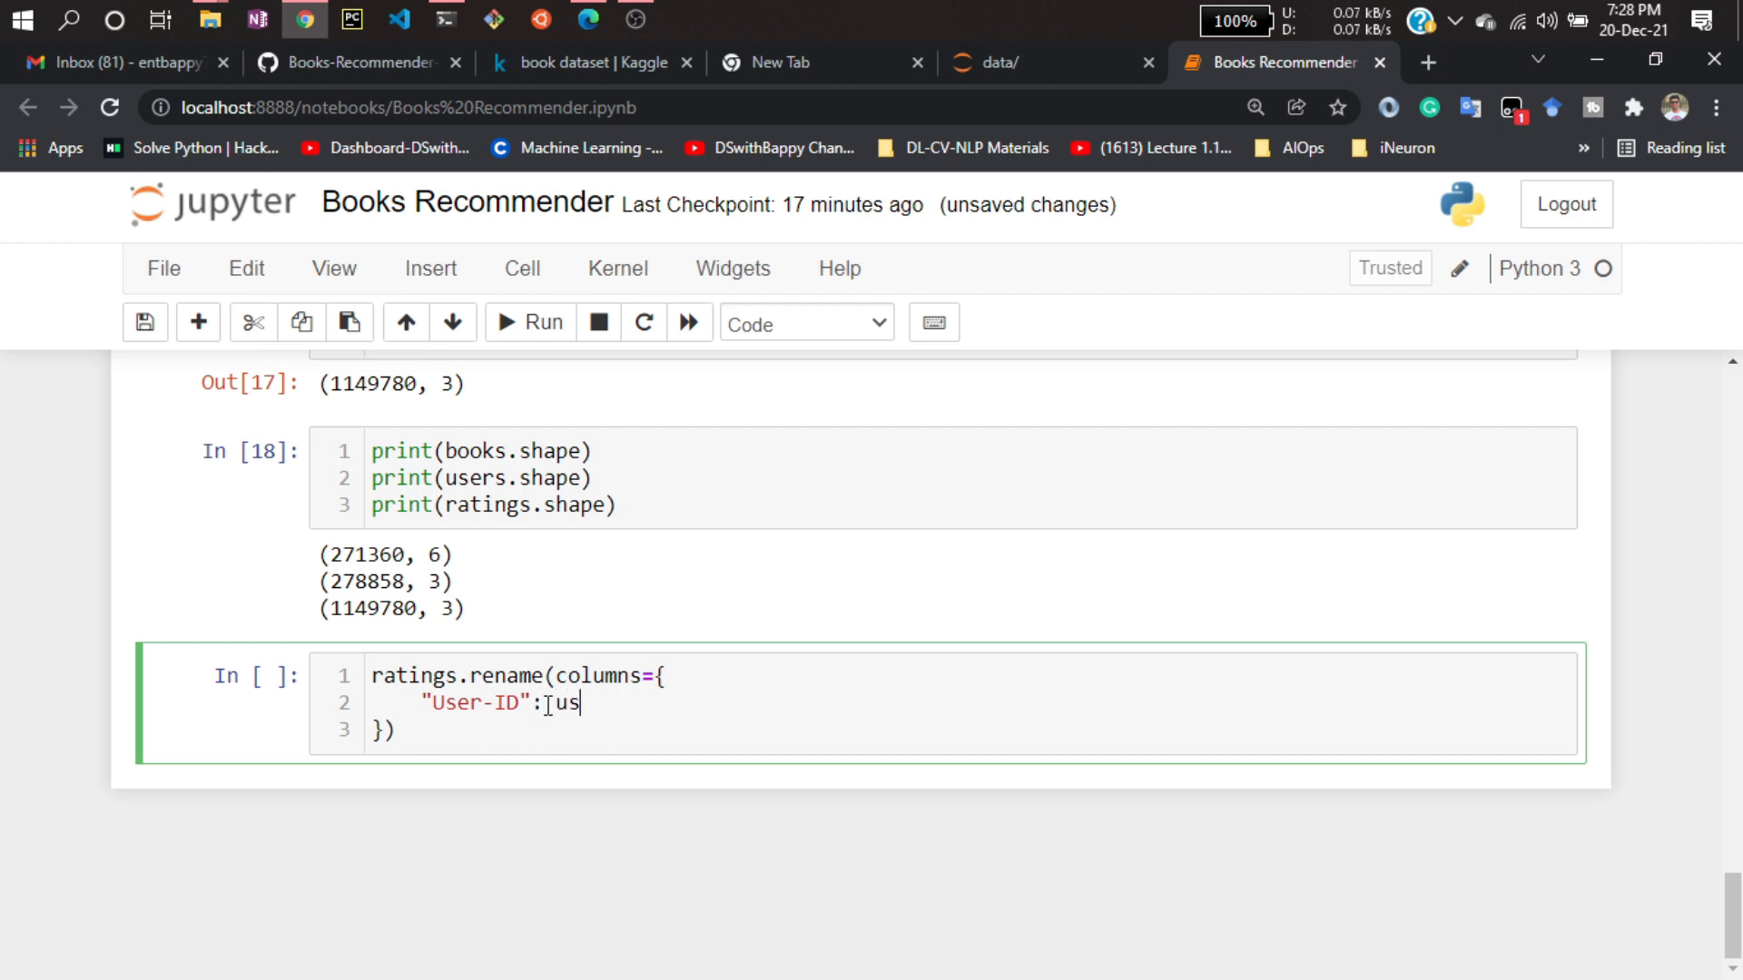
text(er_id)
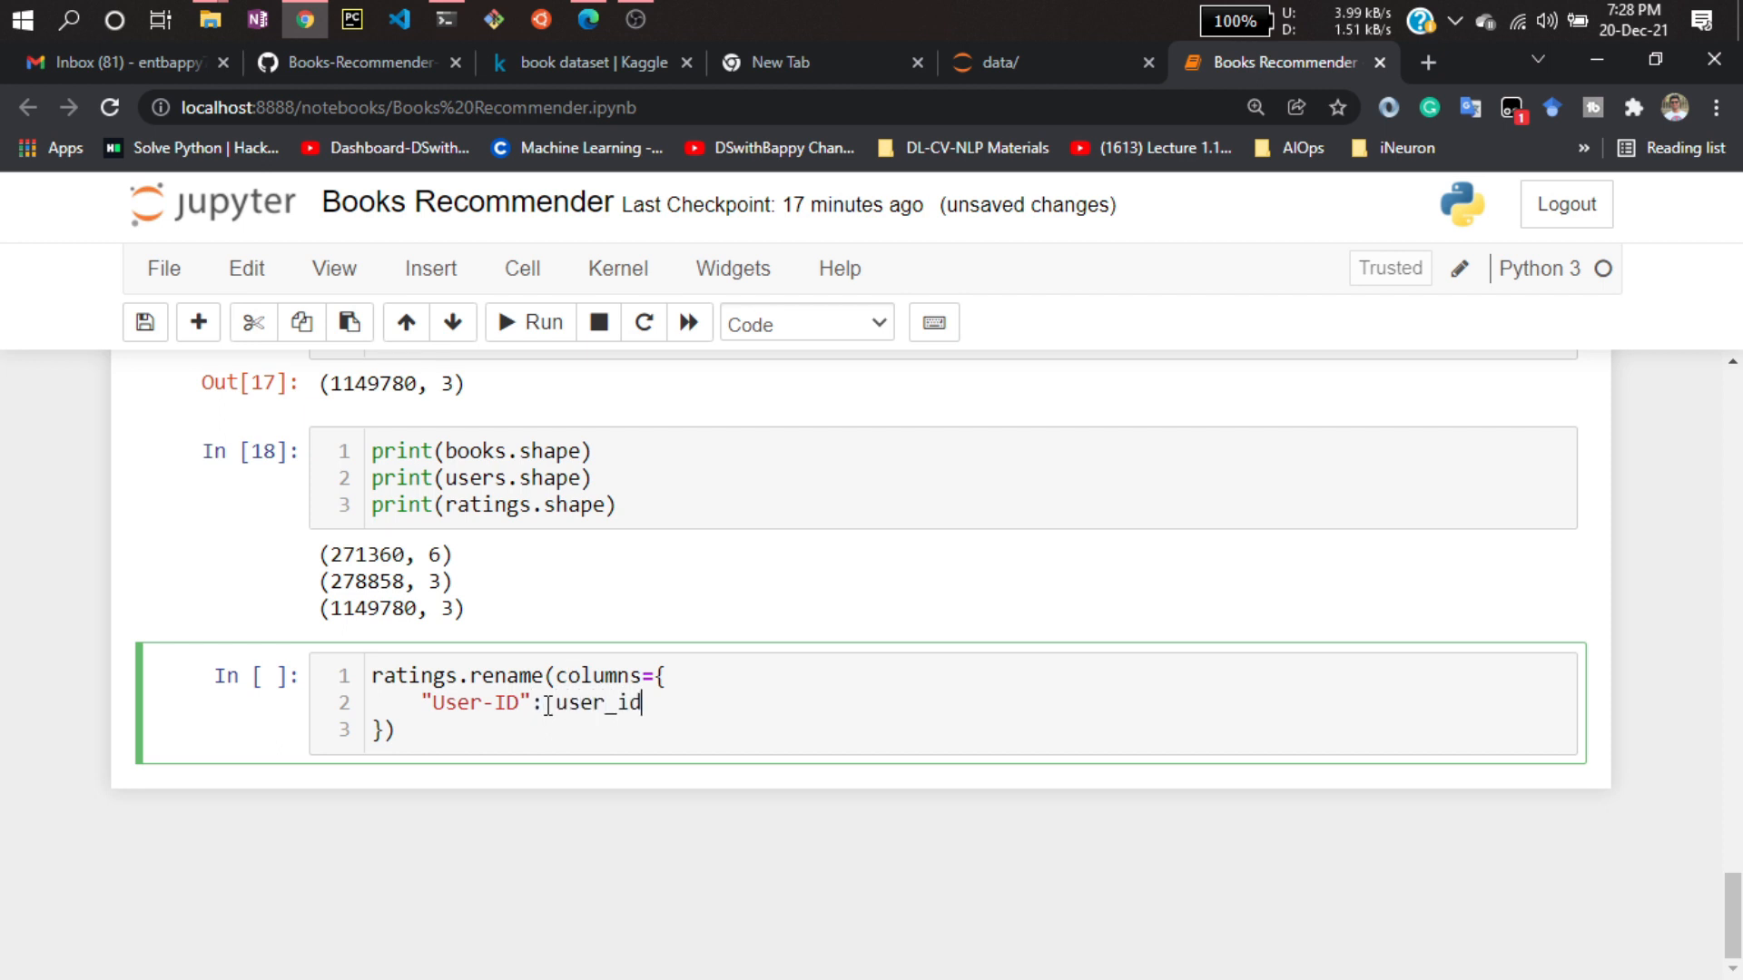
key(Backspace)
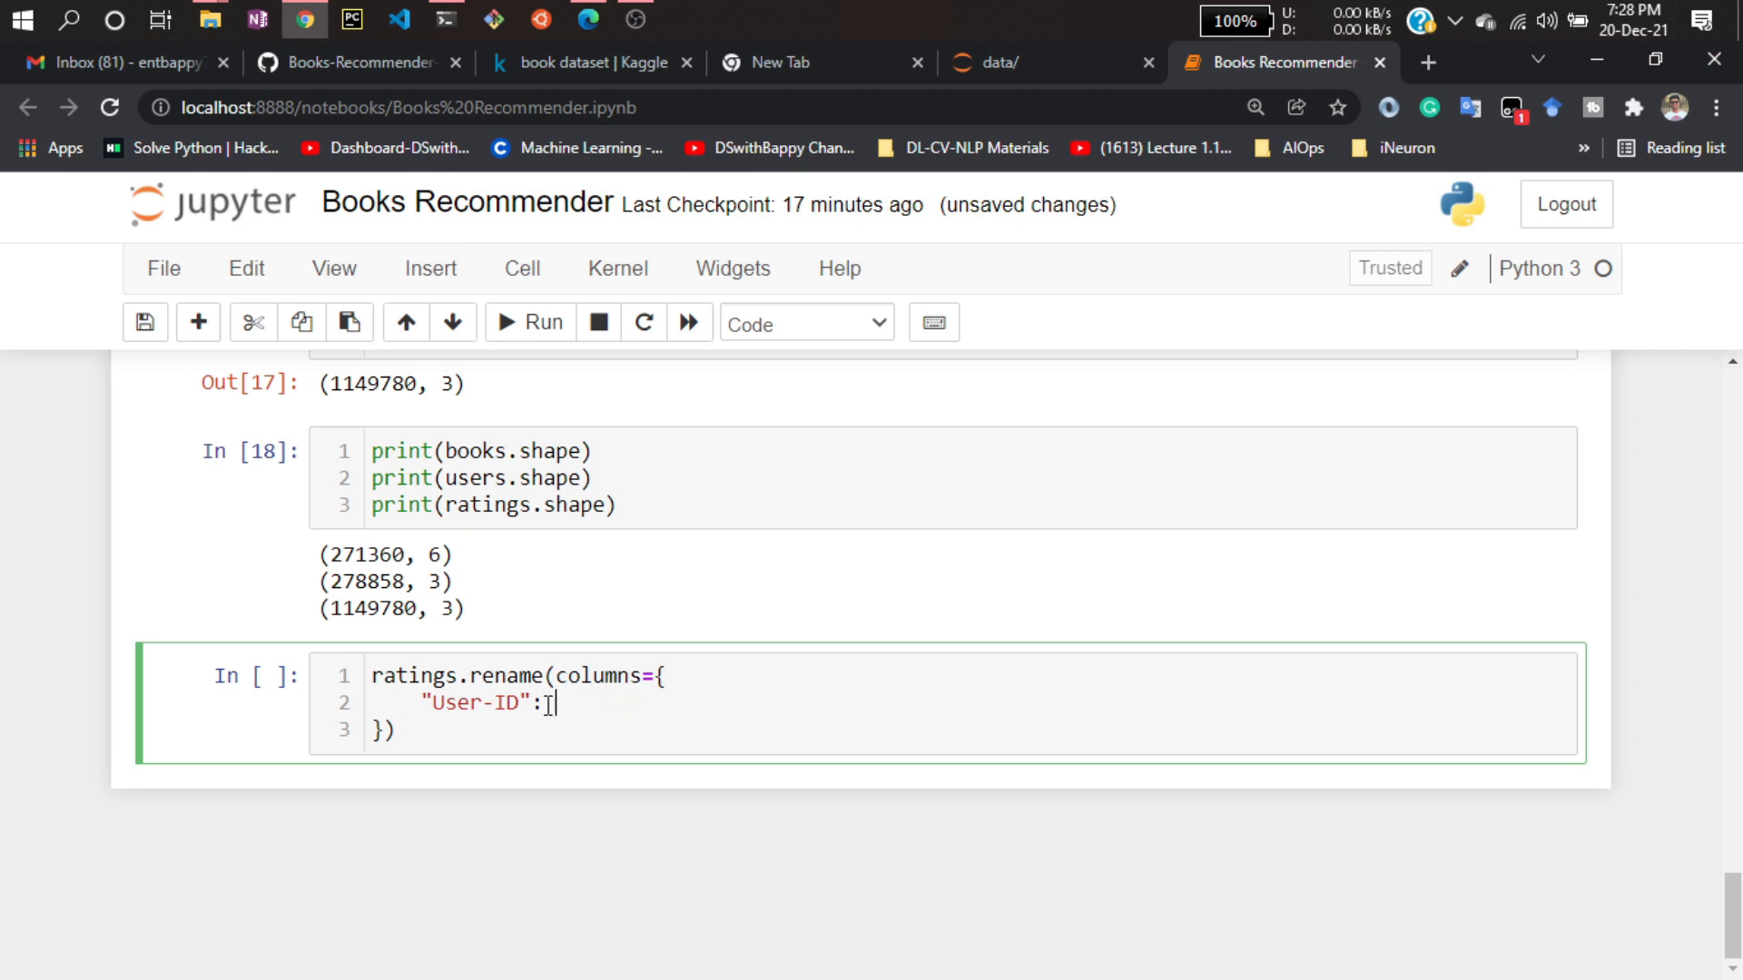
text("user")
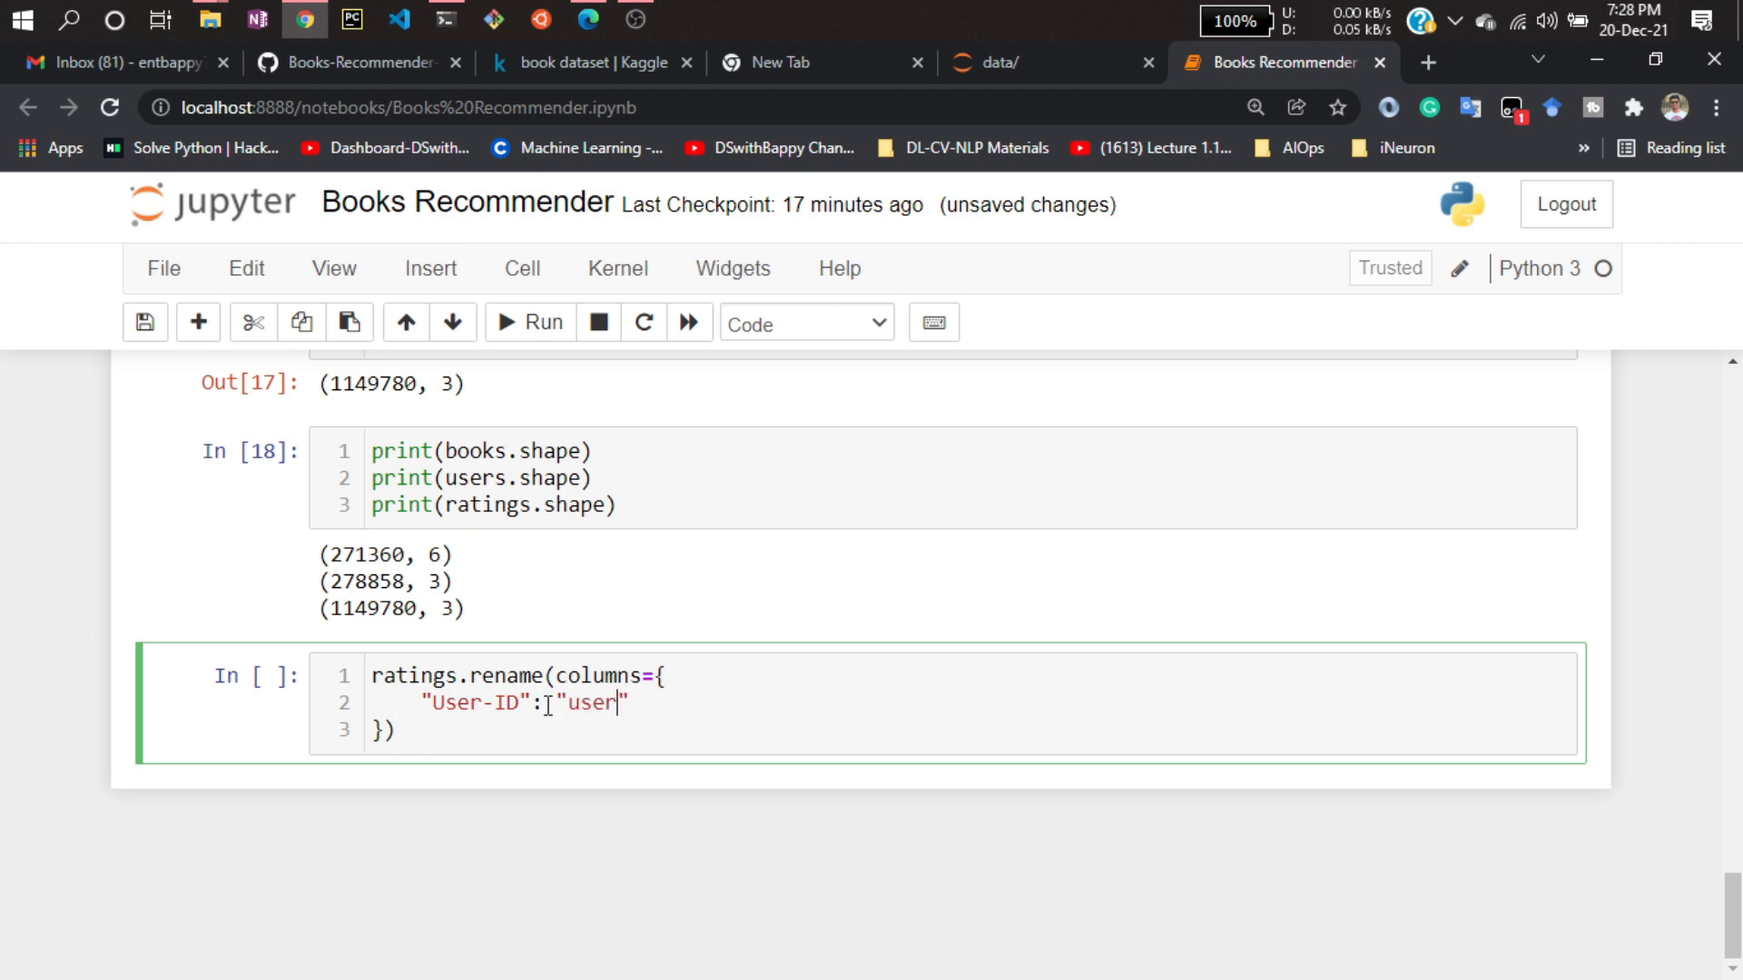
text(_id)
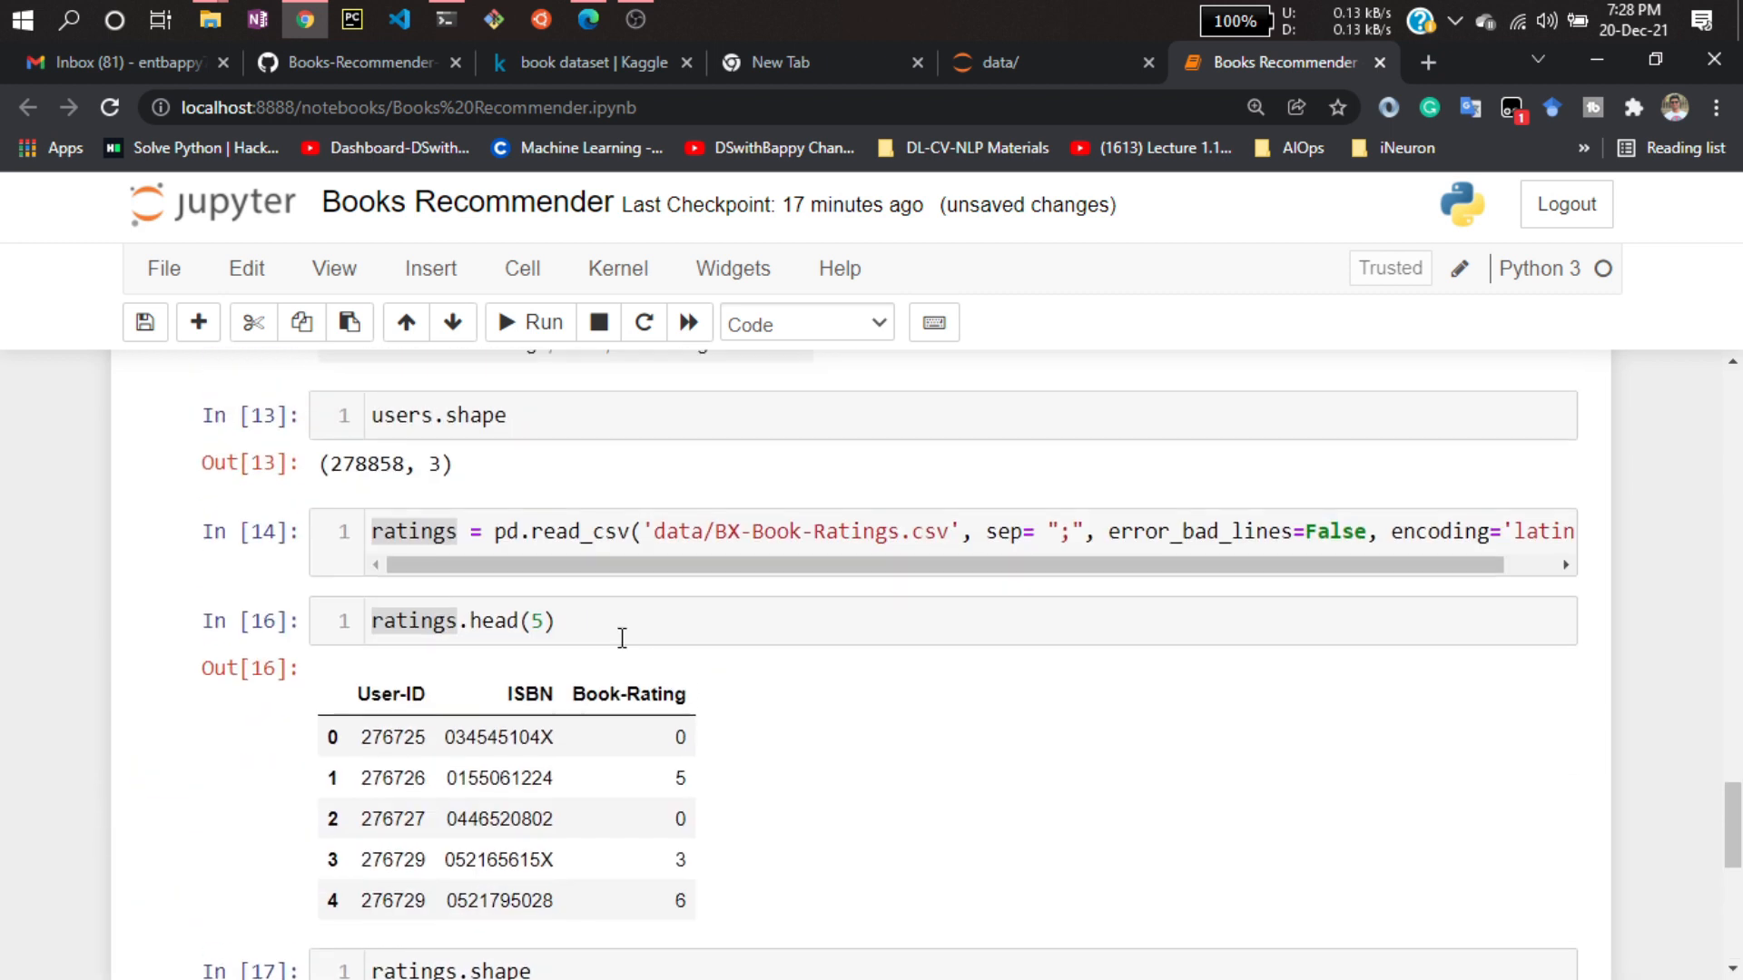
Add the Book-Rating mapping and inplace=True, then run the cell, which raises a SyntaxError.
double_click(627, 693)
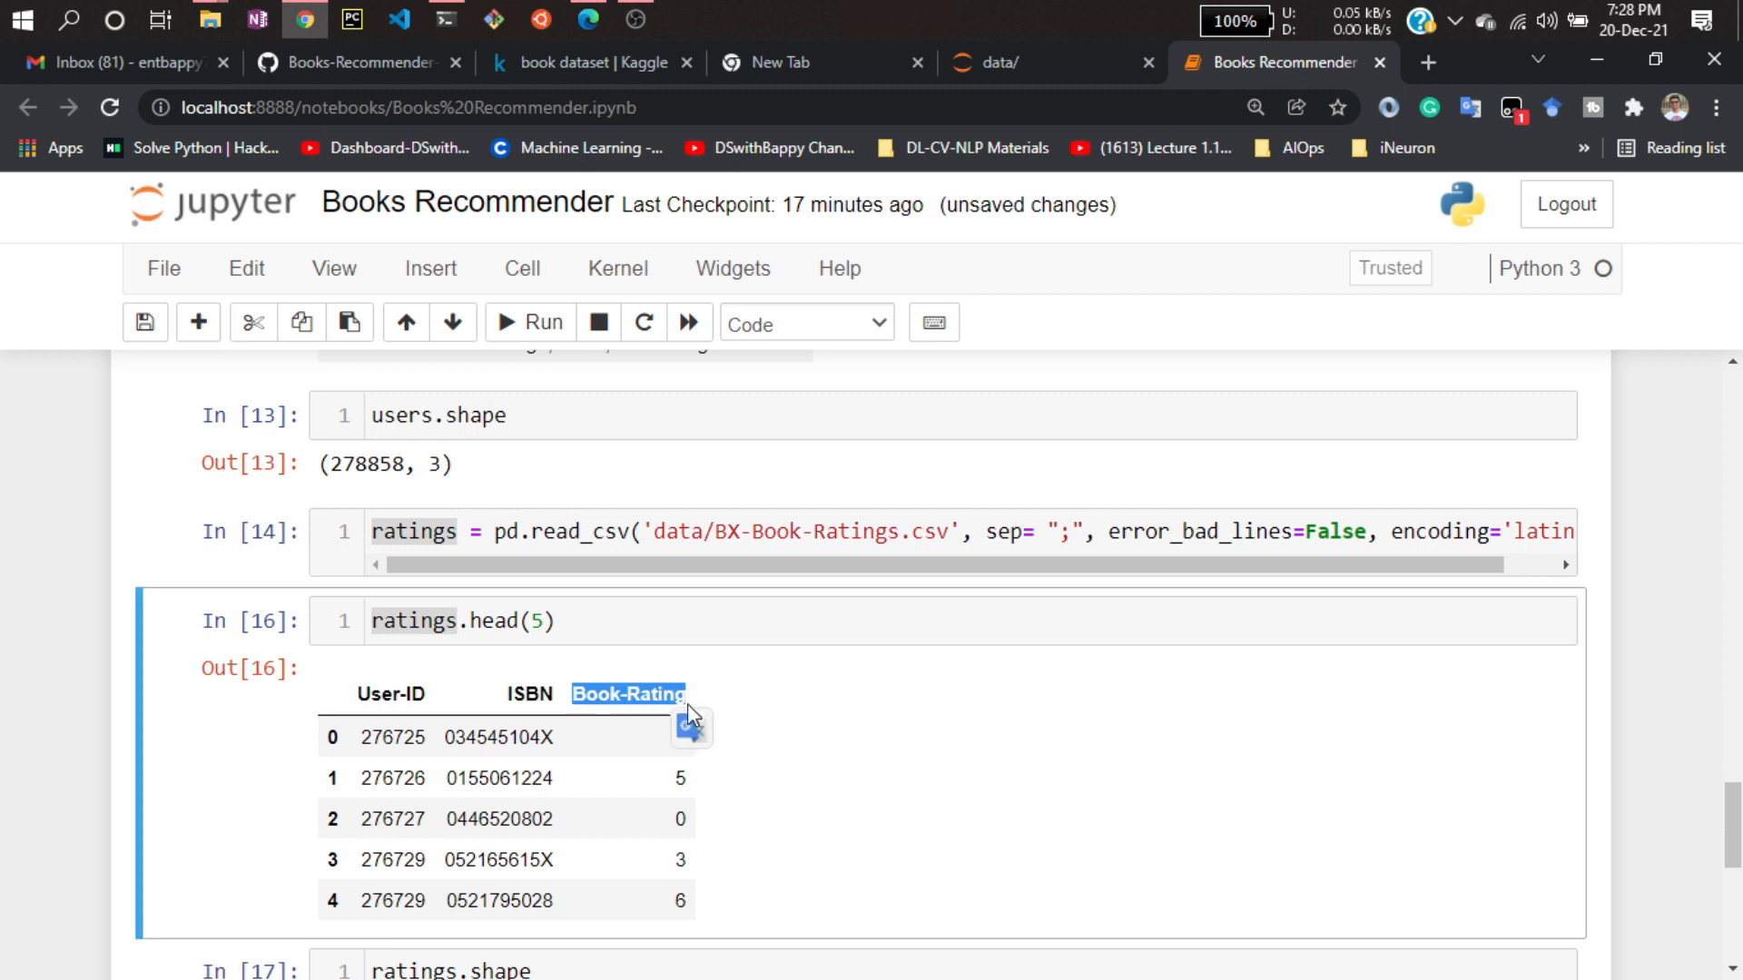
scroll(down, 3)
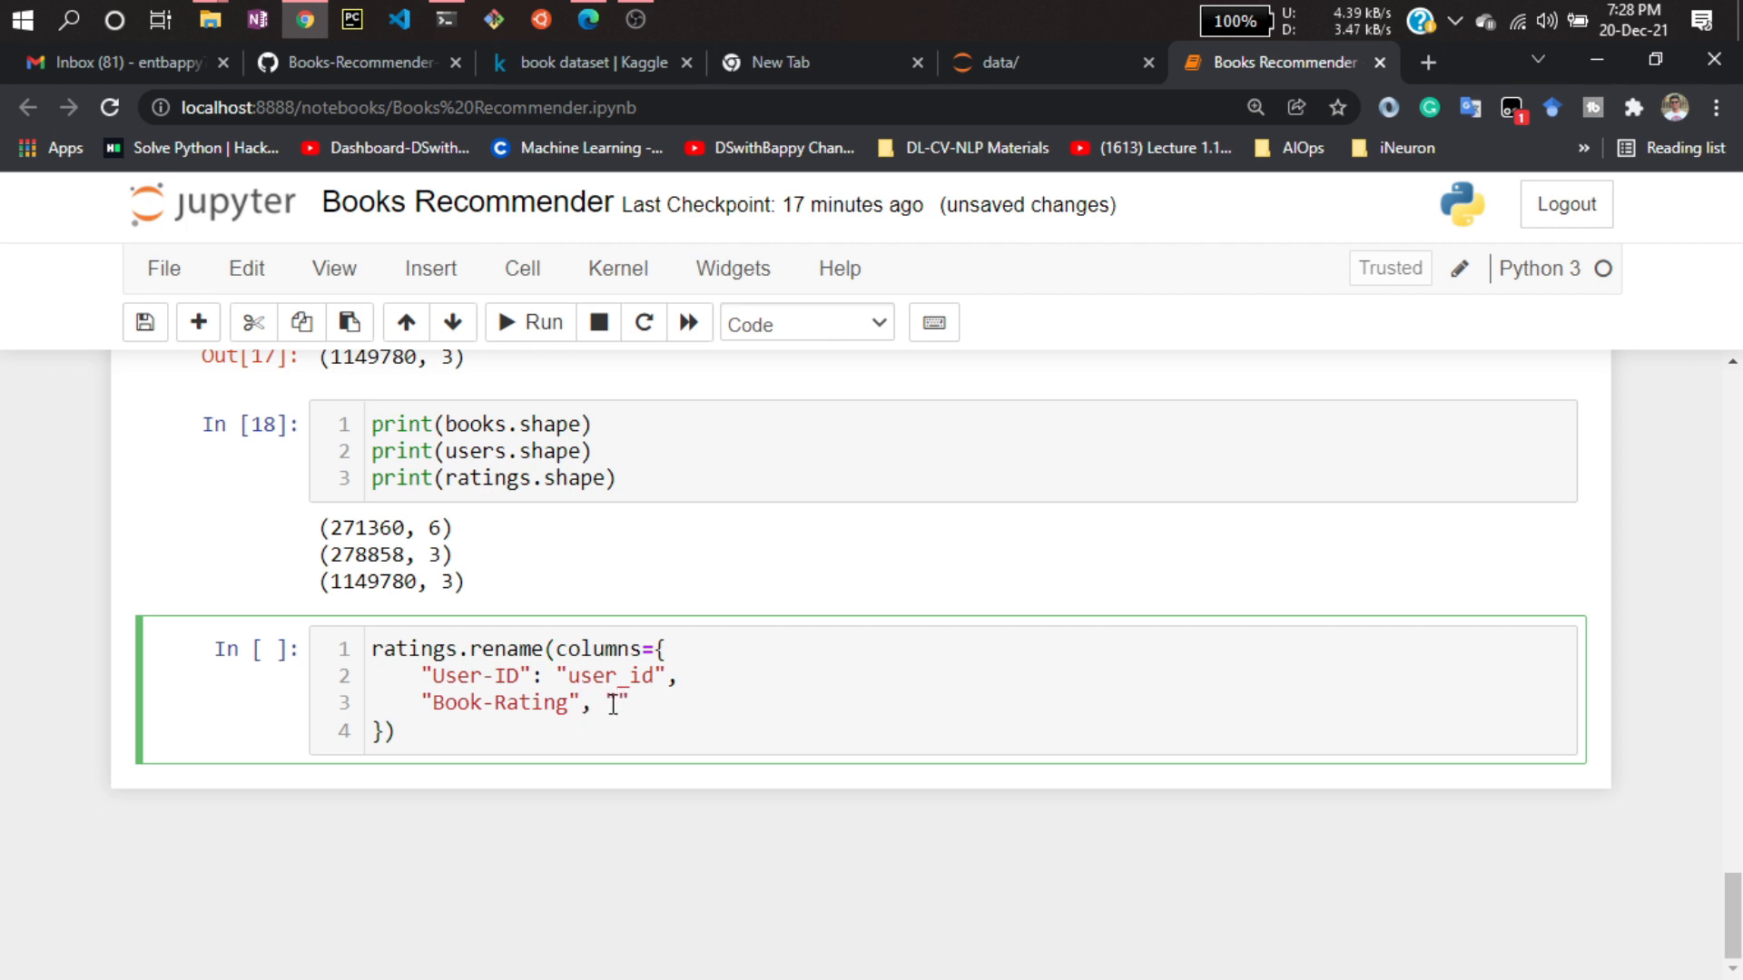
text(rating)
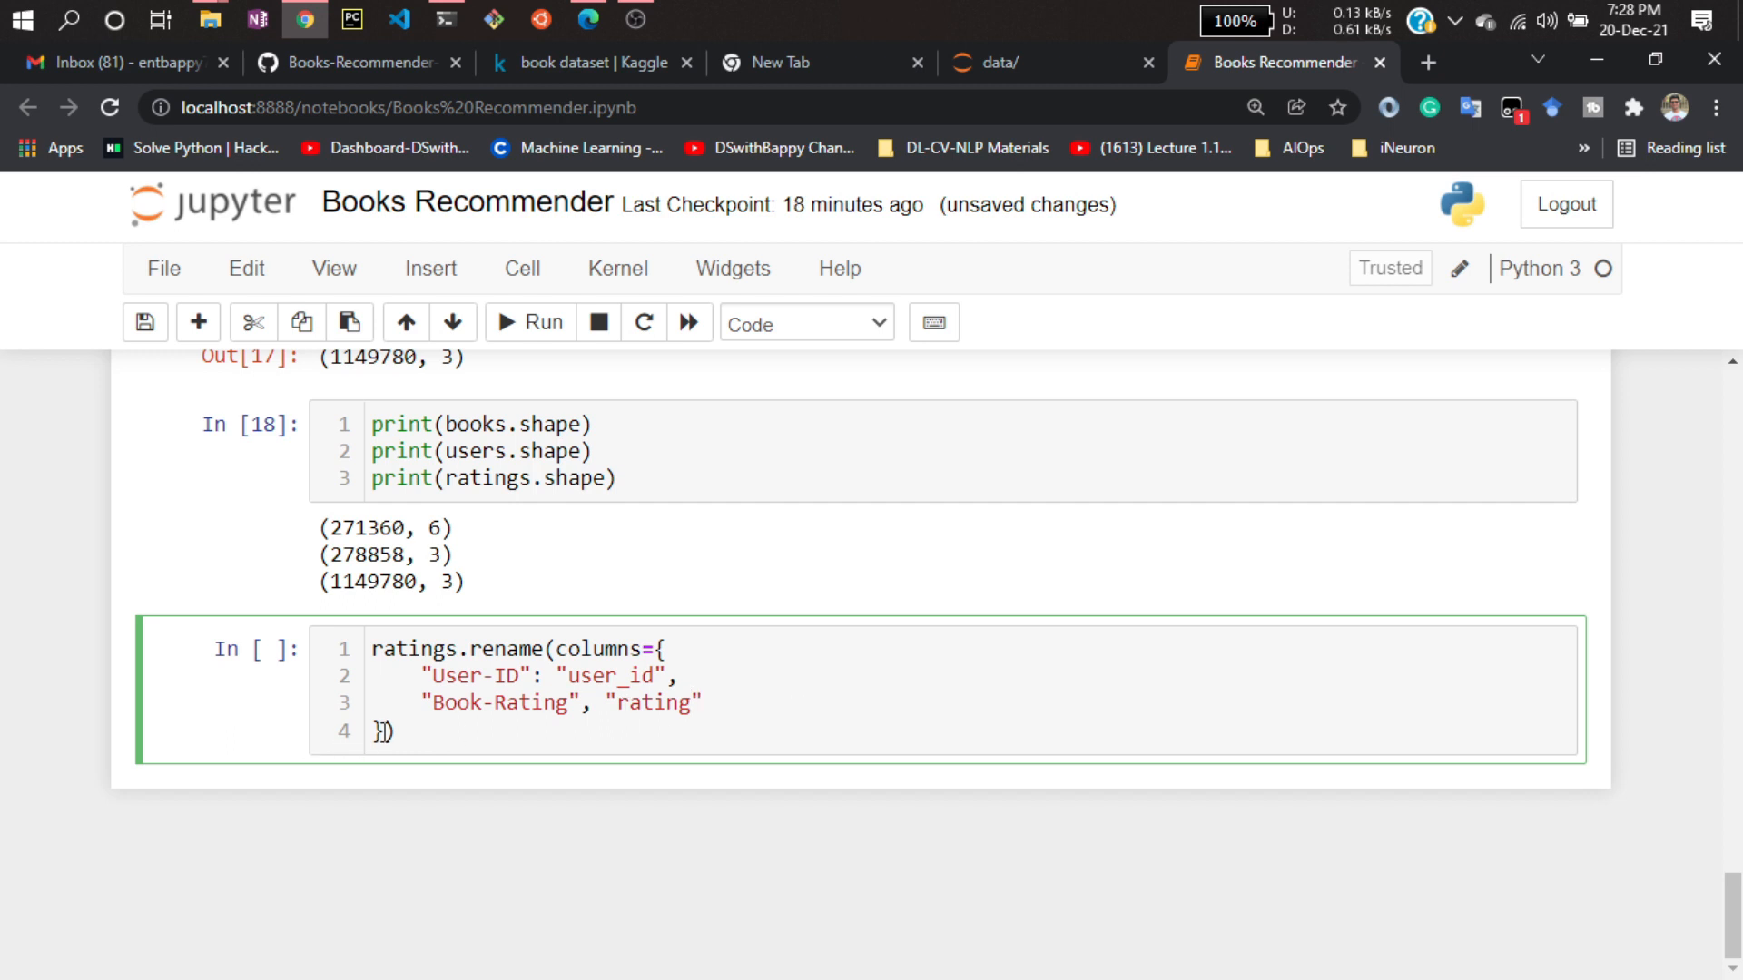
text(inp)
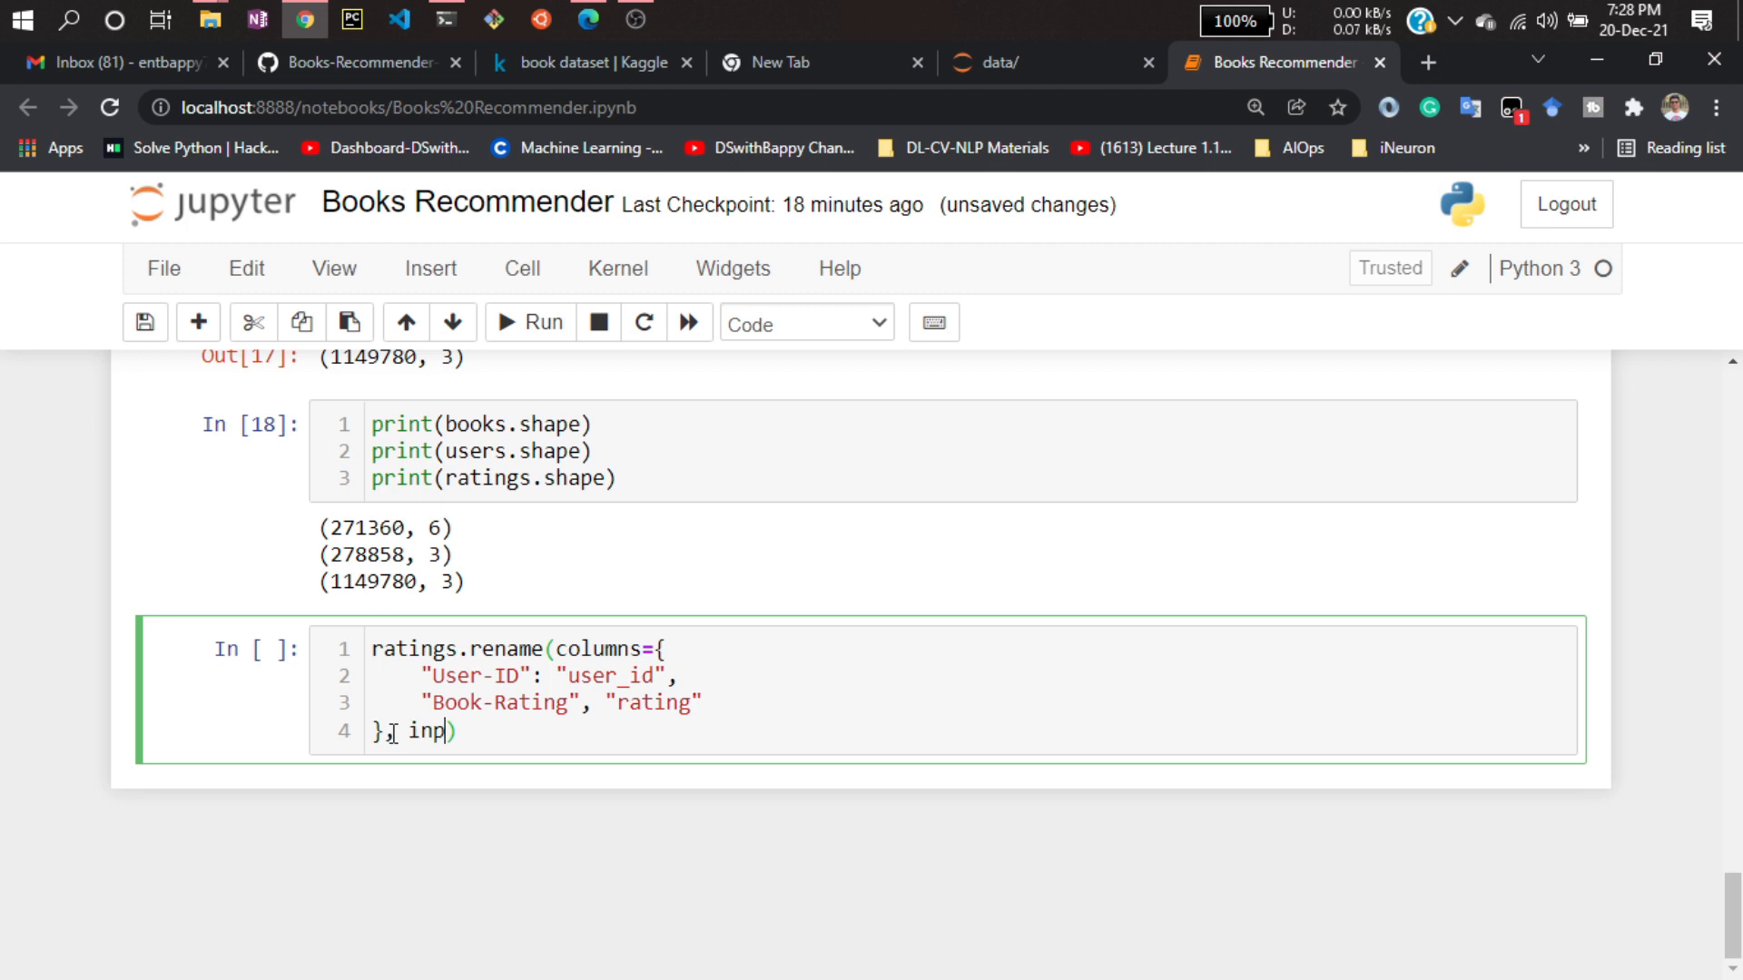
text(lace= t)
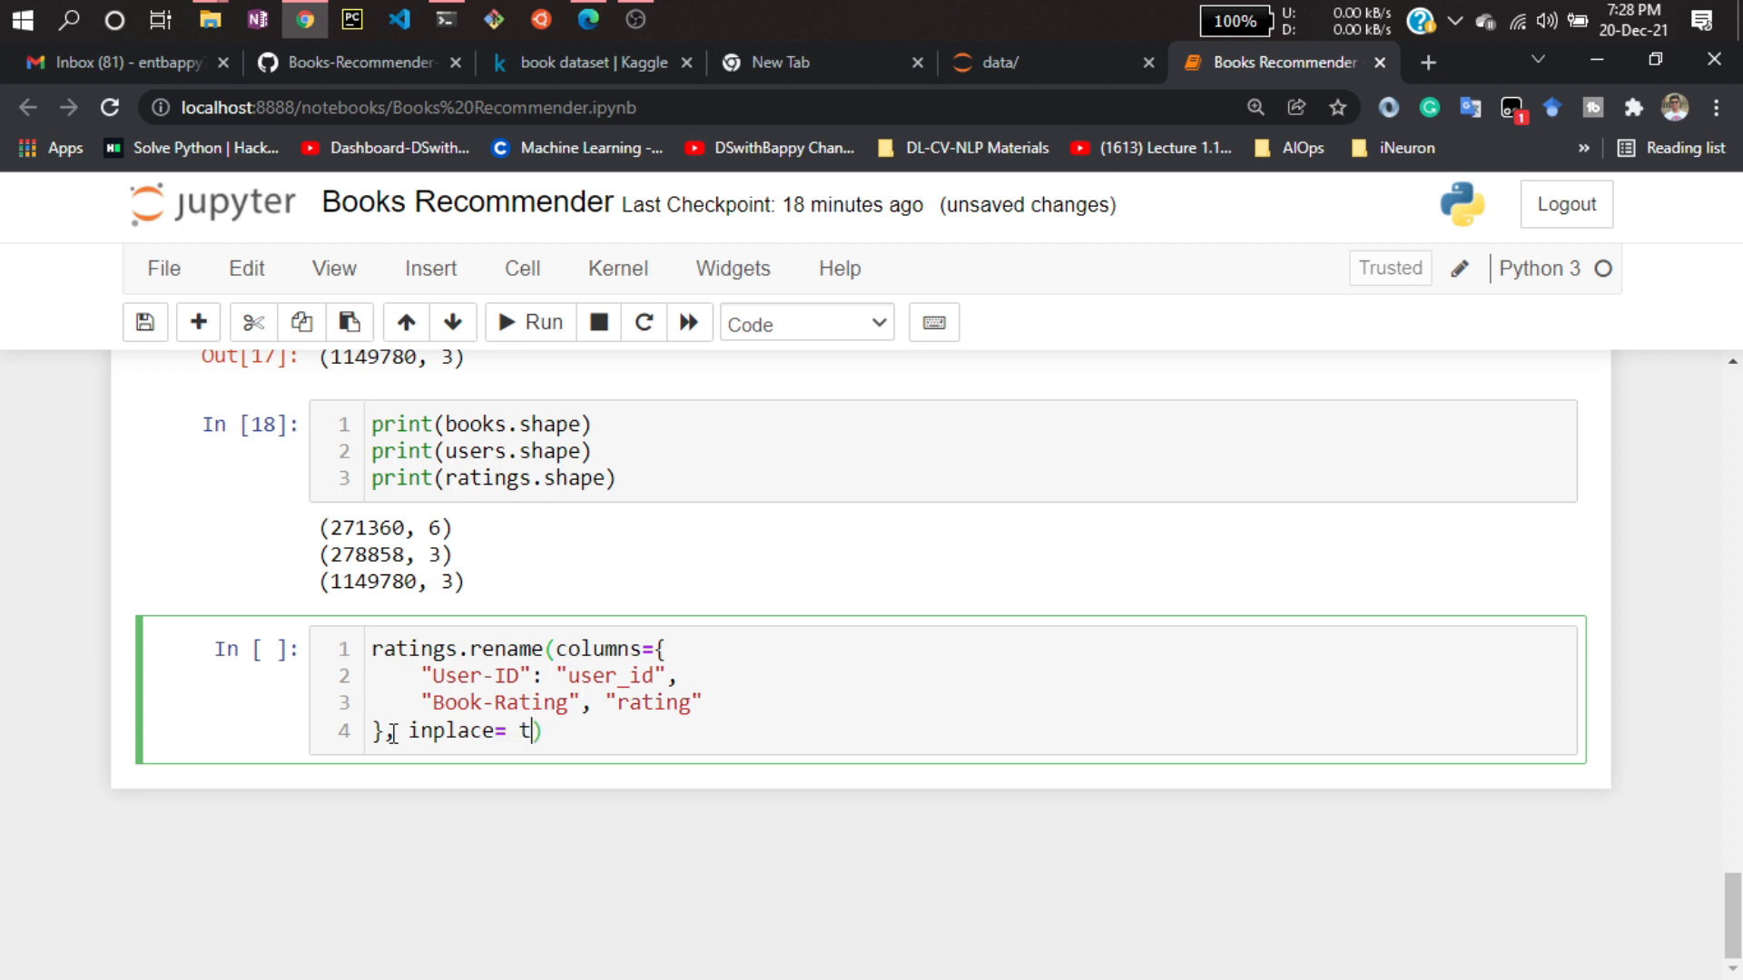
key(backspace)
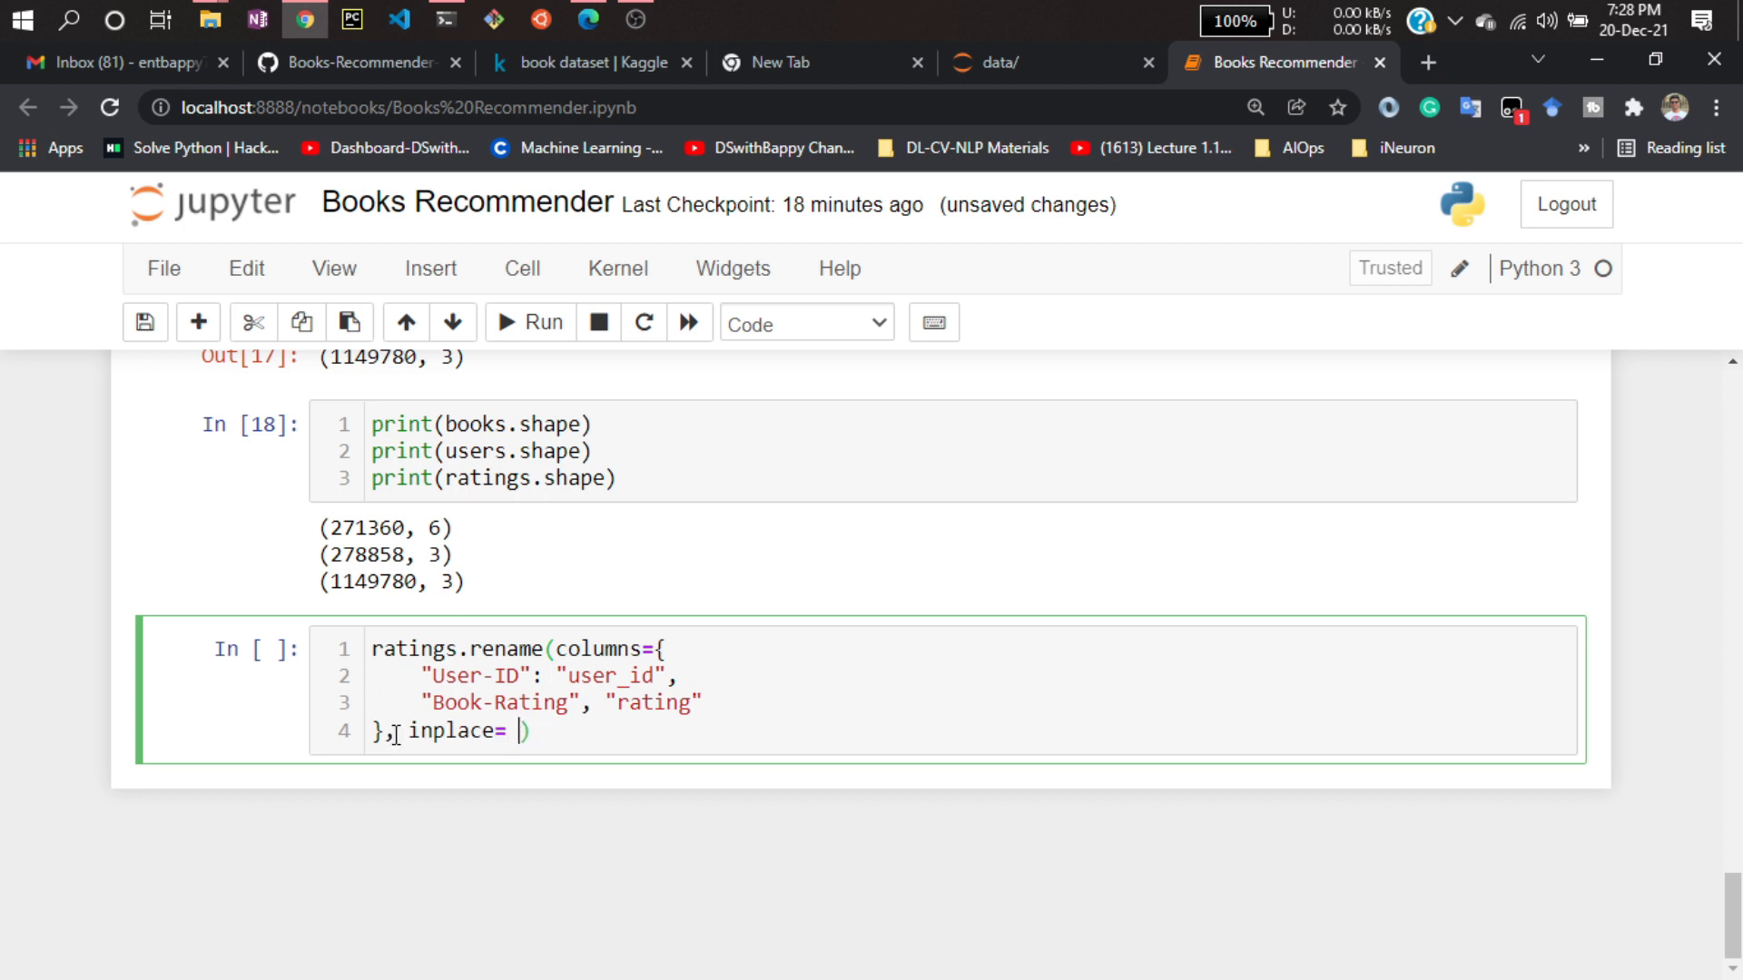
text(True)
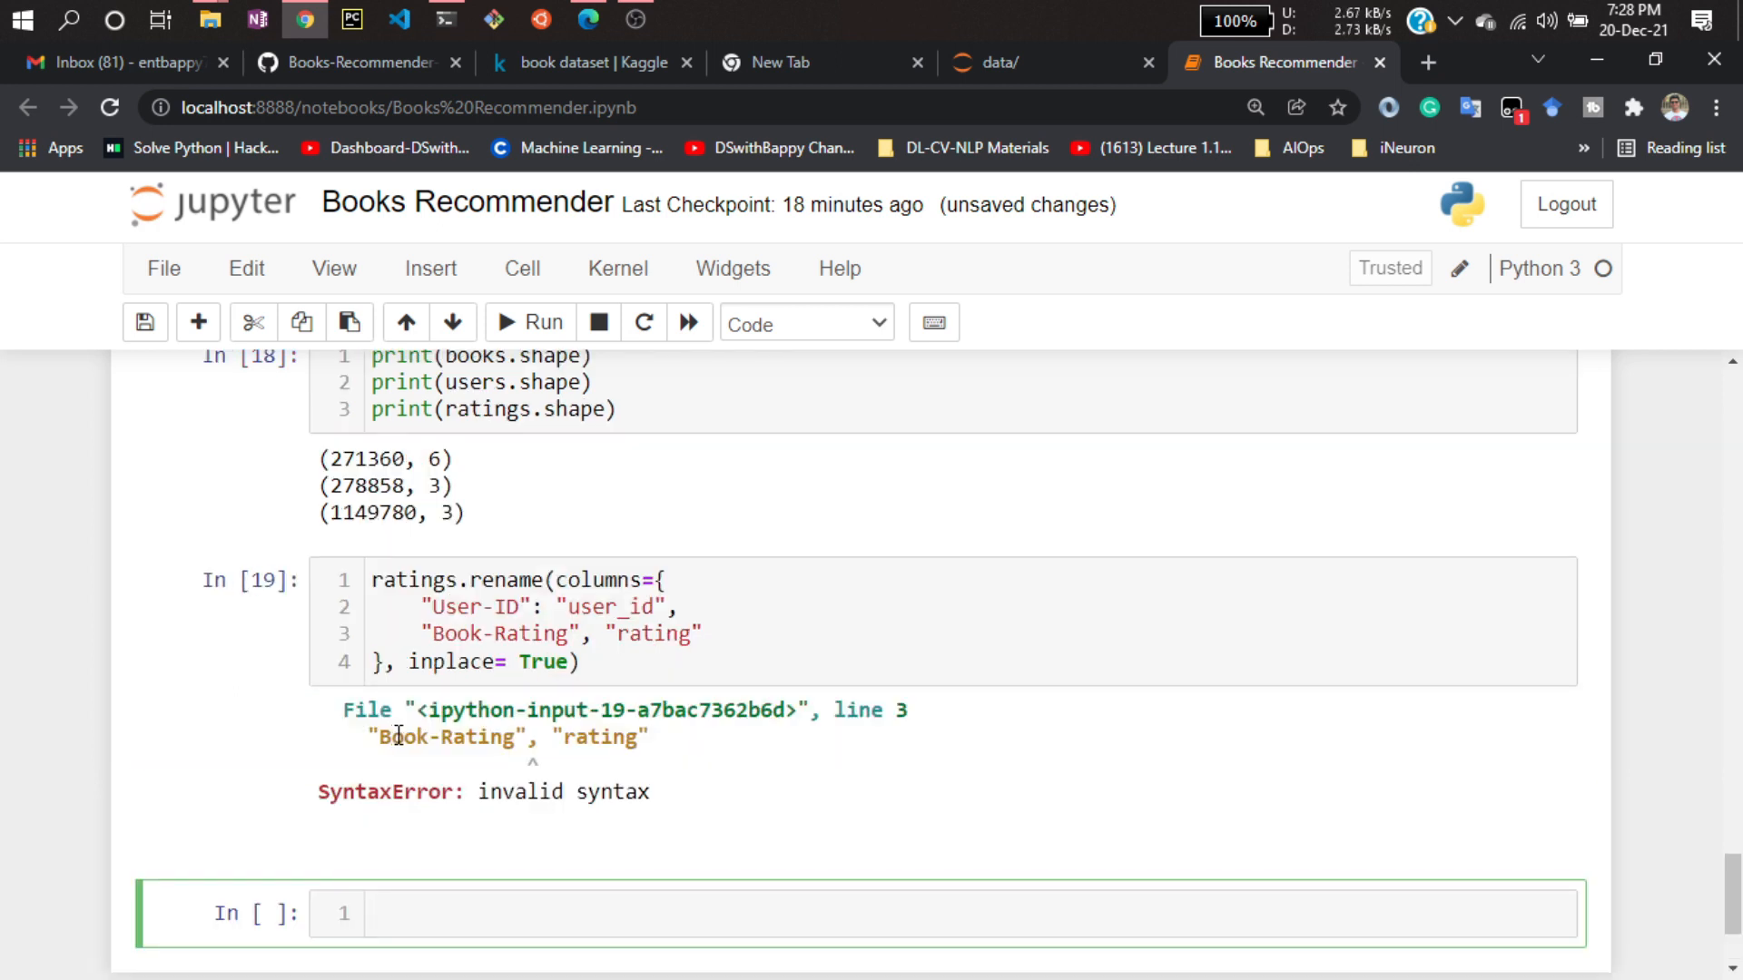
Fix the rename dictionary, then run ratings.head() showing user_id, ISBN and rating columns.
click(378, 663)
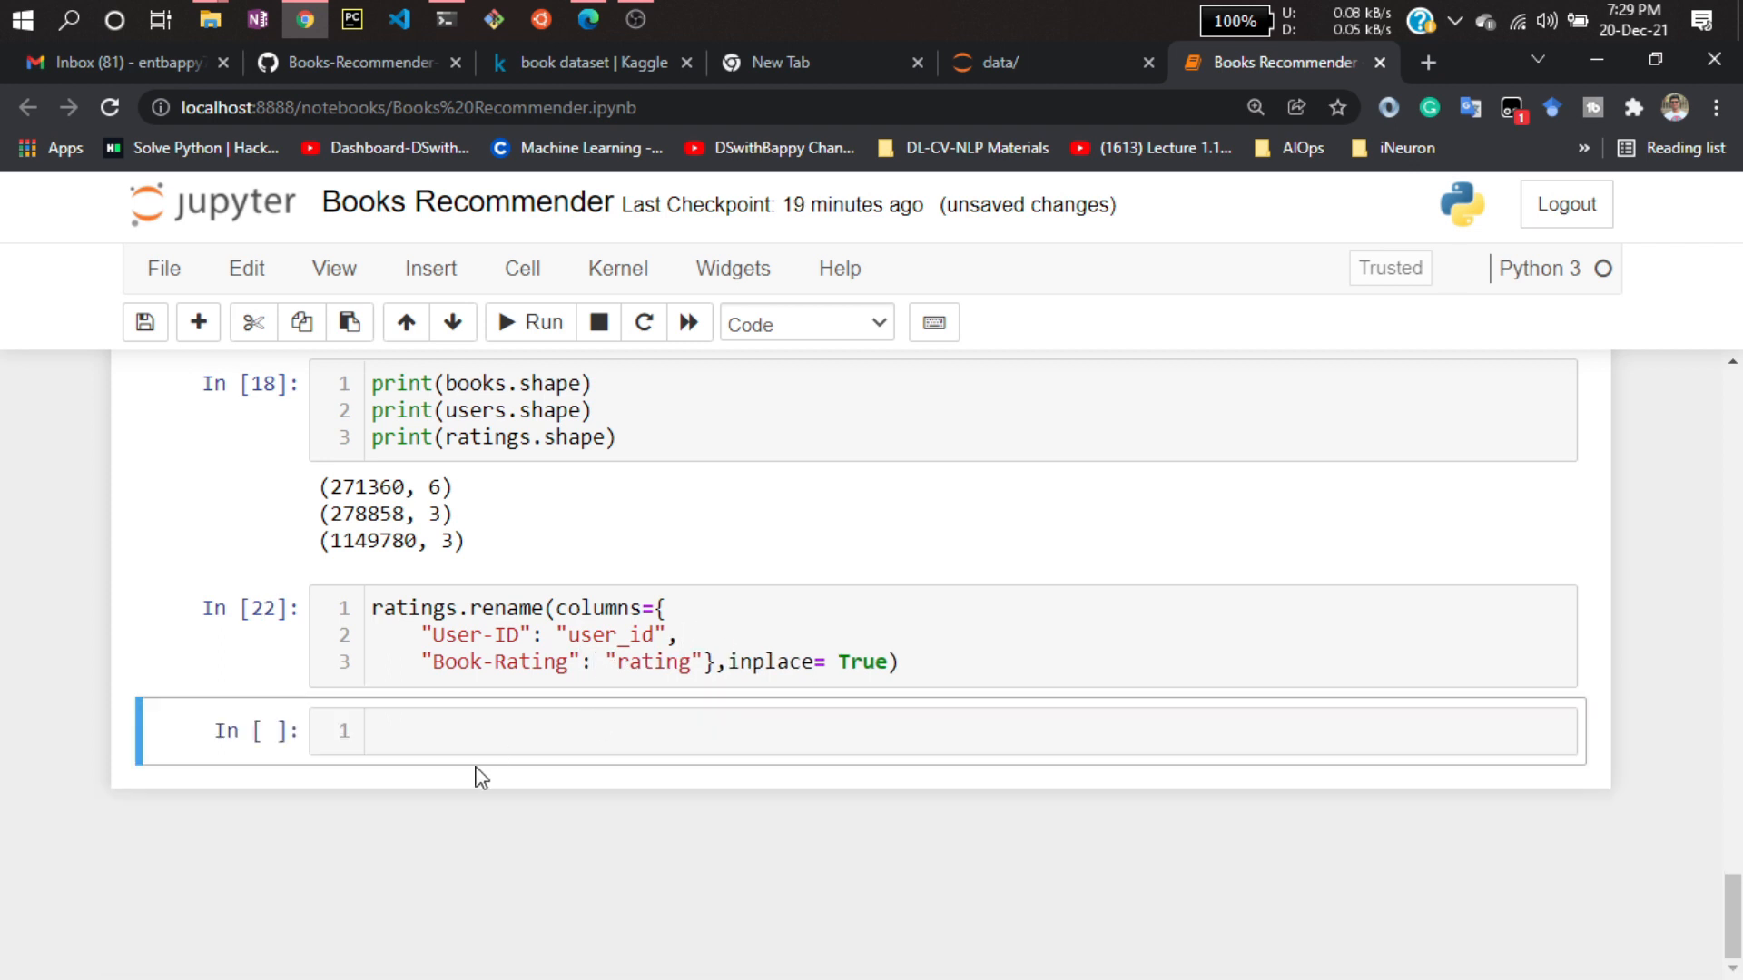
text(ratings)
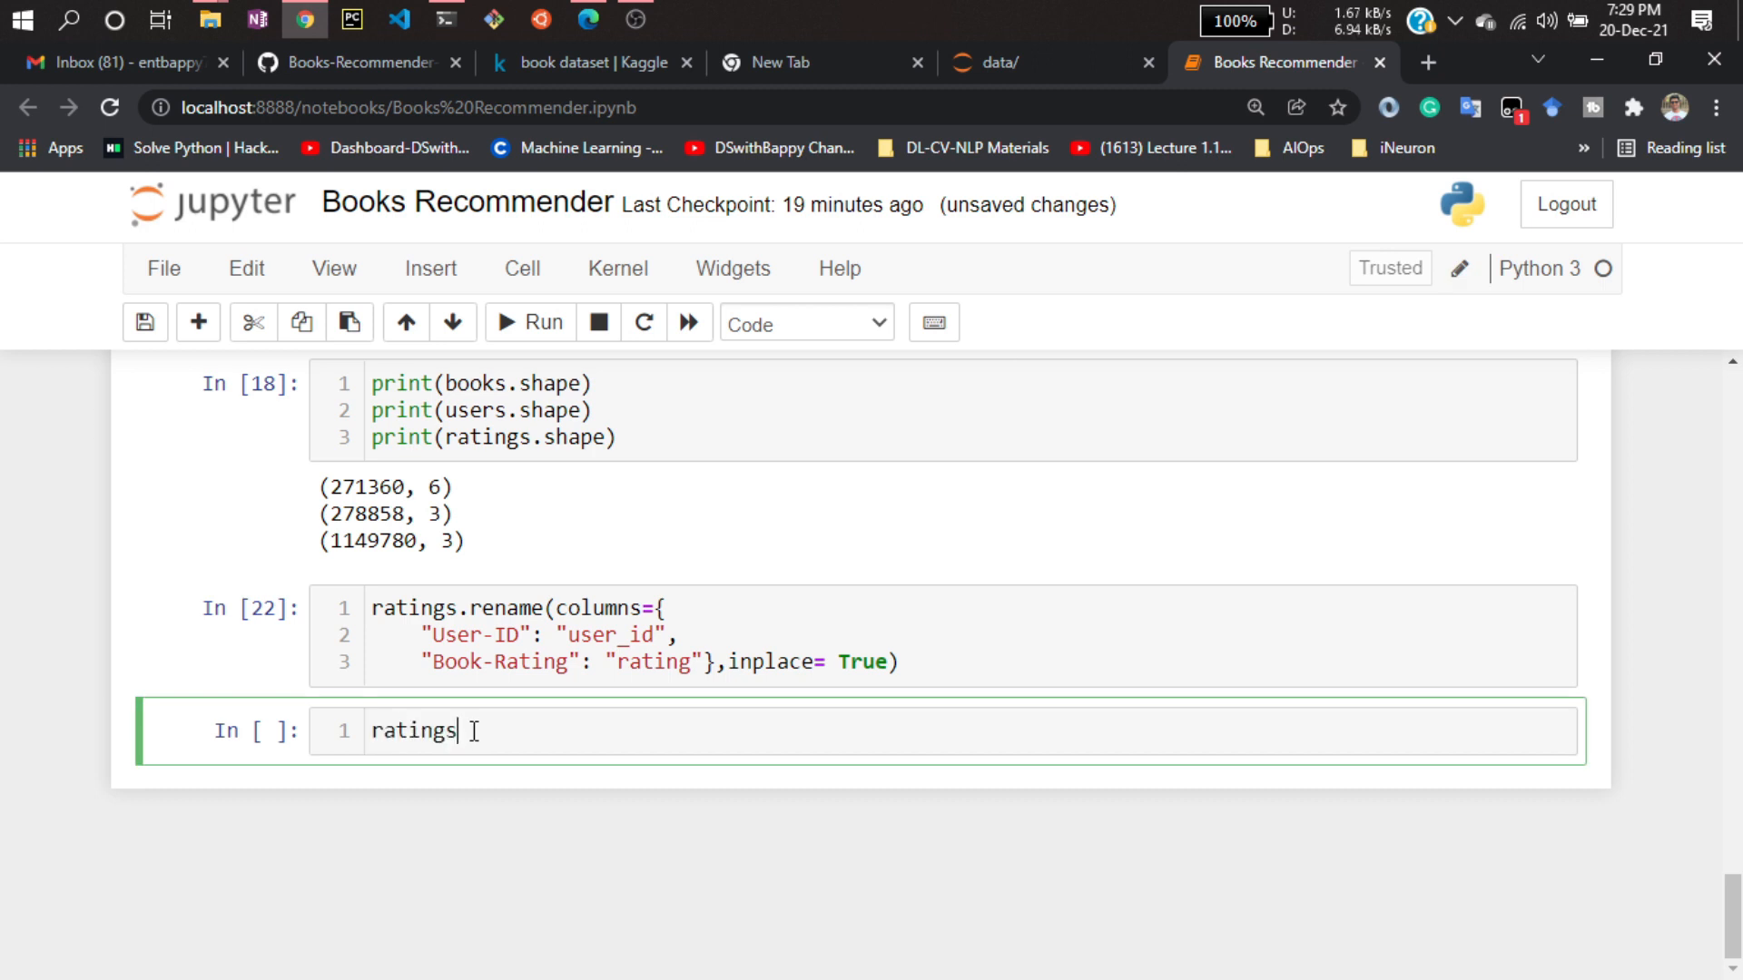
text(.head())
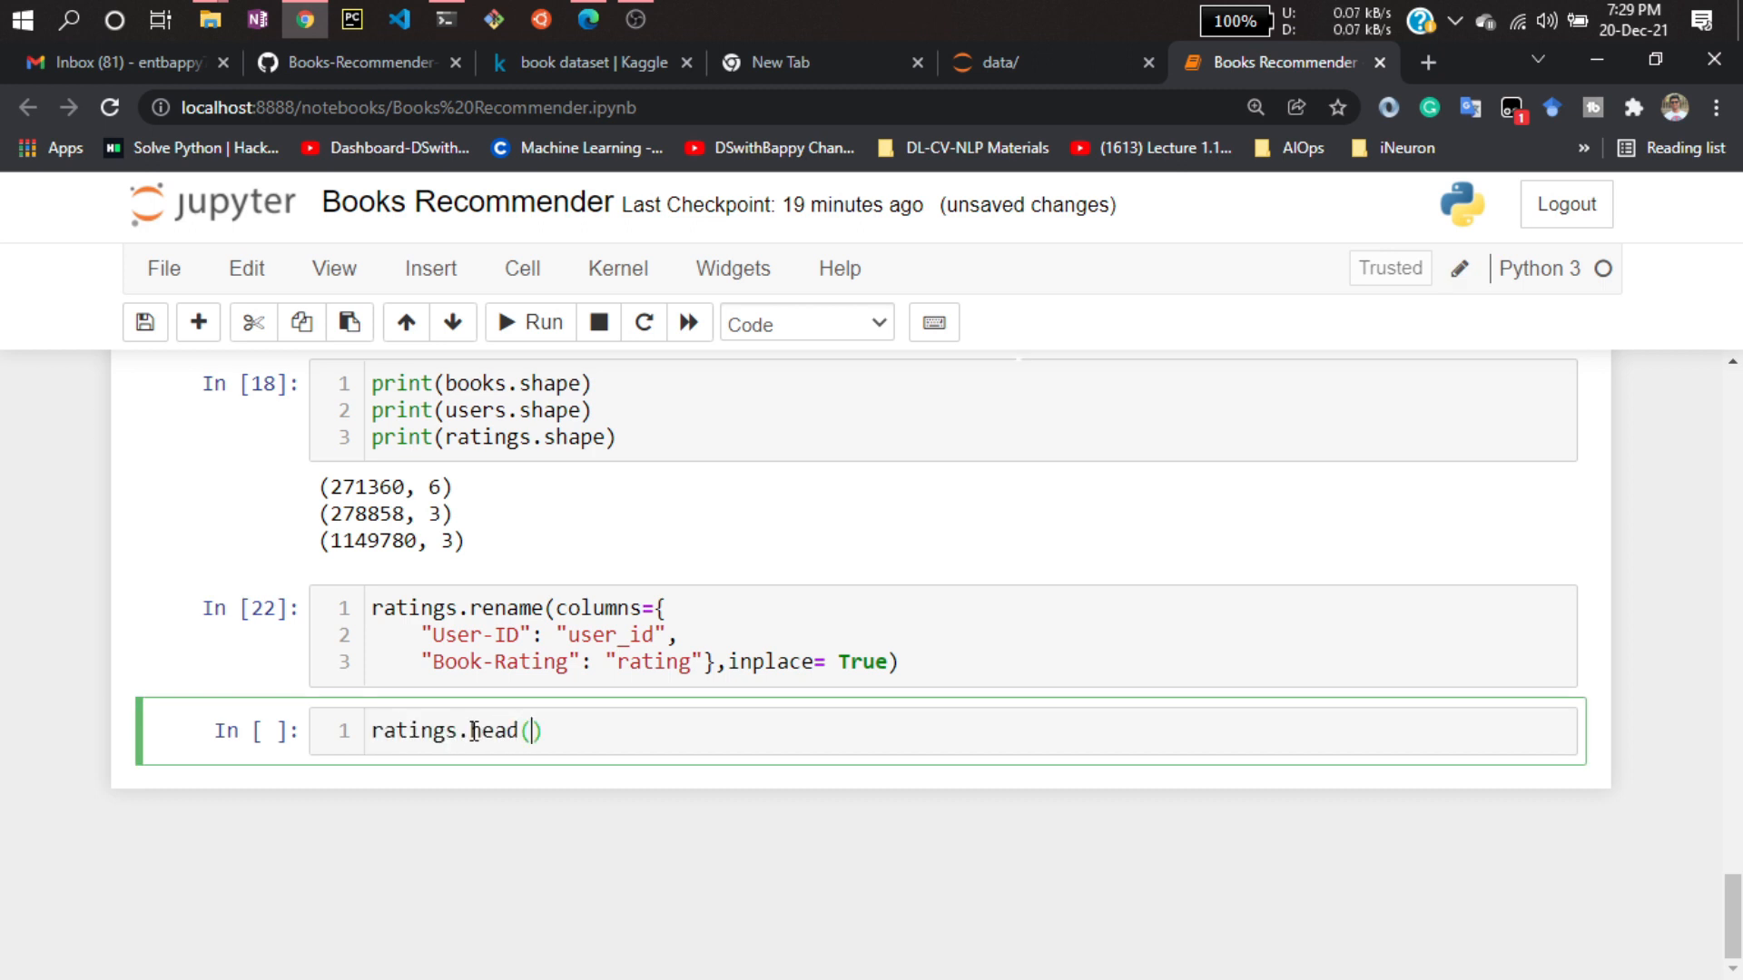
click(529, 322)
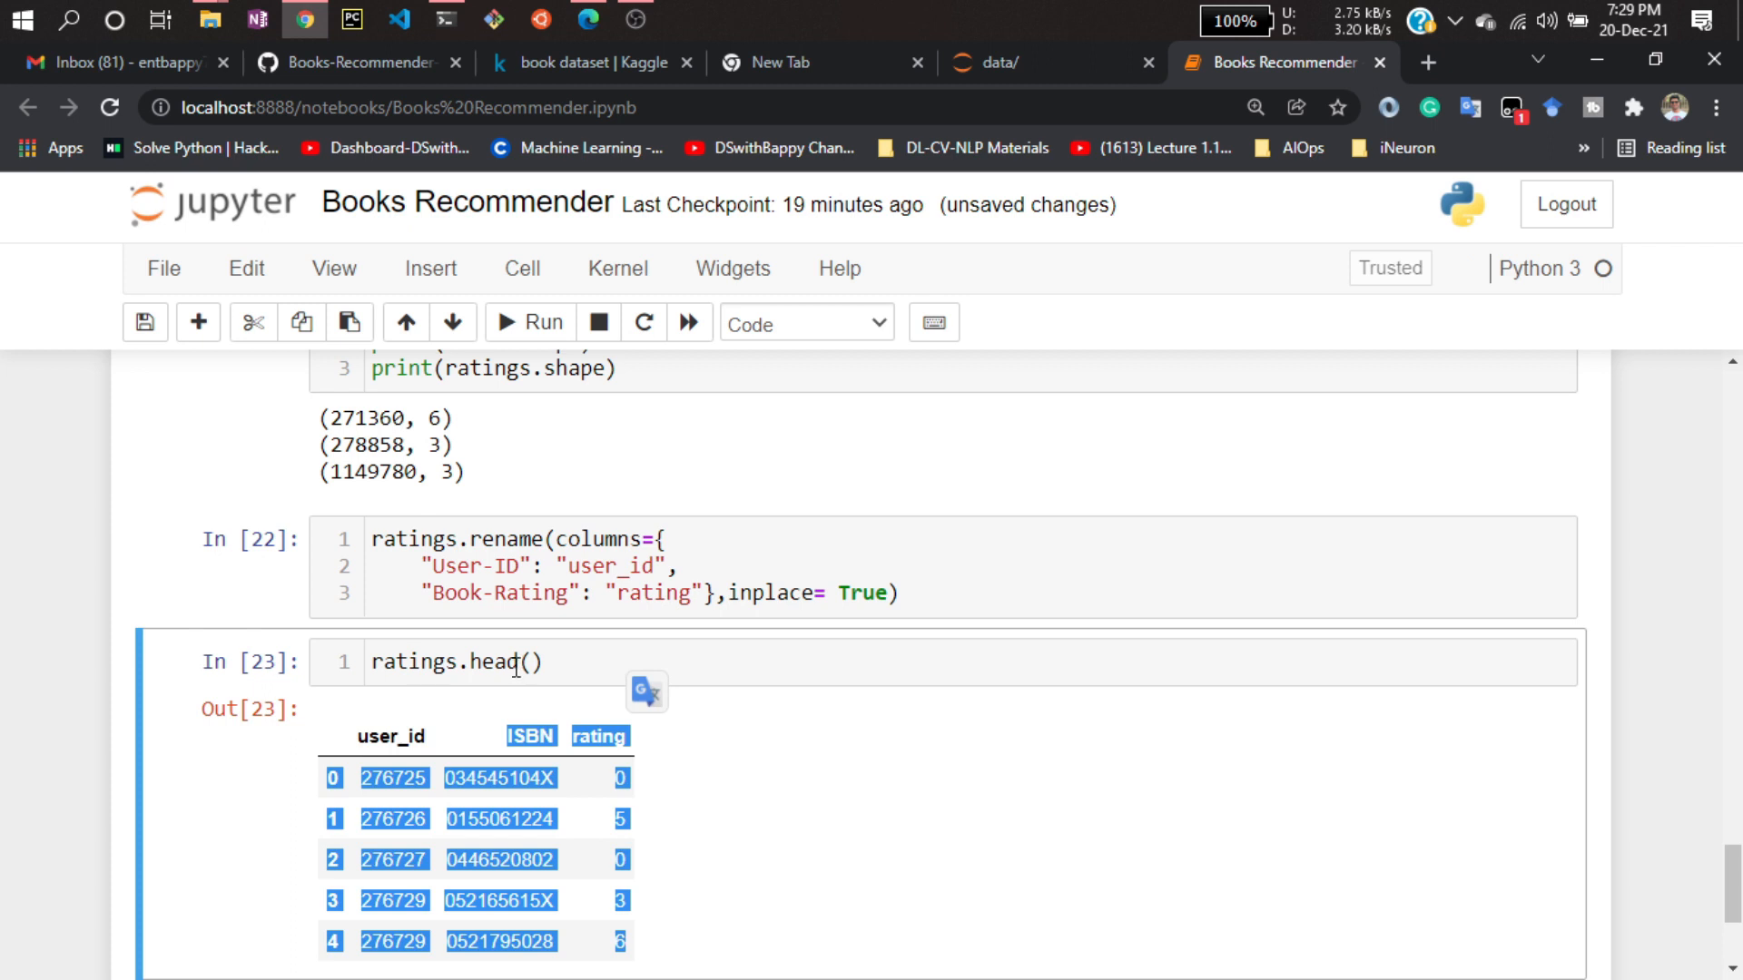